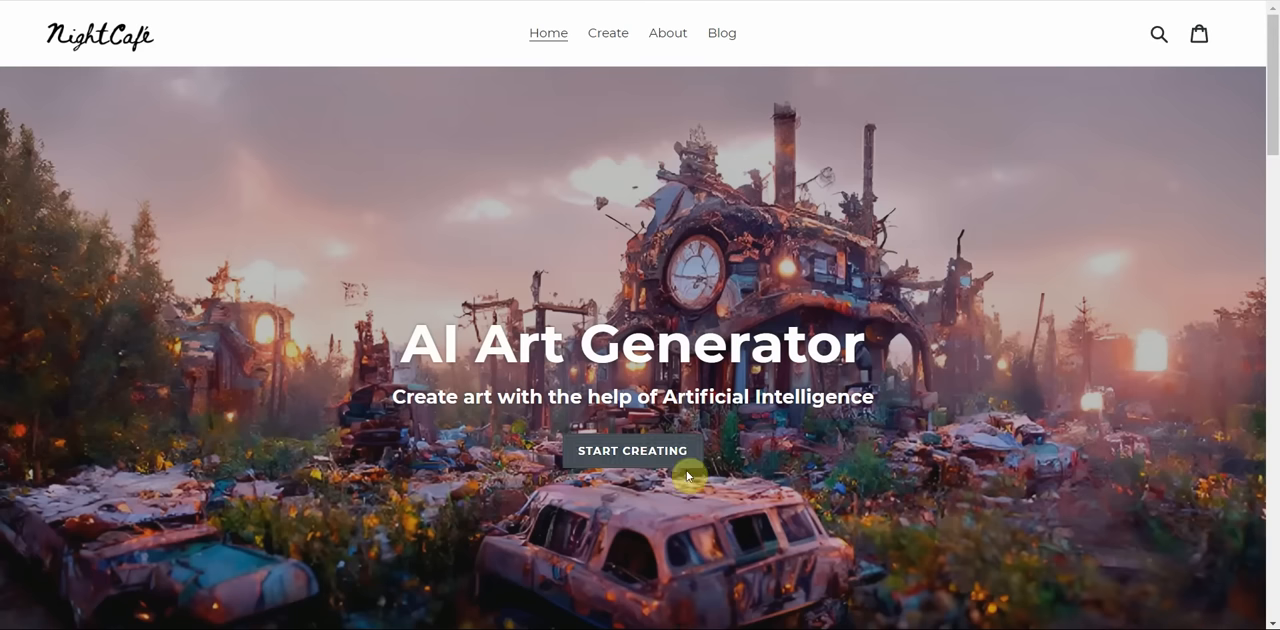
mouse_move(938, 388)
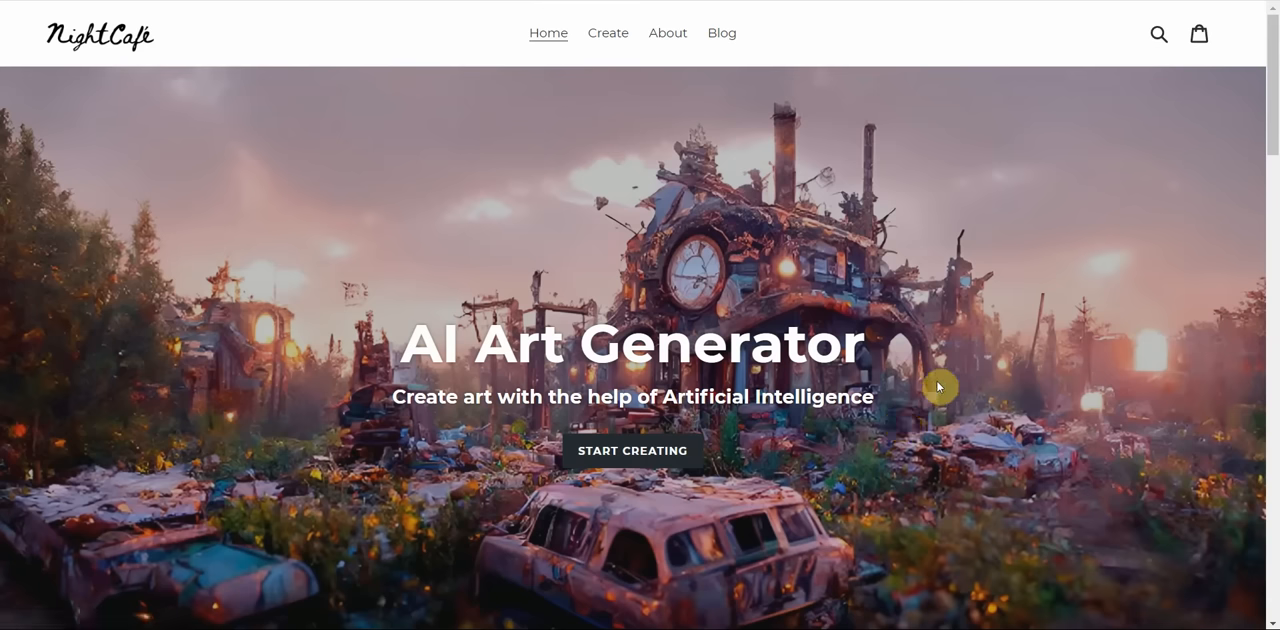
mouse_move(636, 280)
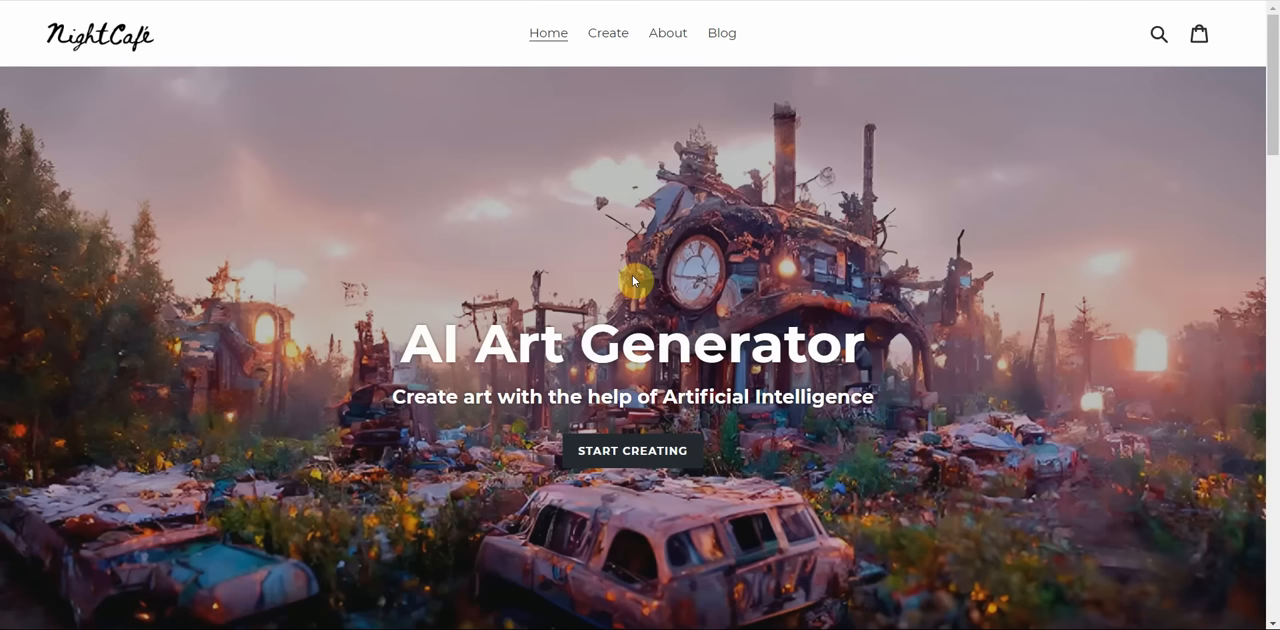
Start a new NightCafe creation to reach the Choose a creation method page.
scroll("down", 3)
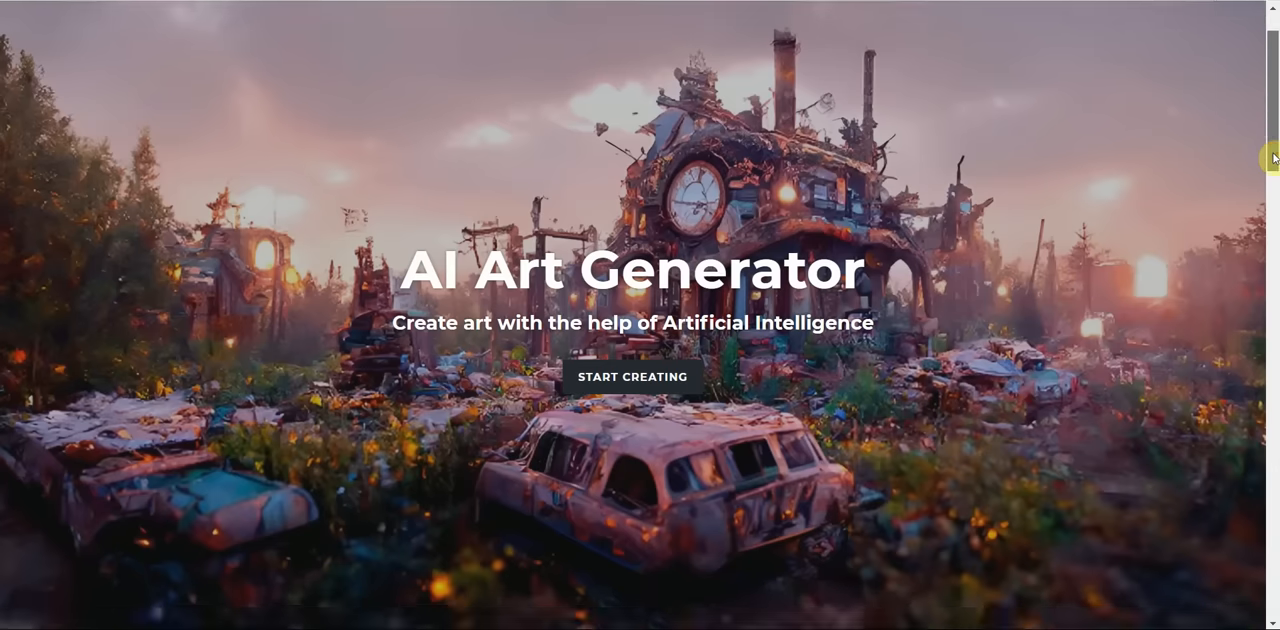
left_click(632, 376)
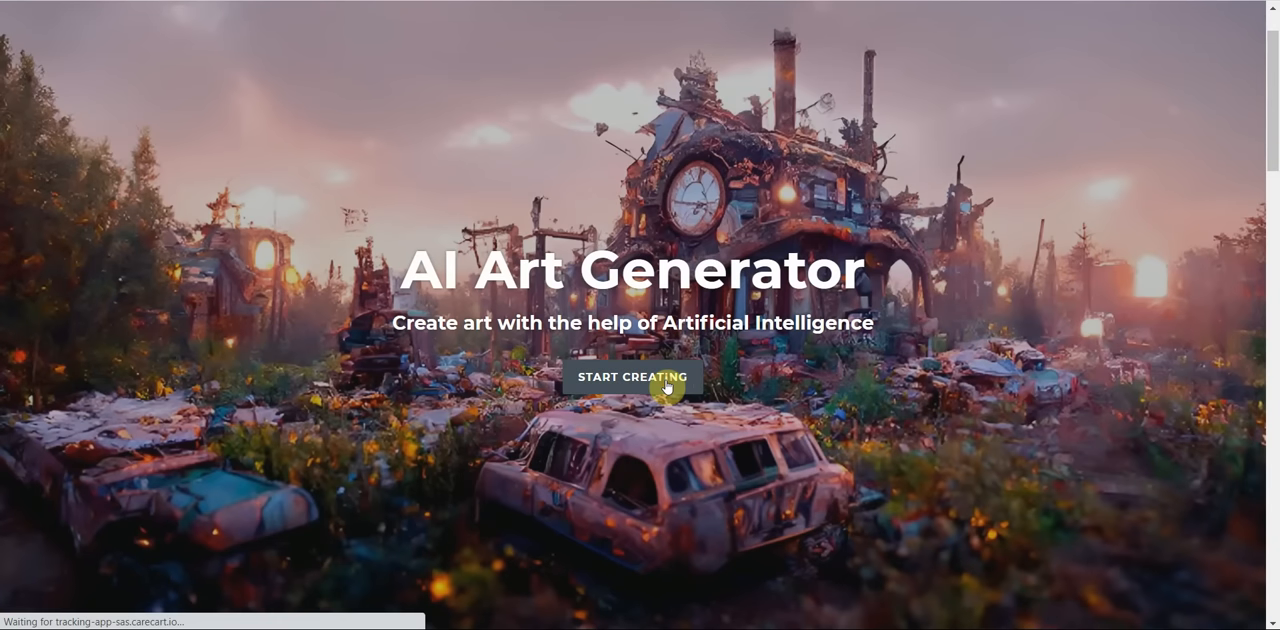
left_click(632, 376)
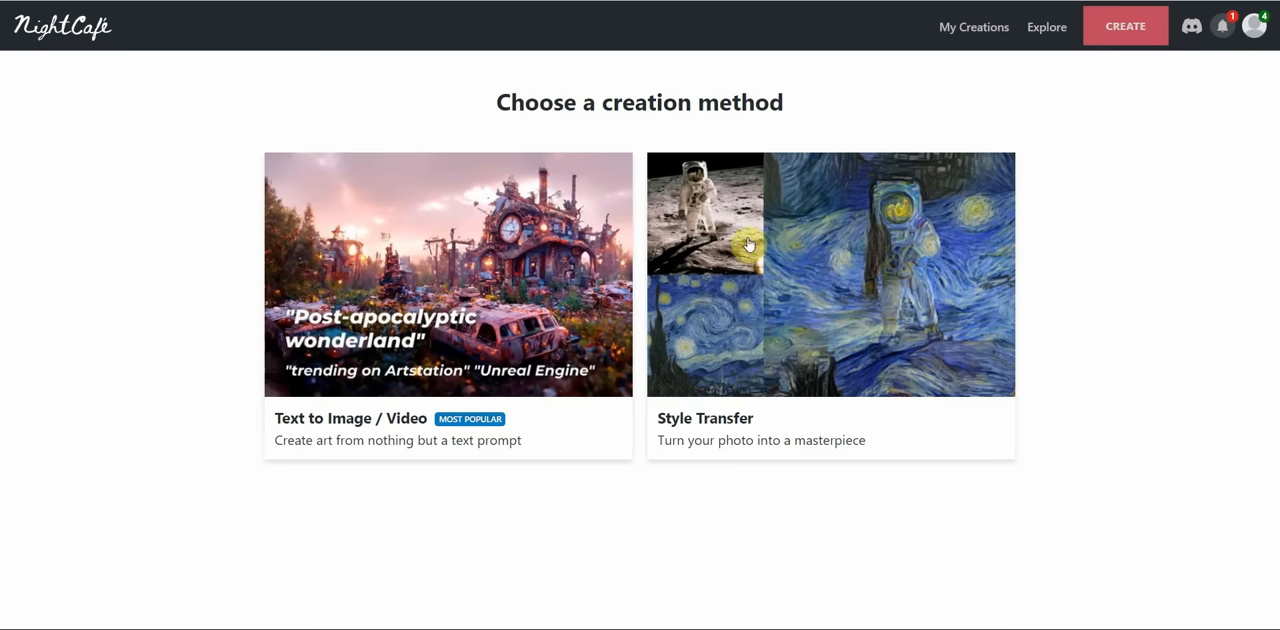
mouse_move(730, 198)
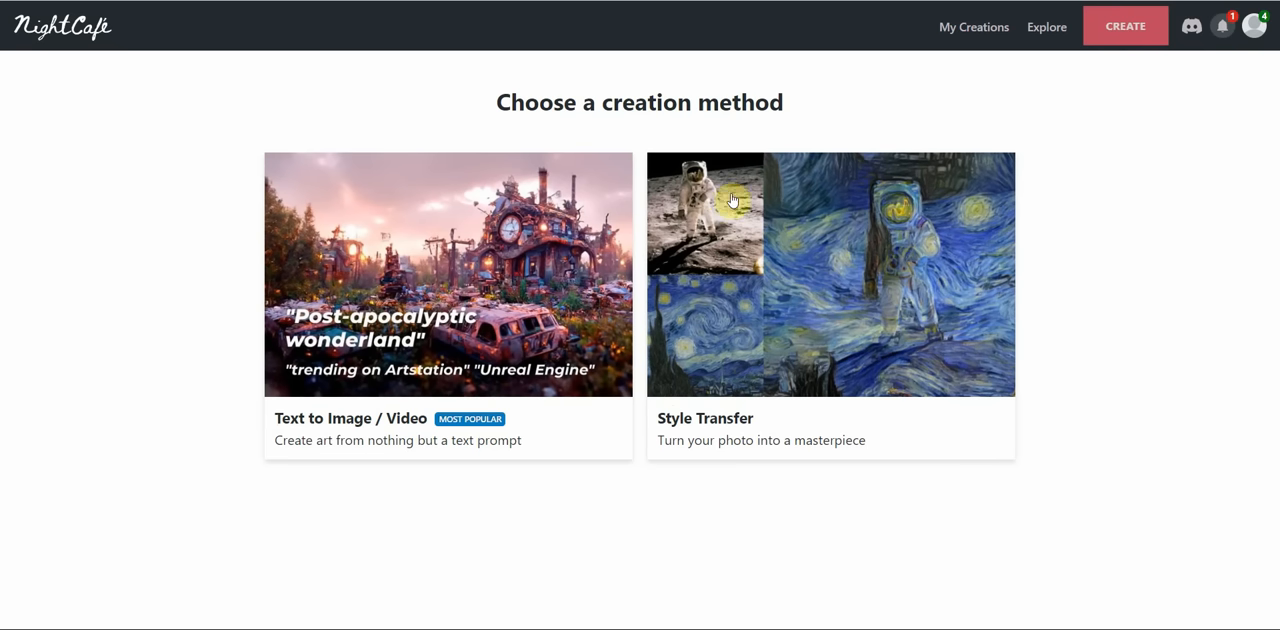
mouse_move(804, 322)
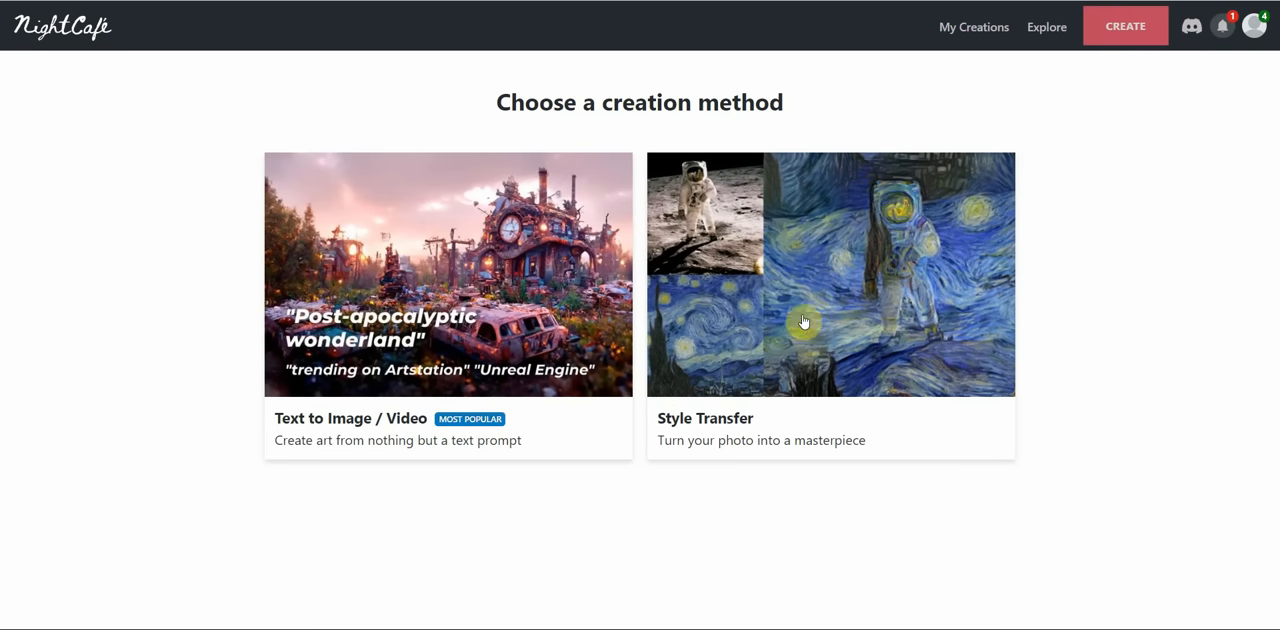
mouse_move(752, 332)
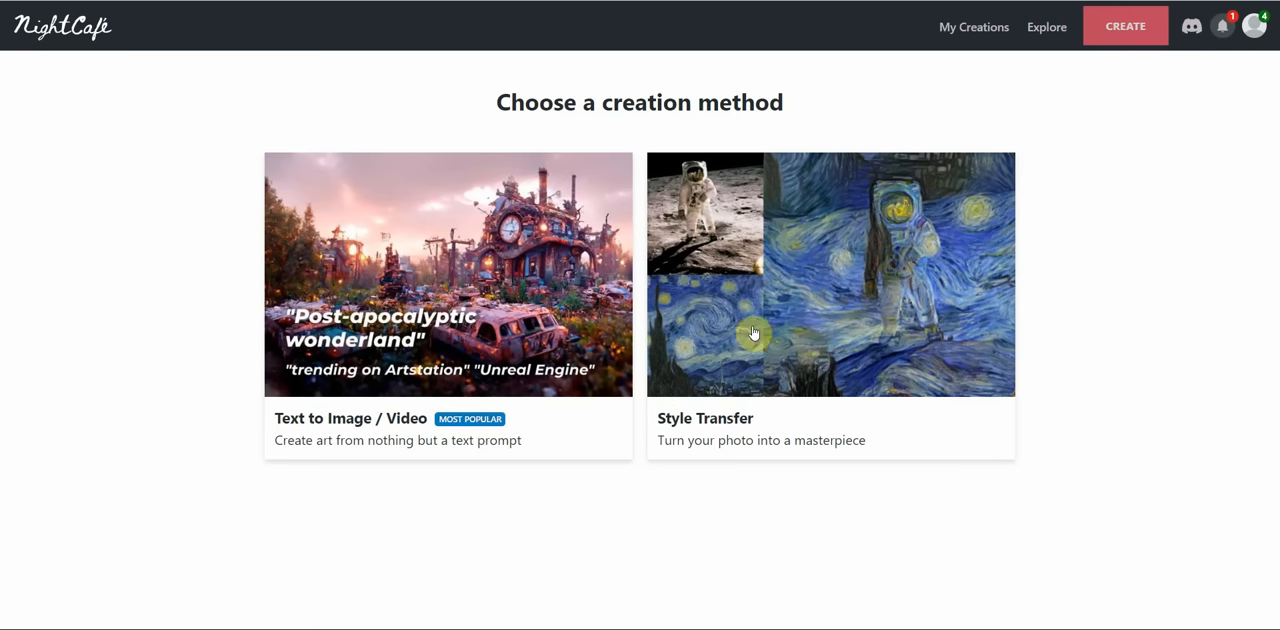
mouse_move(928, 238)
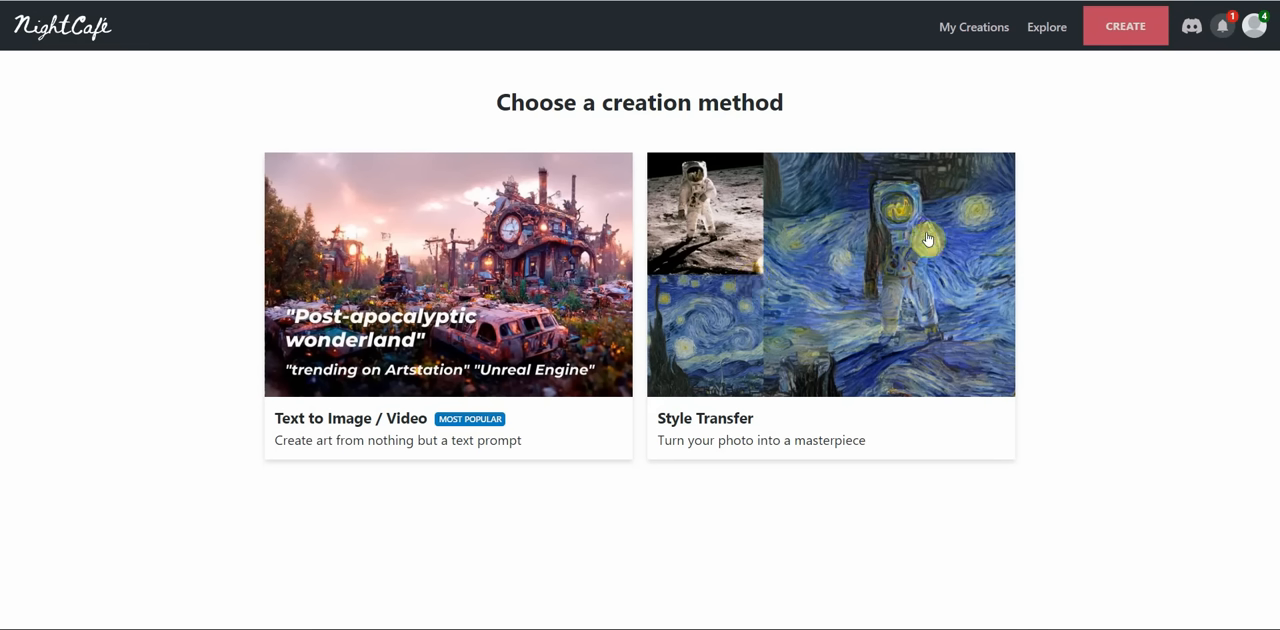
mouse_move(910, 278)
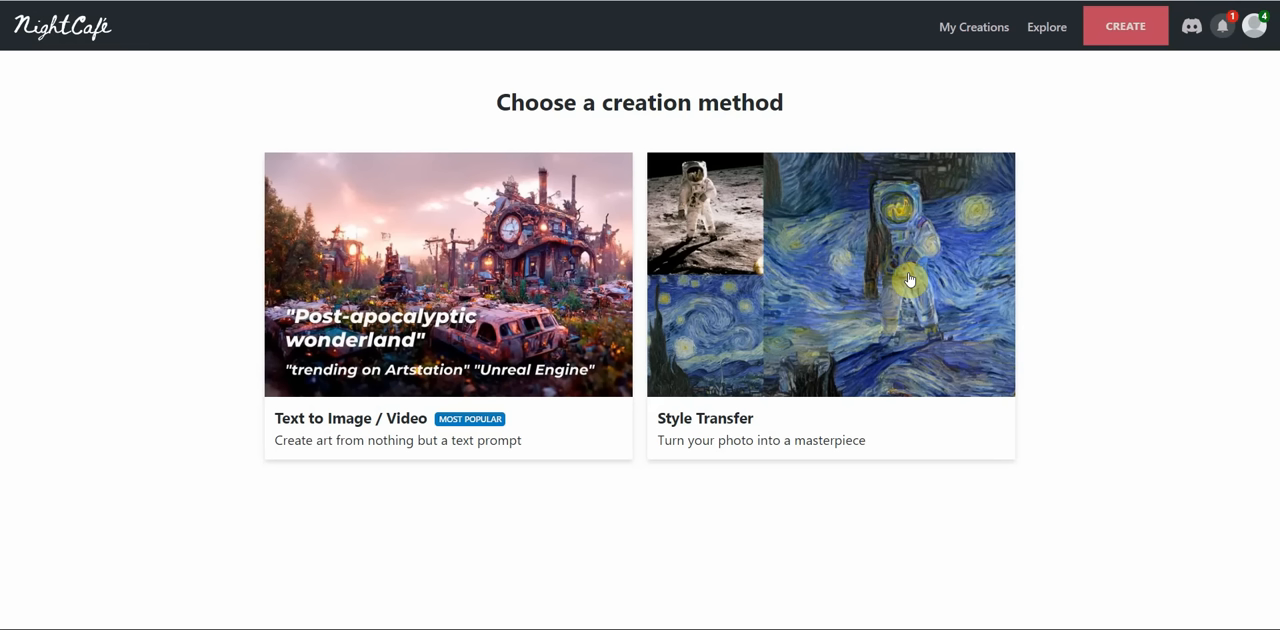
mouse_move(732, 222)
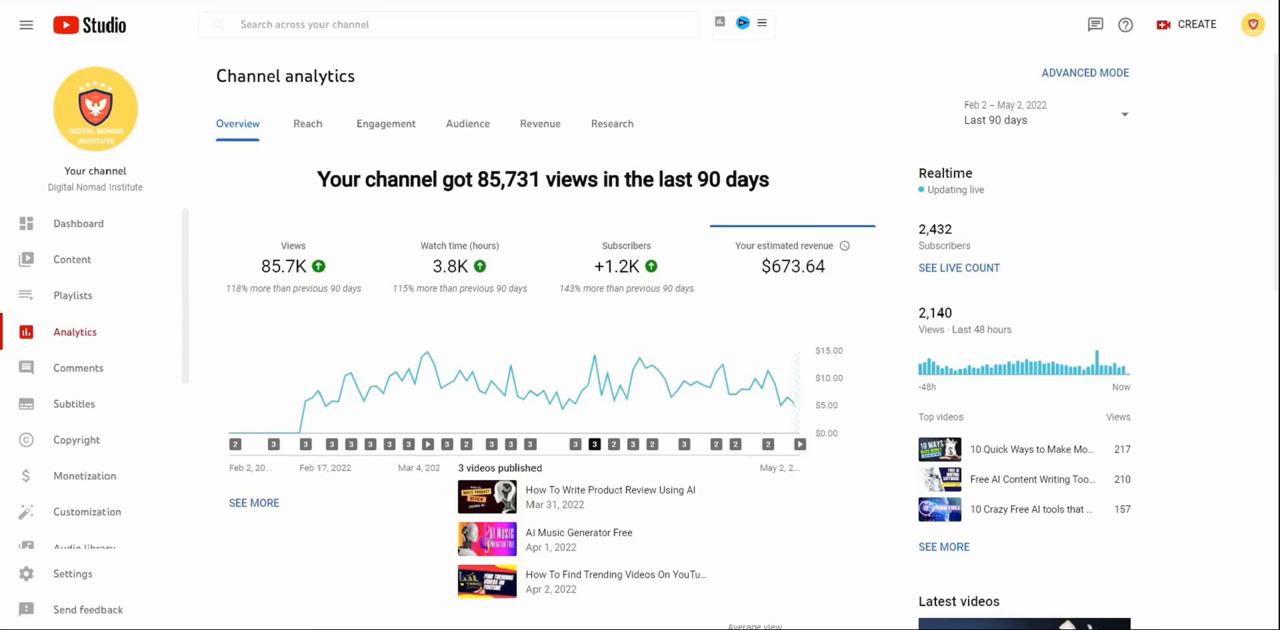
Return from YouTube Studio to the NightCafe creation-method page.
left_click(1044, 112)
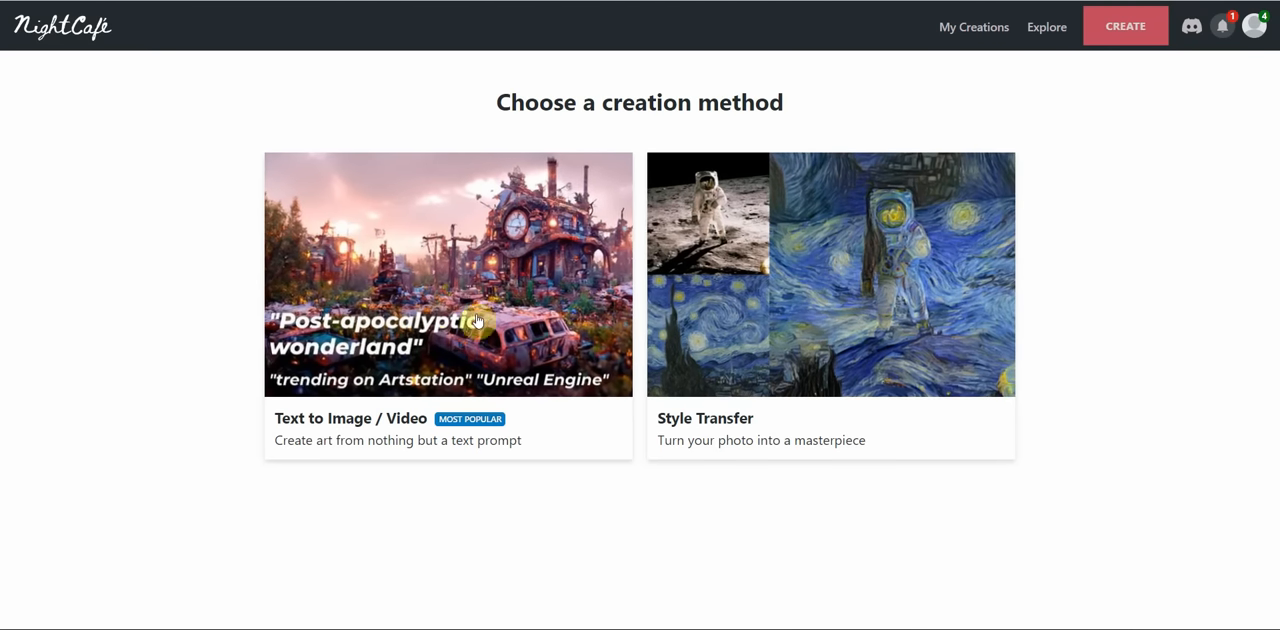
Choose Text to Image / Video and browse the style presets, leaving Oil Painting selected.
left_click(448, 274)
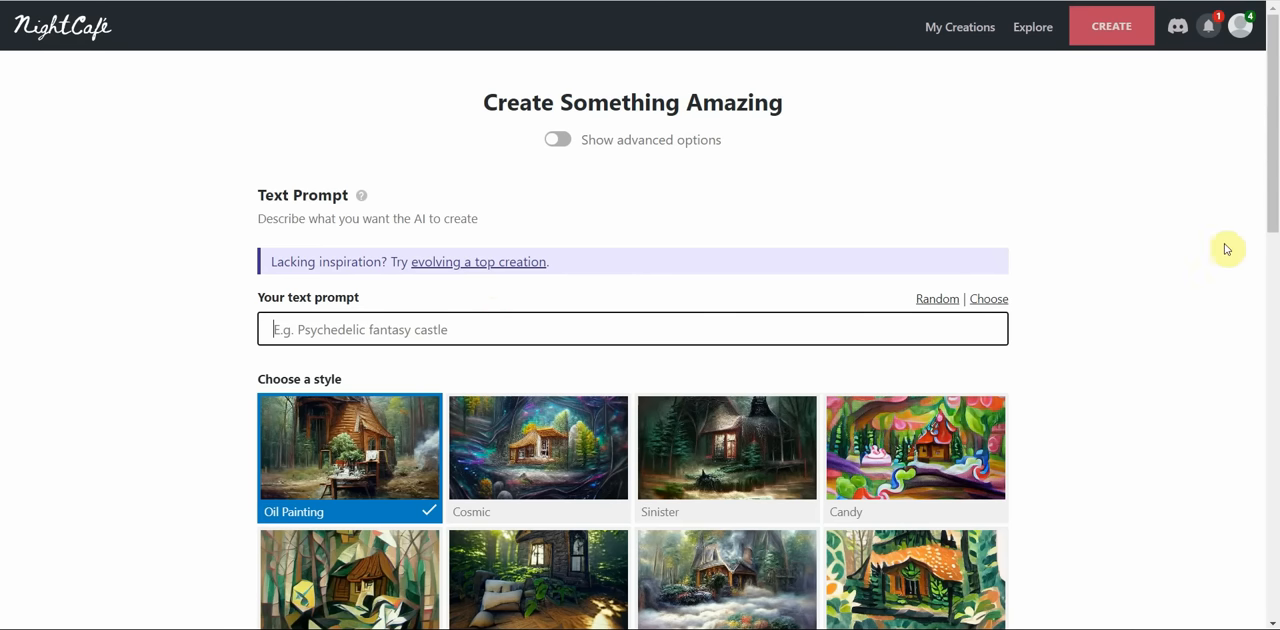
scroll("down", 3)
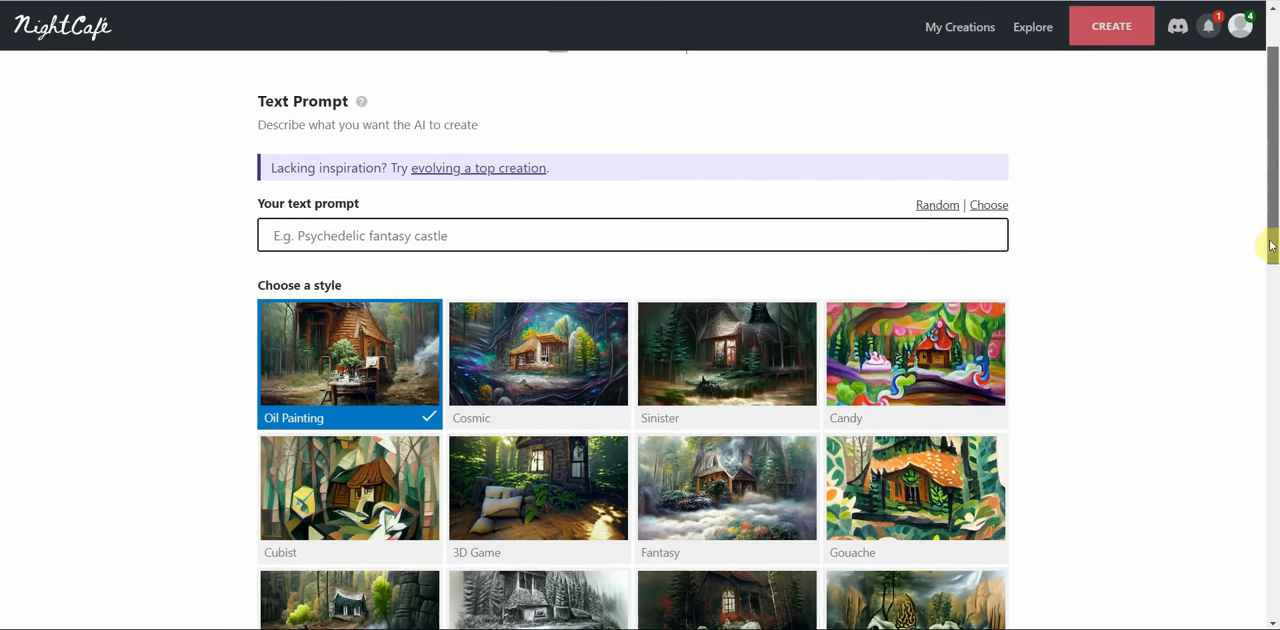
scroll("down", 3)
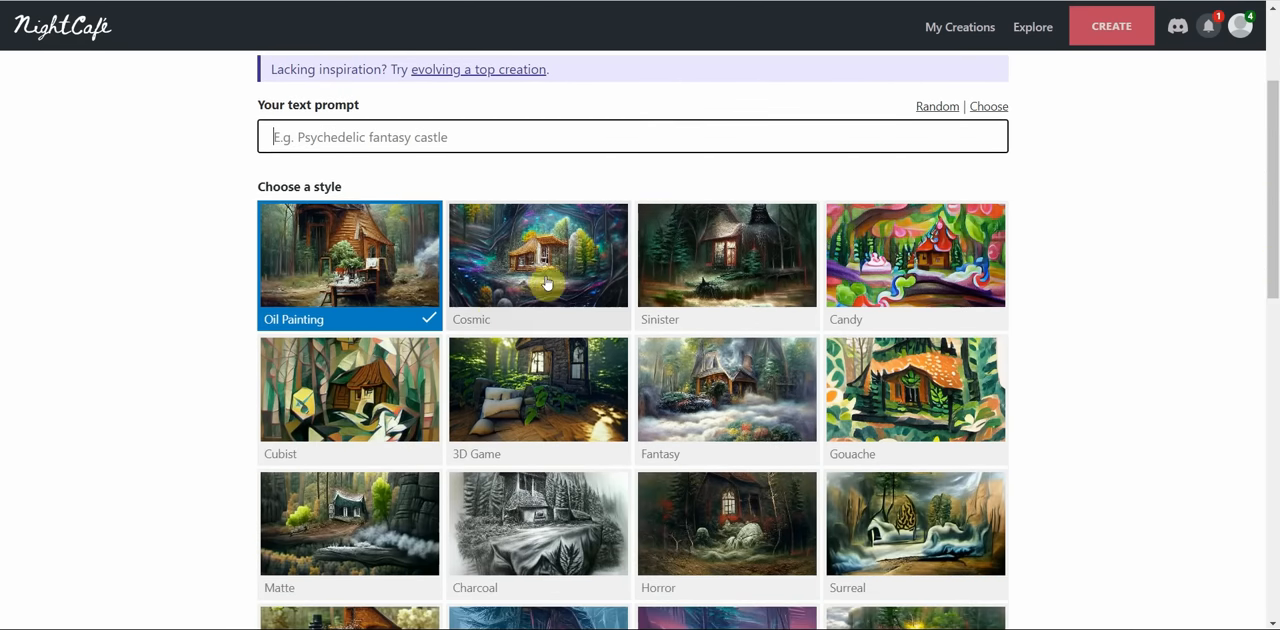
mouse_move(686, 270)
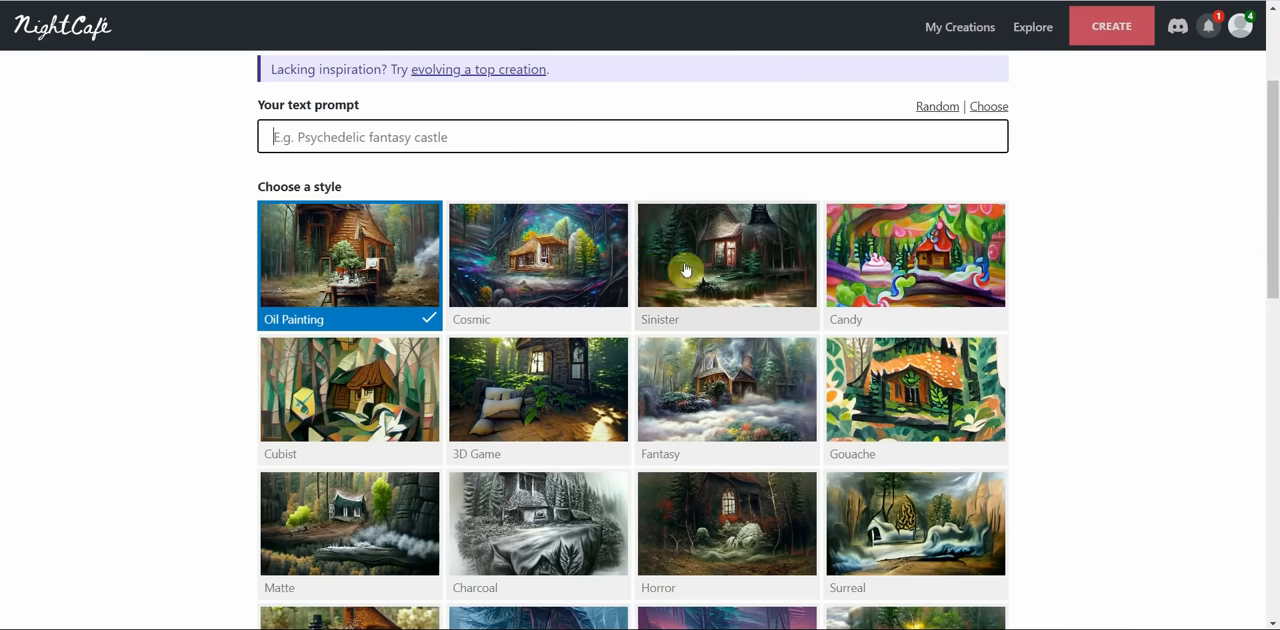
mouse_move(900, 388)
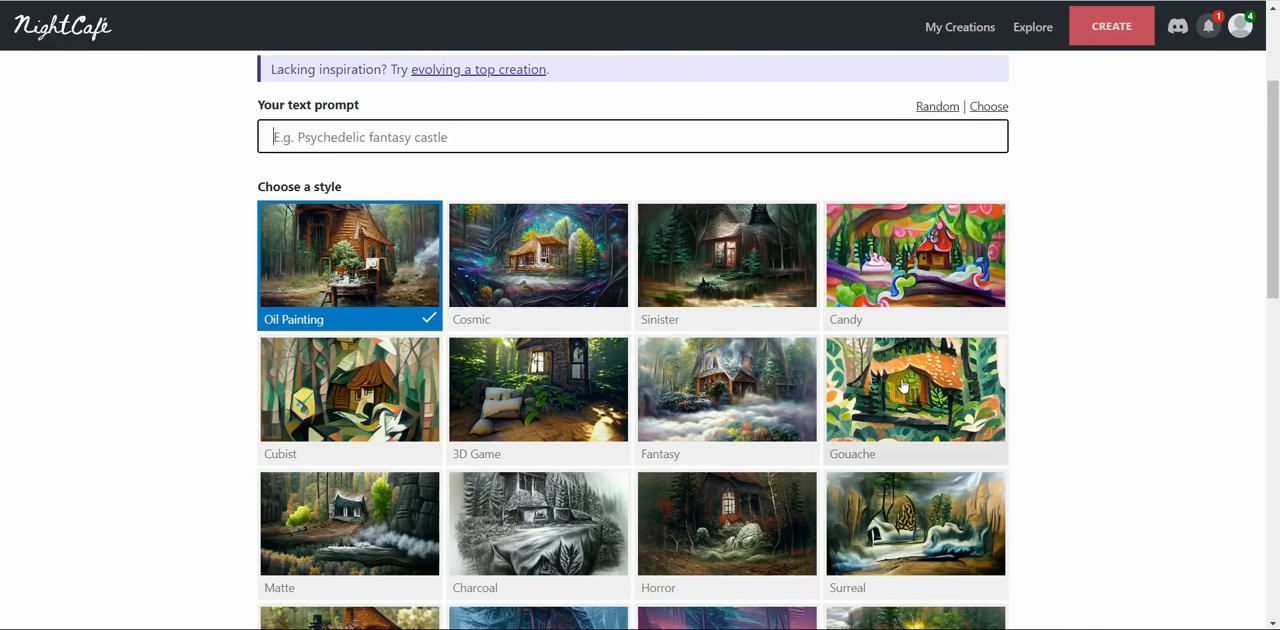
scroll("down", 3)
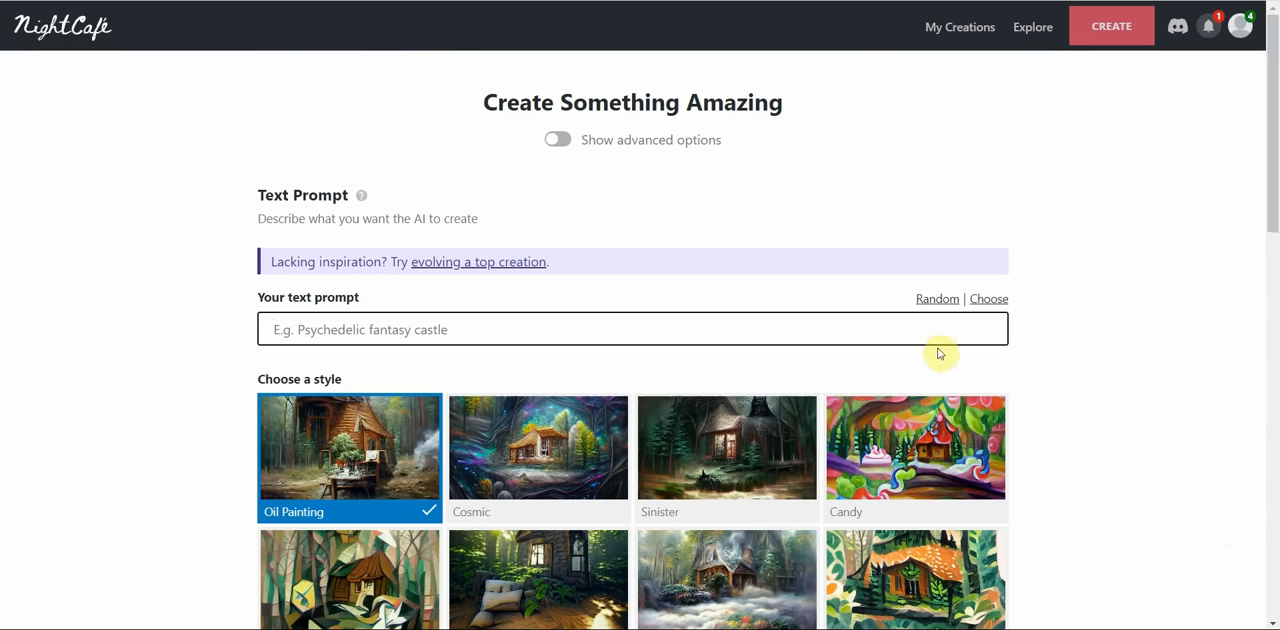
mouse_move(1004, 278)
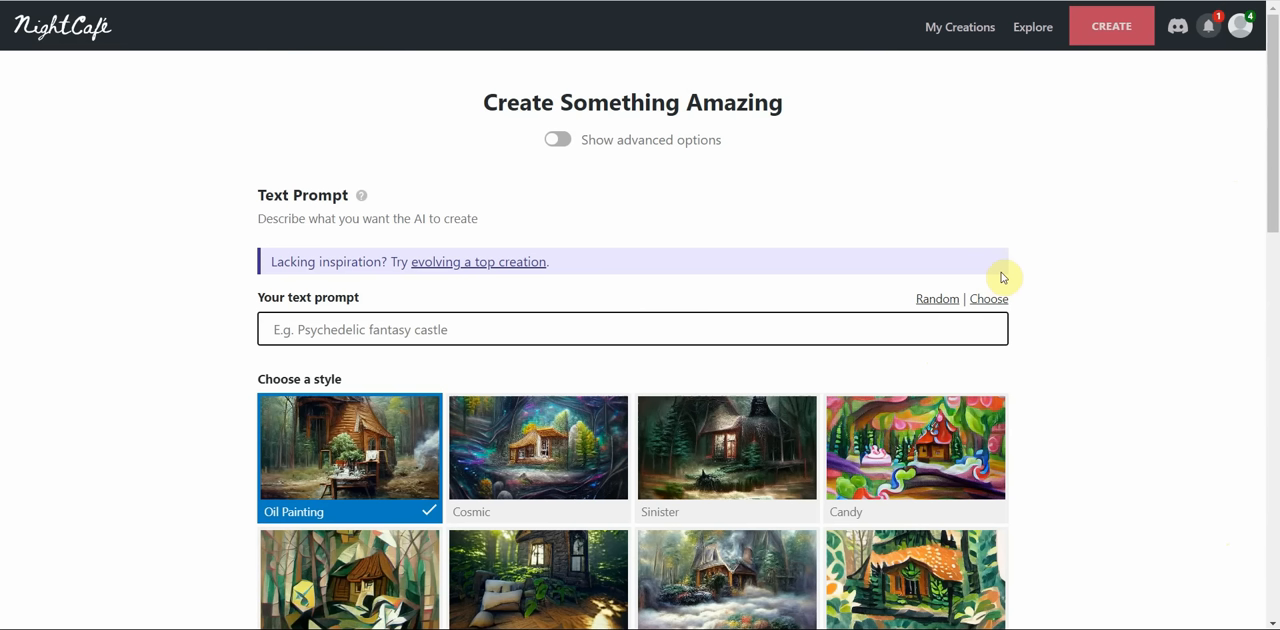
left_click(632, 328)
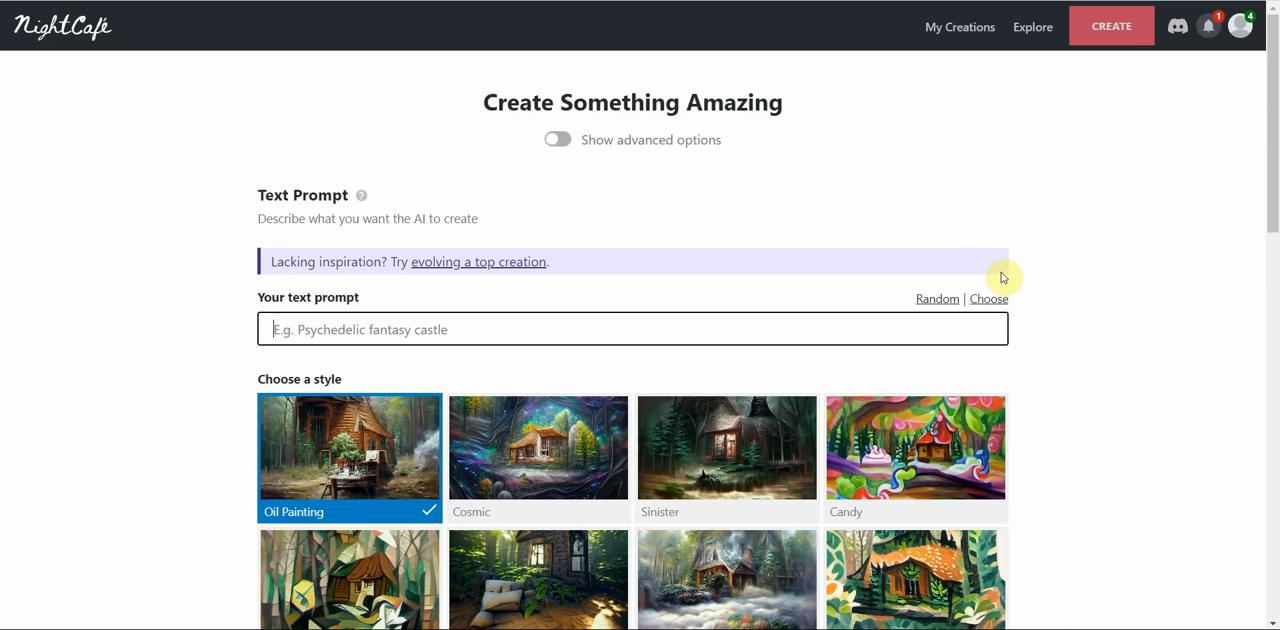
left_click(632, 328)
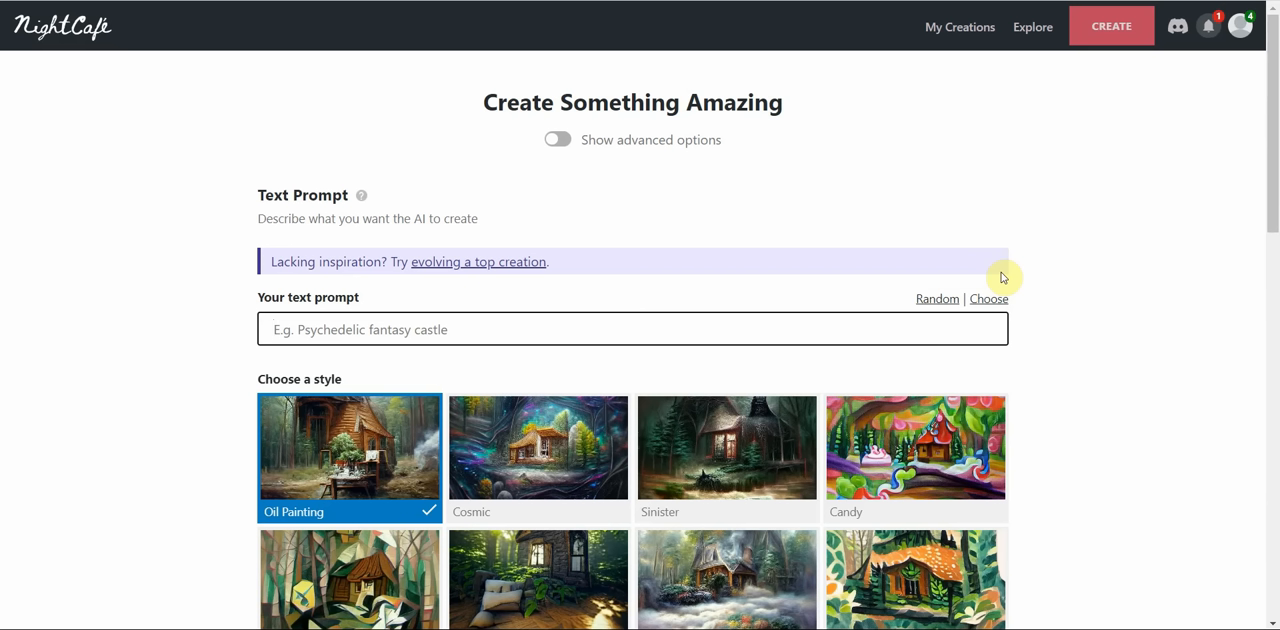
left_click(632, 328)
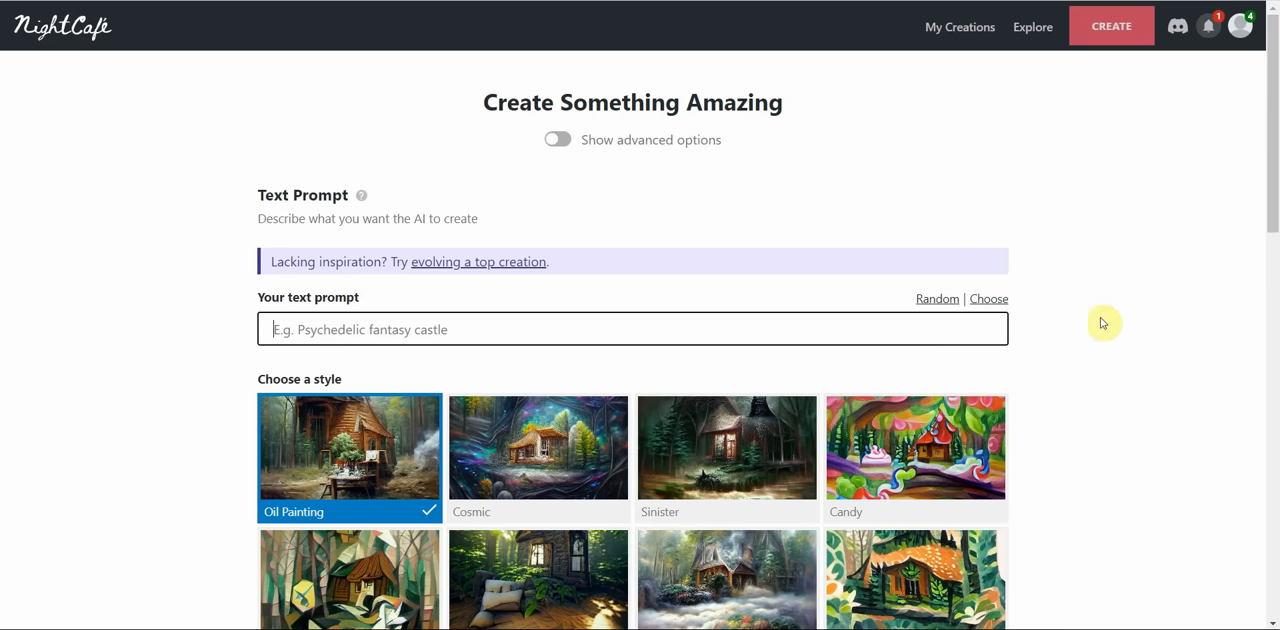
mouse_move(1116, 300)
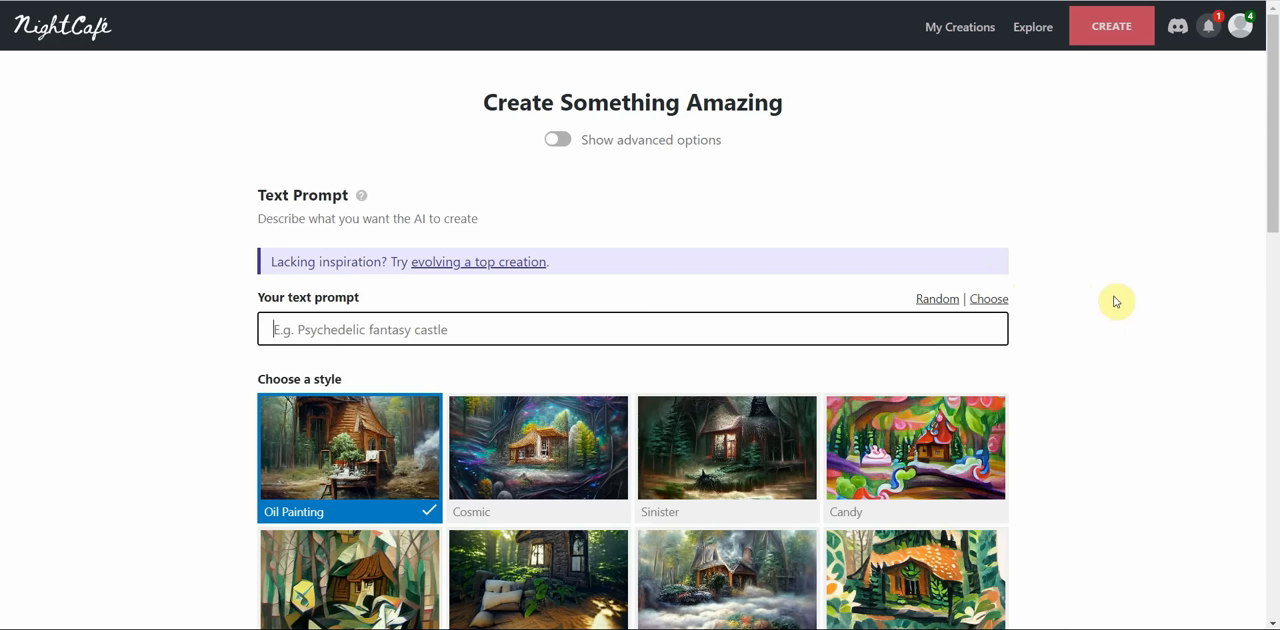
mouse_move(628, 208)
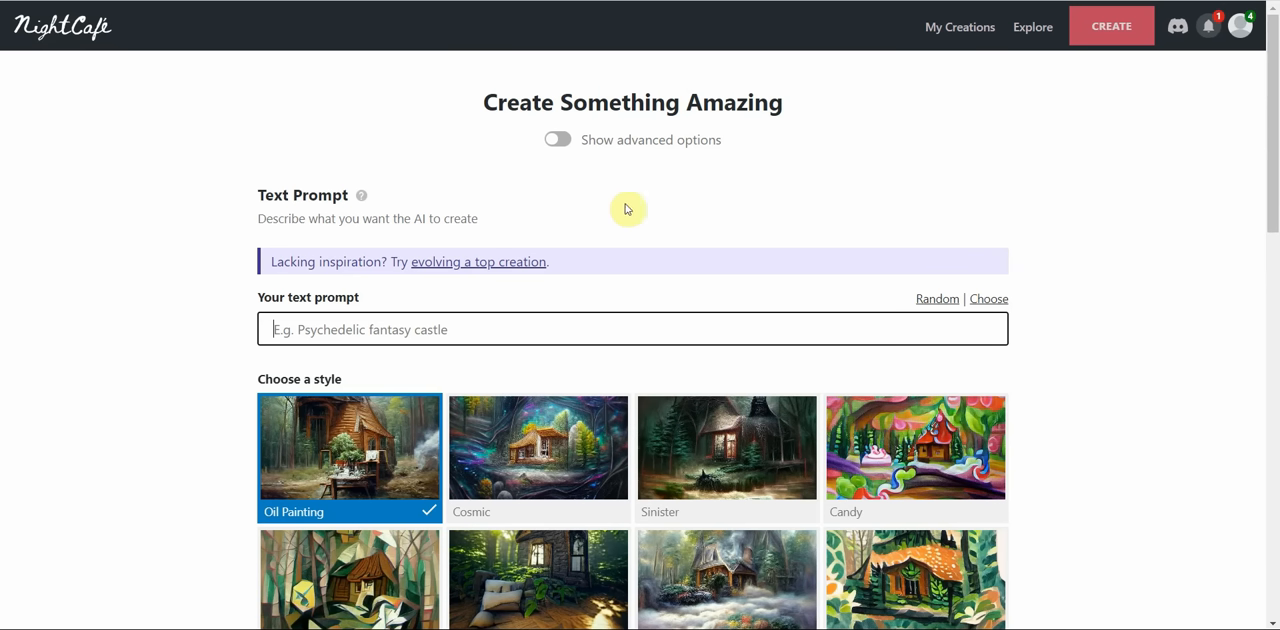
mouse_move(756, 174)
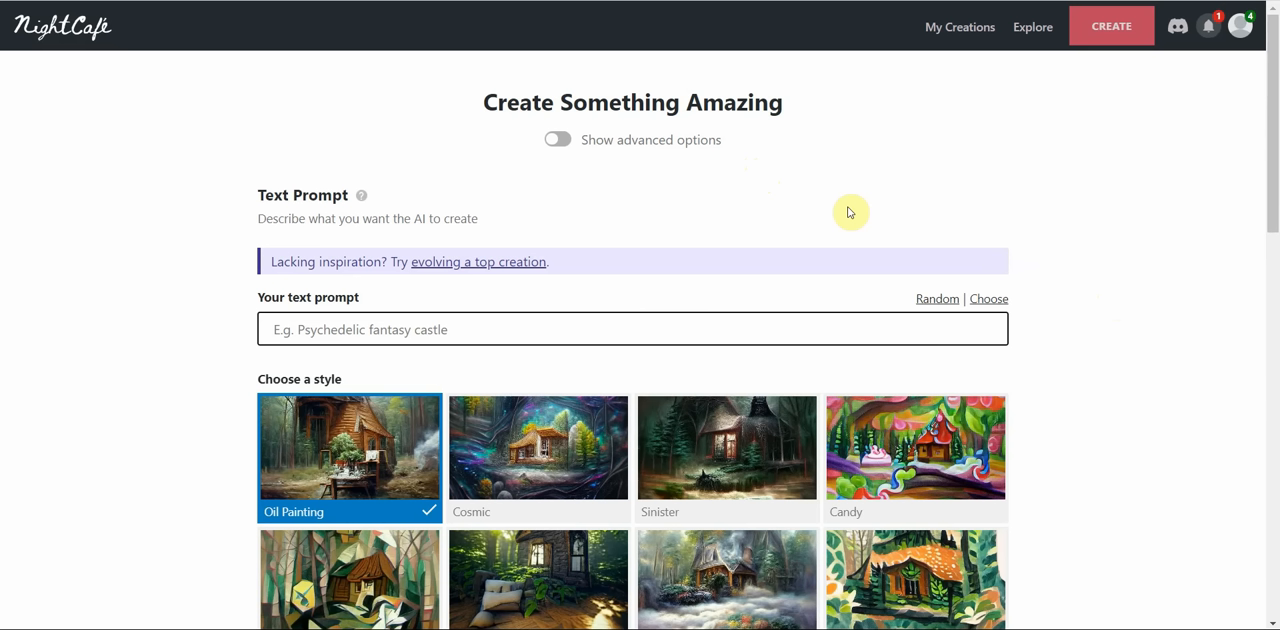
mouse_move(784, 220)
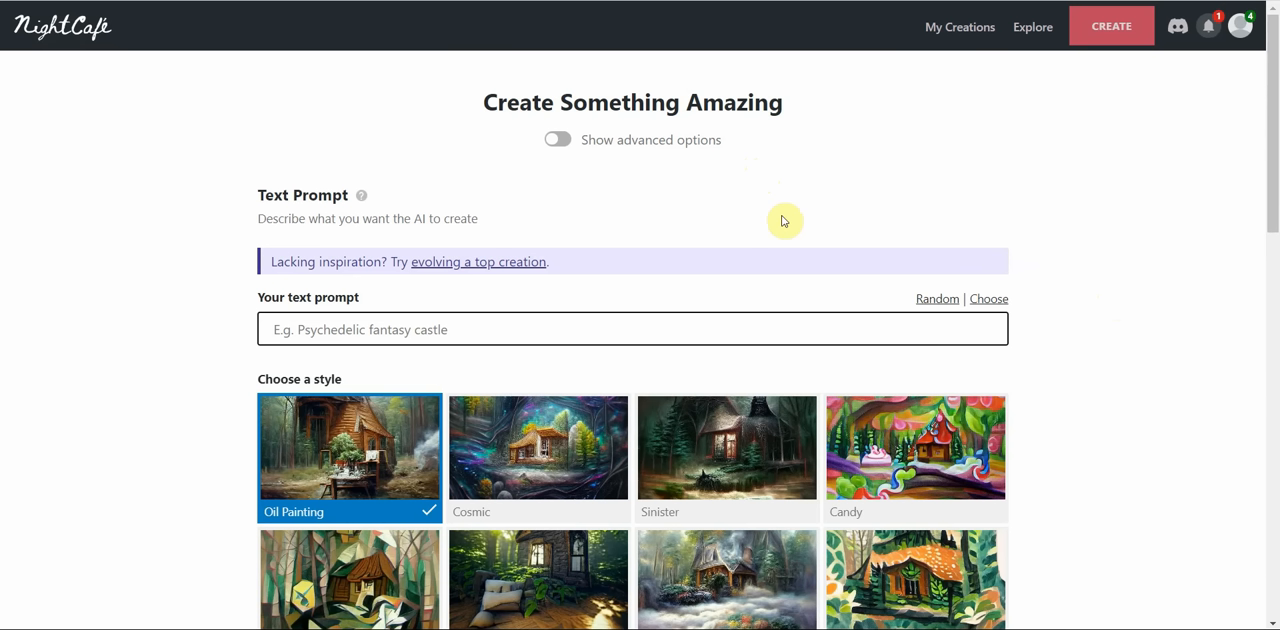
mouse_move(750, 204)
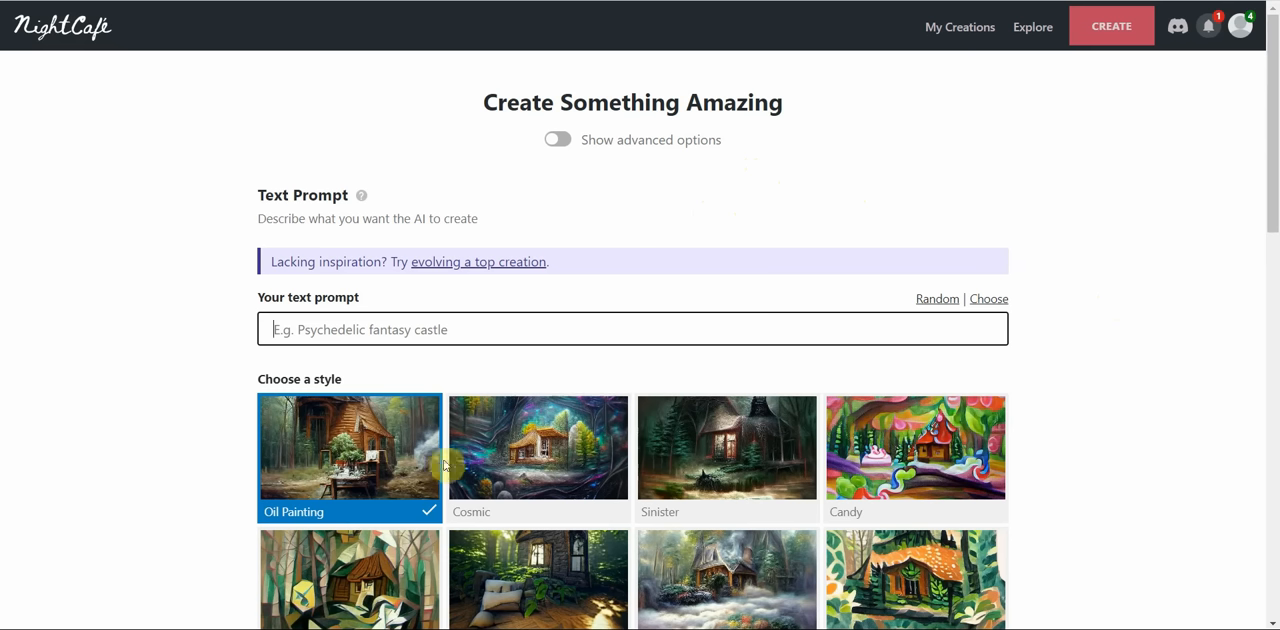
mouse_move(596, 412)
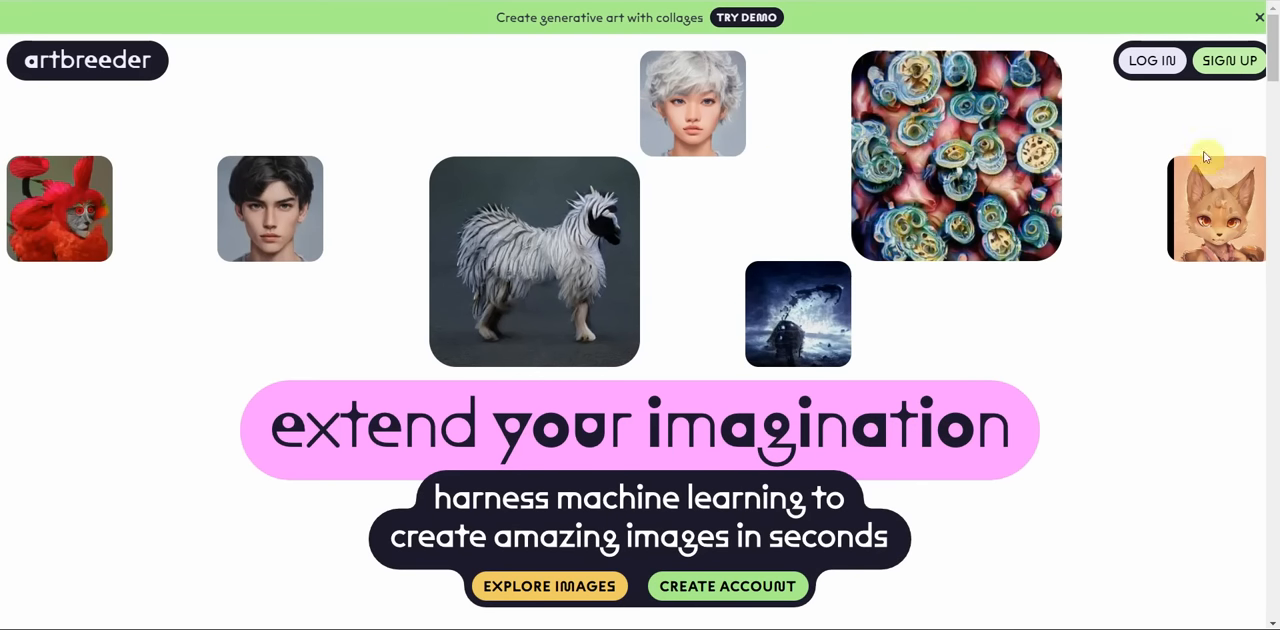
Browse the Artbreeder home page and enter Explore Images to view the community portrait gallery.
scroll("down", 3)
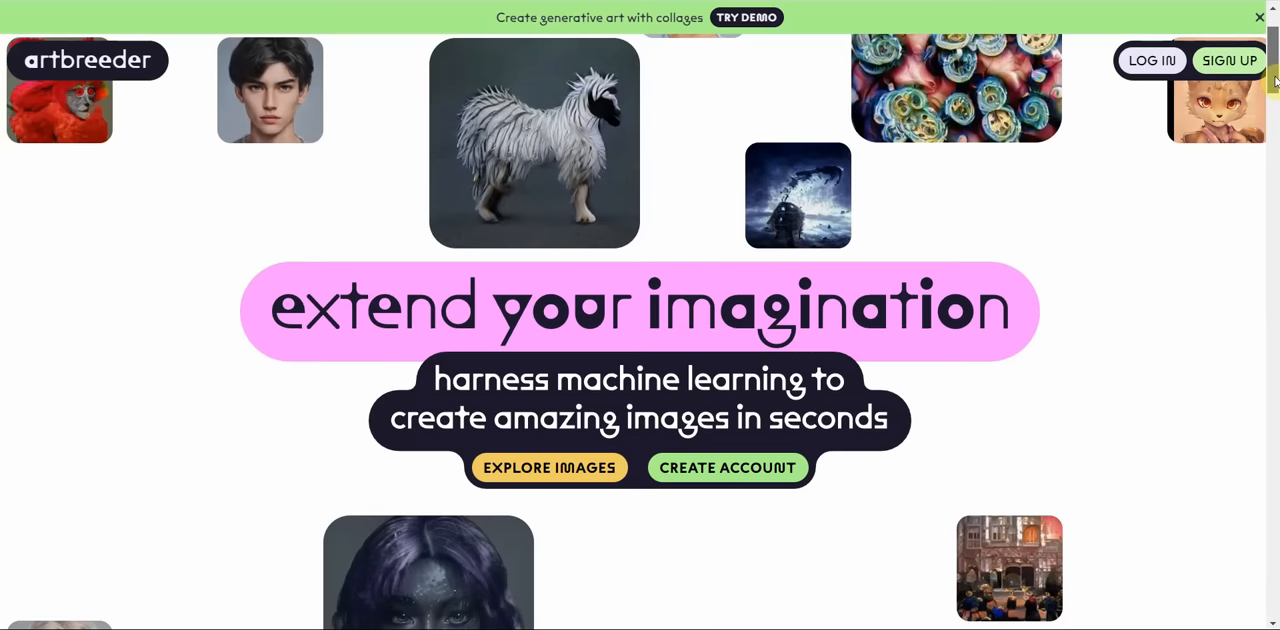
scroll("down", 3)
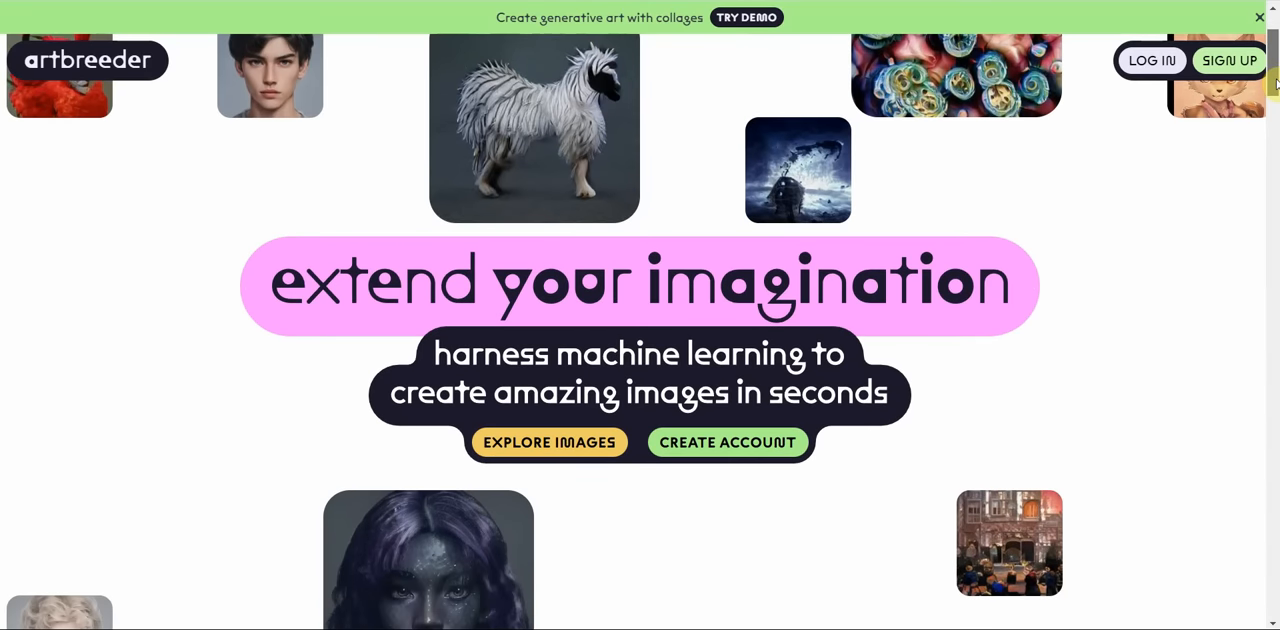
scroll("down", 3)
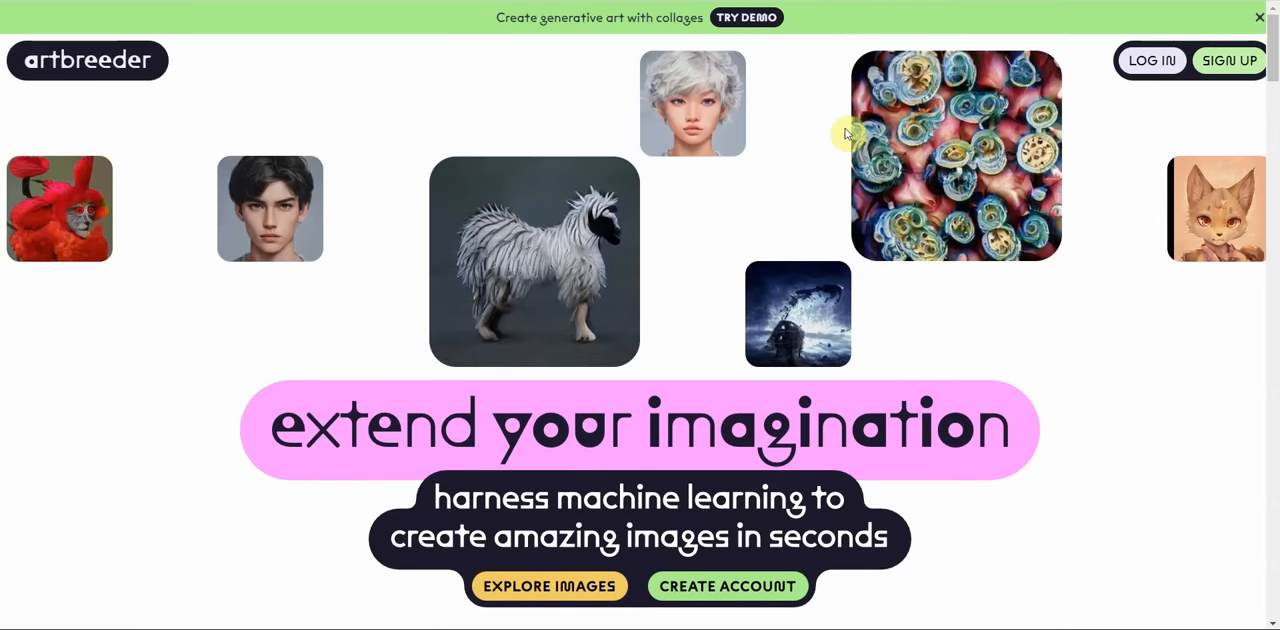
scroll("down", 3)
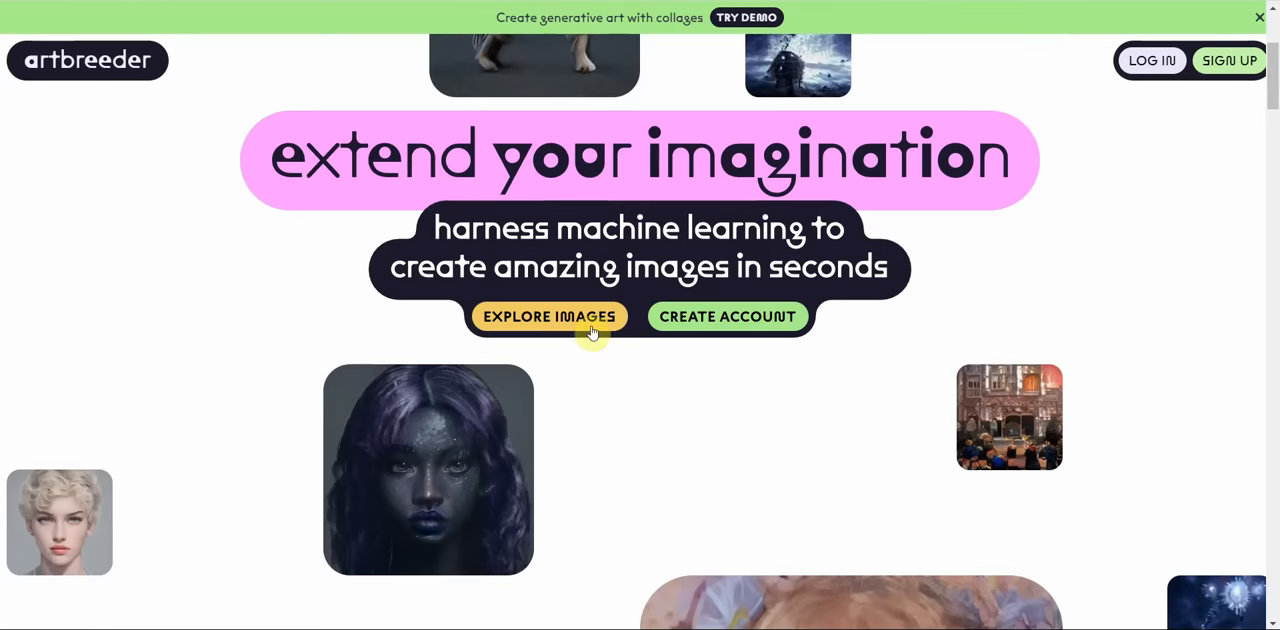
left_click(548, 316)
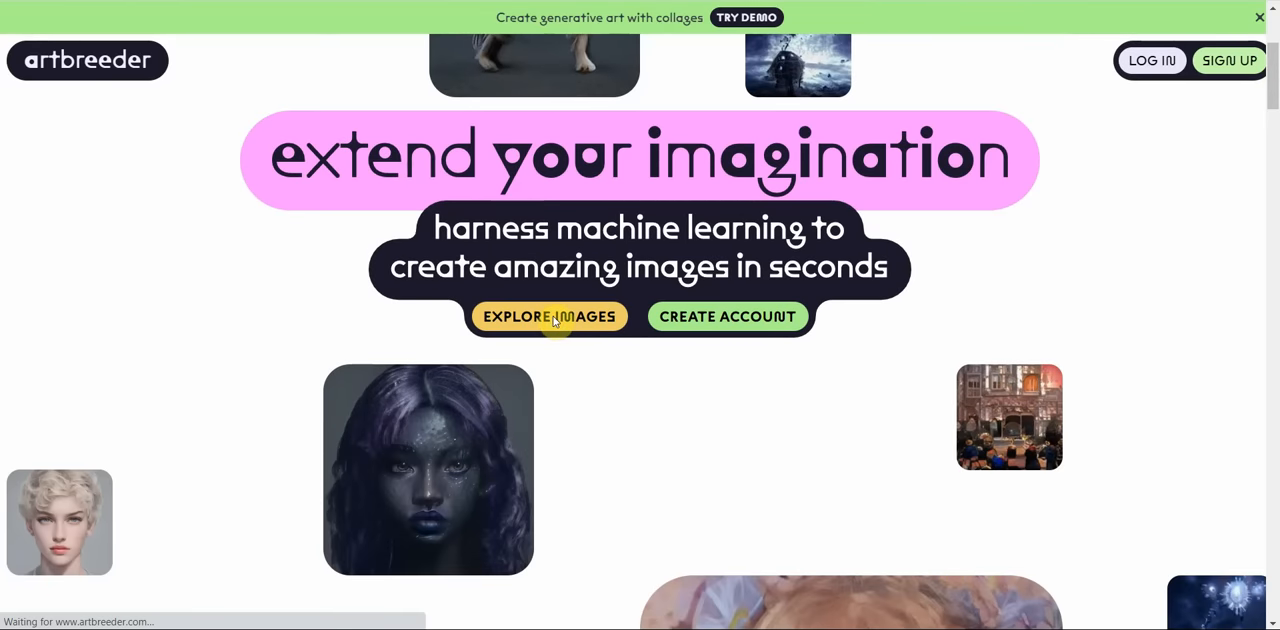
left_click(548, 316)
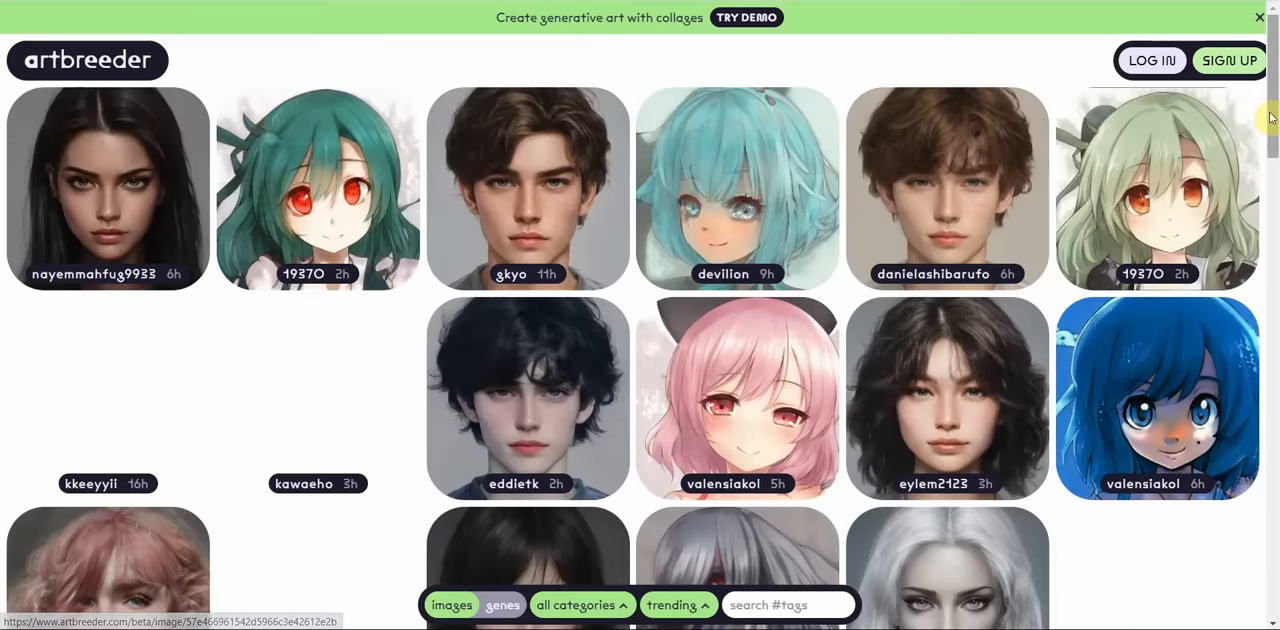
scroll("down", 3)
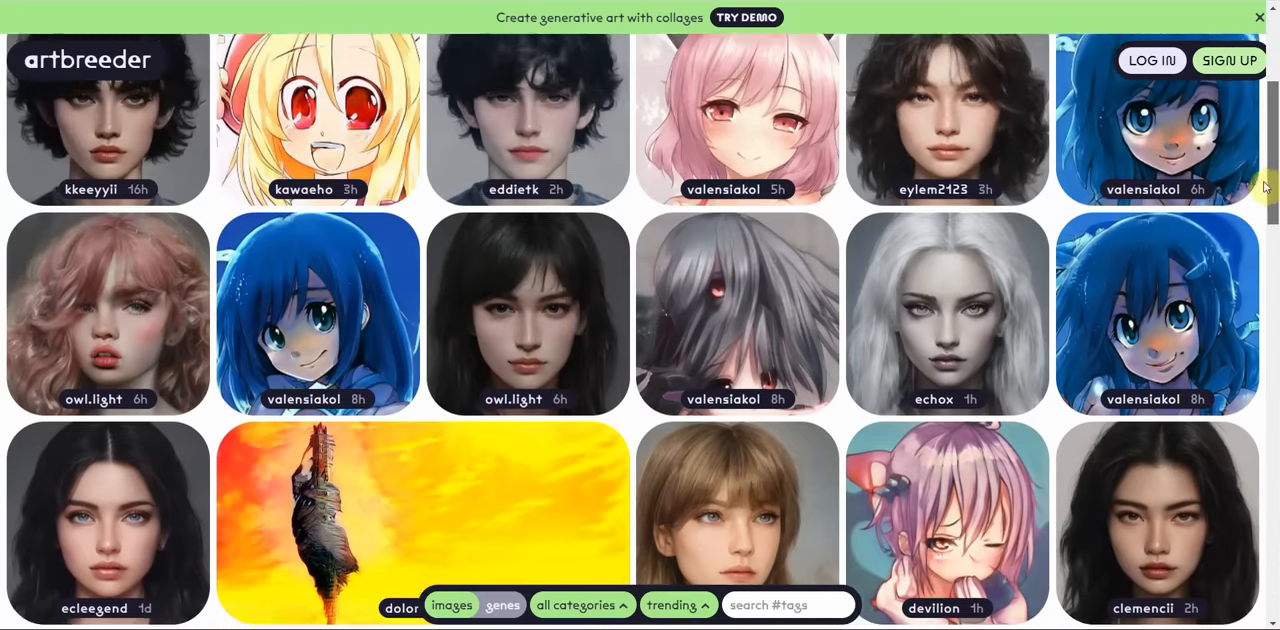
scroll("down", 3)
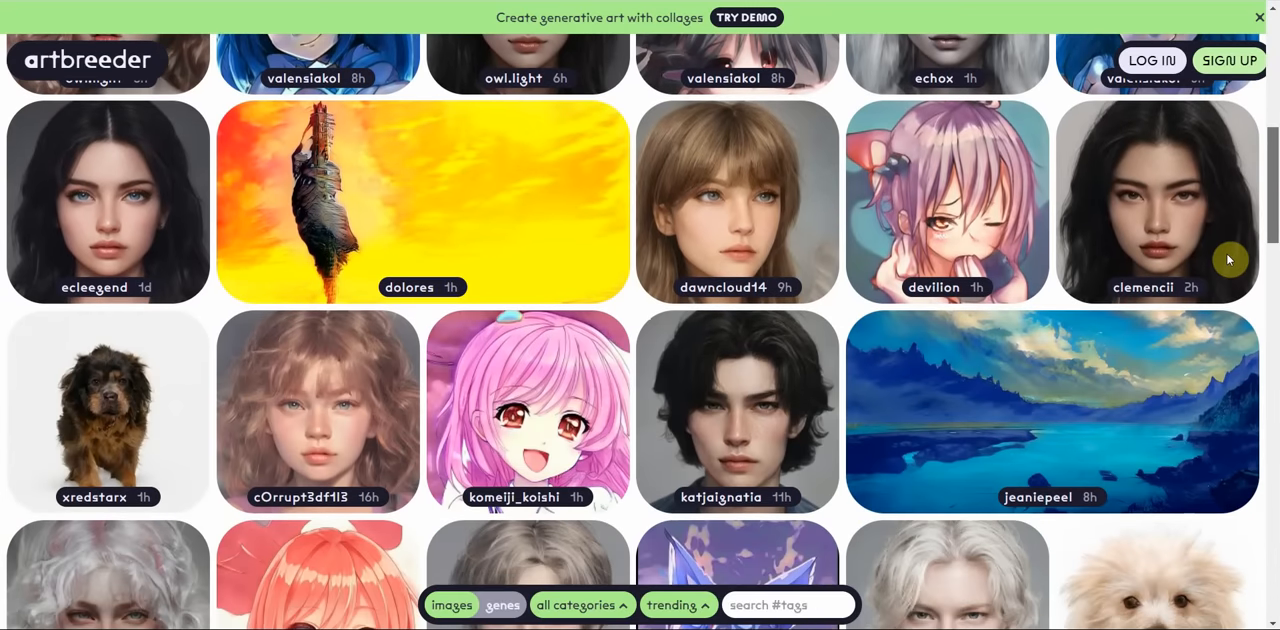
scroll("down", 3)
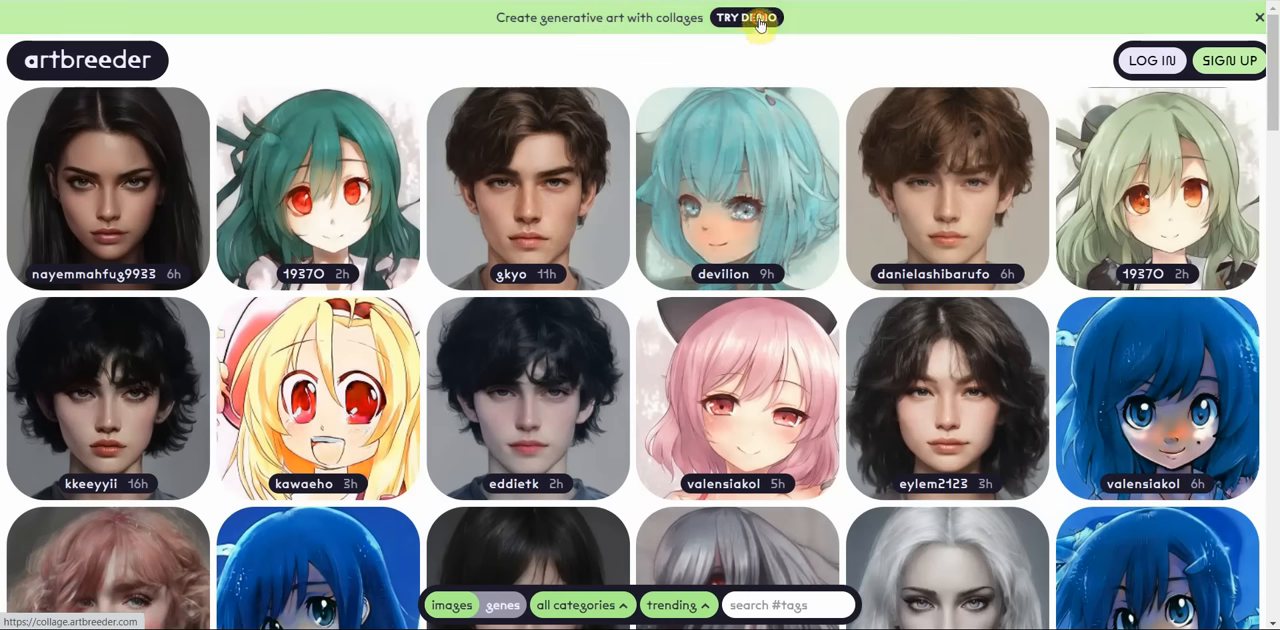
Enter the Collages demo and choose the skull-on-a-table starting image.
left_click(746, 16)
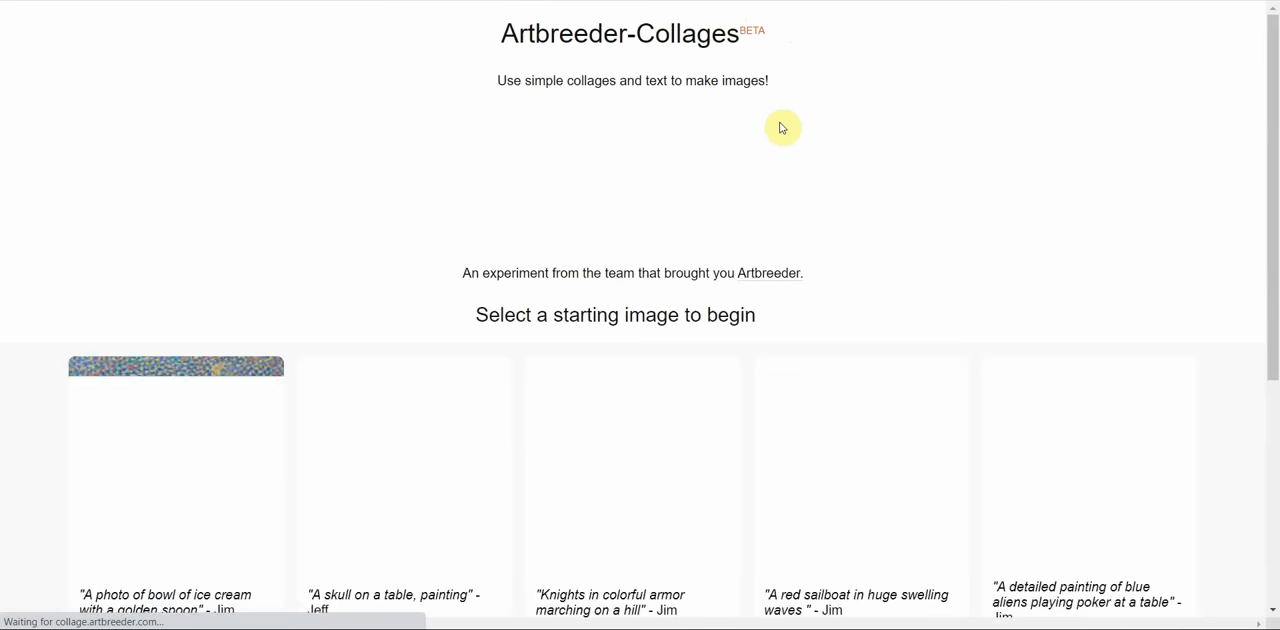
left_click(176, 480)
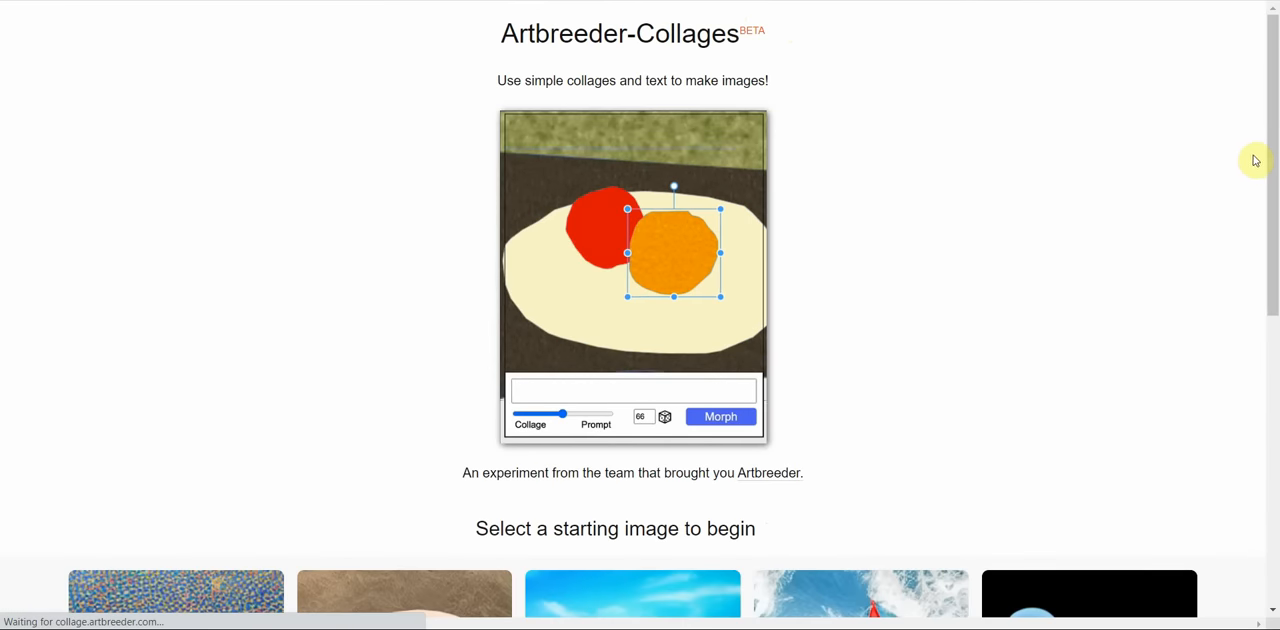
scroll("down", 3)
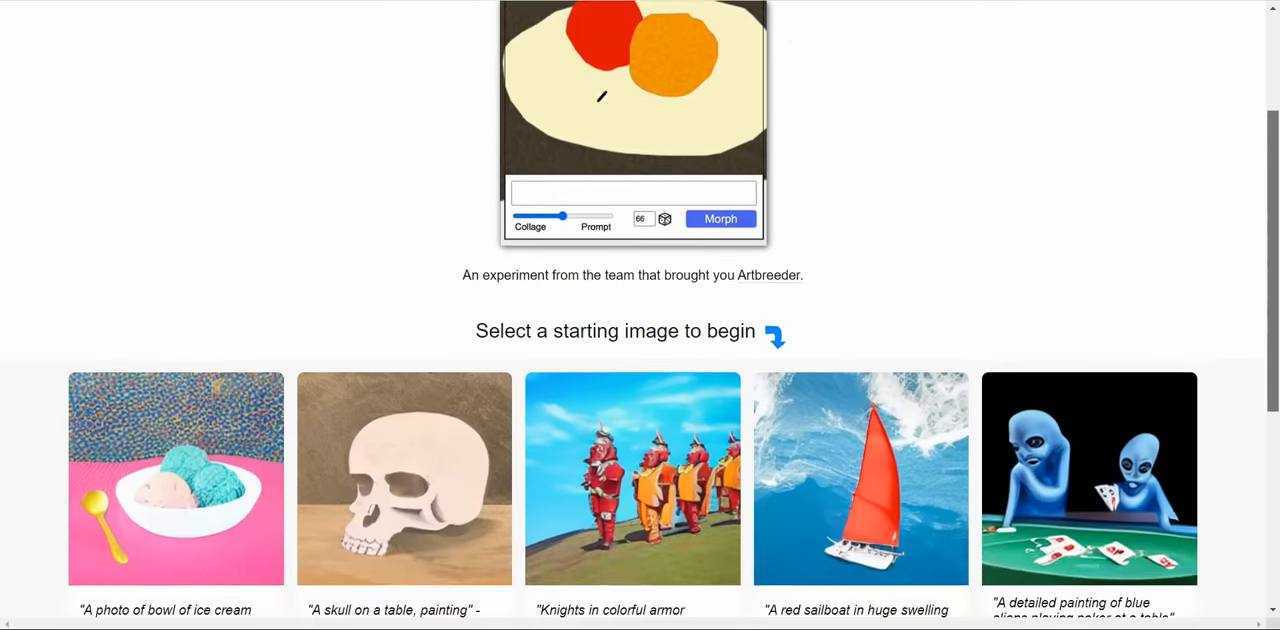
scroll("down", 3)
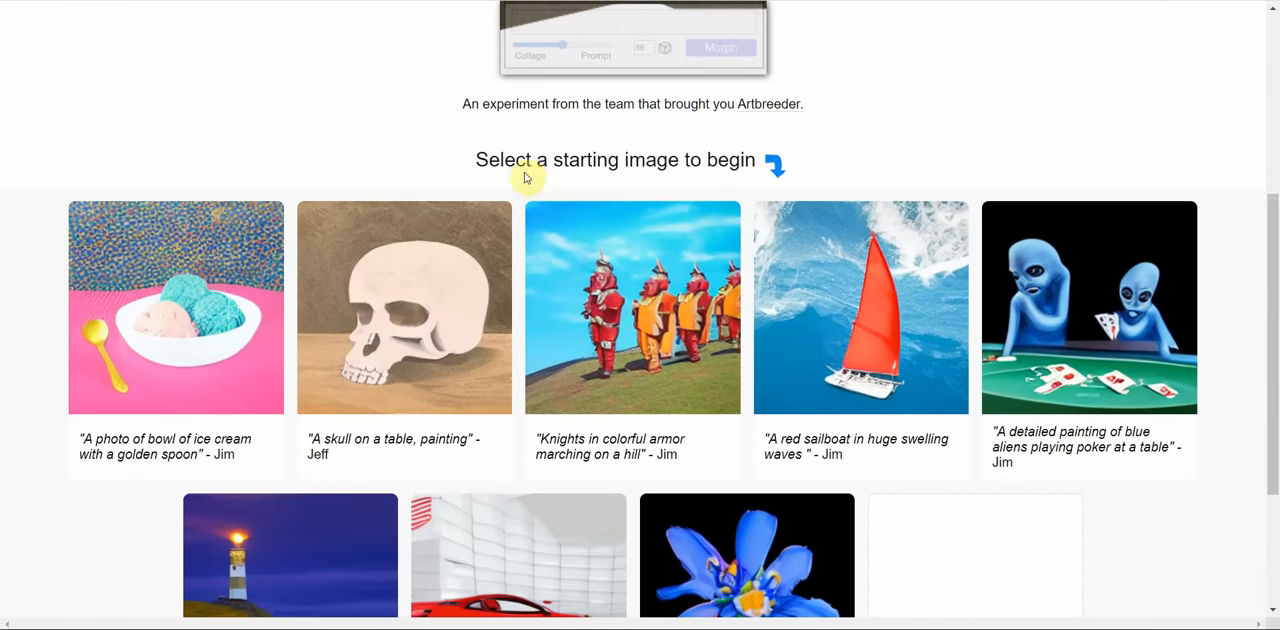
type("apples on a plate on a picnic")
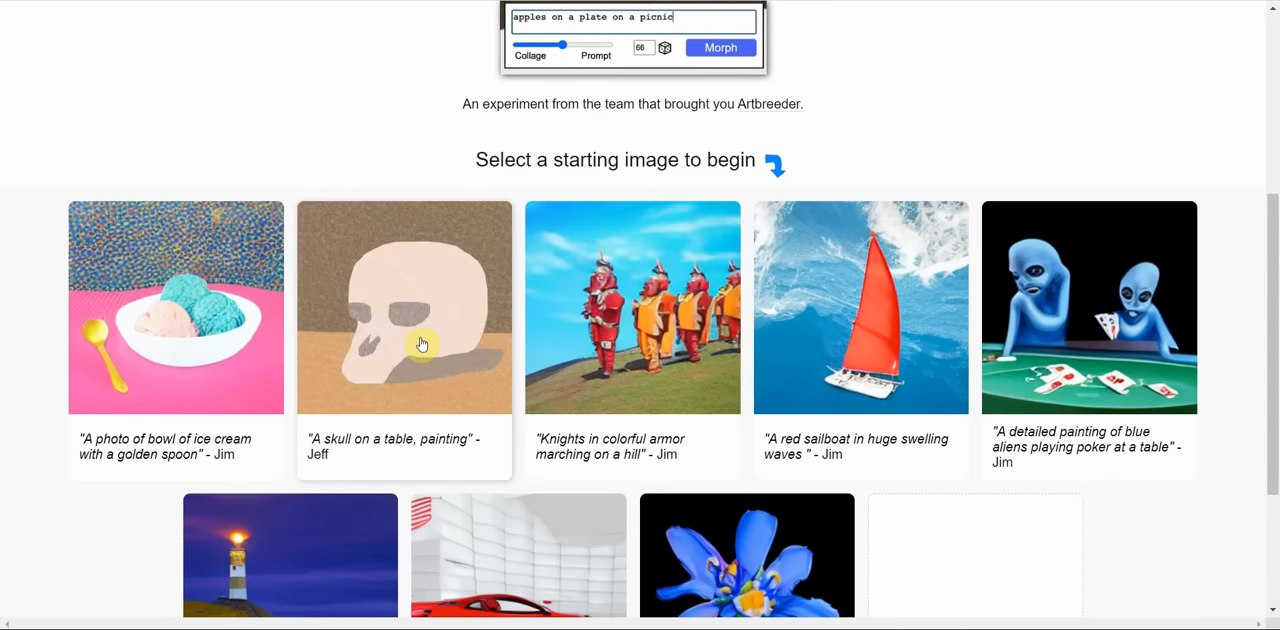
left_click(404, 308)
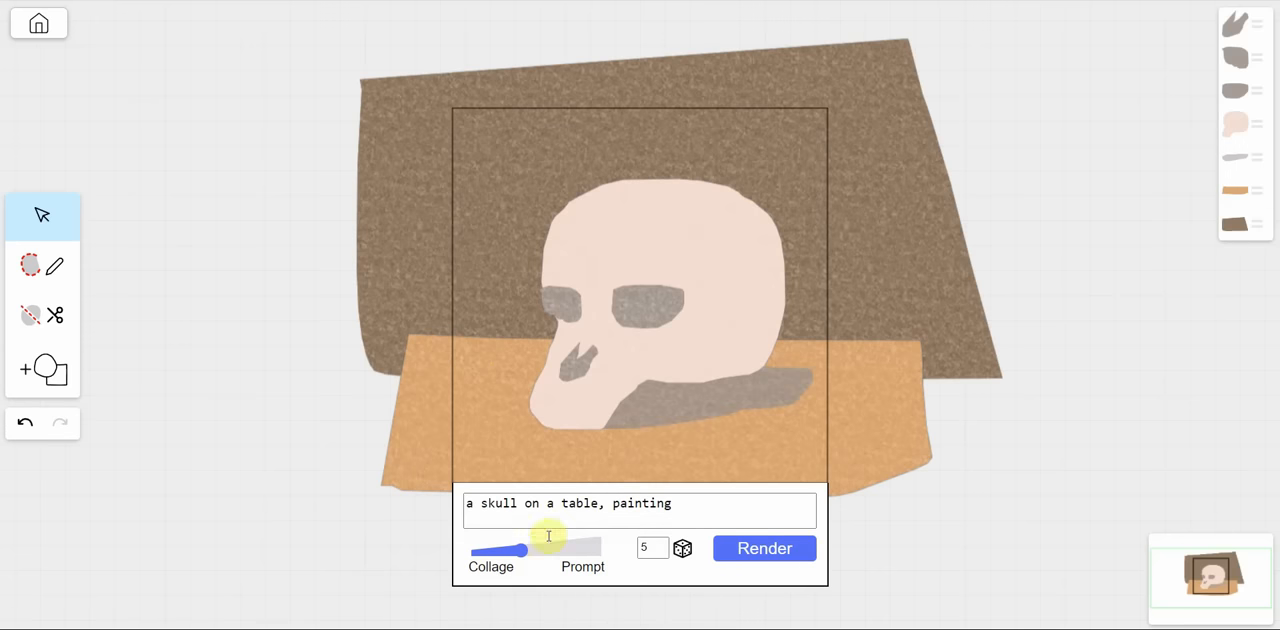
Lean the Collage/Prompt slider toward the prompt, set it to 'dogs playing poker' and render.
left_click_drag(530, 550, 516, 550)
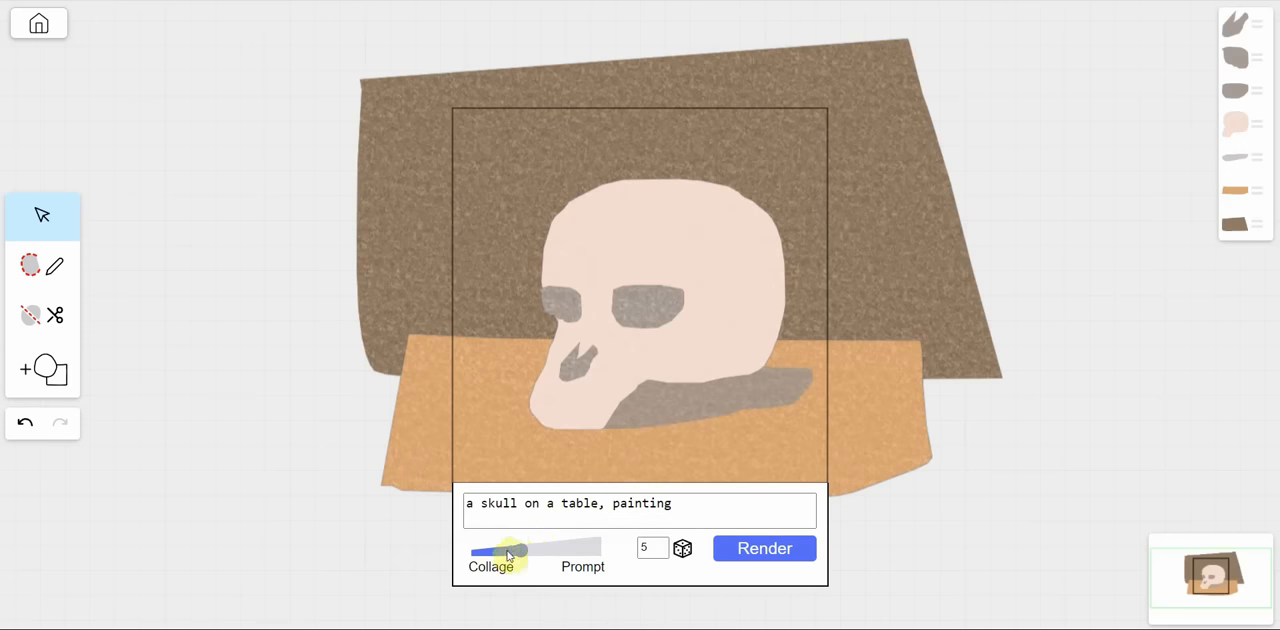
left_click_drag(510, 548, 544, 548)
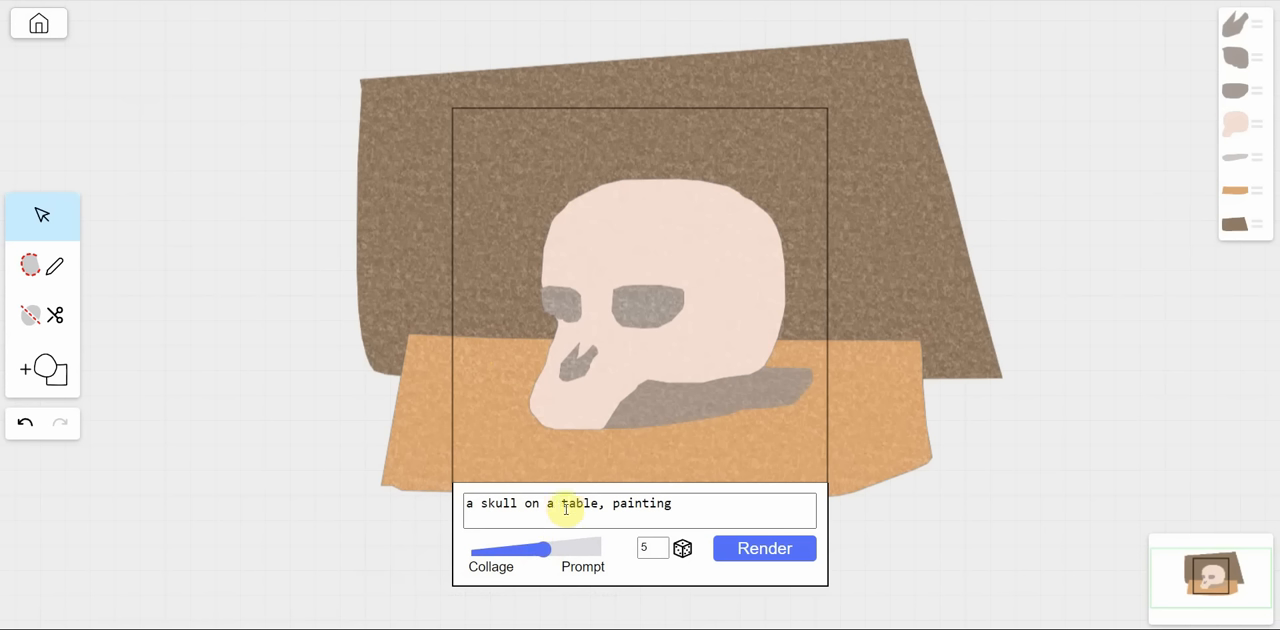
triple_click(564, 504)
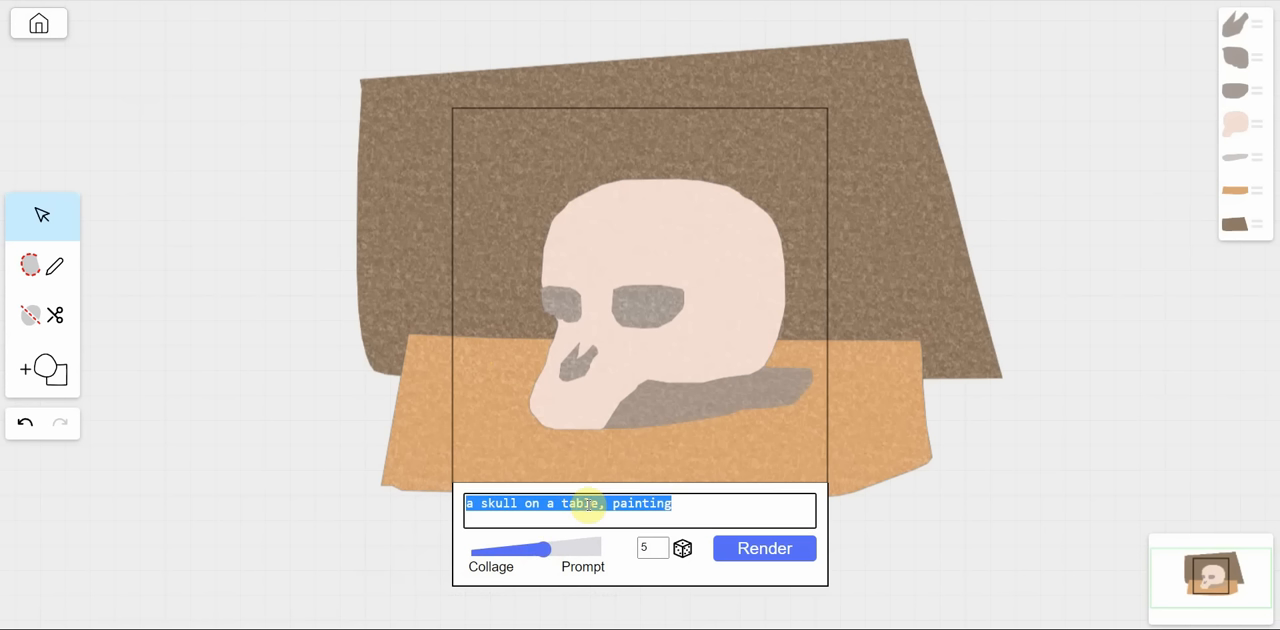
type("dogs p1")
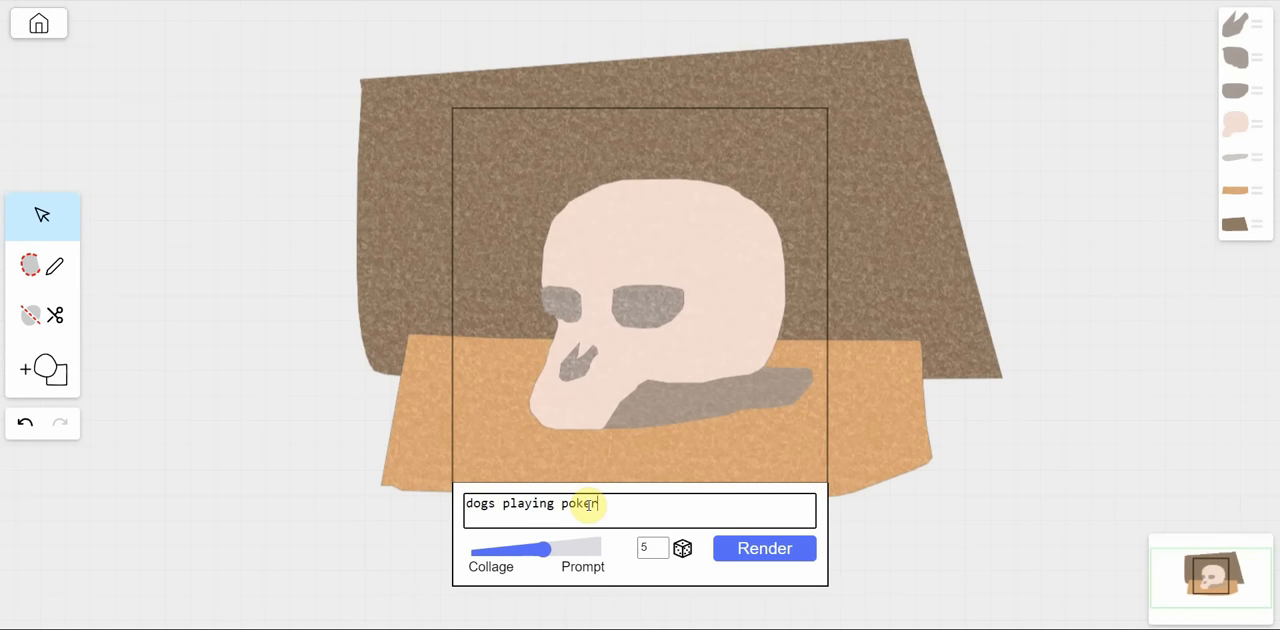
mouse_move(764, 548)
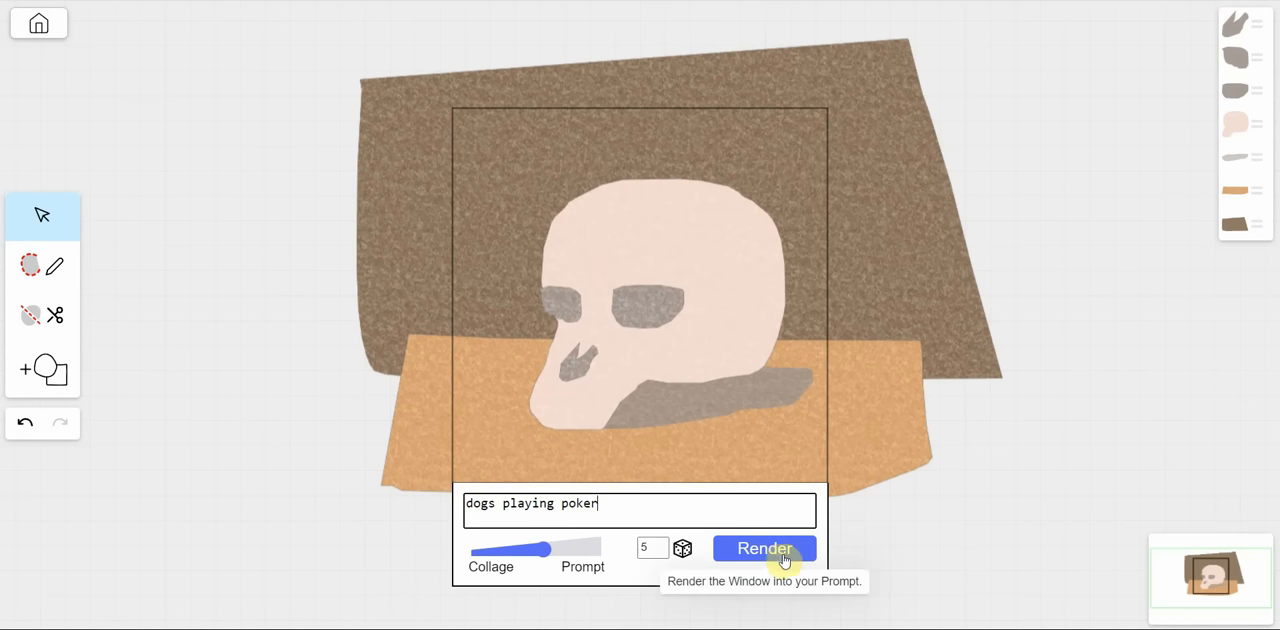
left_click(764, 548)
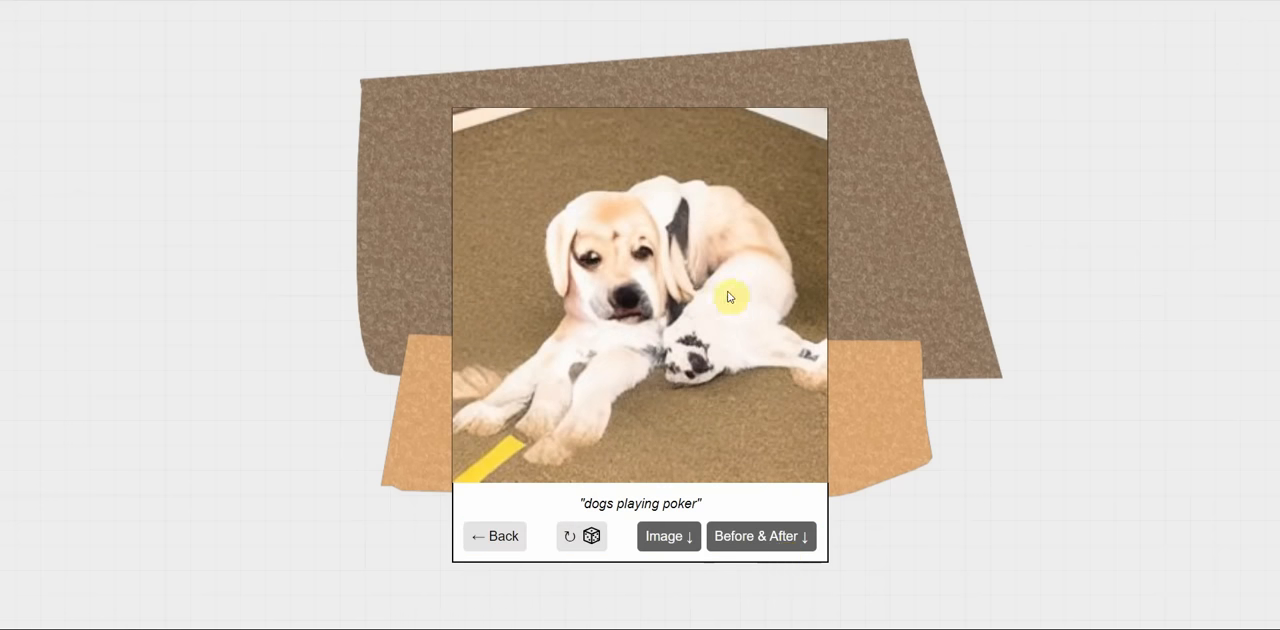
mouse_move(652, 362)
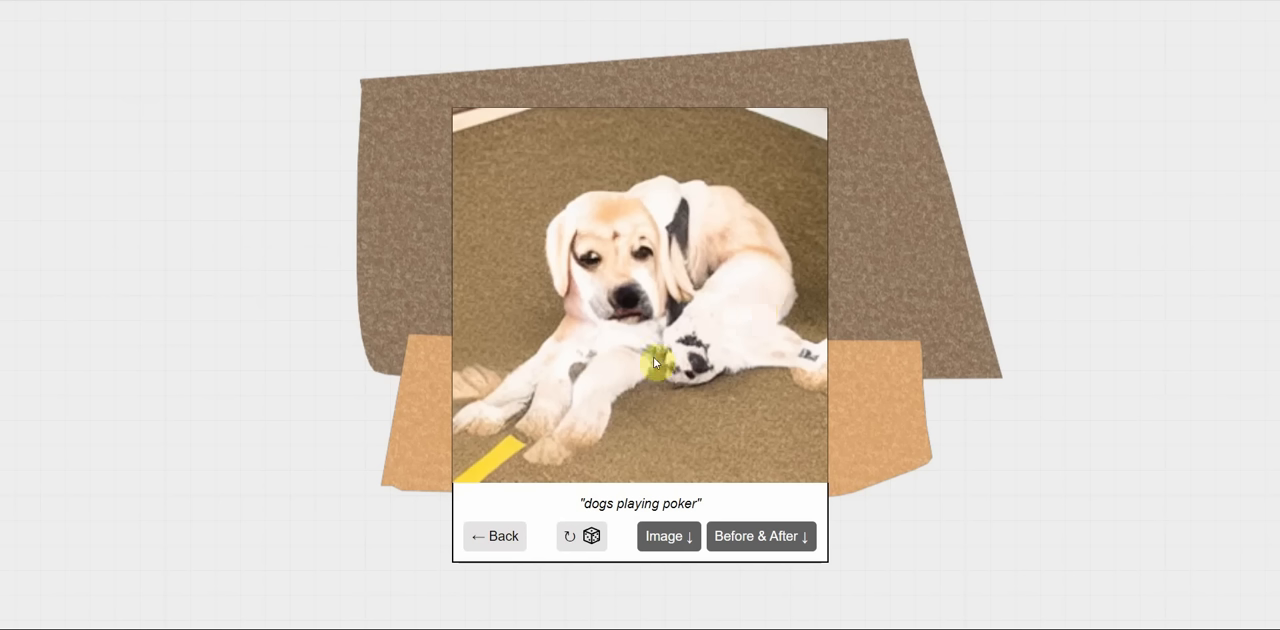
mouse_move(510, 458)
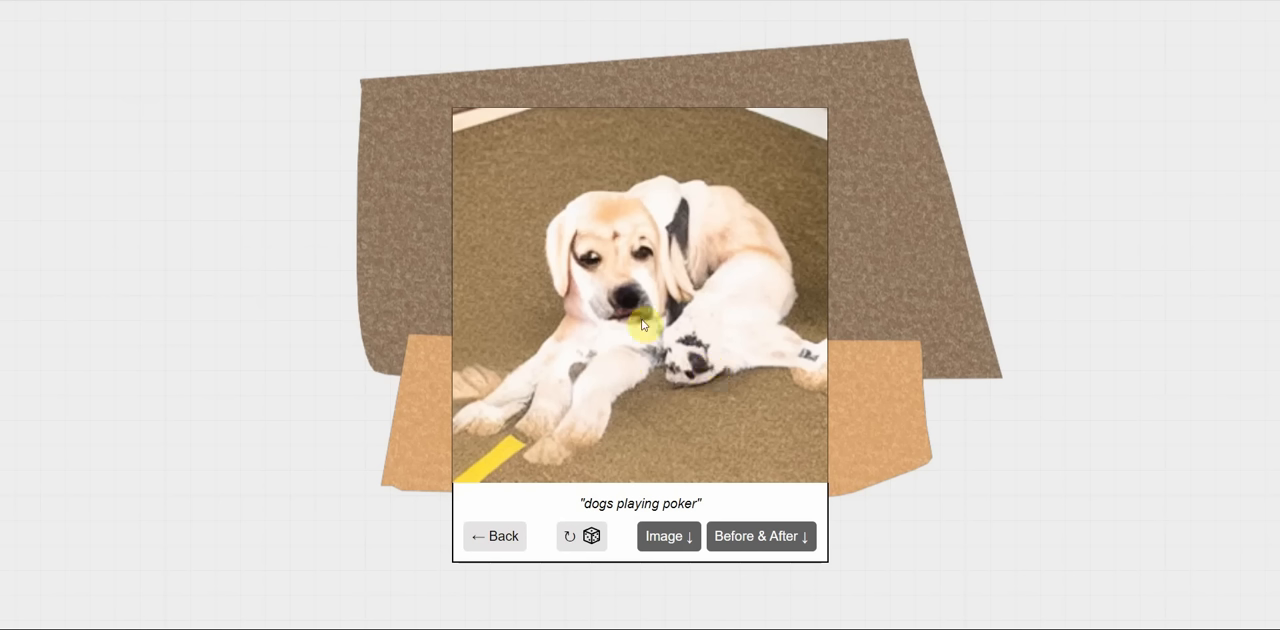
mouse_move(784, 264)
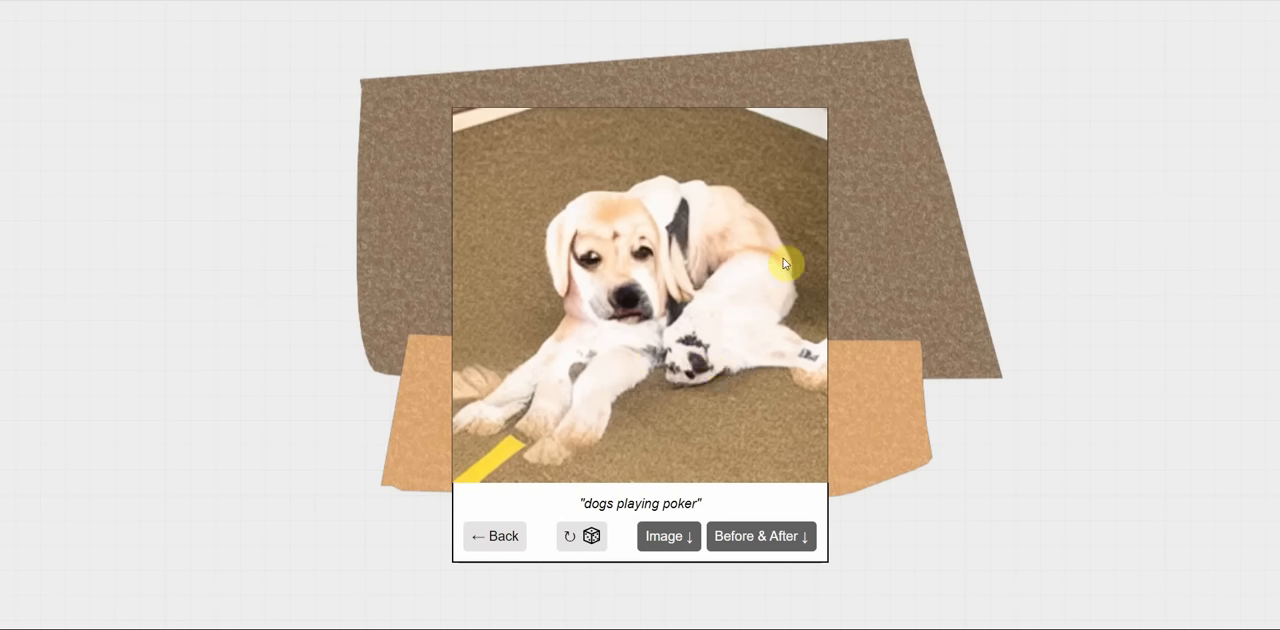
mouse_move(742, 346)
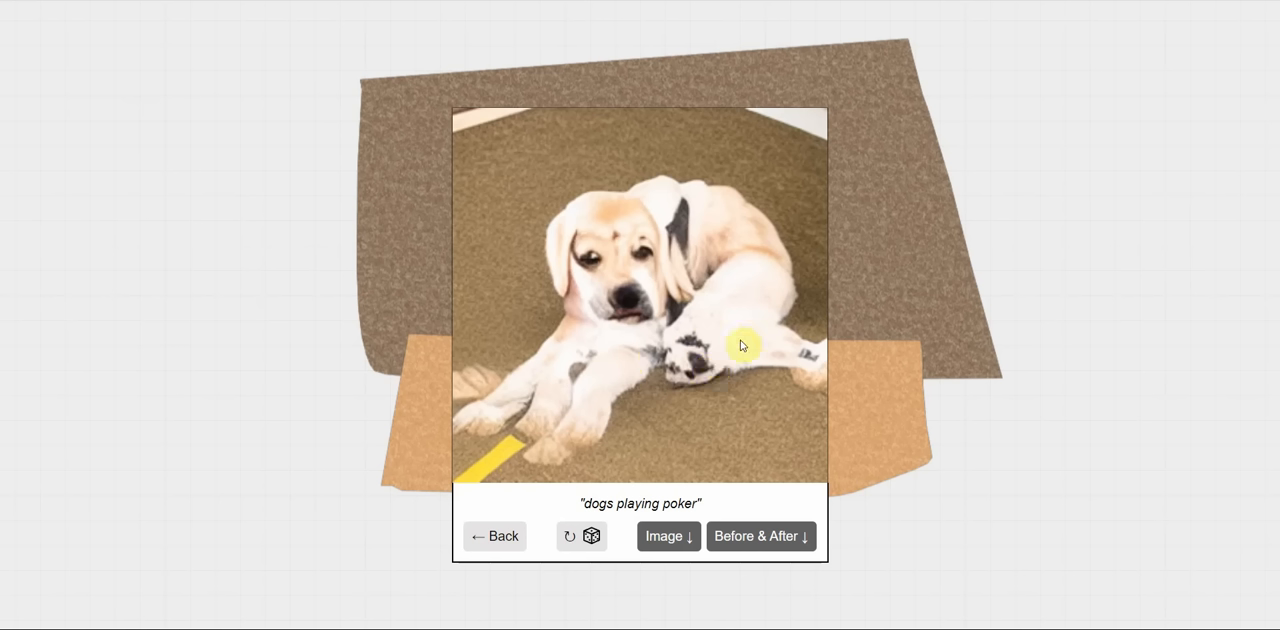
mouse_move(824, 326)
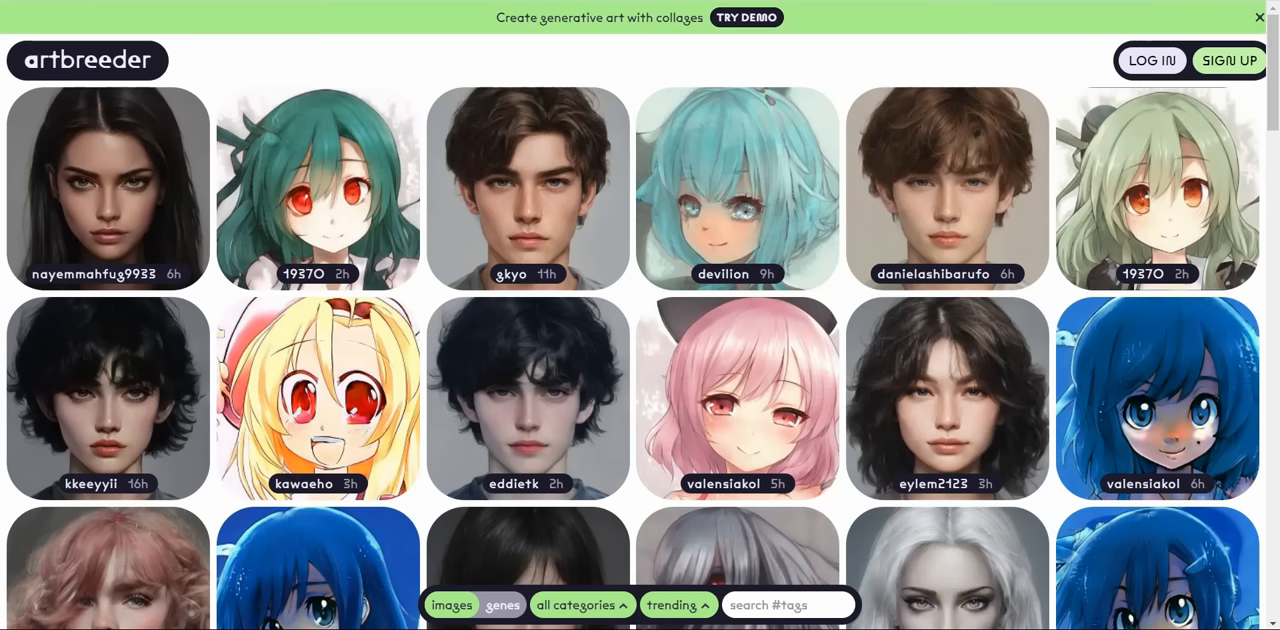
mouse_move(746, 16)
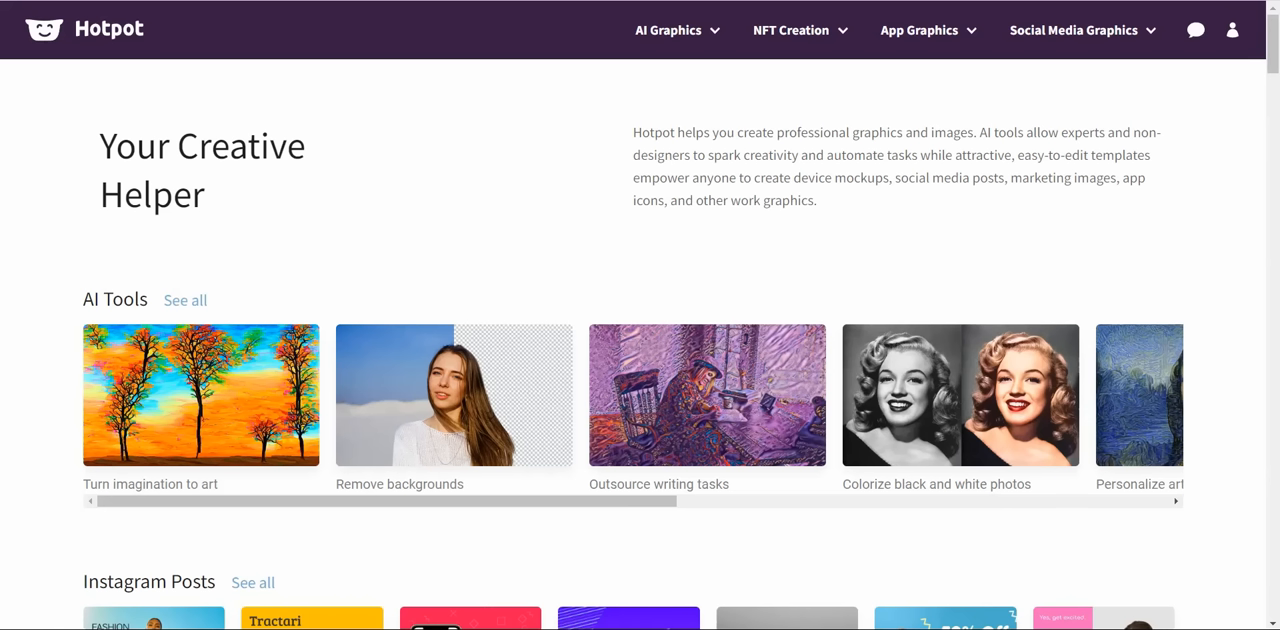
mouse_move(916, 148)
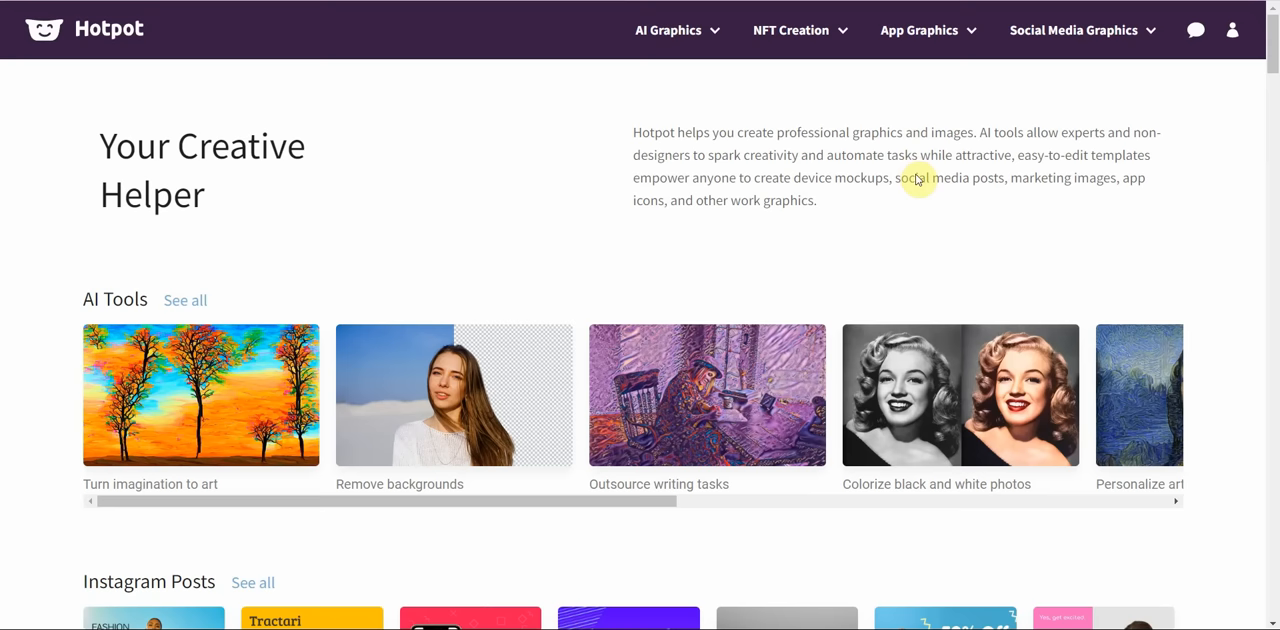
mouse_move(872, 208)
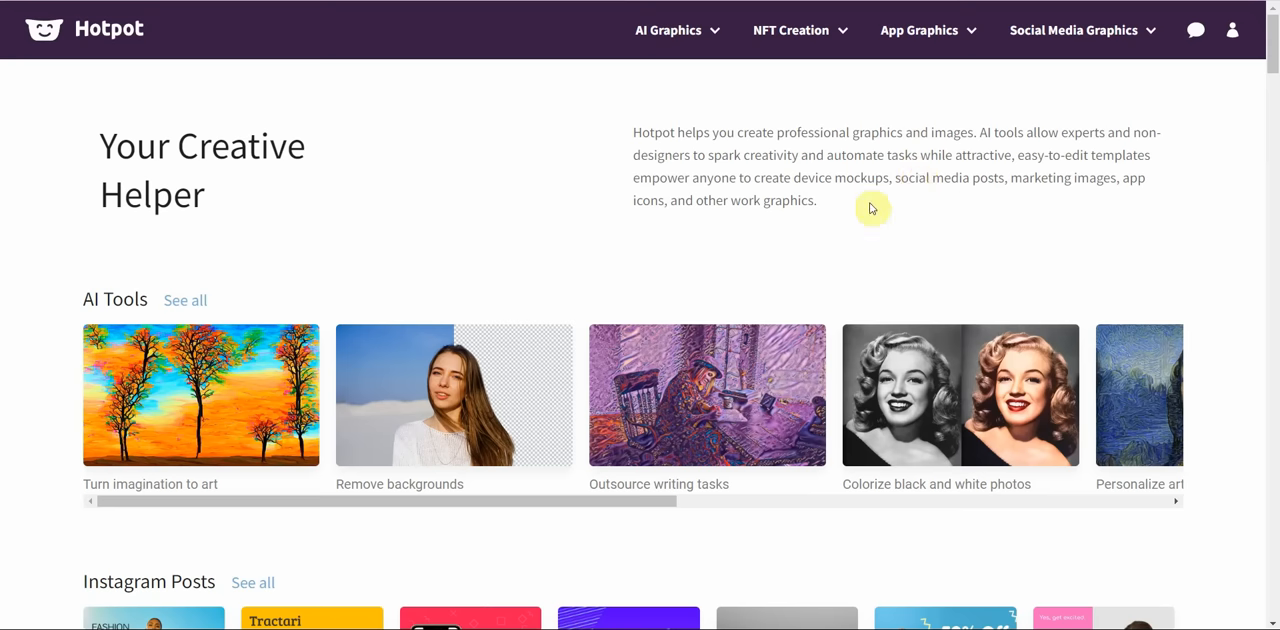
scroll("down", 3)
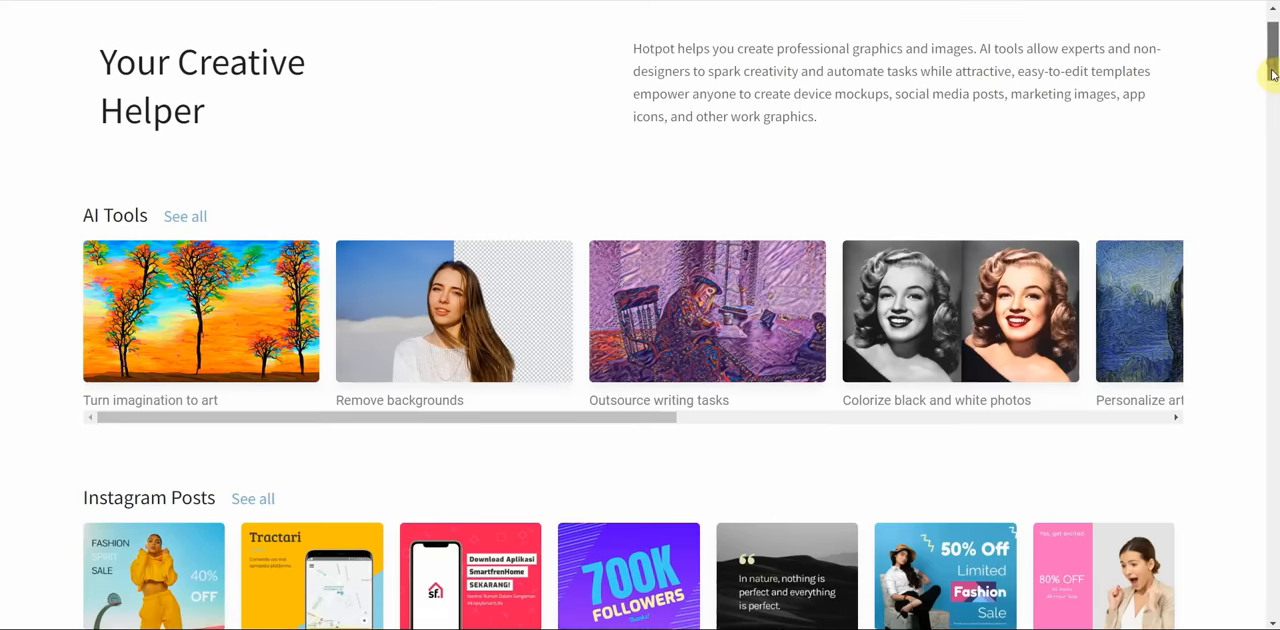
scroll("down", 3)
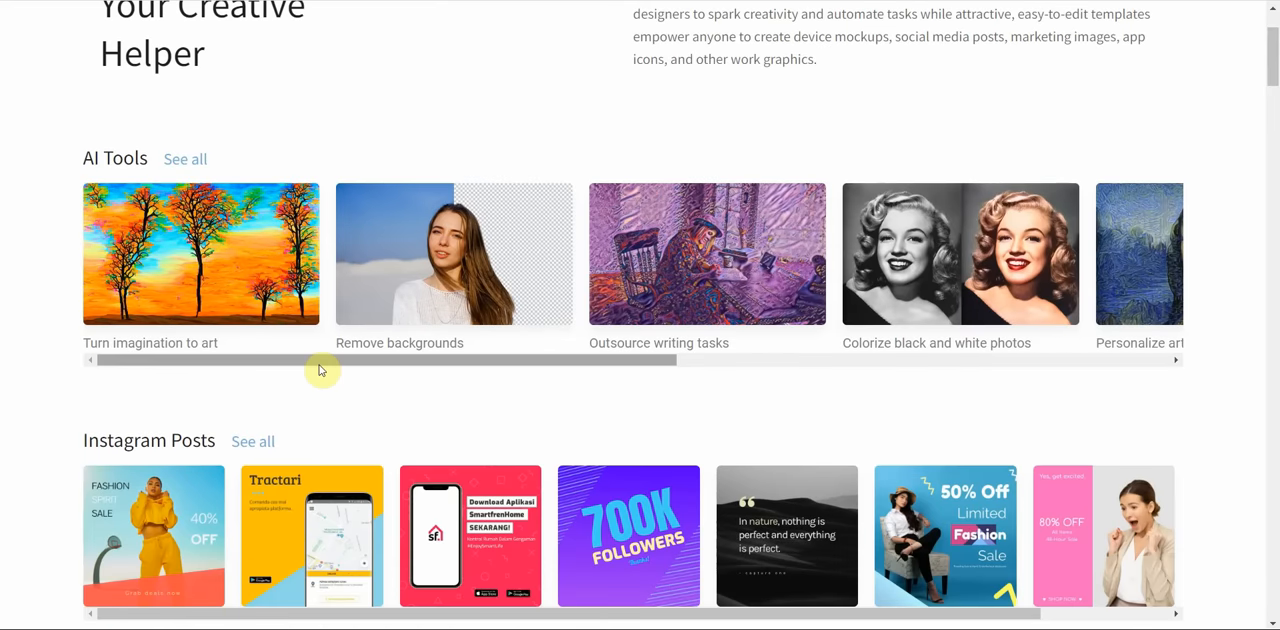
mouse_move(248, 272)
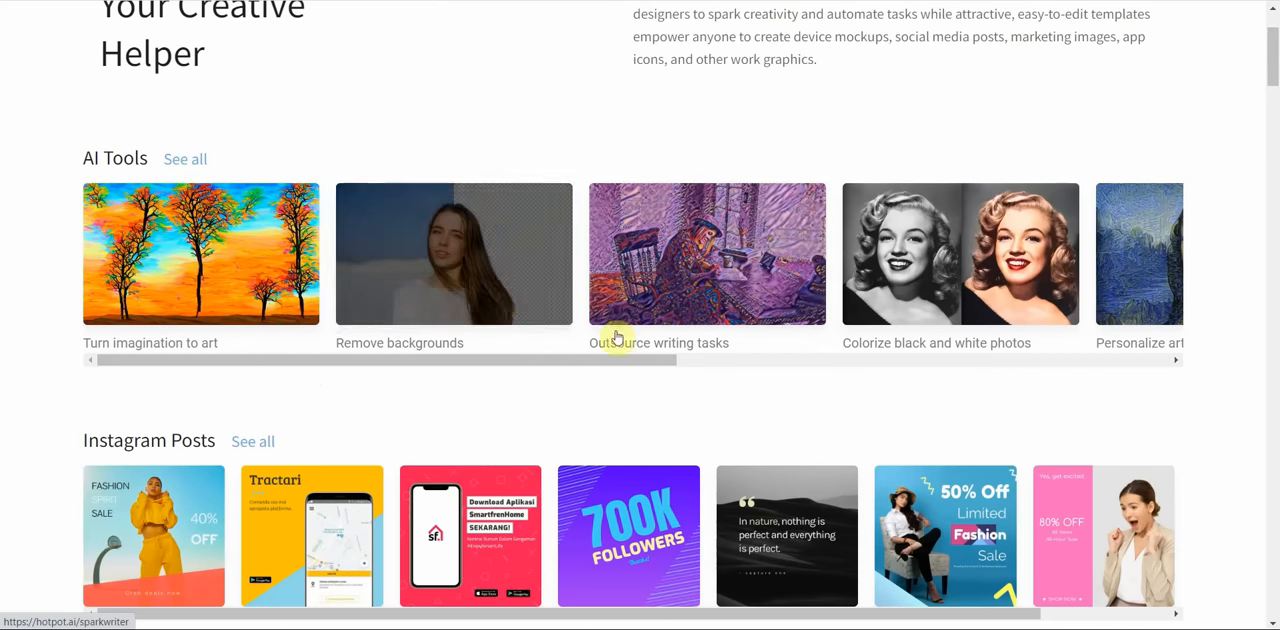
left_click_drag(620, 360, 780, 362)
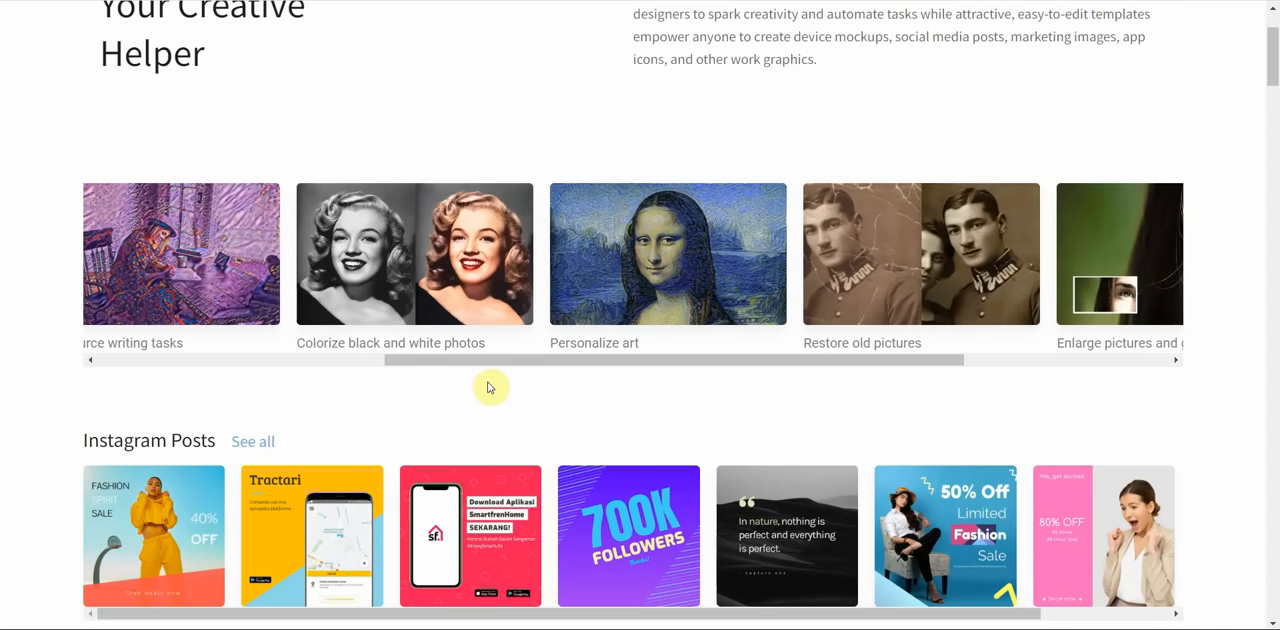
mouse_move(912, 272)
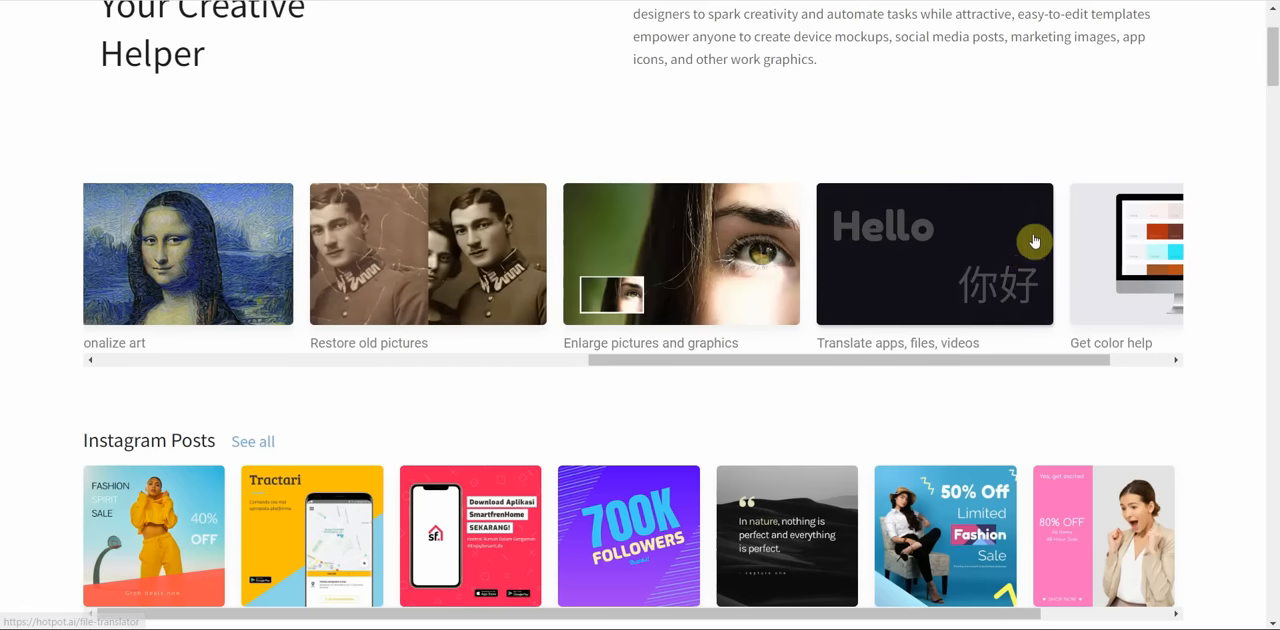
scroll("right", 3)
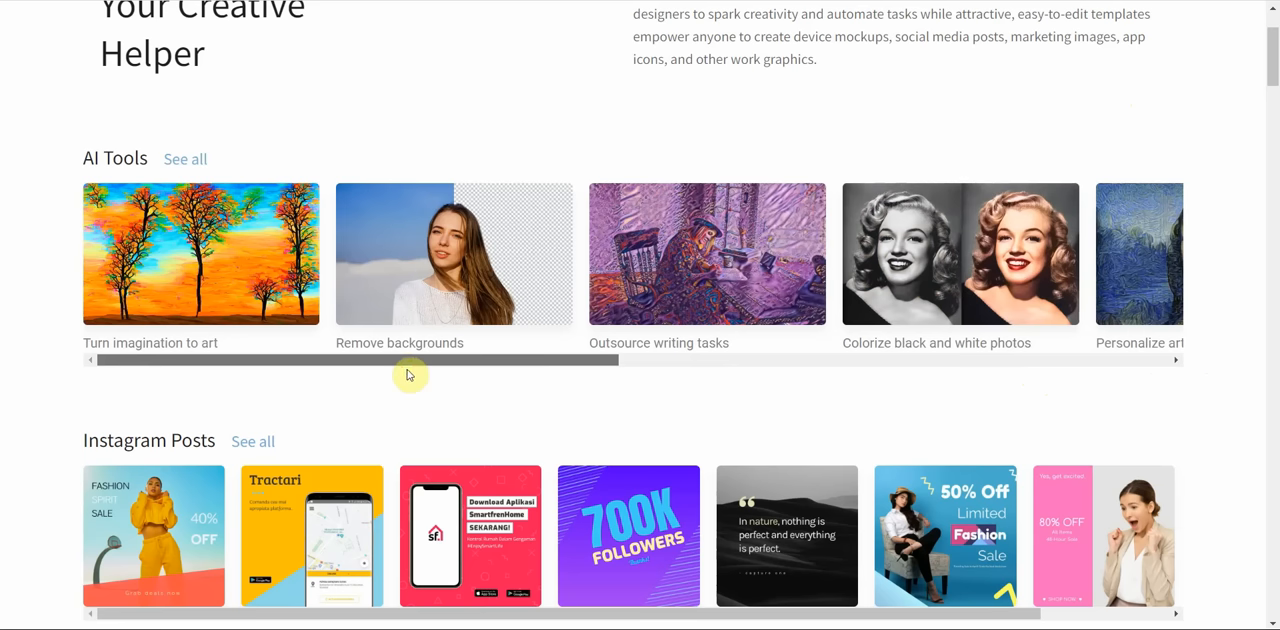
mouse_move(510, 328)
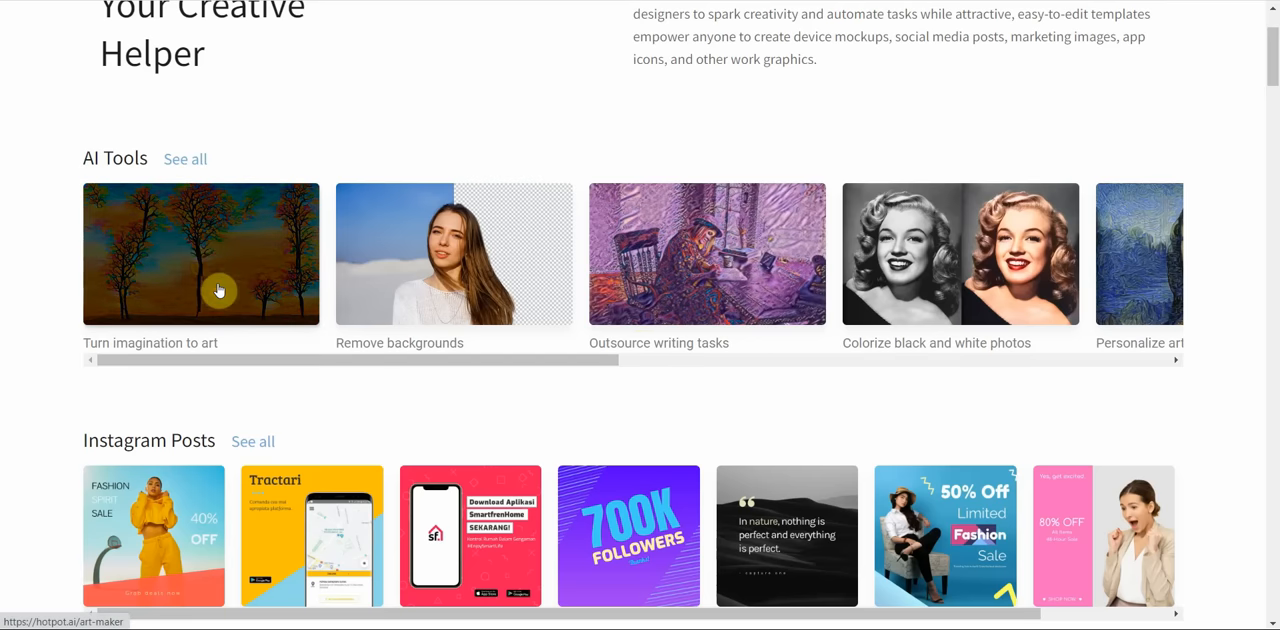
mouse_move(224, 268)
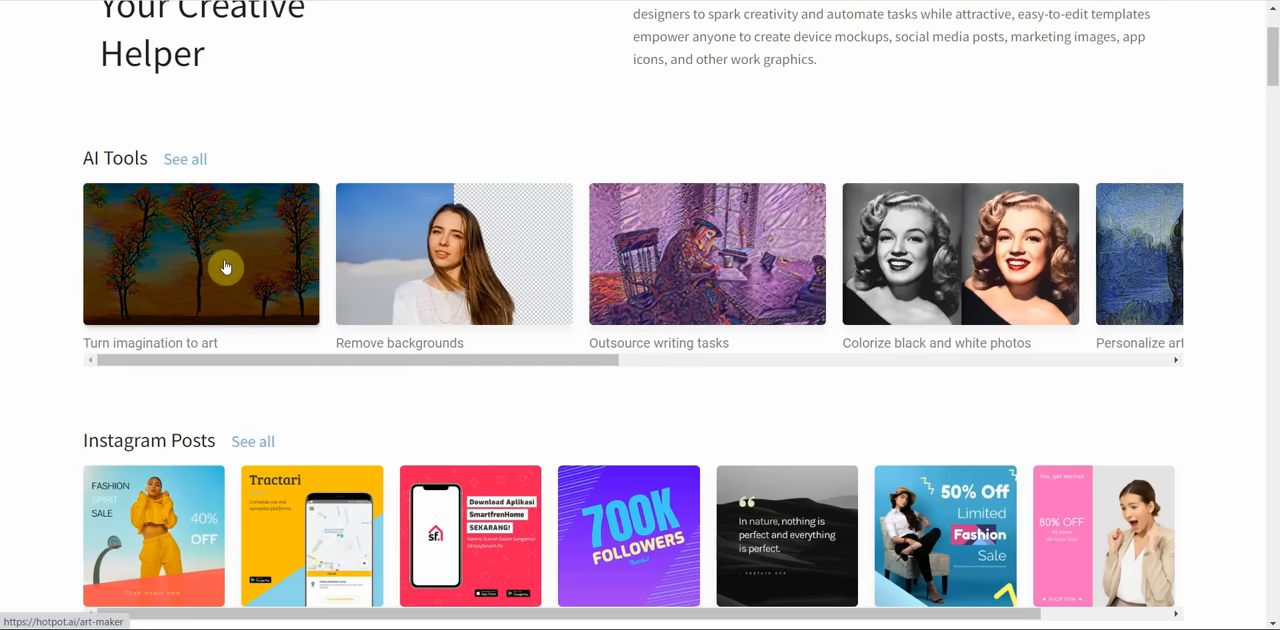
Open Hotpot's AI Art Maker via the 'Turn imagination to art' tile.
left_click(200, 252)
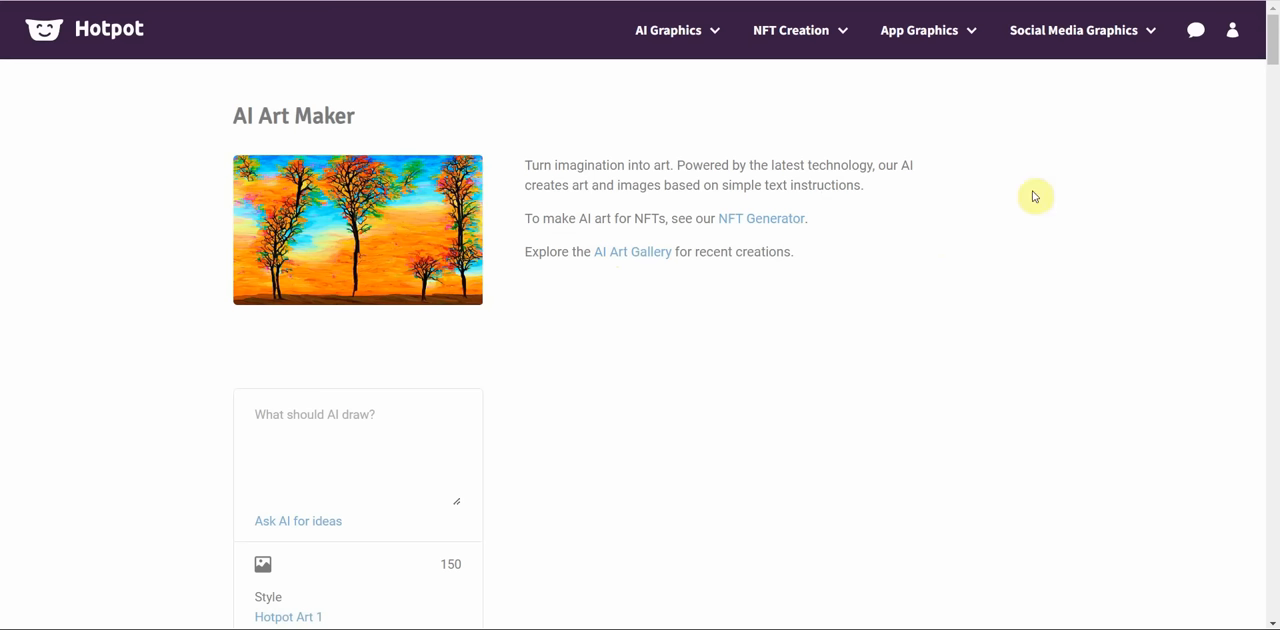
mouse_move(886, 228)
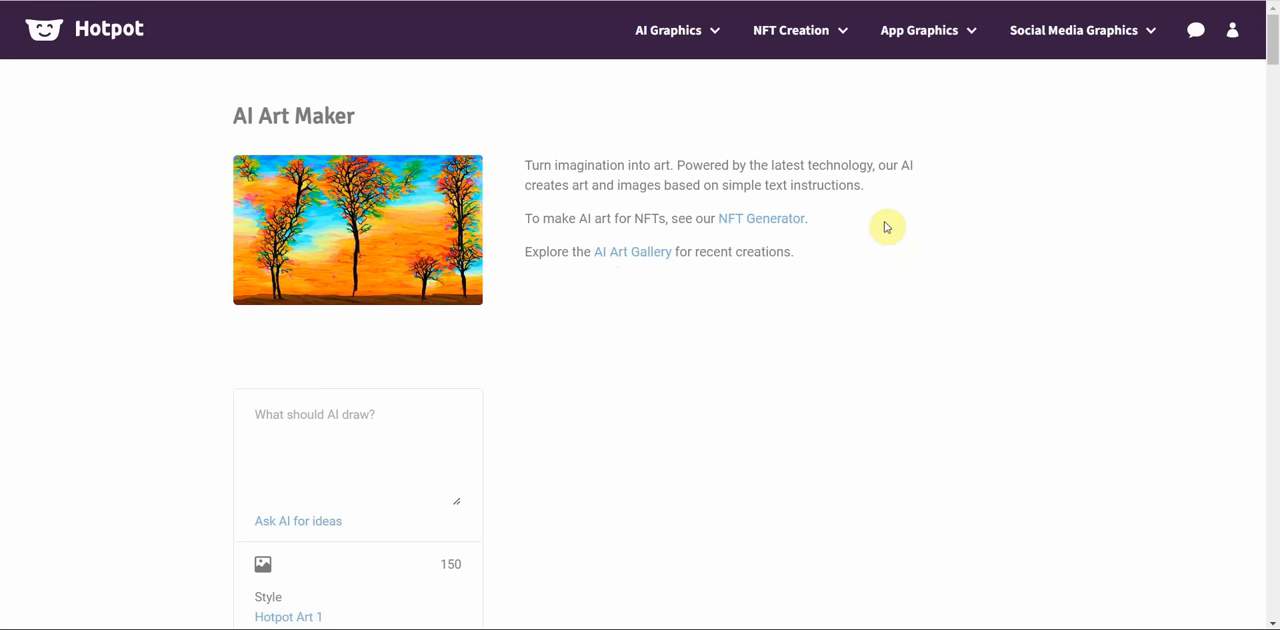
mouse_move(896, 232)
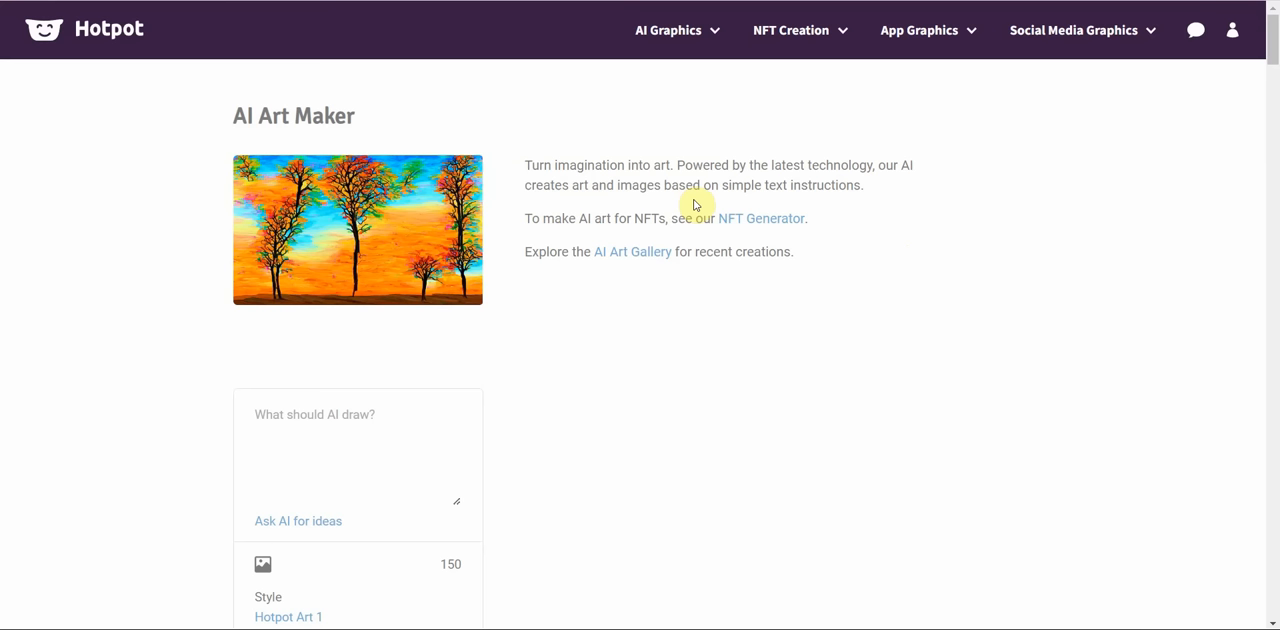
mouse_move(600, 178)
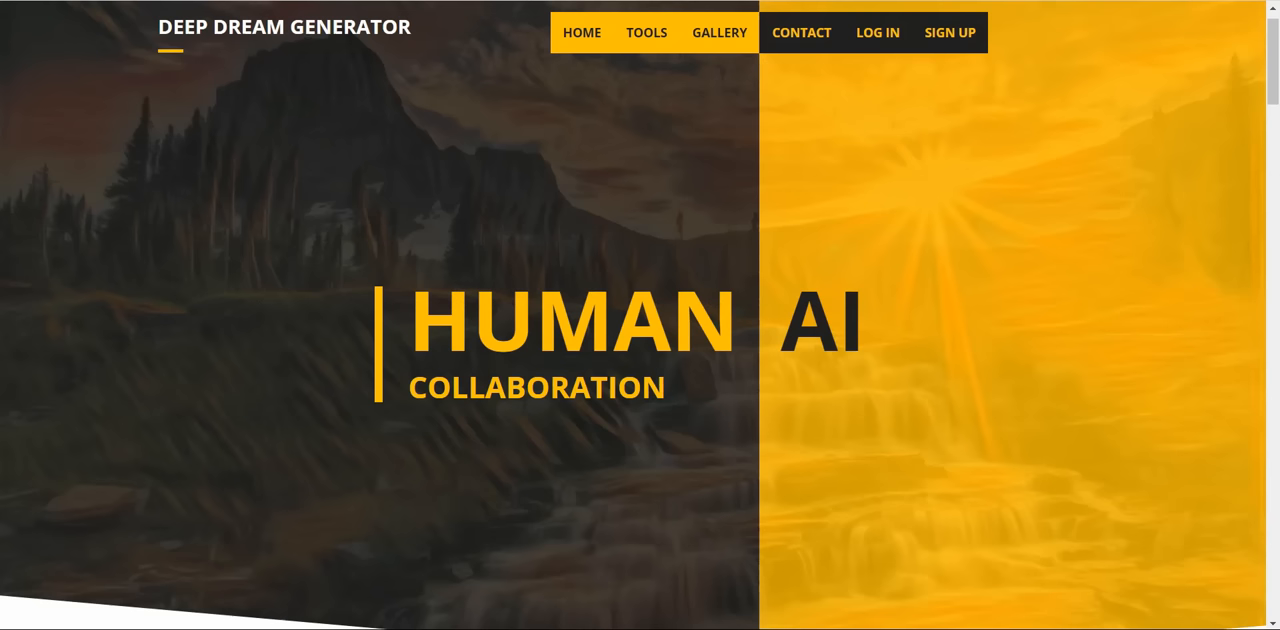
mouse_move(948, 116)
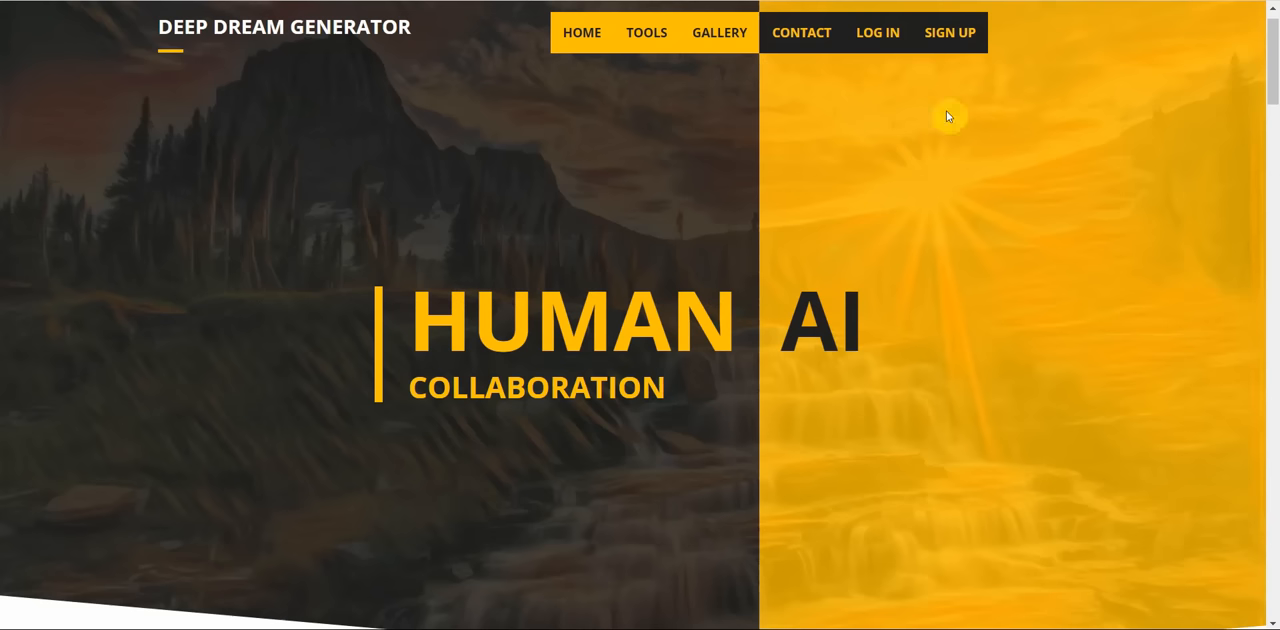
mouse_move(1018, 278)
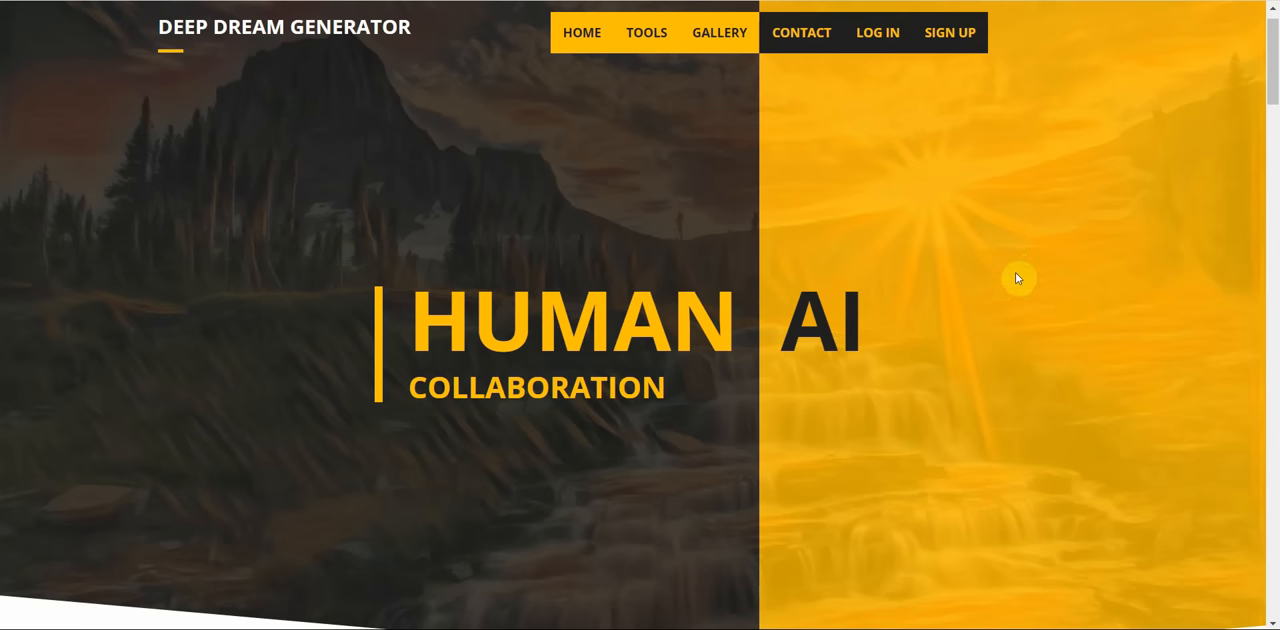
mouse_move(1272, 92)
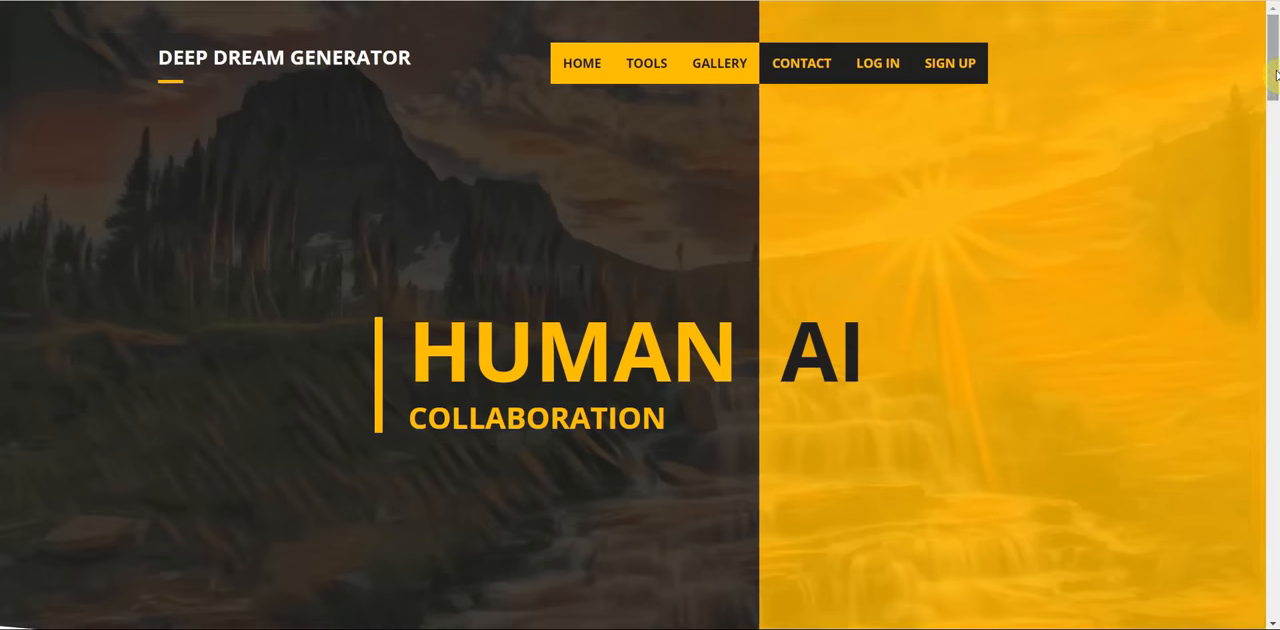
scroll("down", 3)
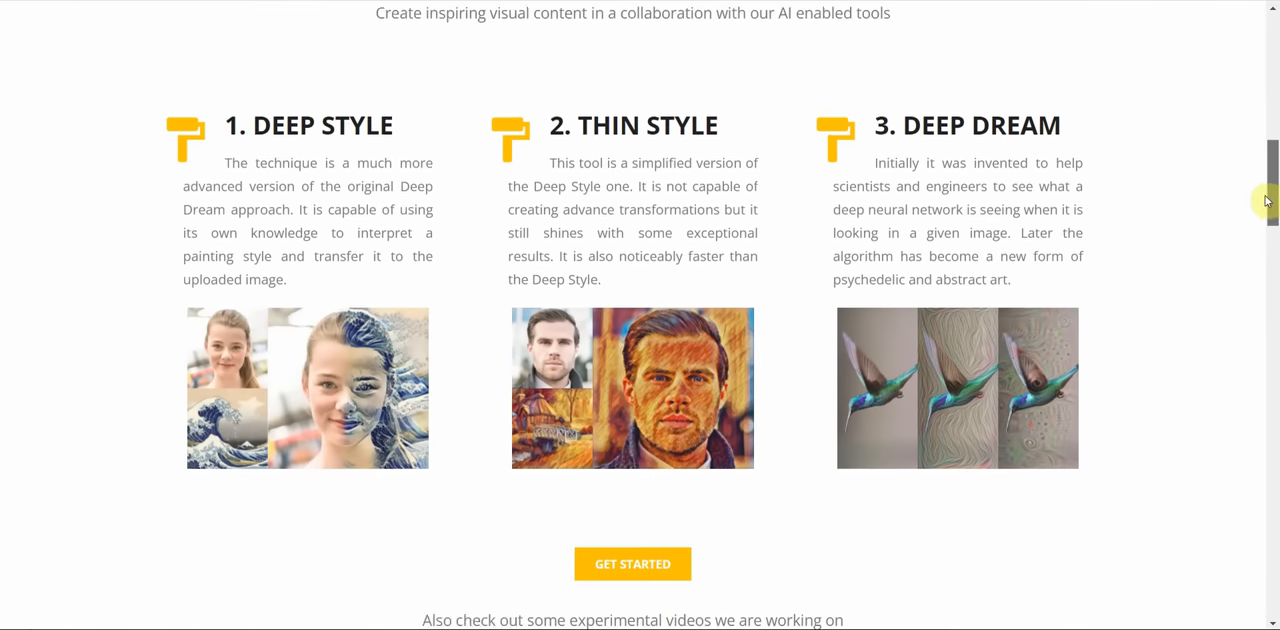
scroll("down", 3)
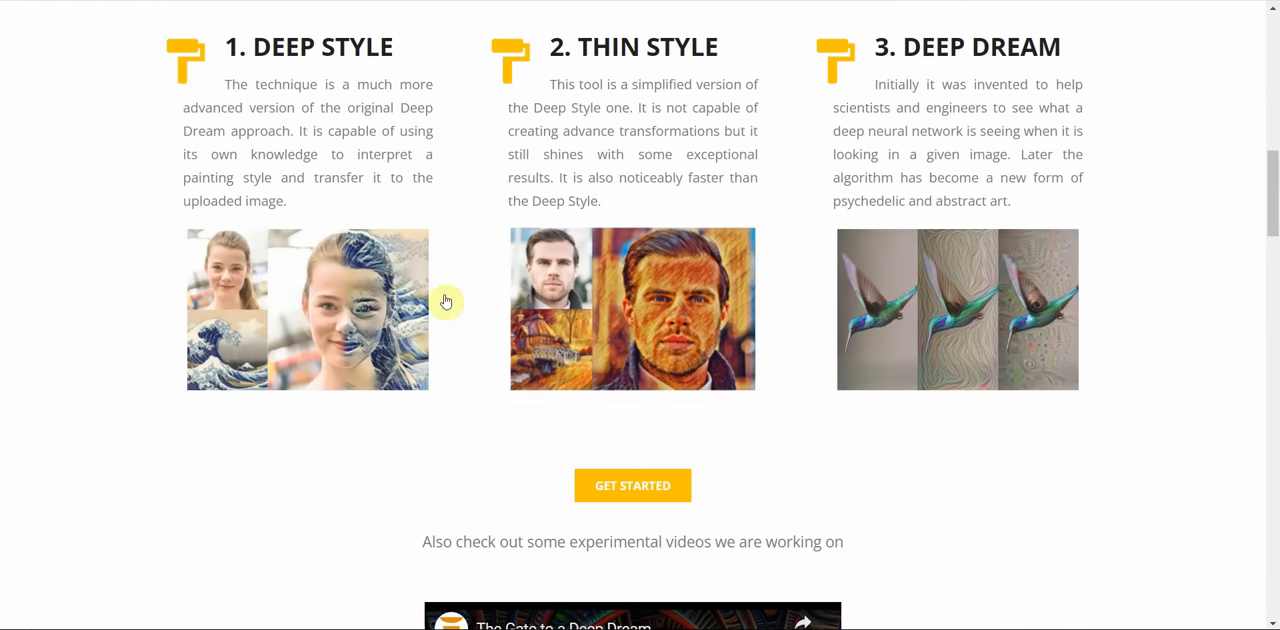
scroll("down", 3)
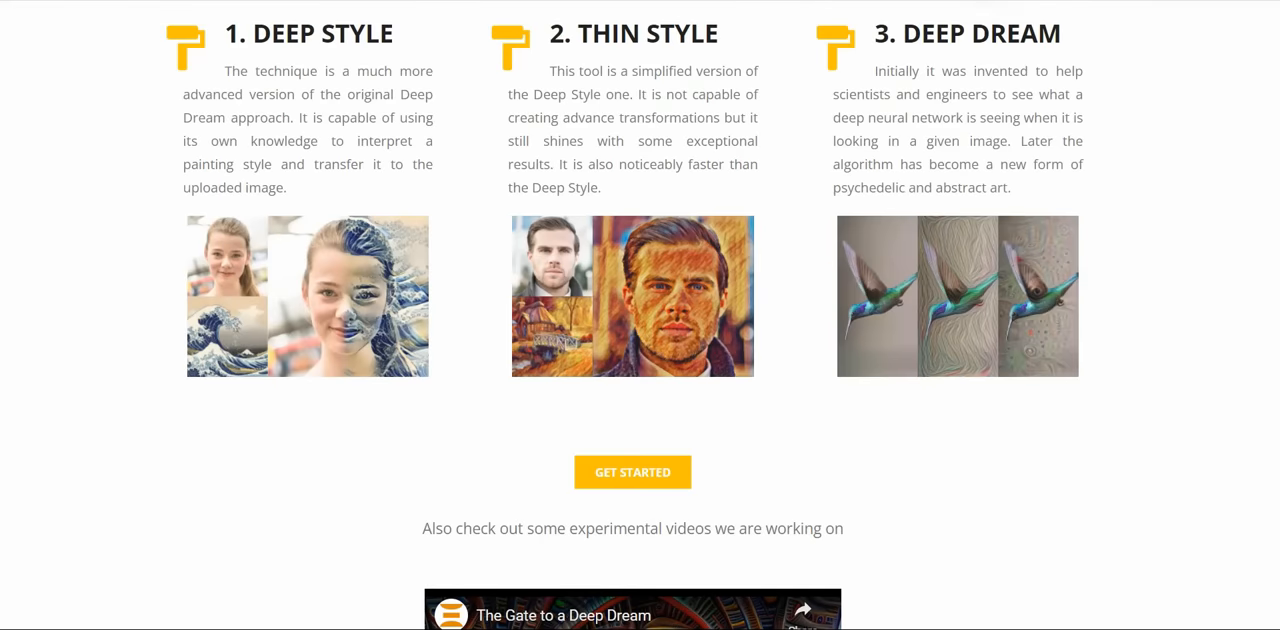
left_click(956, 296)
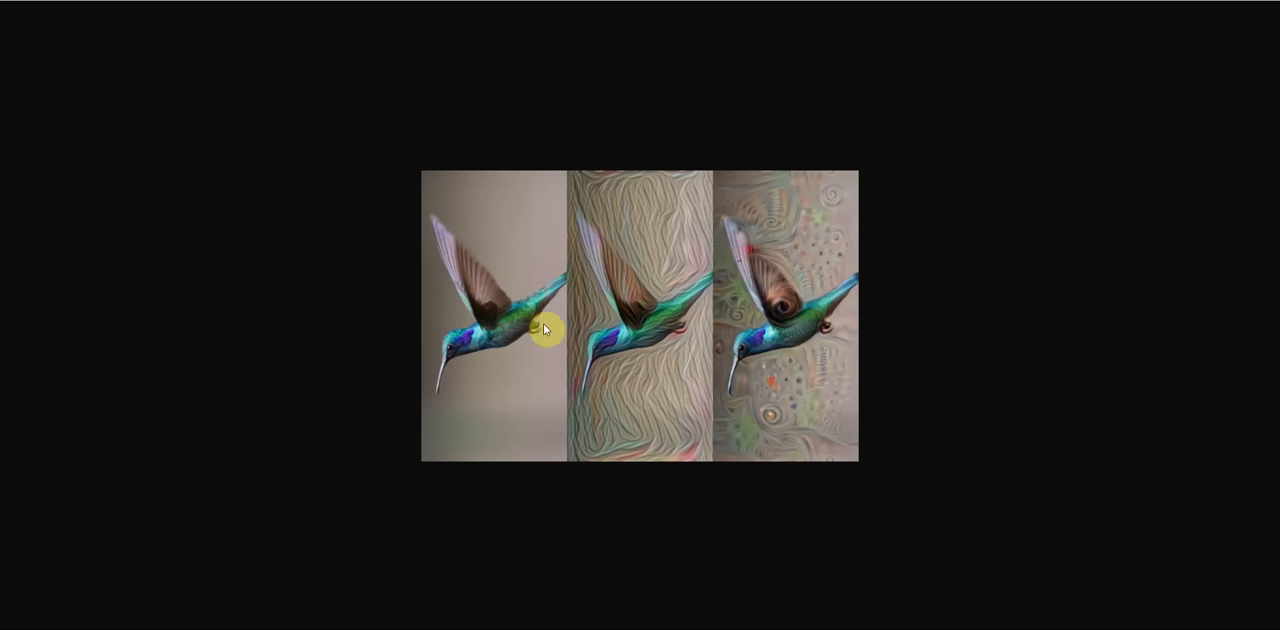
mouse_move(848, 18)
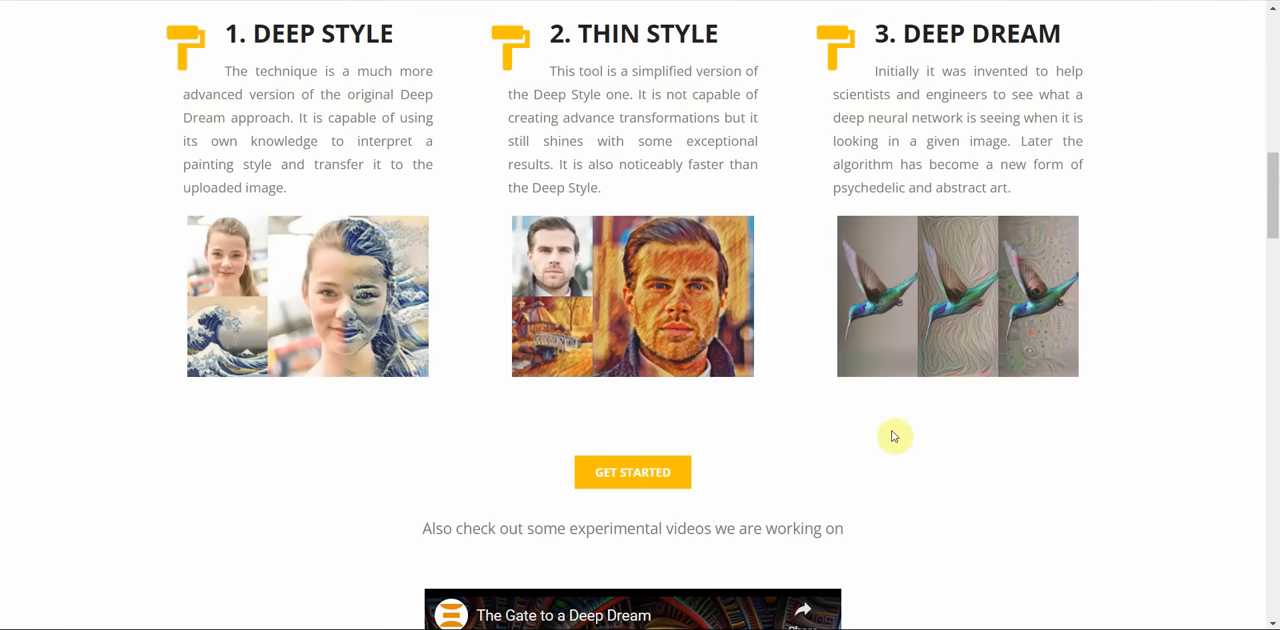
Browse the Deep Dream Generator gallery of sample artworks.
scroll("down", 3)
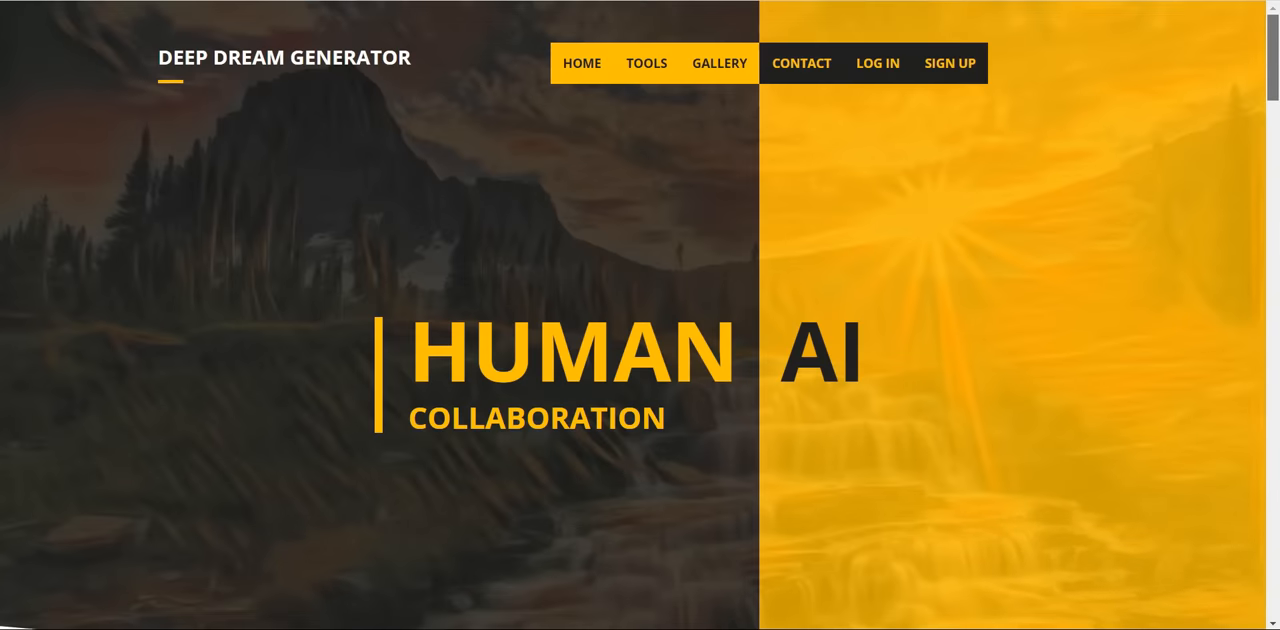
mouse_move(720, 64)
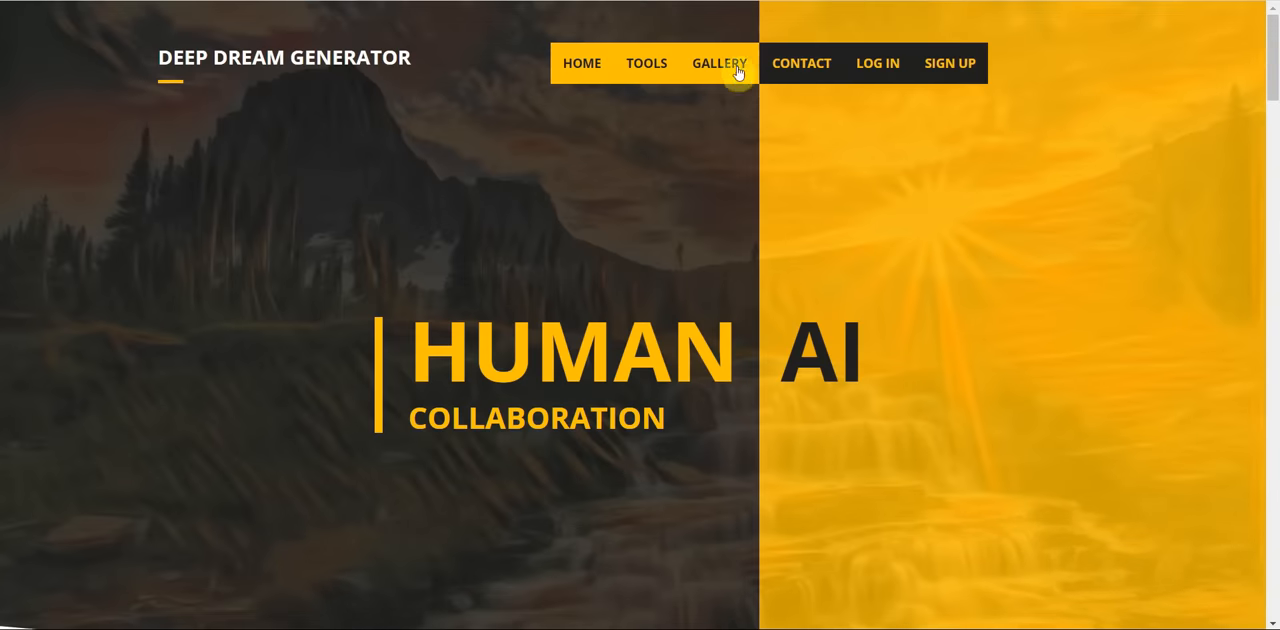
left_click(720, 64)
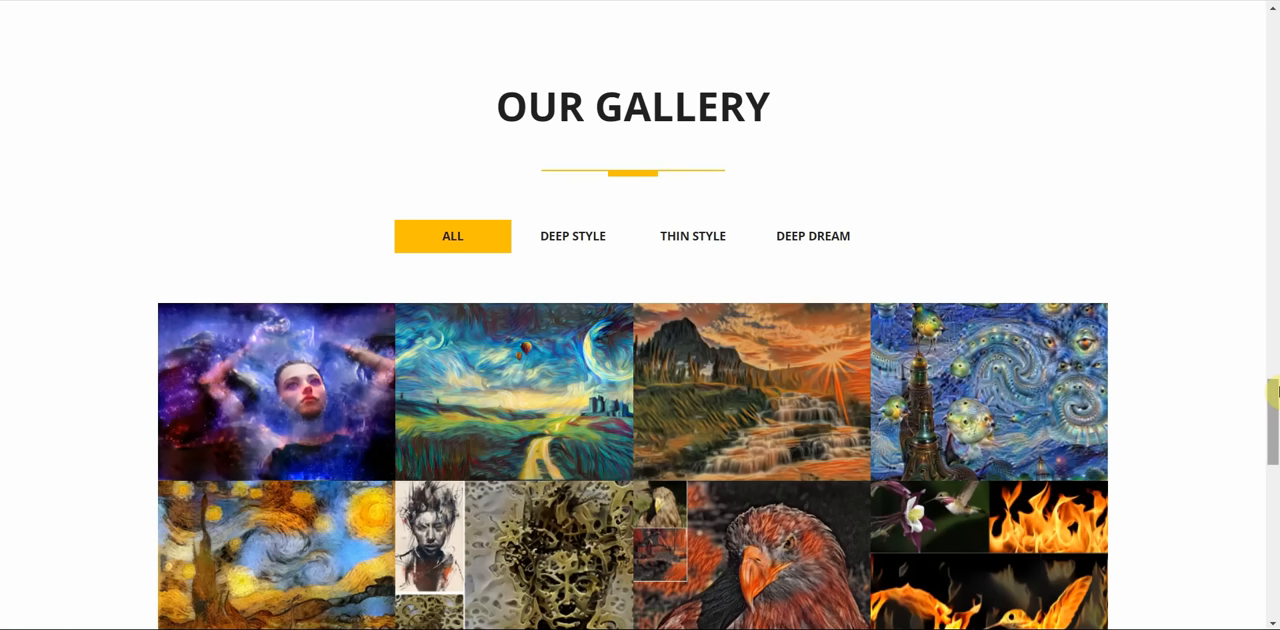
scroll("down", 3)
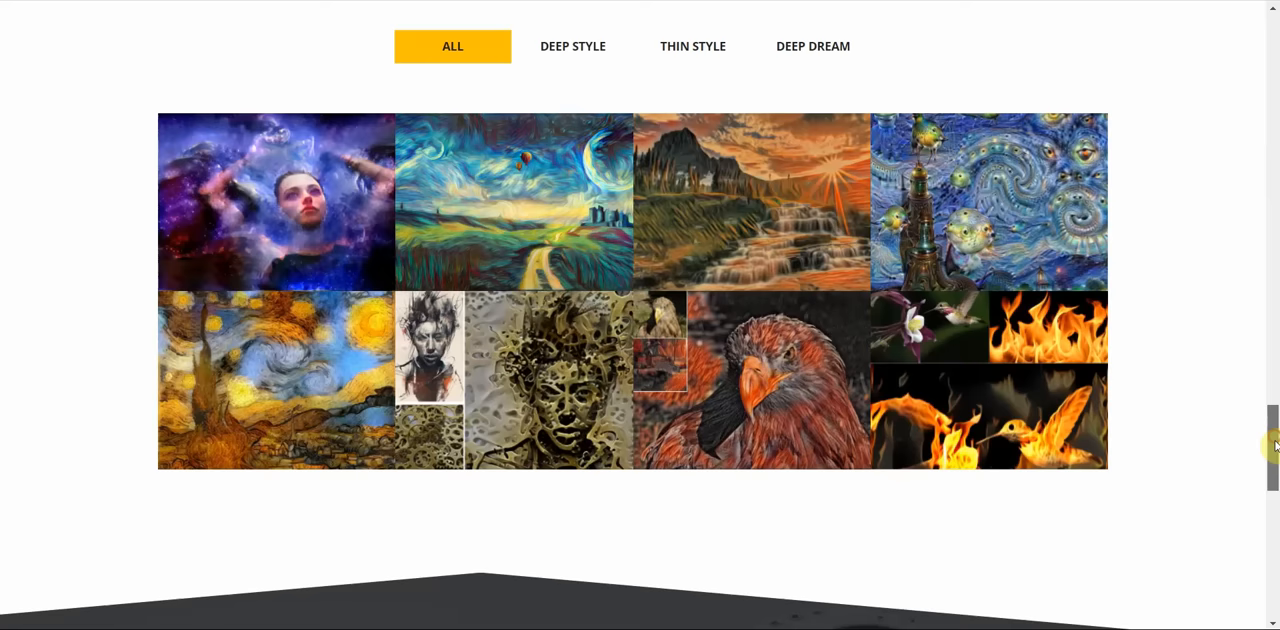
scroll("up", 3)
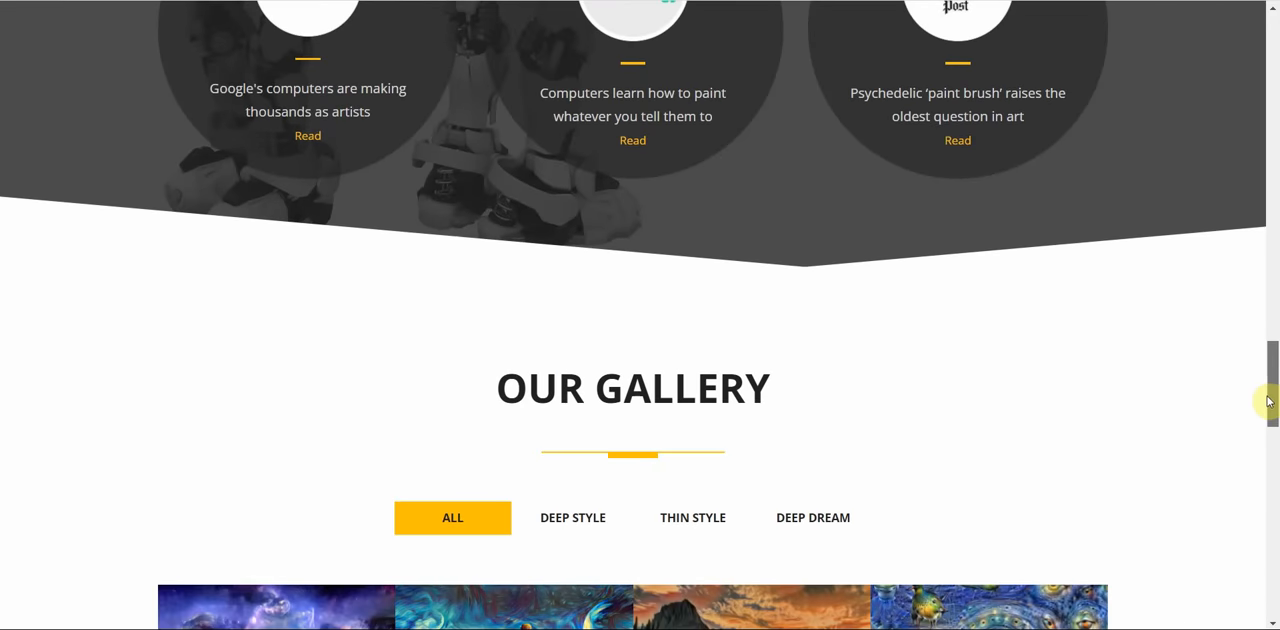
scroll("down", 3)
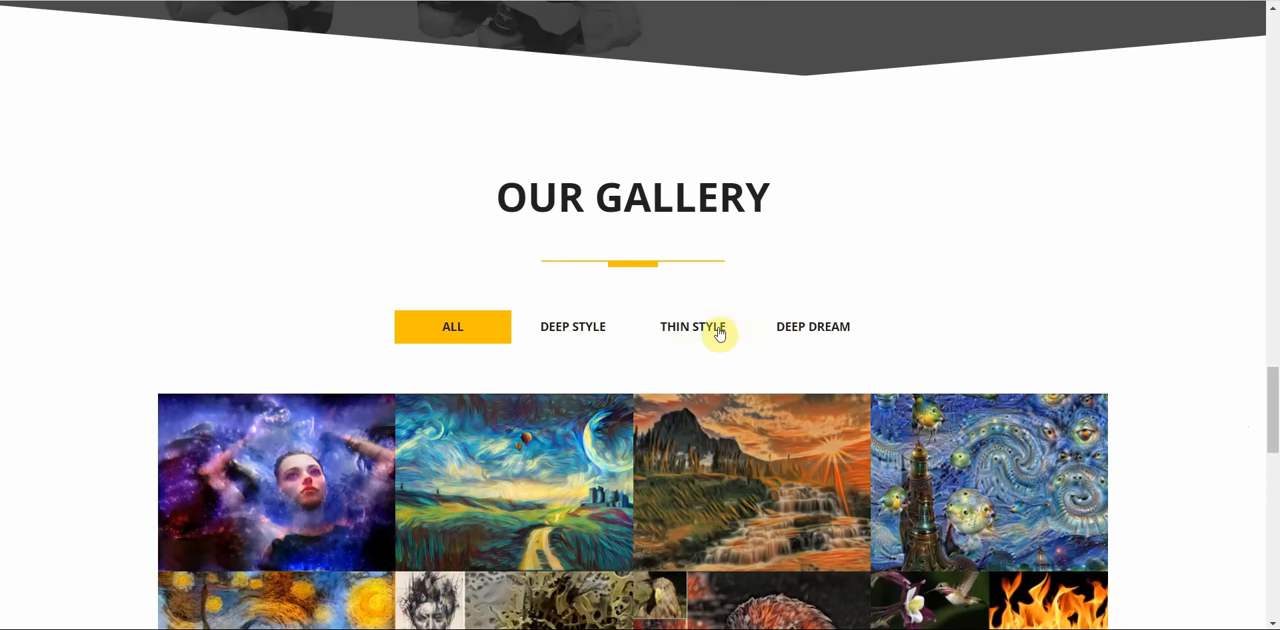
scroll("down", 3)
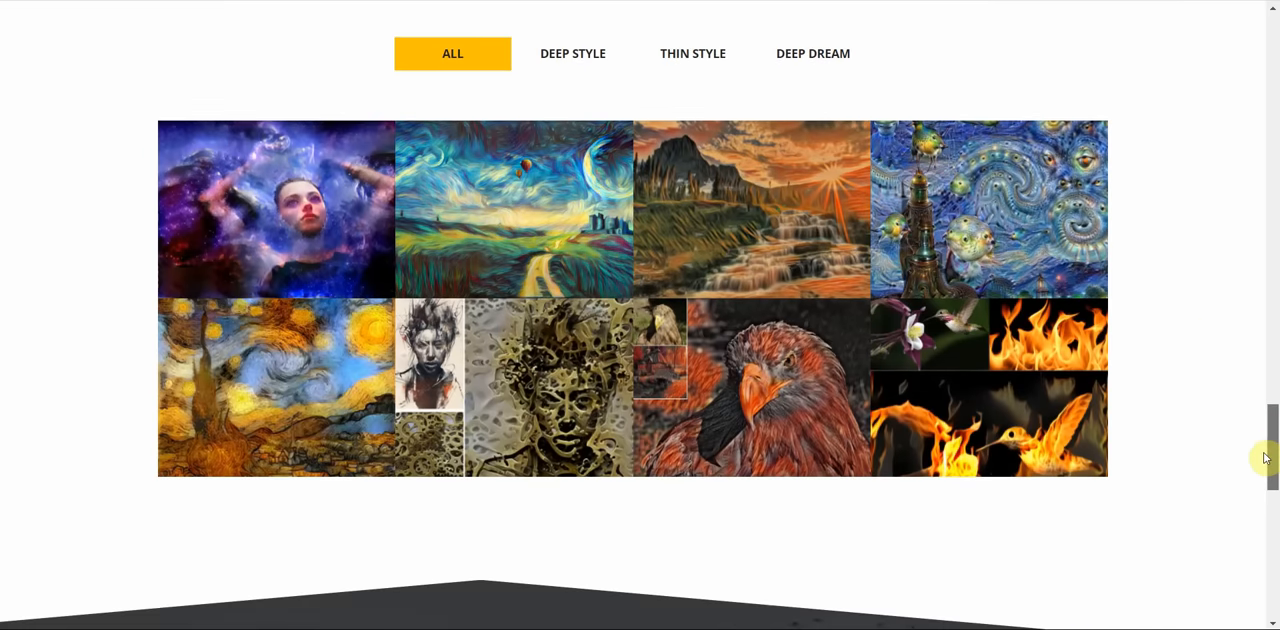
scroll("up", 3)
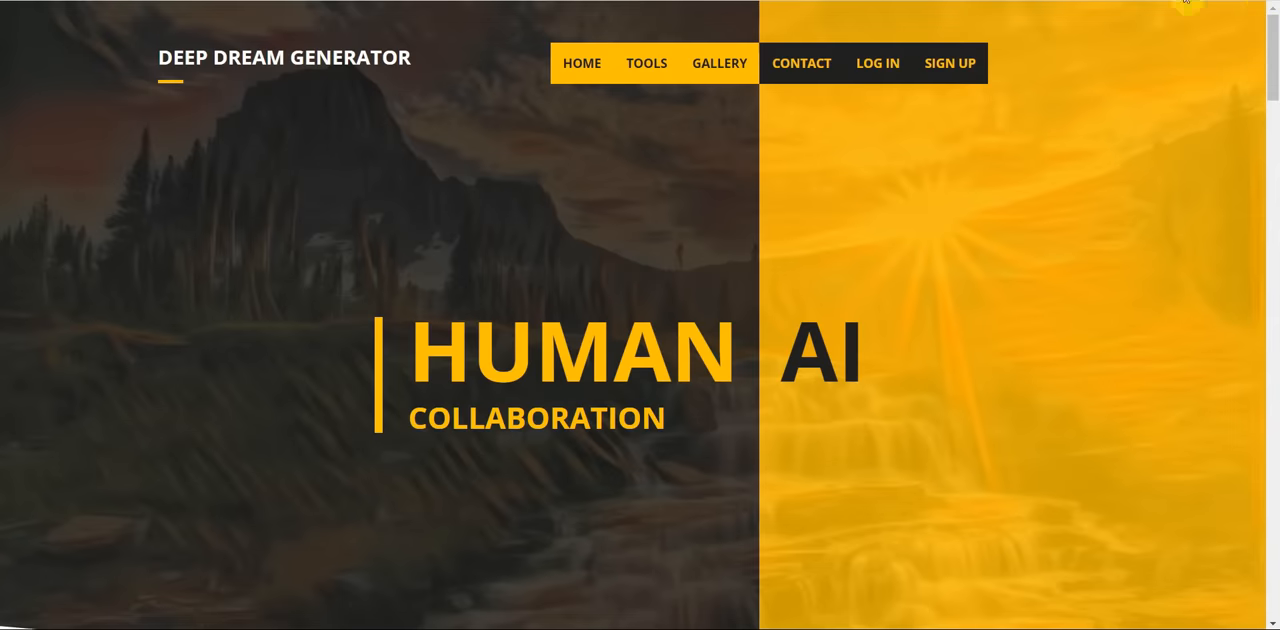
mouse_move(568, 134)
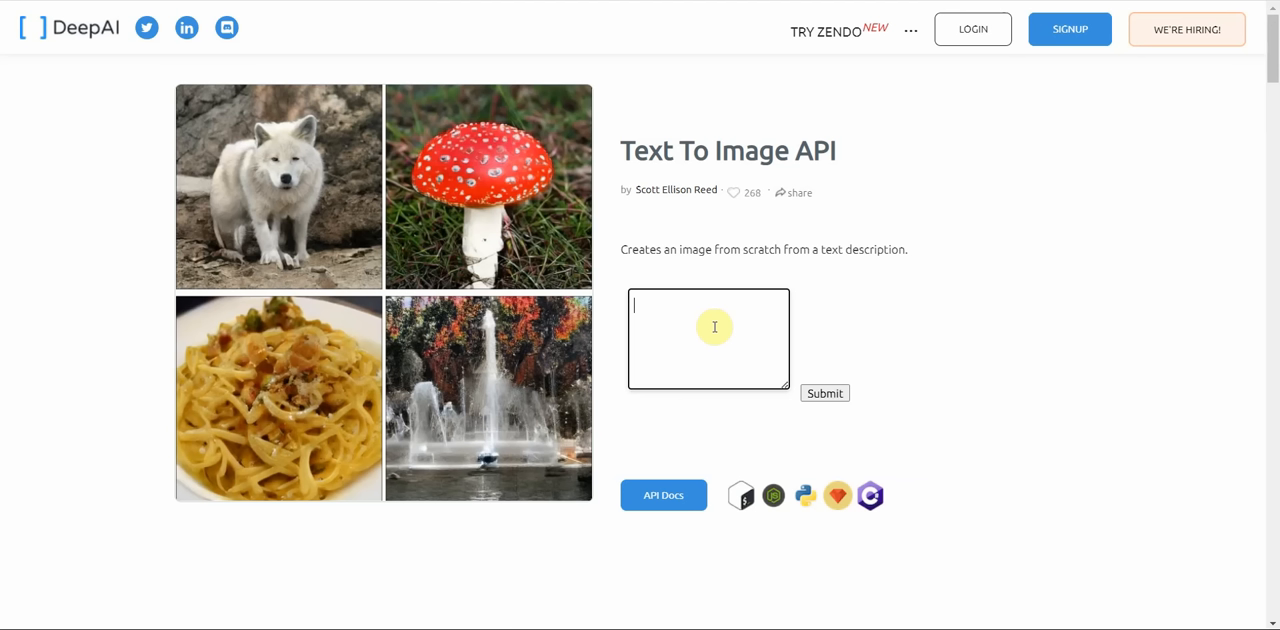
Generate a DeepAI image from the prompt 'dog on the moon'.
type("moo")
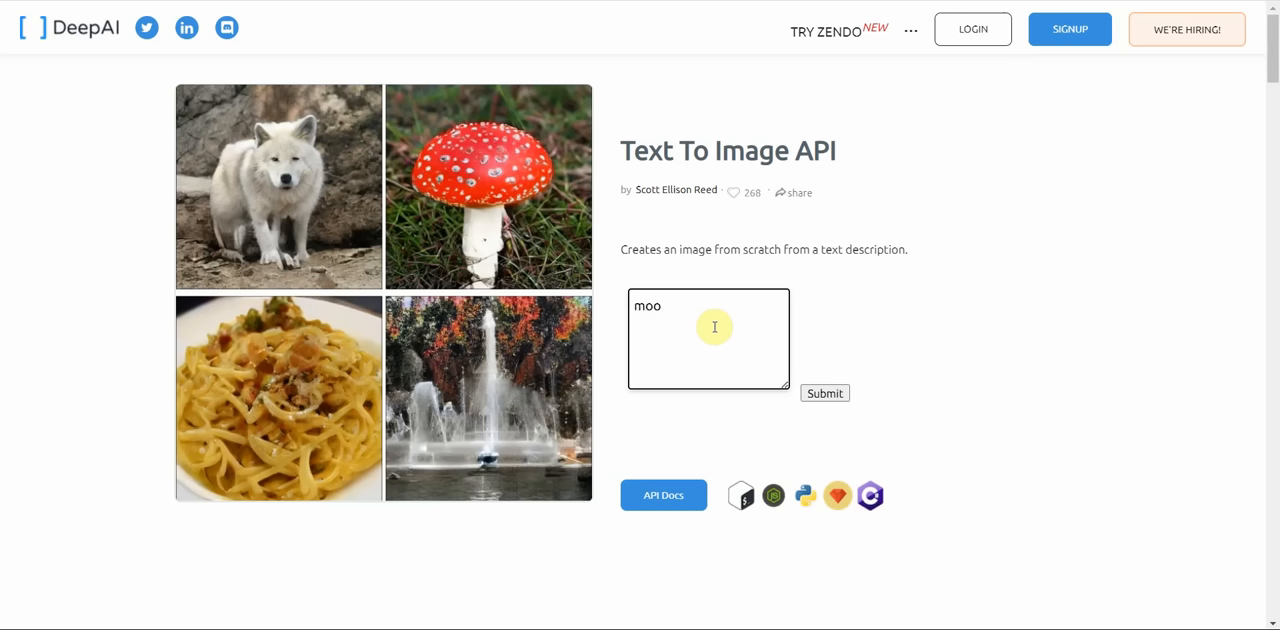
type("dog on t")
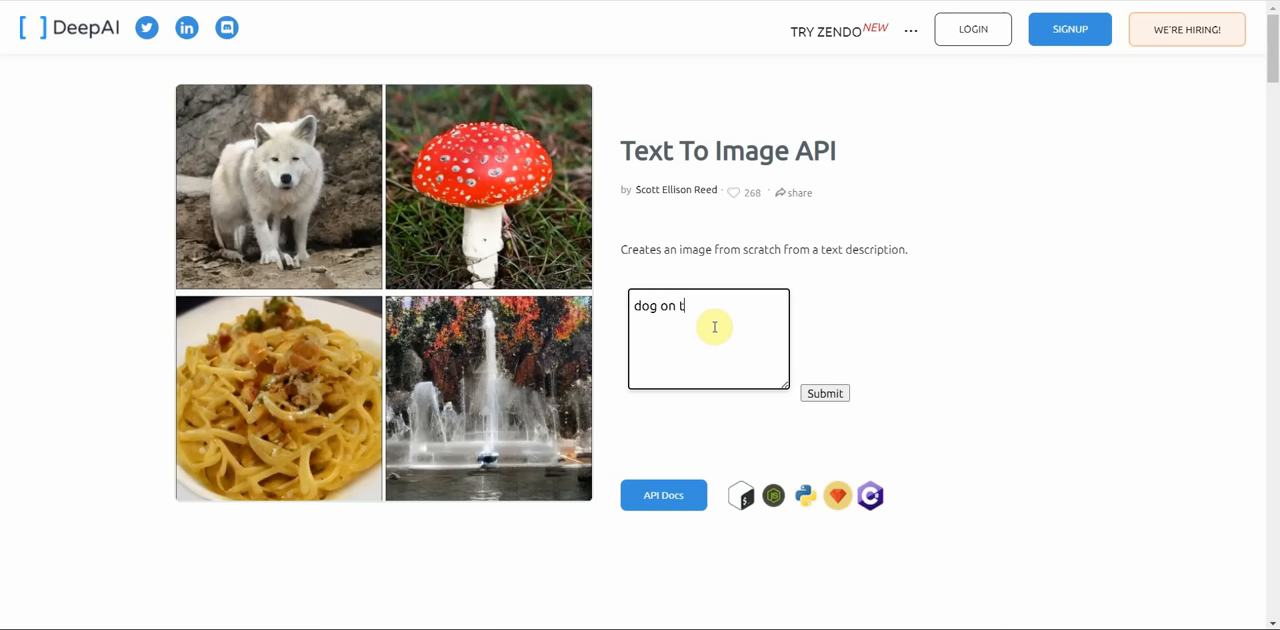
type("he moon")
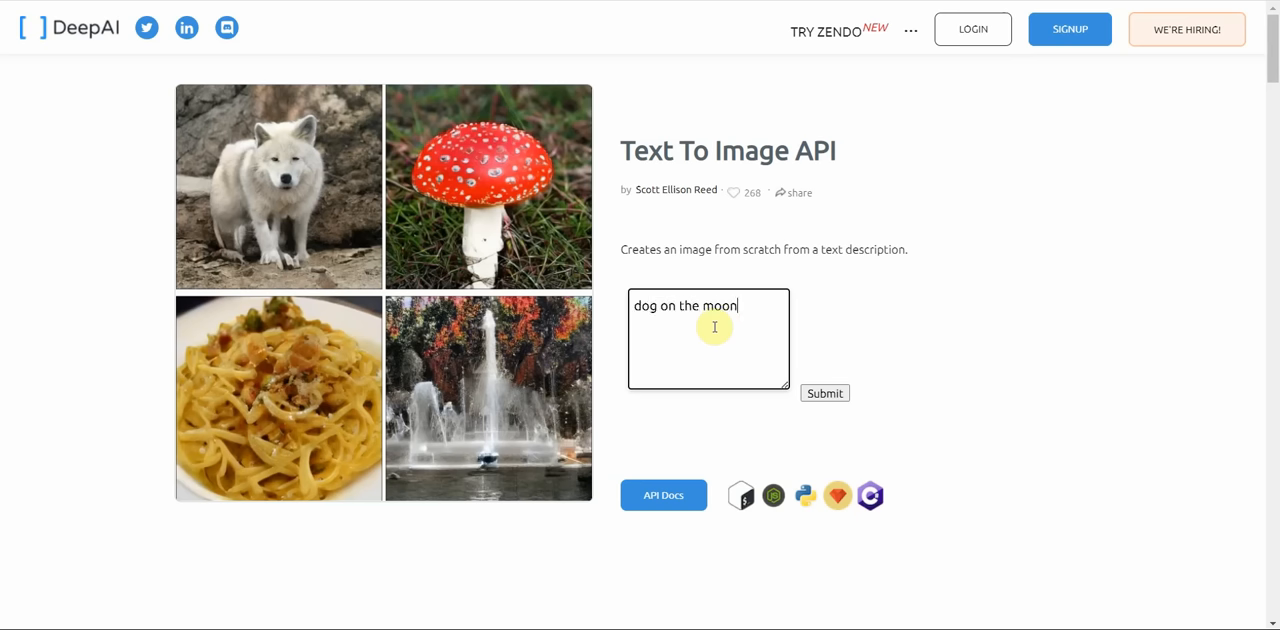
left_click(824, 392)
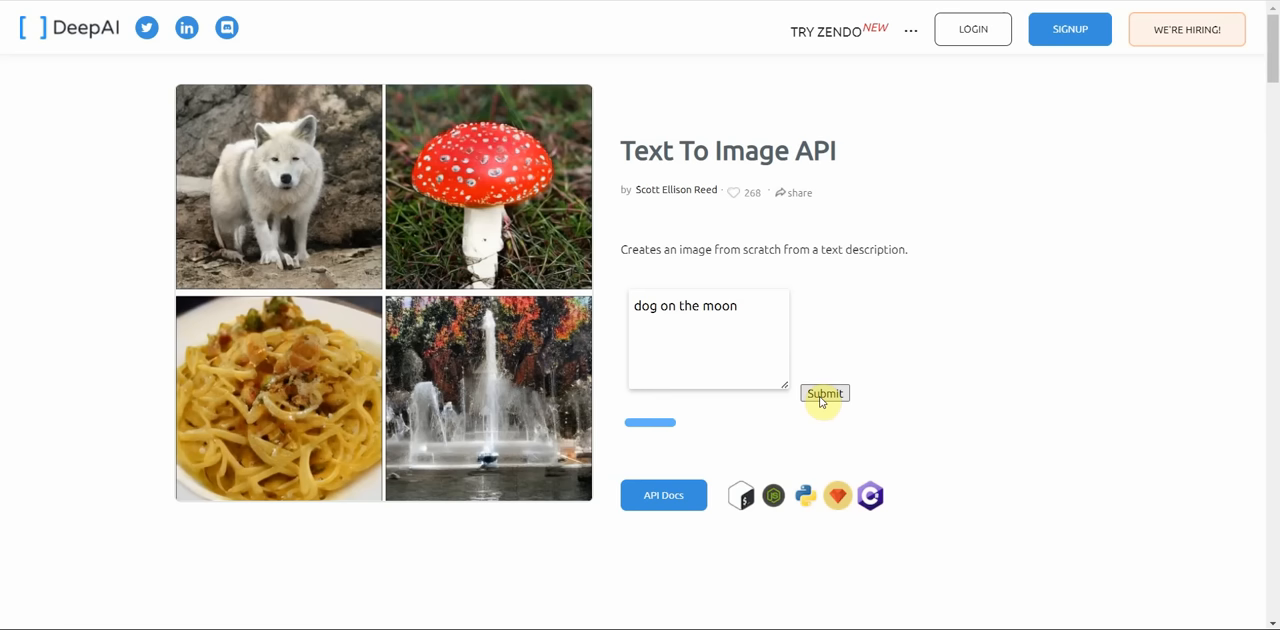
left_click(824, 392)
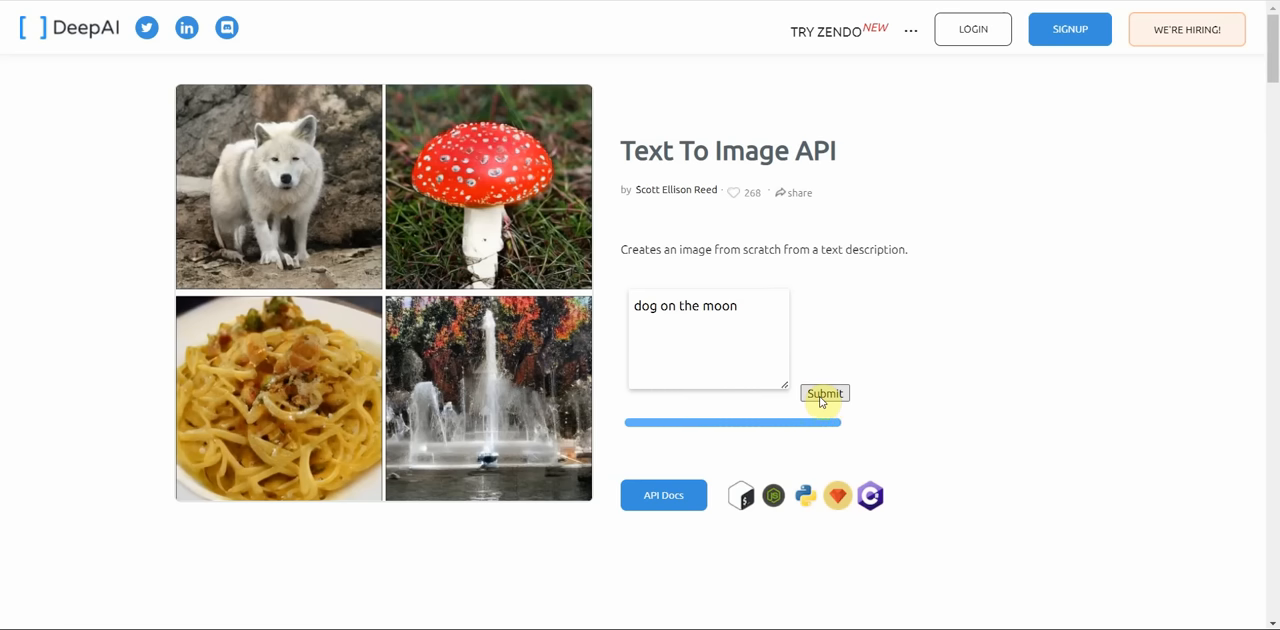
left_click(824, 392)
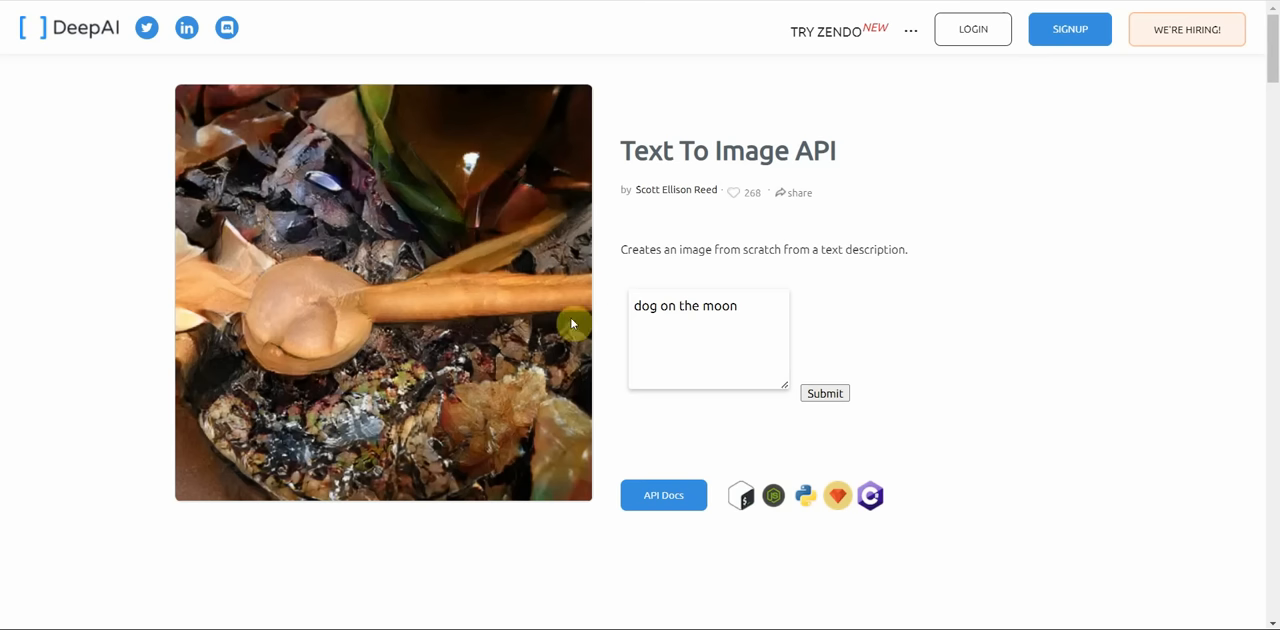
mouse_move(428, 304)
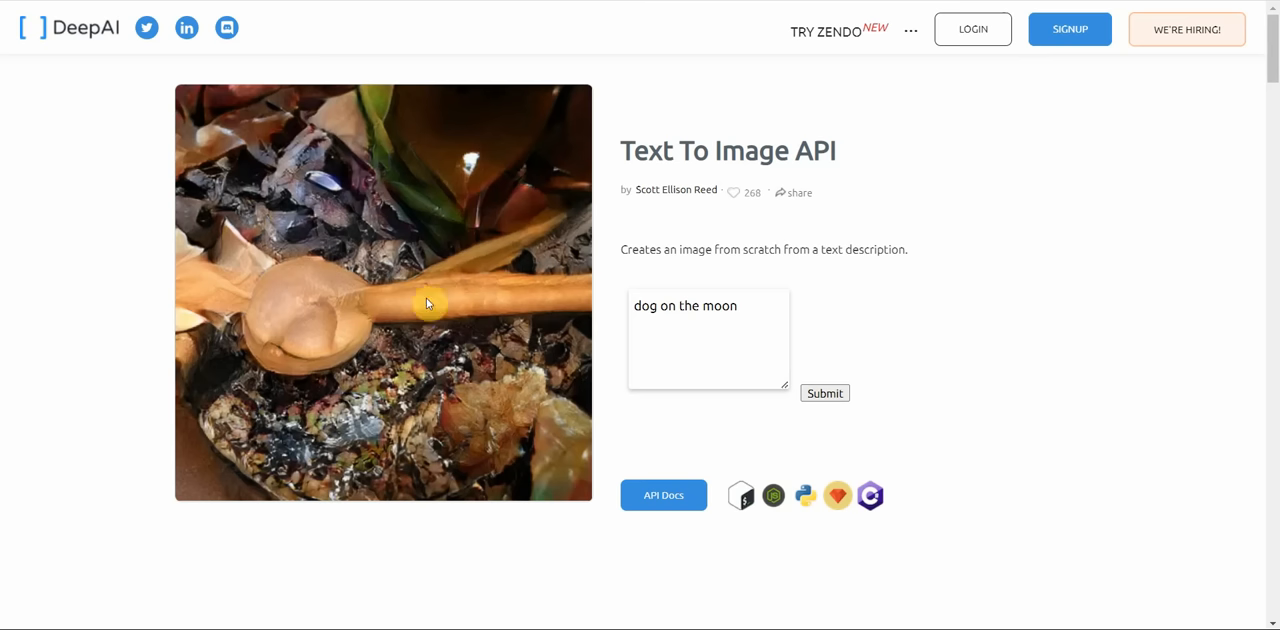
Generate images for the prompts 'dog' and then 'cat dog'.
triple_click(684, 304)
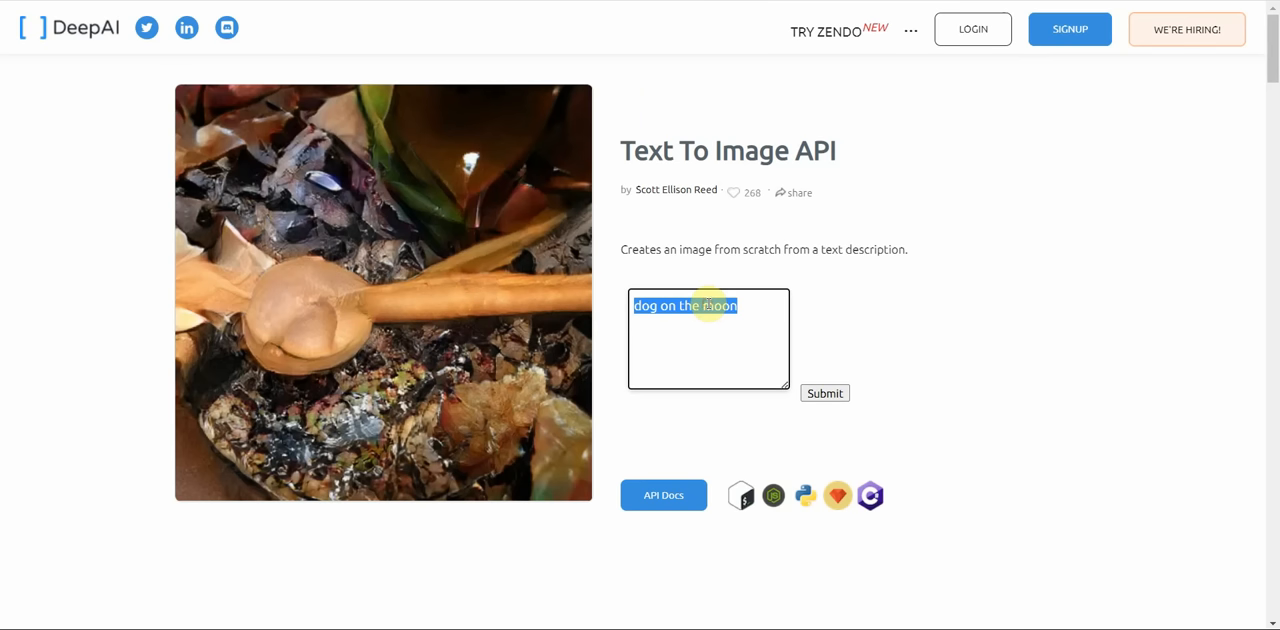
type("dog")
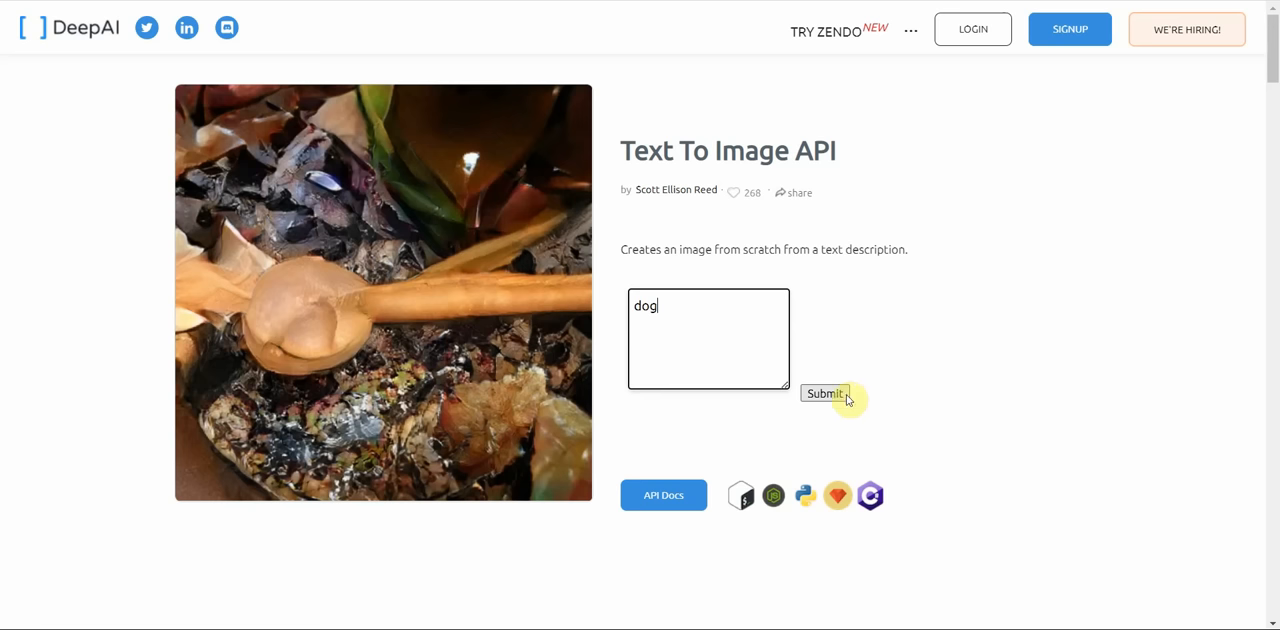
left_click(824, 392)
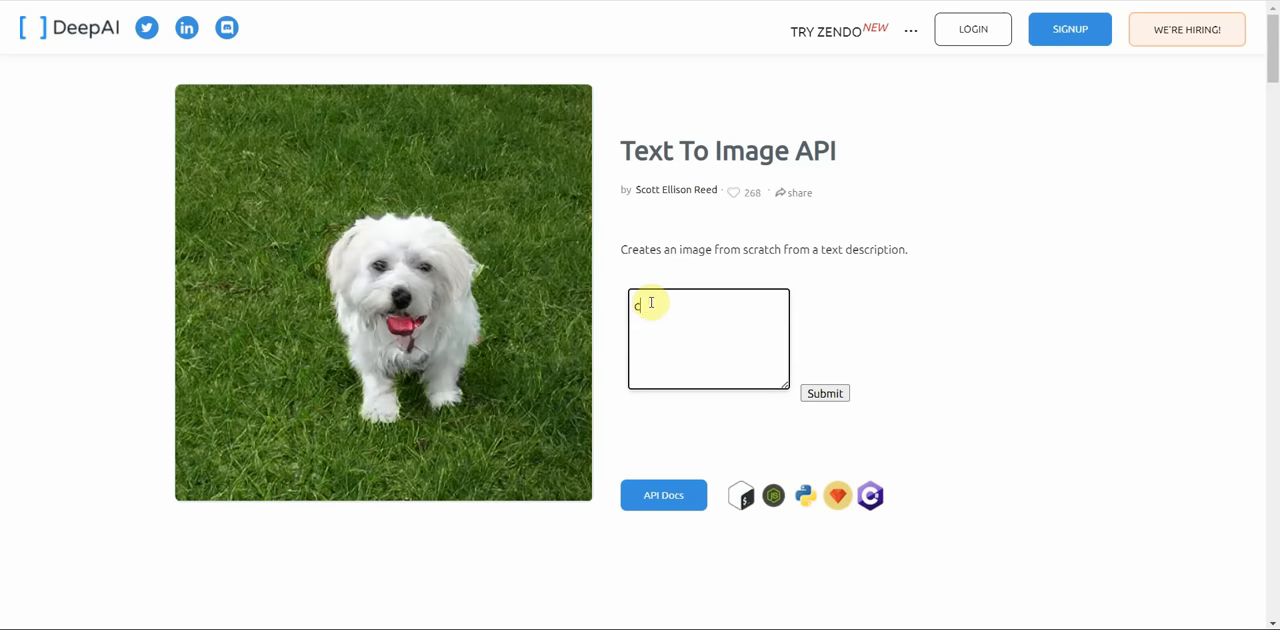
type("at dog")
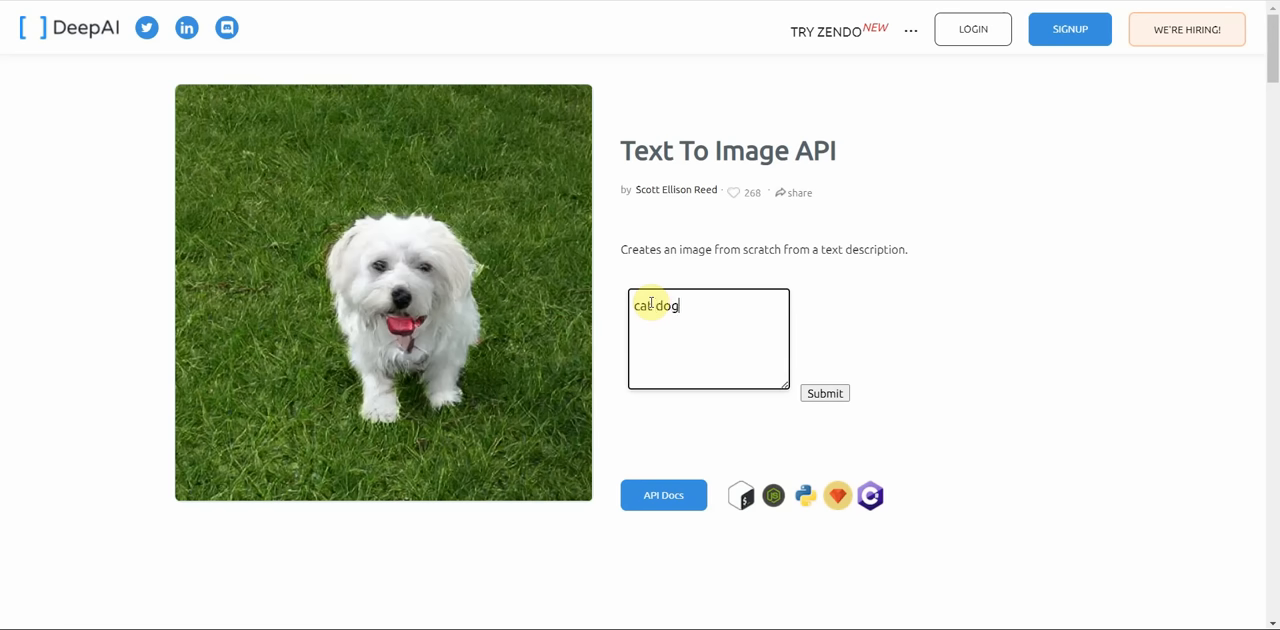
left_click(824, 392)
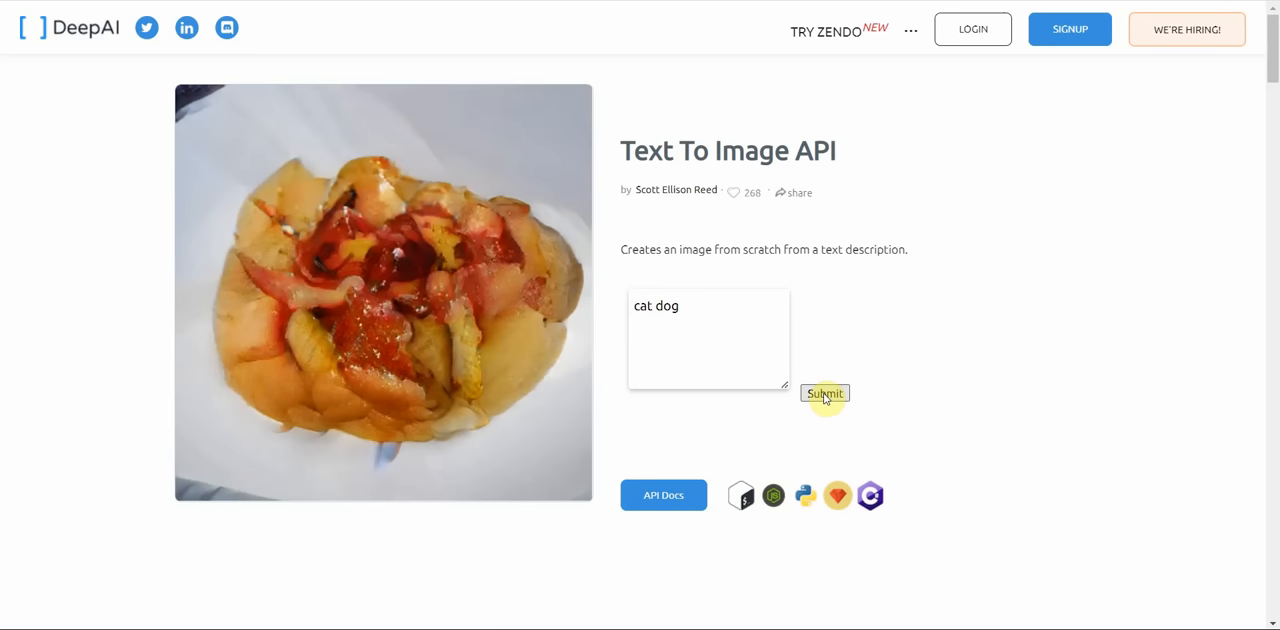
Trim the prompt to 'cat' and generate a realistic tabby cat image.
left_click(650, 304)
type("d")
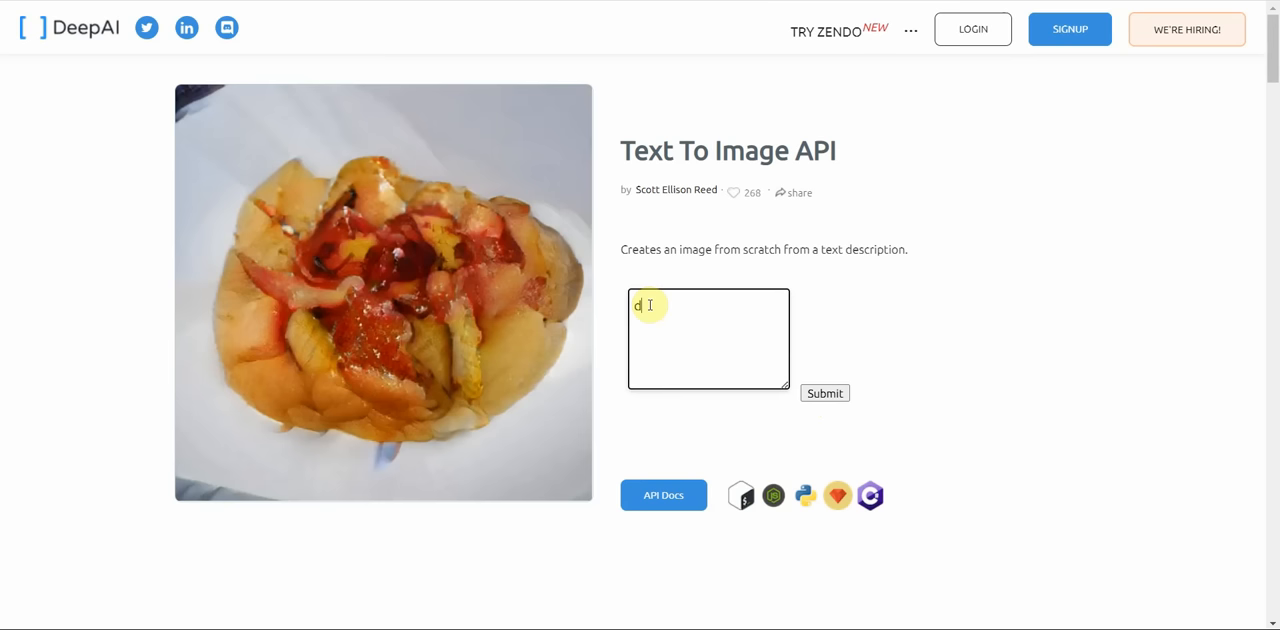
type("og")
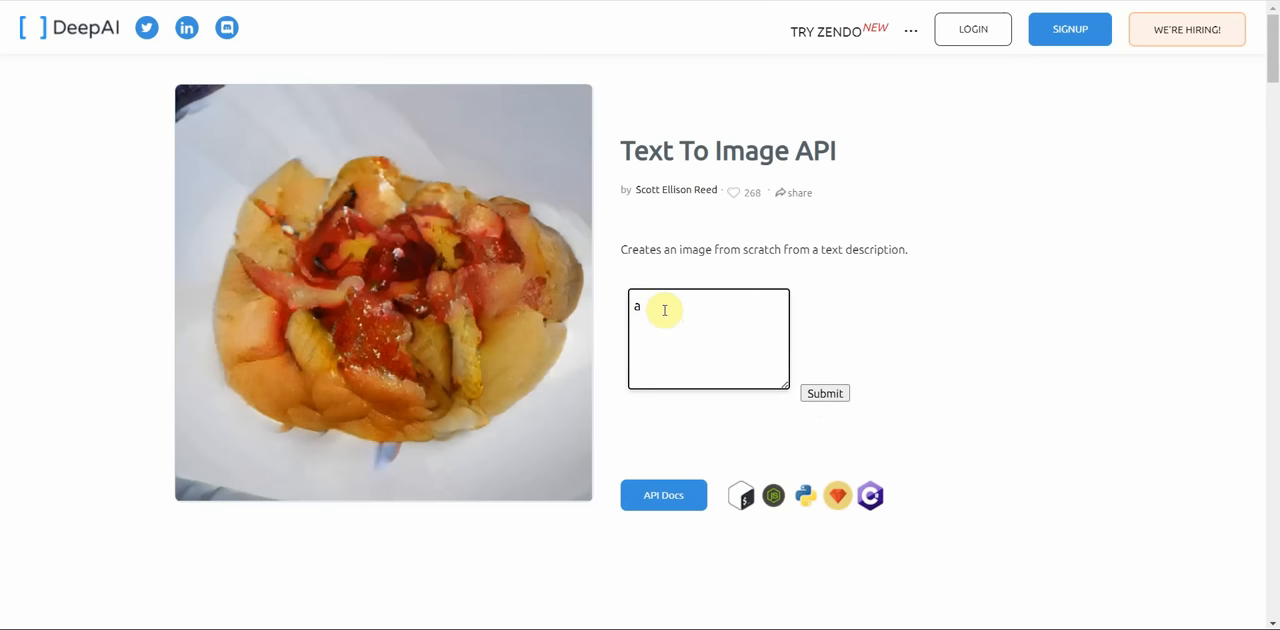
left_click(824, 392)
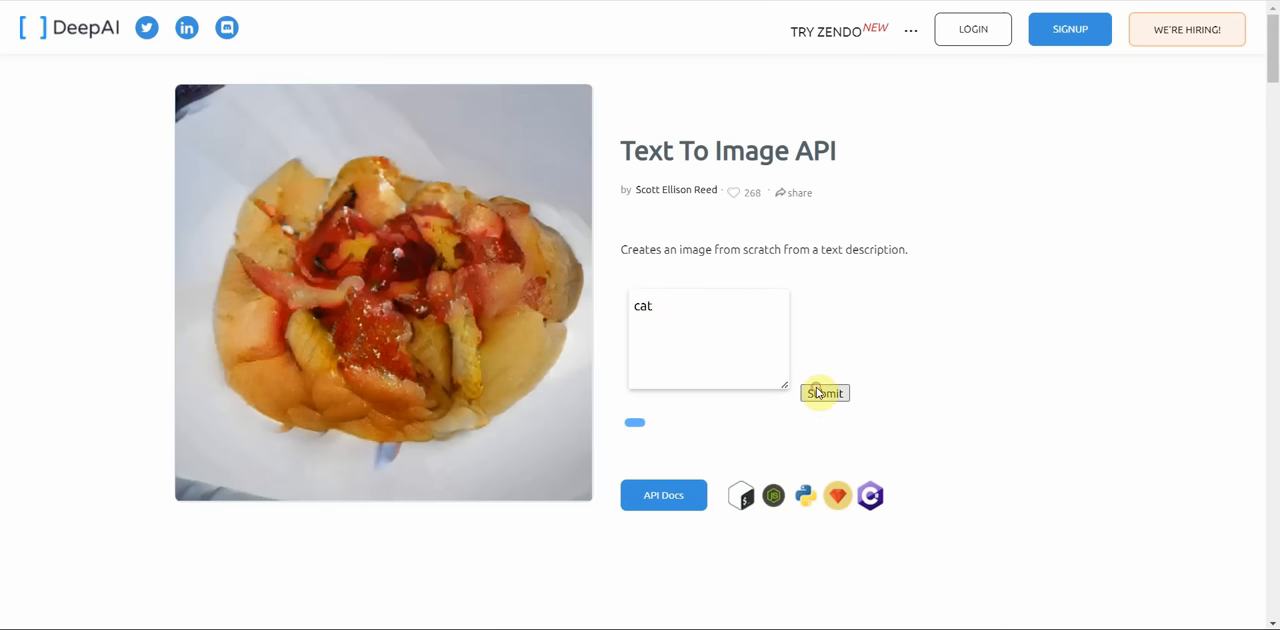
left_click(824, 392)
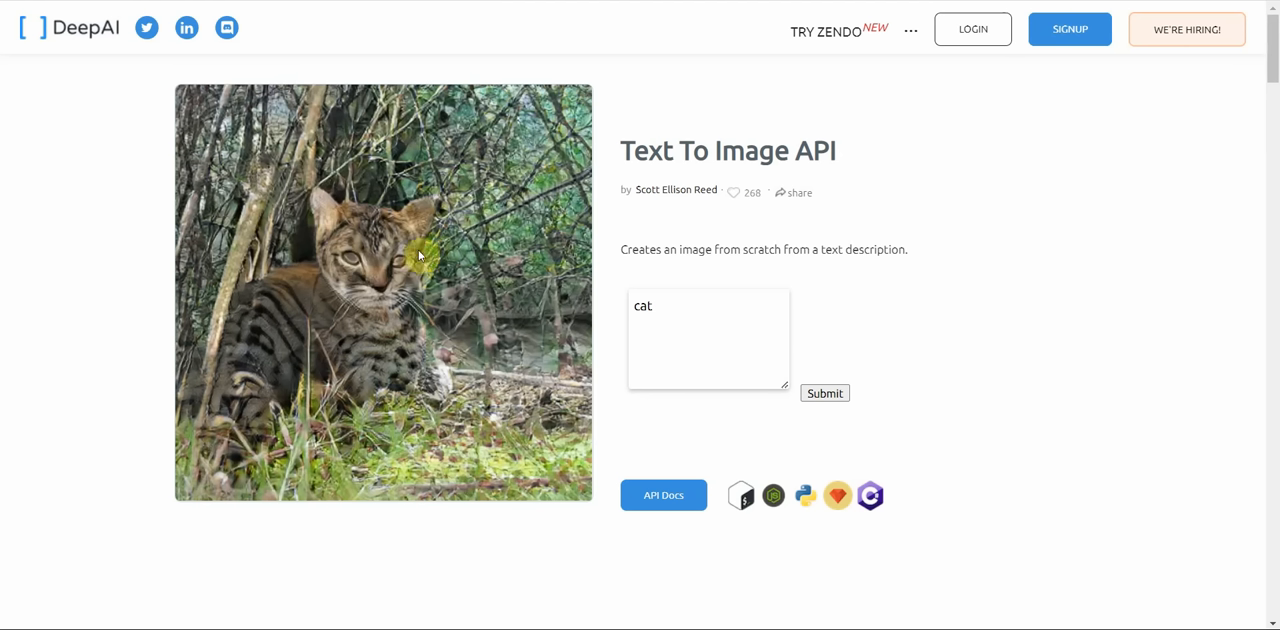
mouse_move(352, 312)
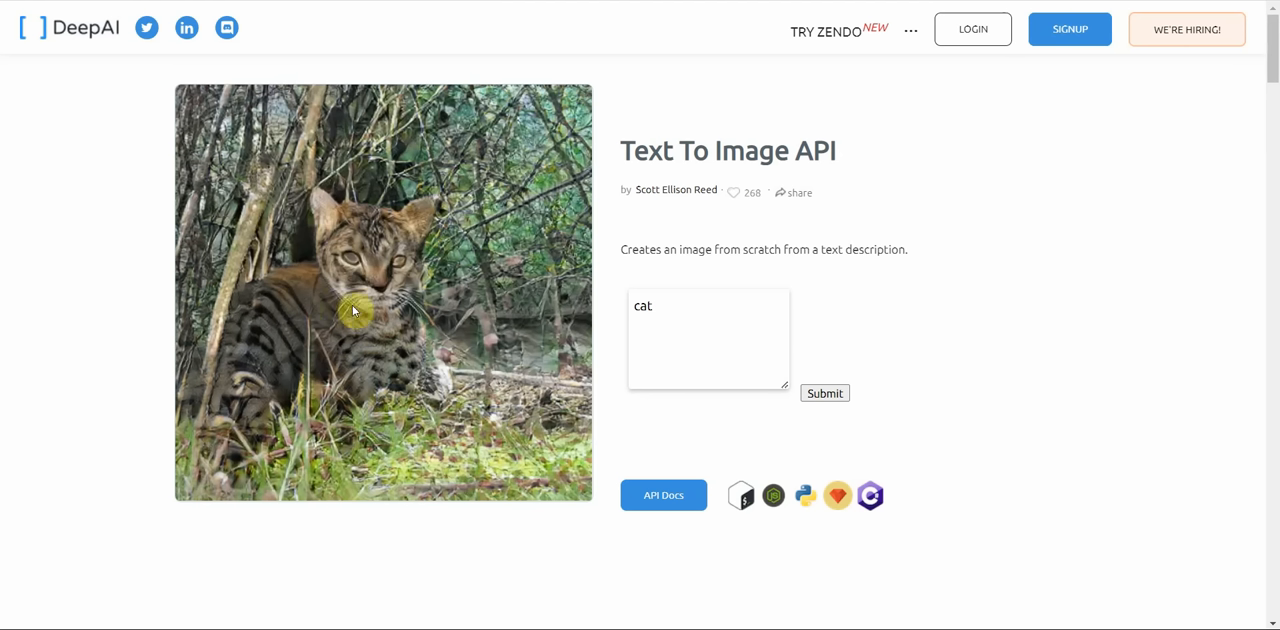
mouse_move(468, 192)
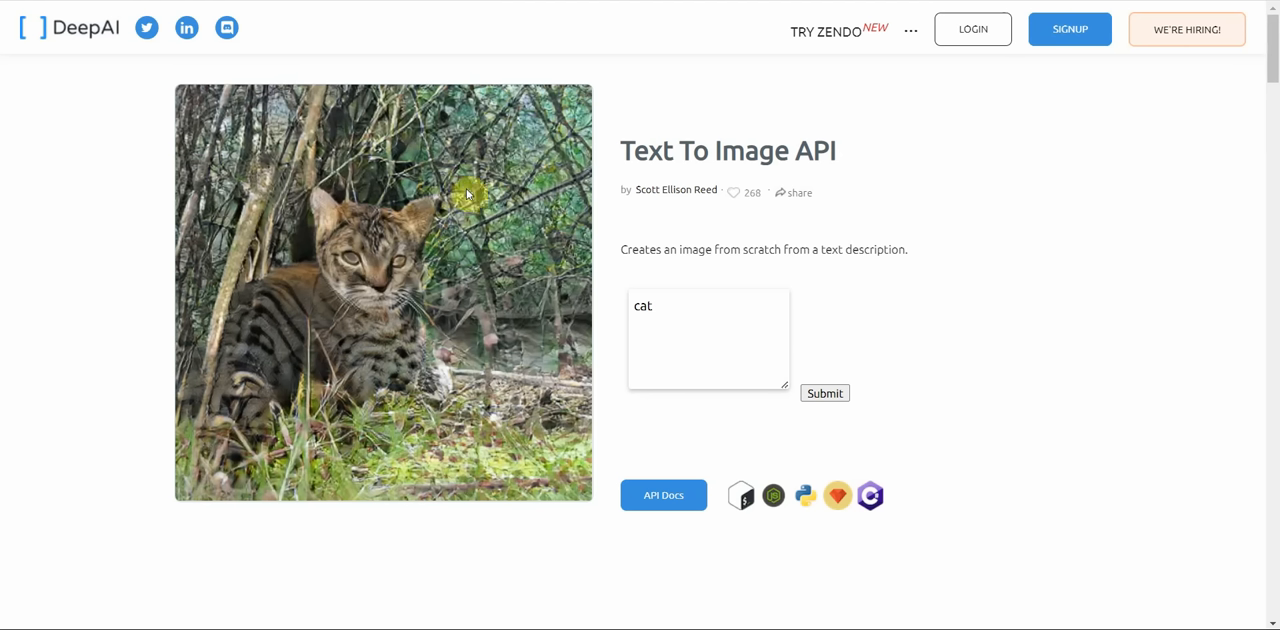
mouse_move(436, 238)
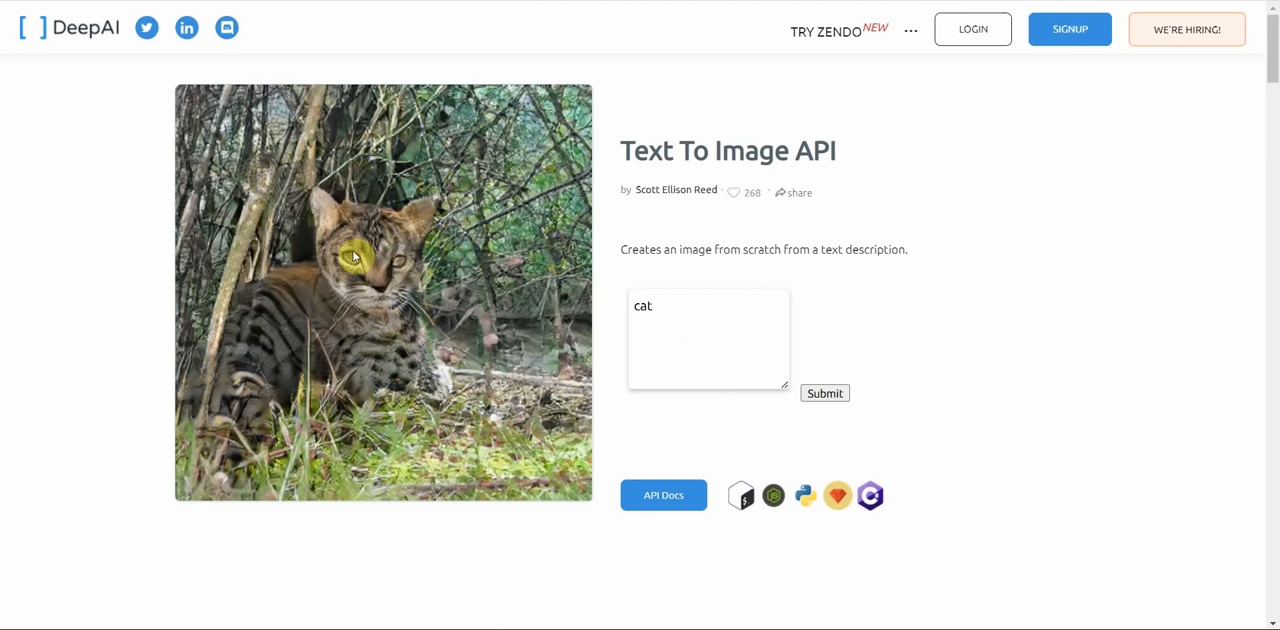
mouse_move(368, 236)
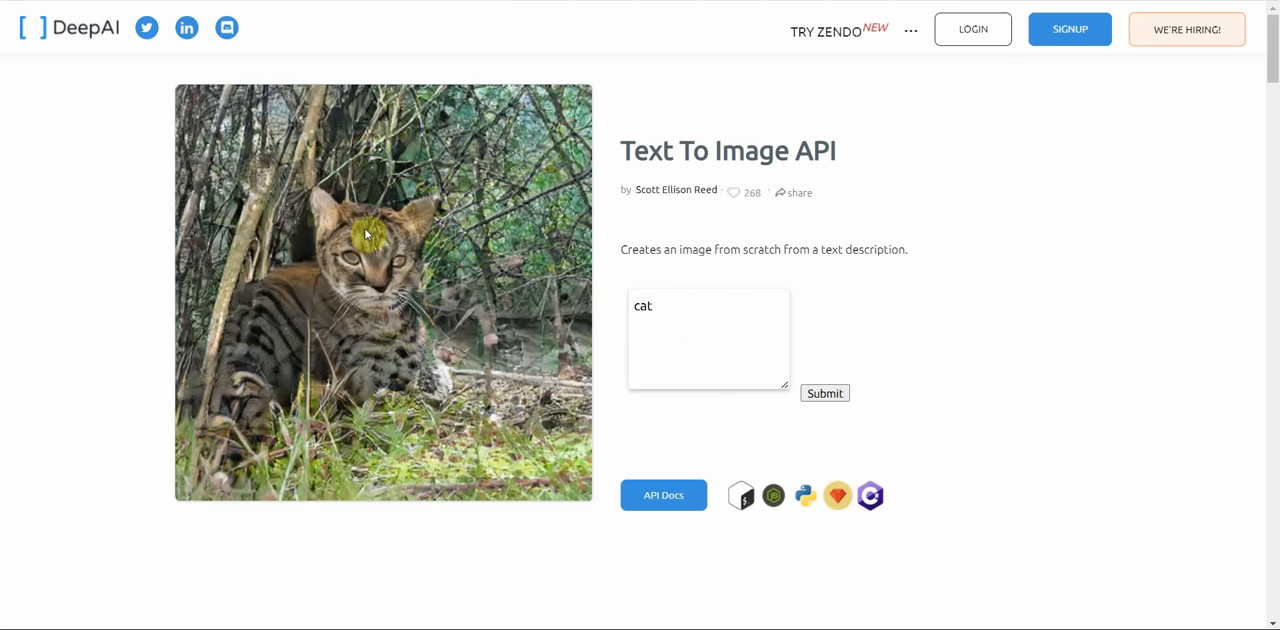
mouse_move(384, 186)
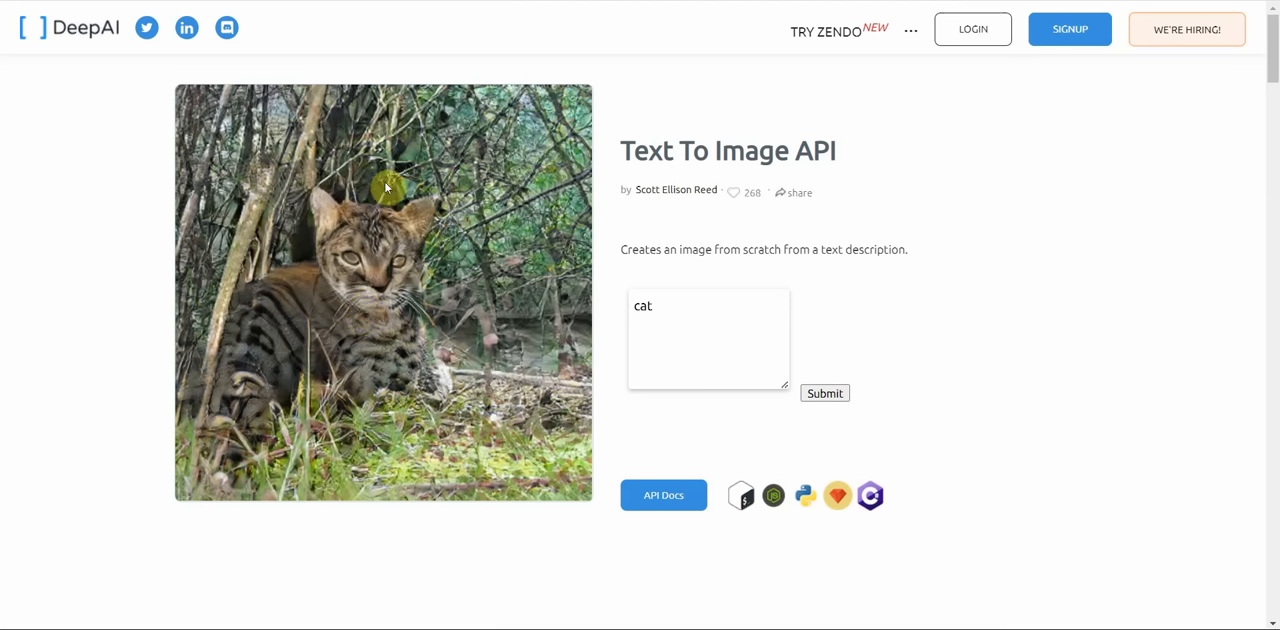
mouse_move(444, 280)
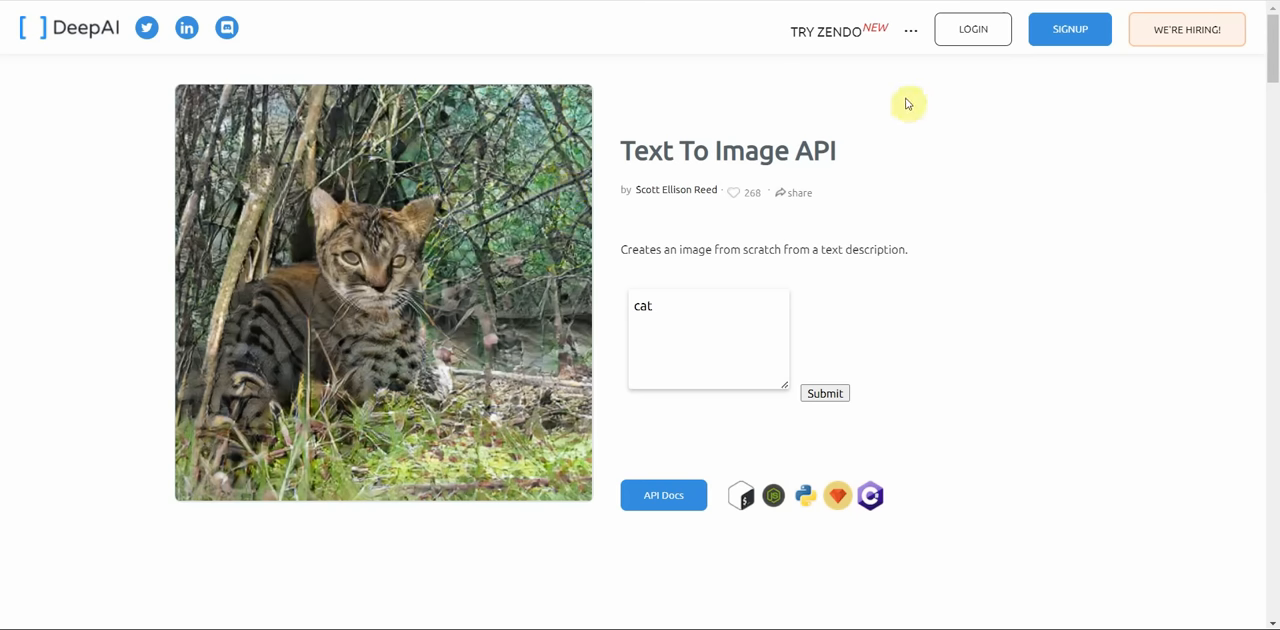
mouse_move(832, 196)
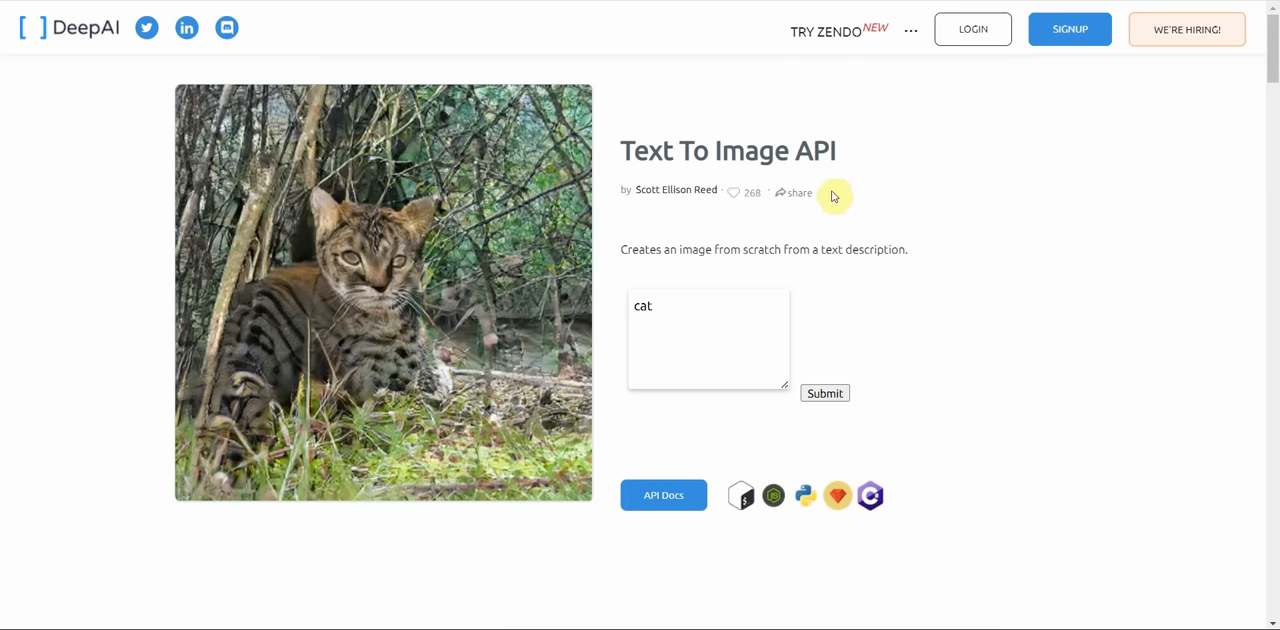
mouse_move(1000, 68)
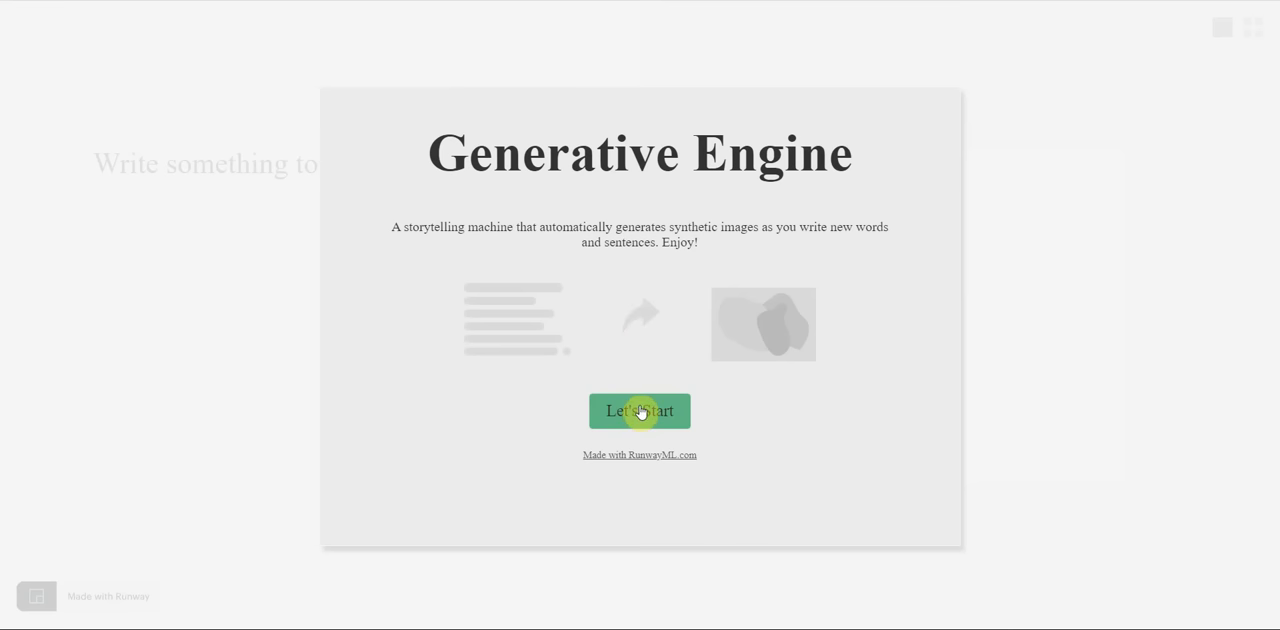
Start the Runway Generative Engine and render 'cat', 'dog' and 'dog on the moon'.
left_click(640, 410)
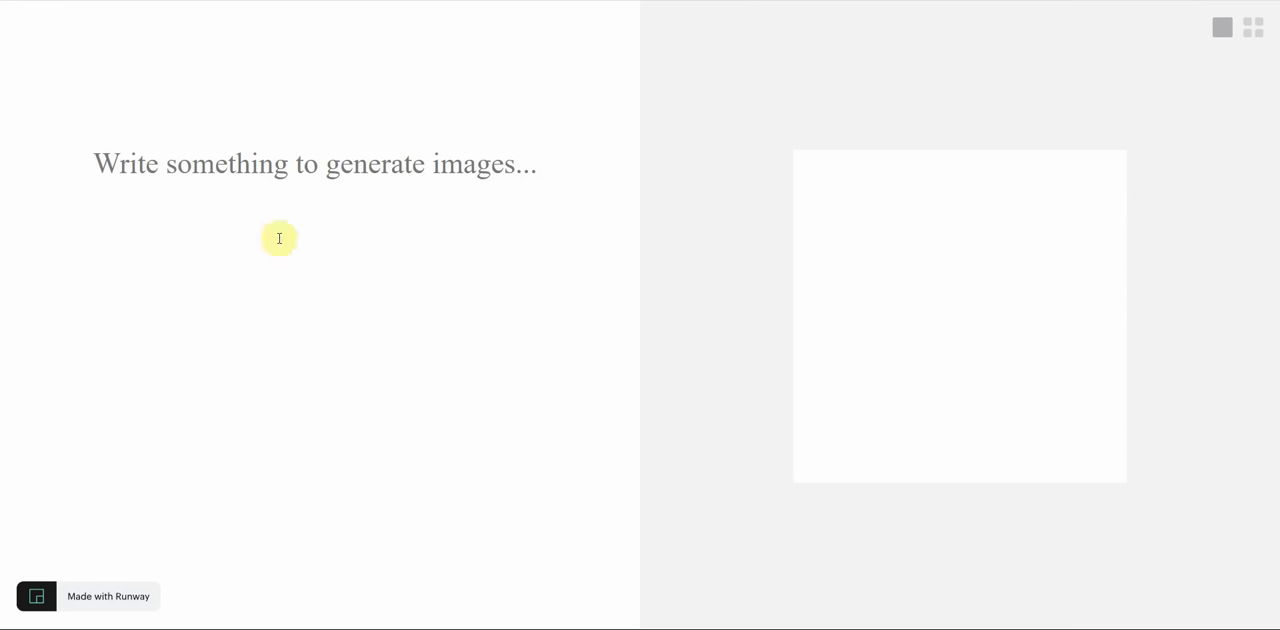
mouse_move(276, 248)
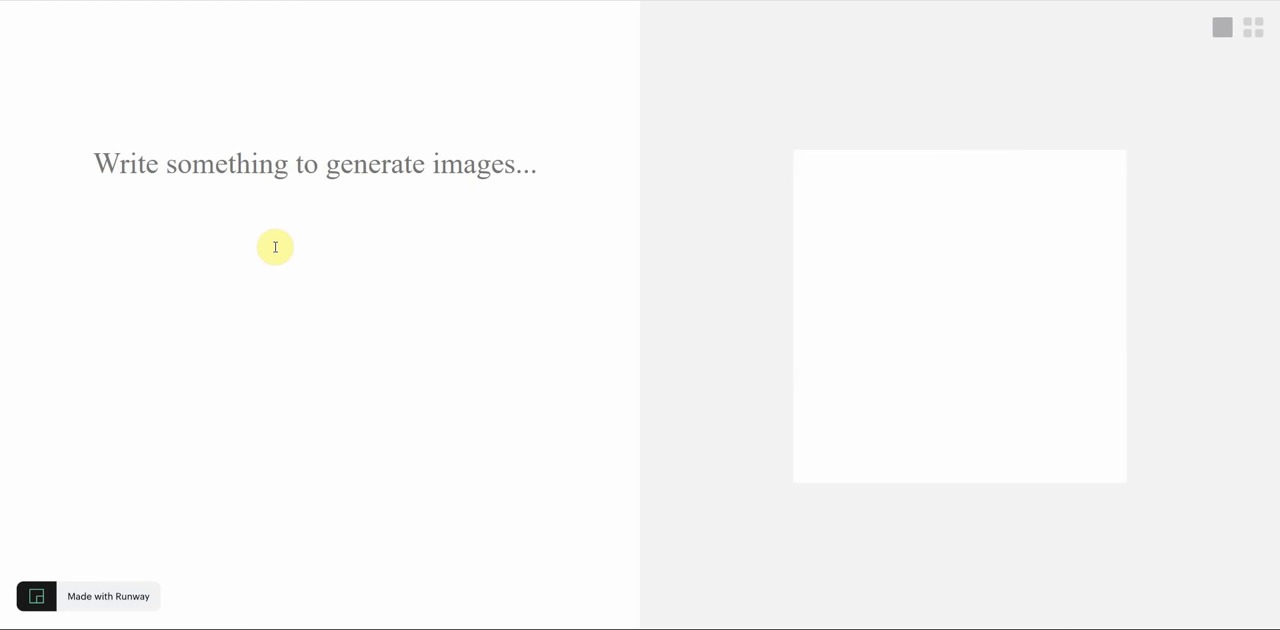
left_click(96, 164)
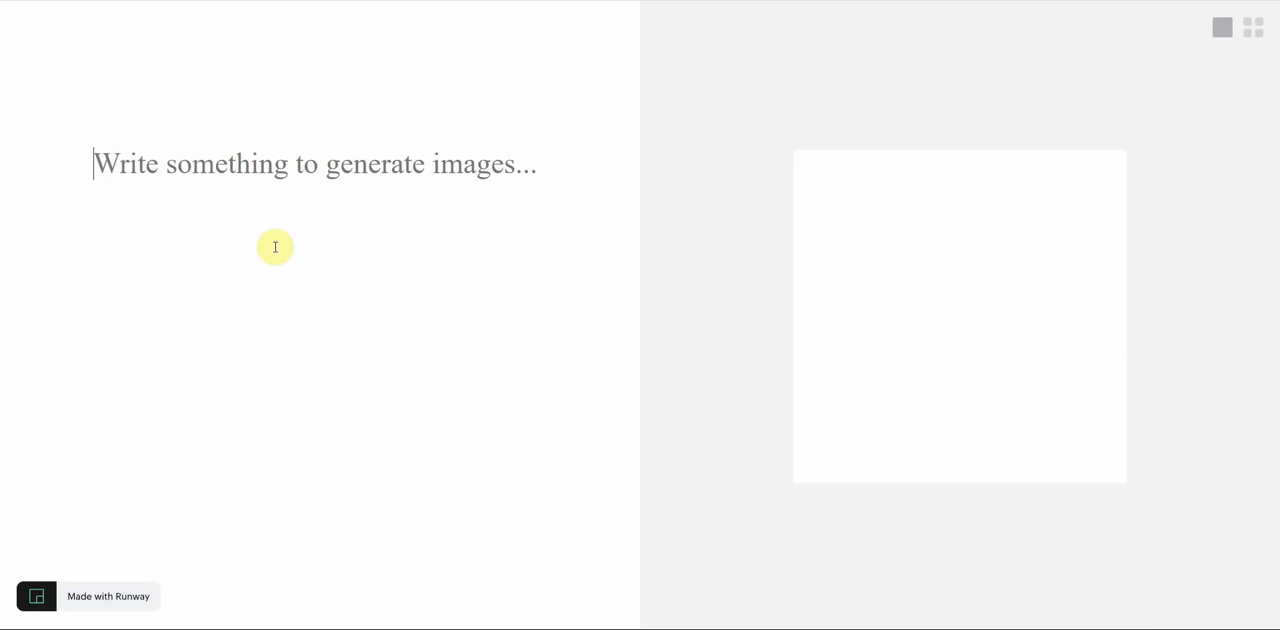
type("cat")
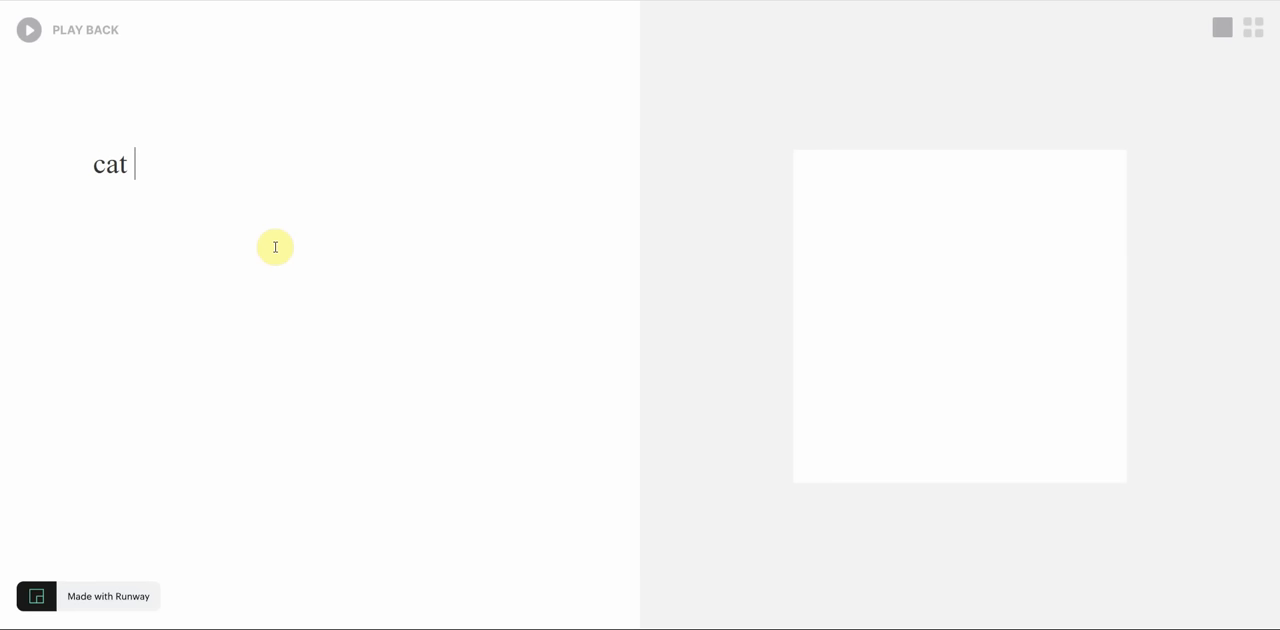
type("dog")
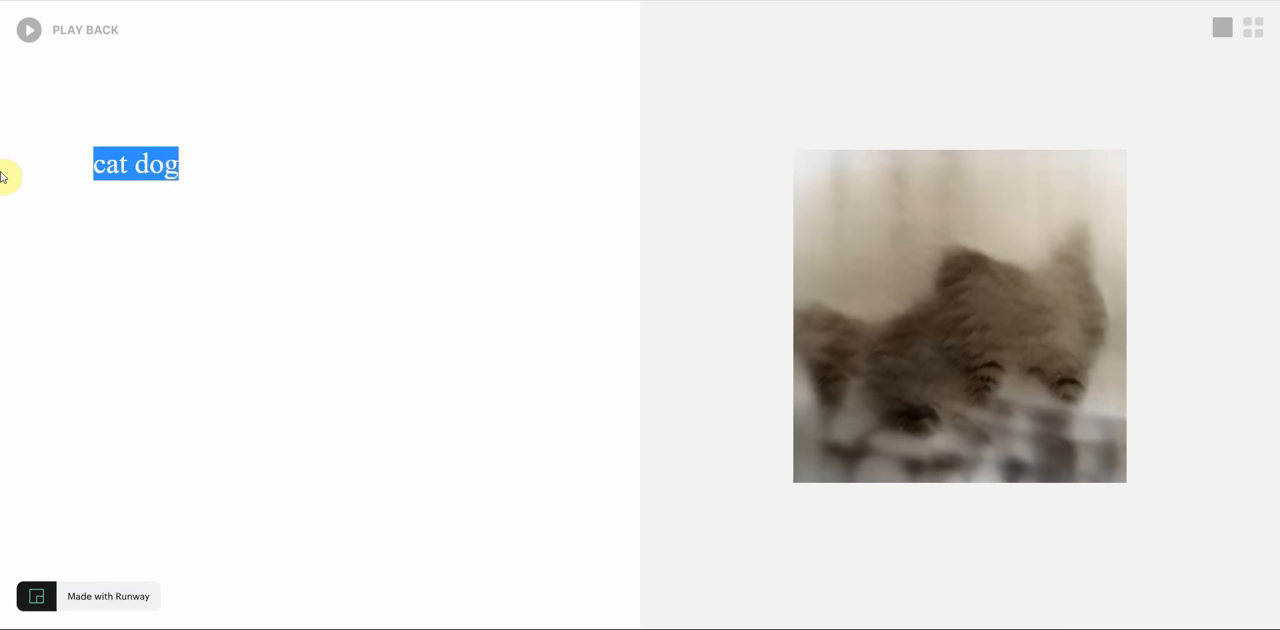
type("dog on the moon")
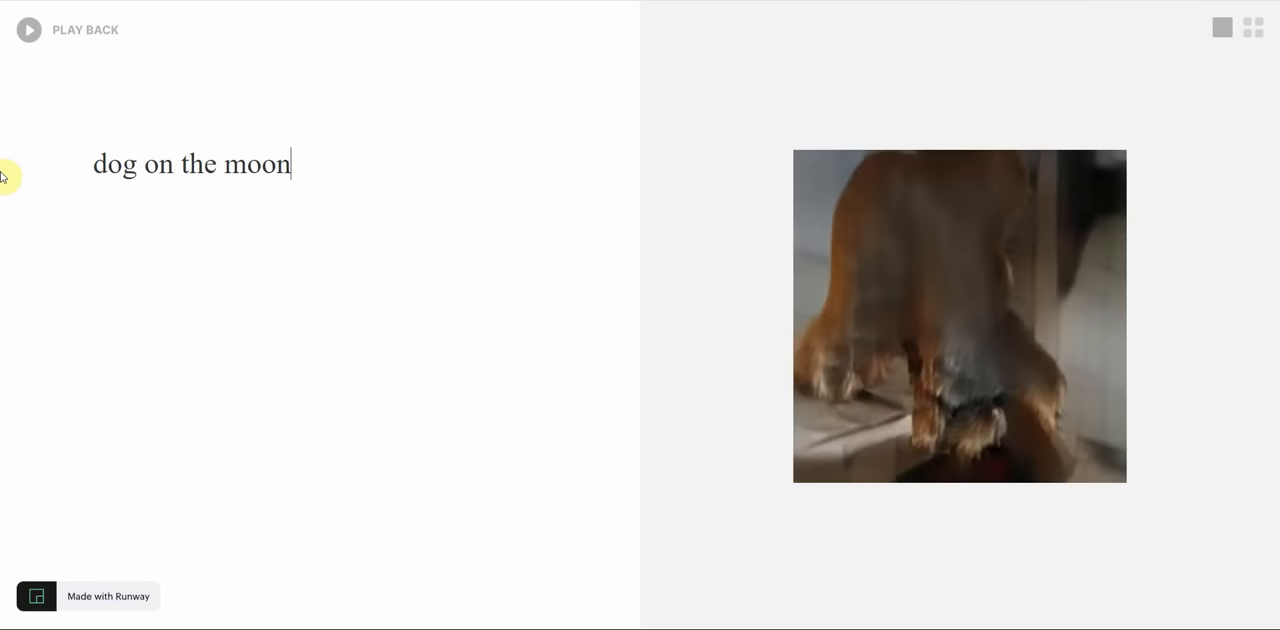
mouse_move(764, 442)
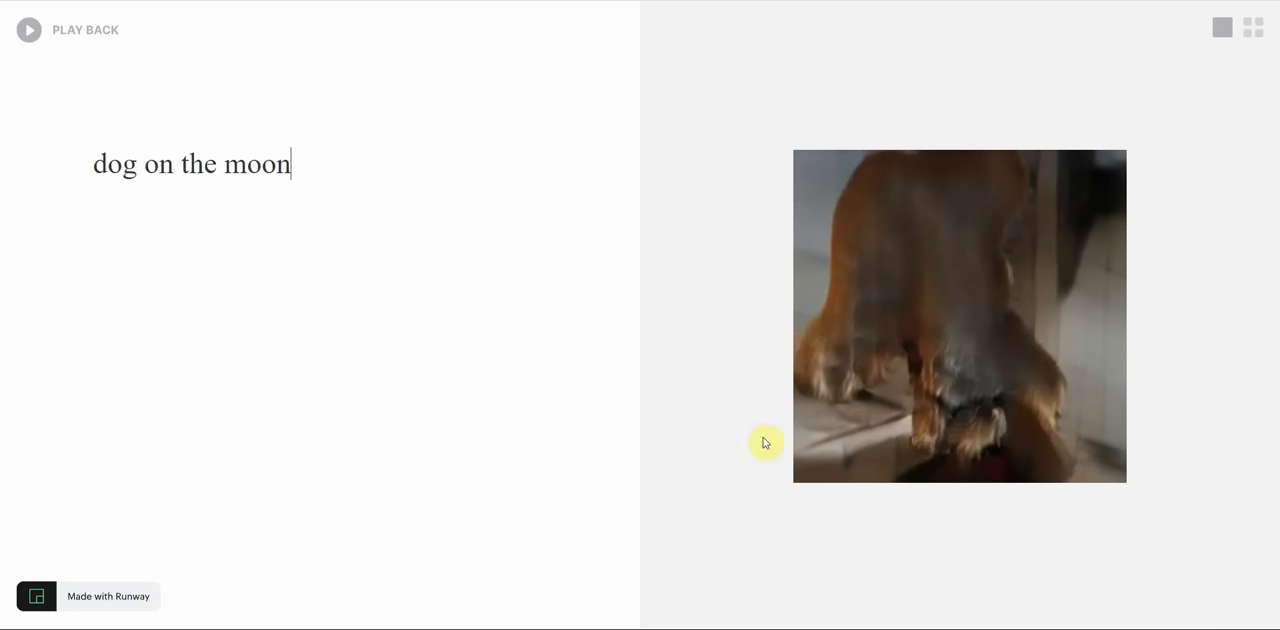
mouse_move(876, 396)
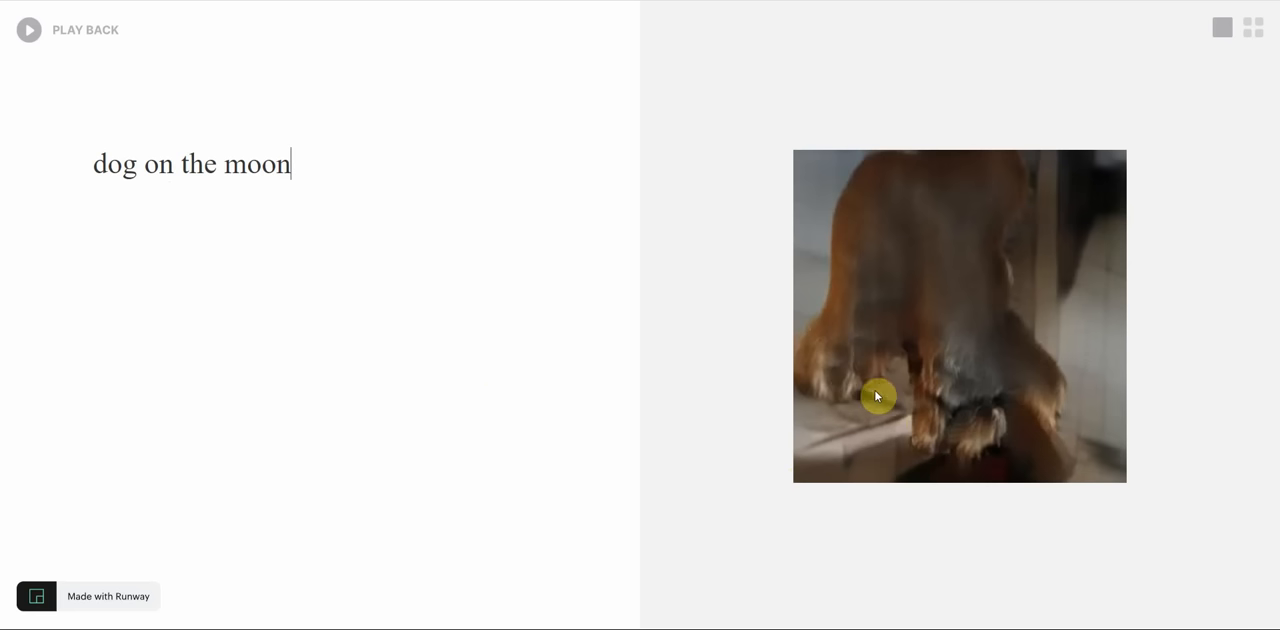
mouse_move(120, 148)
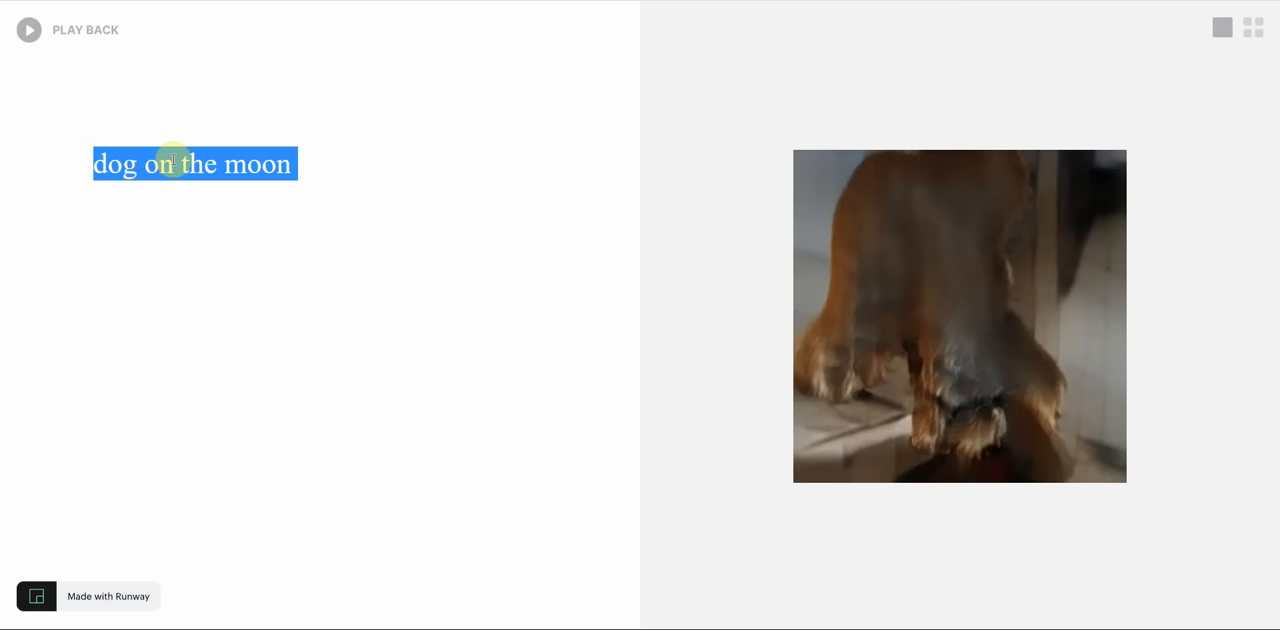
Replace the prompt with 'cat on the roof' so a blurry cat image regenerates.
type("cat")
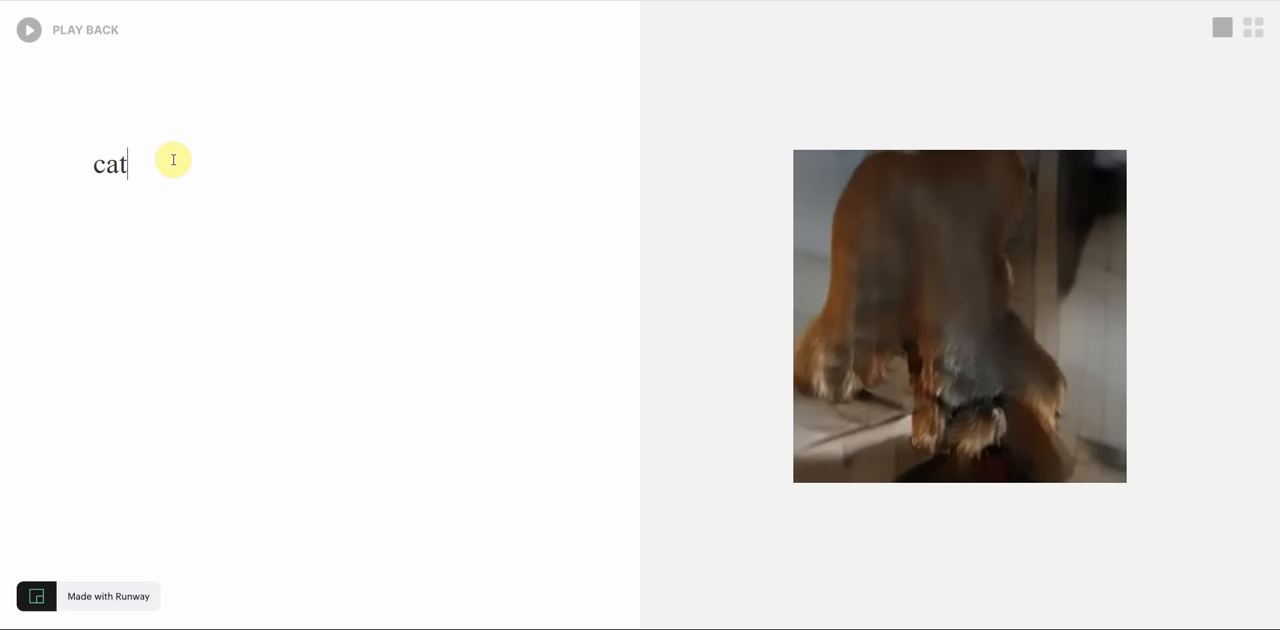
type("on the")
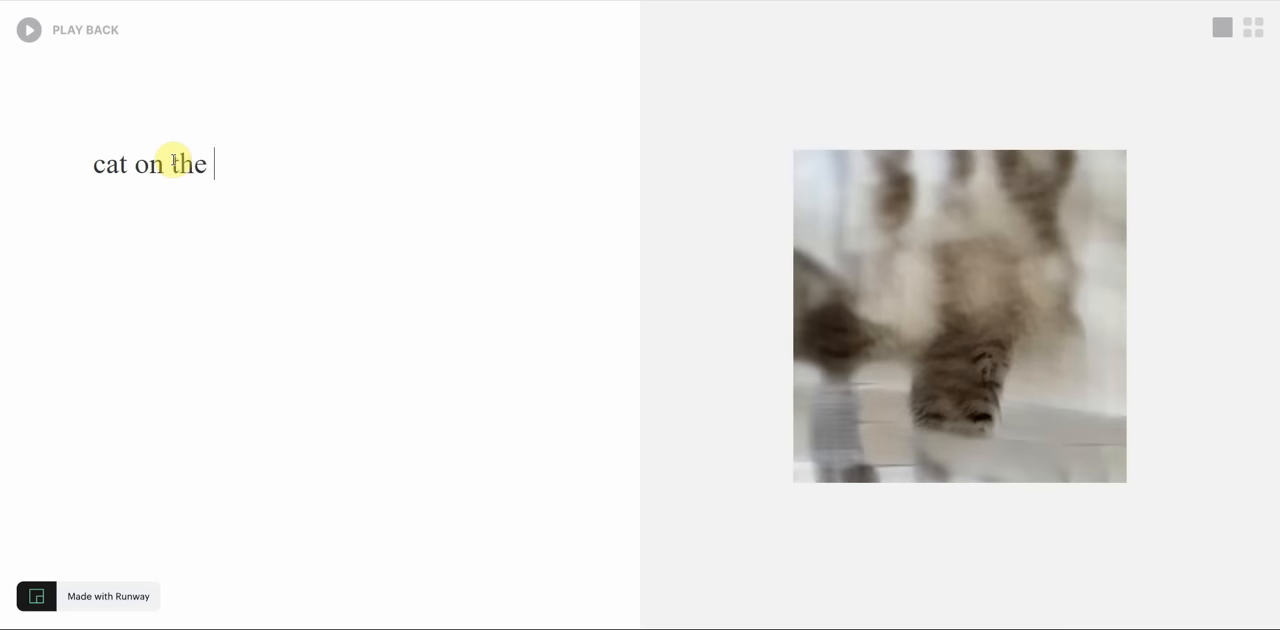
type("roof")
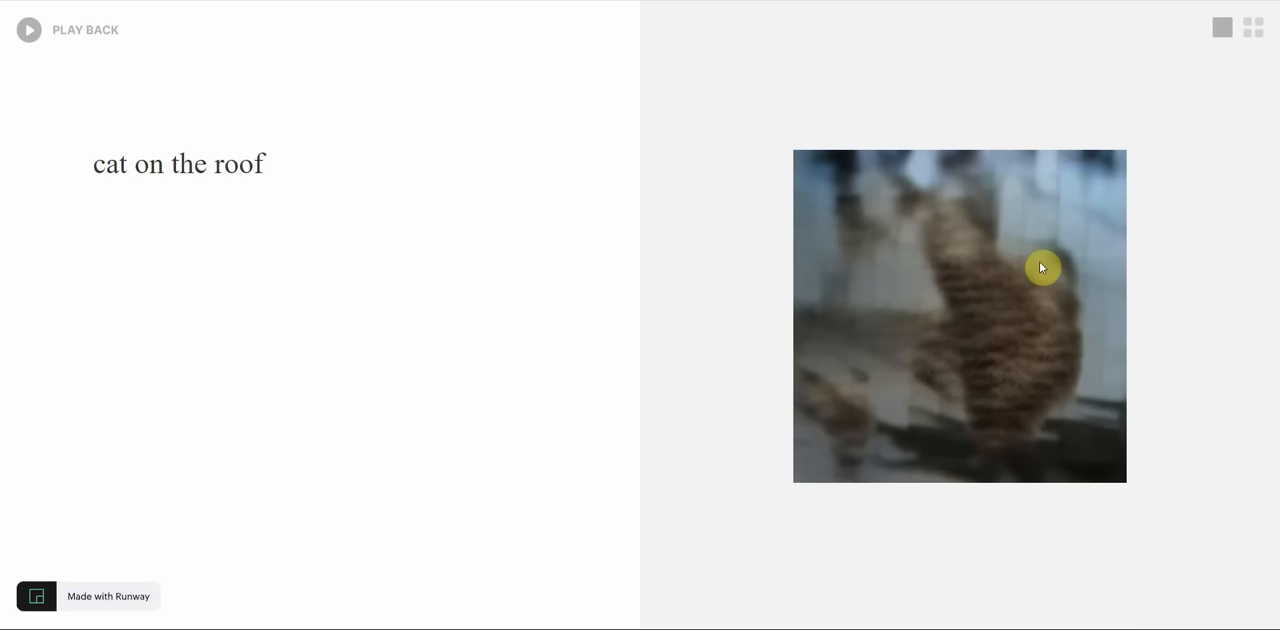
mouse_move(1044, 378)
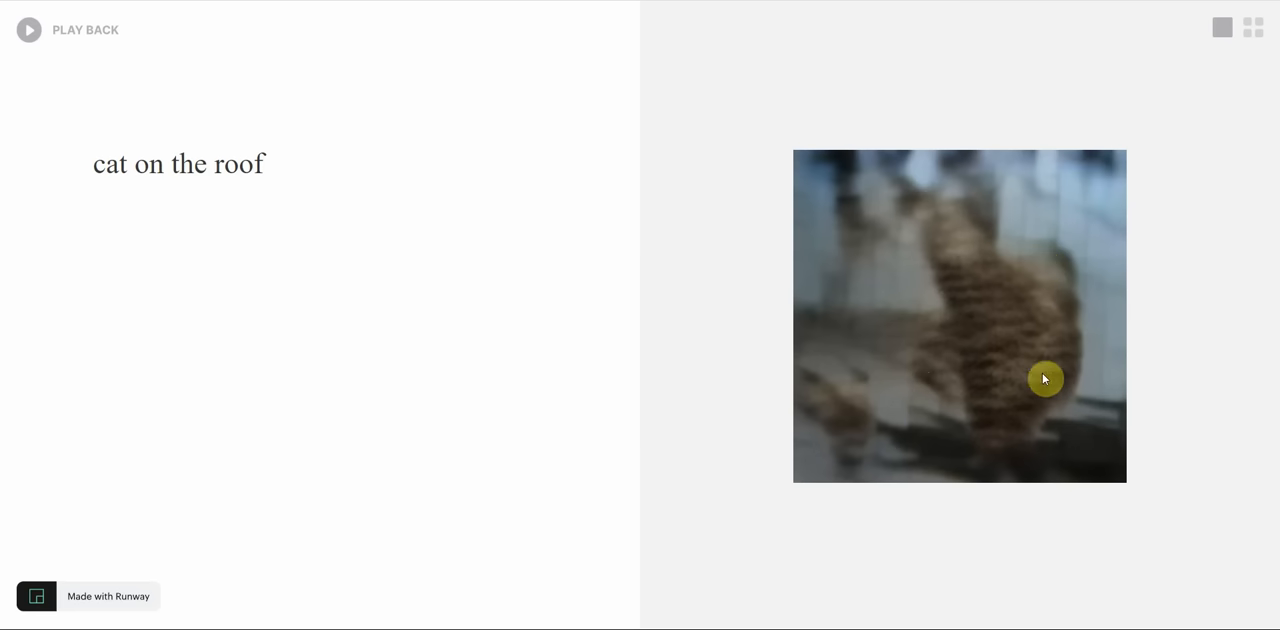
mouse_move(882, 388)
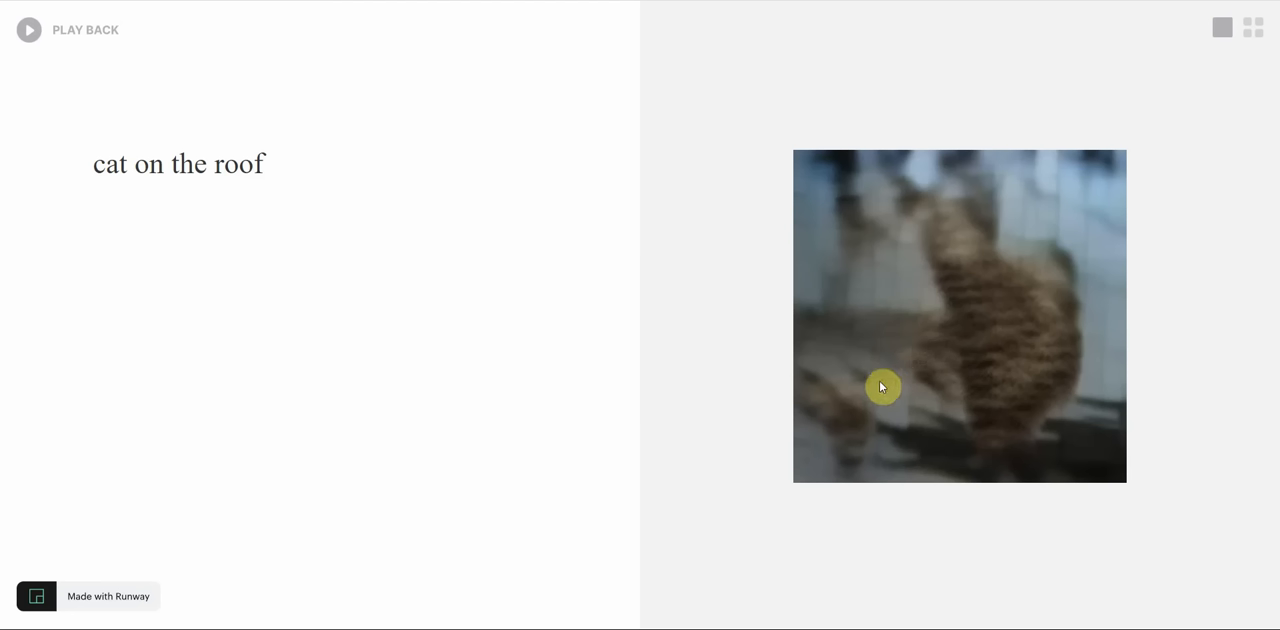
mouse_move(882, 386)
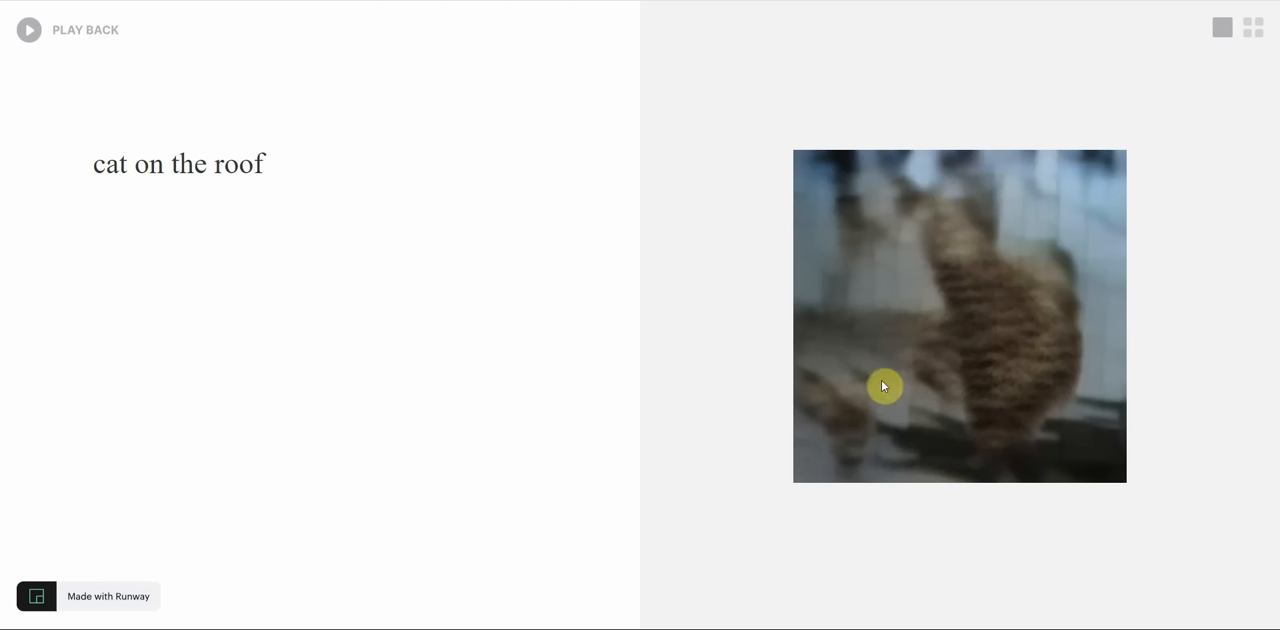
mouse_move(1012, 398)
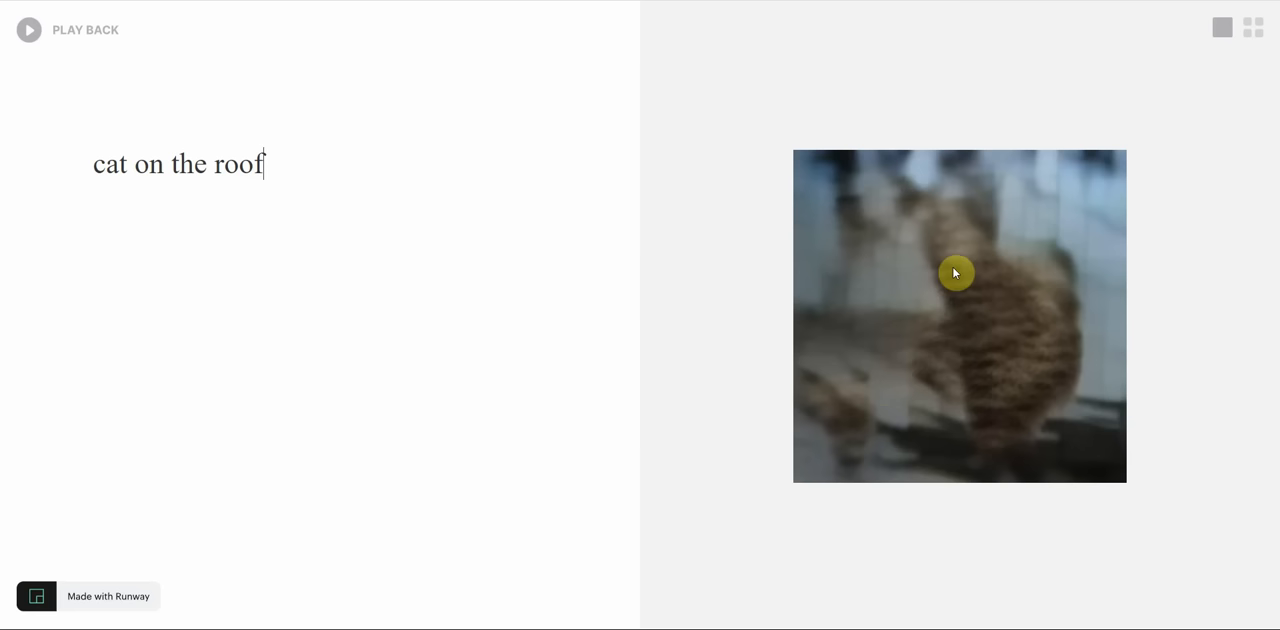
mouse_move(976, 244)
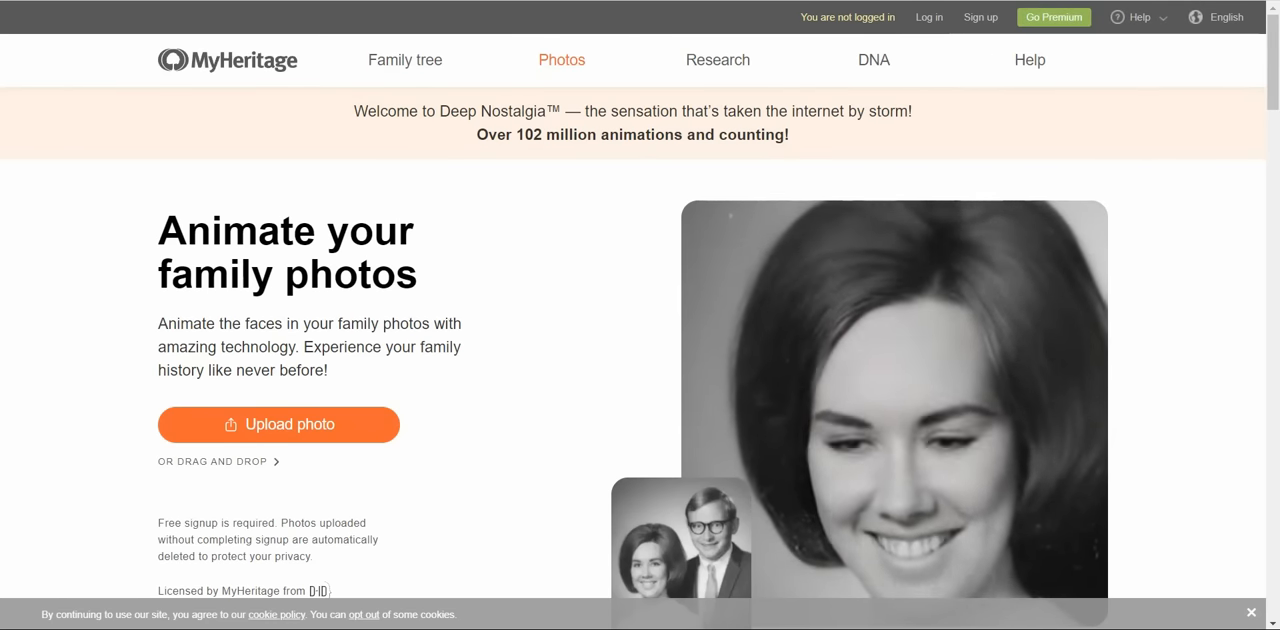
Scroll through MyHeritage's Deep Nostalgia photo-animation page.
scroll("down", 3)
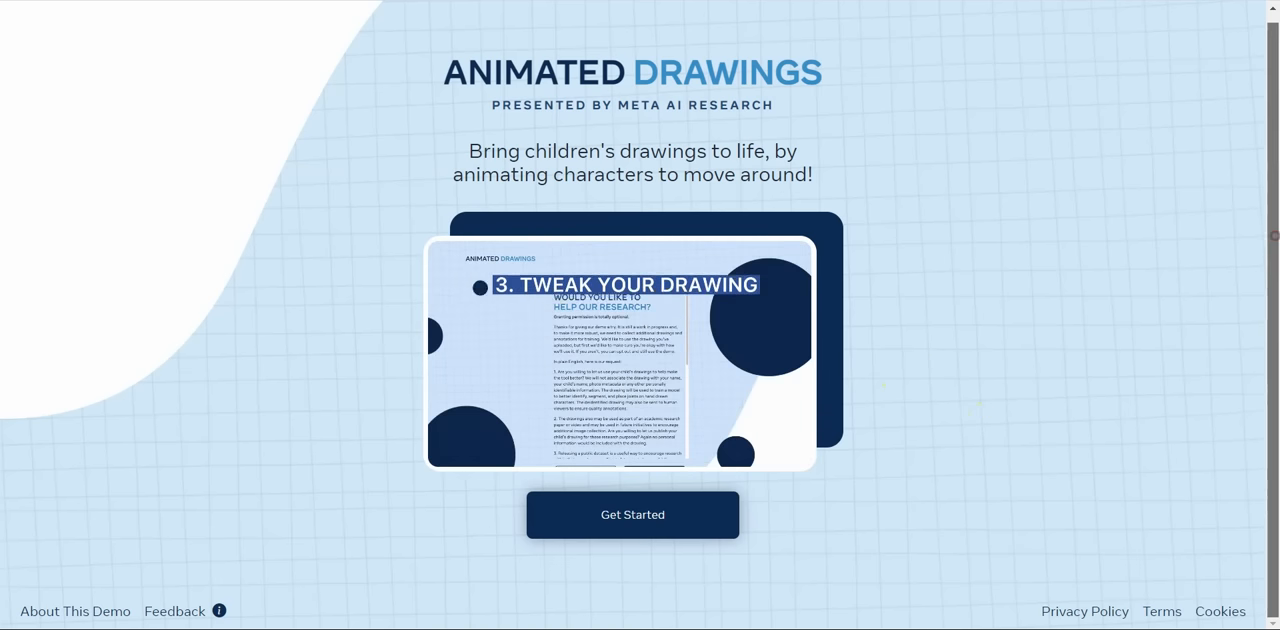
Start the Animated Drawings demo and reach step 1/4, Upload Photo for a single-character drawing.
left_click(632, 514)
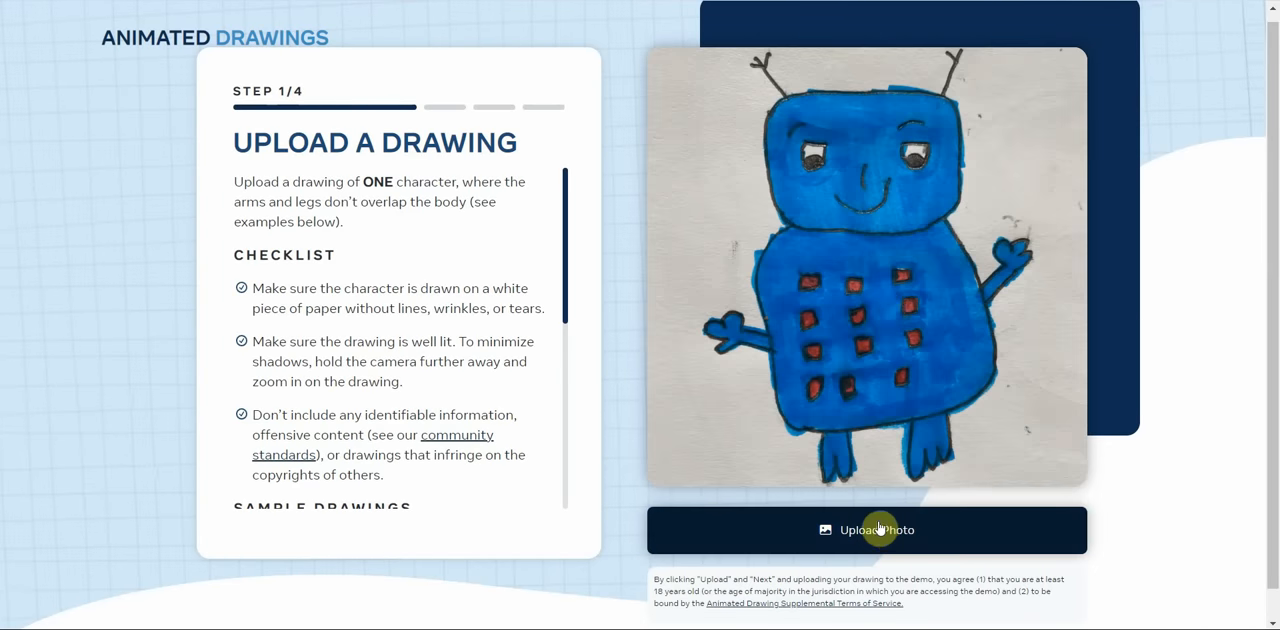
left_click(866, 530)
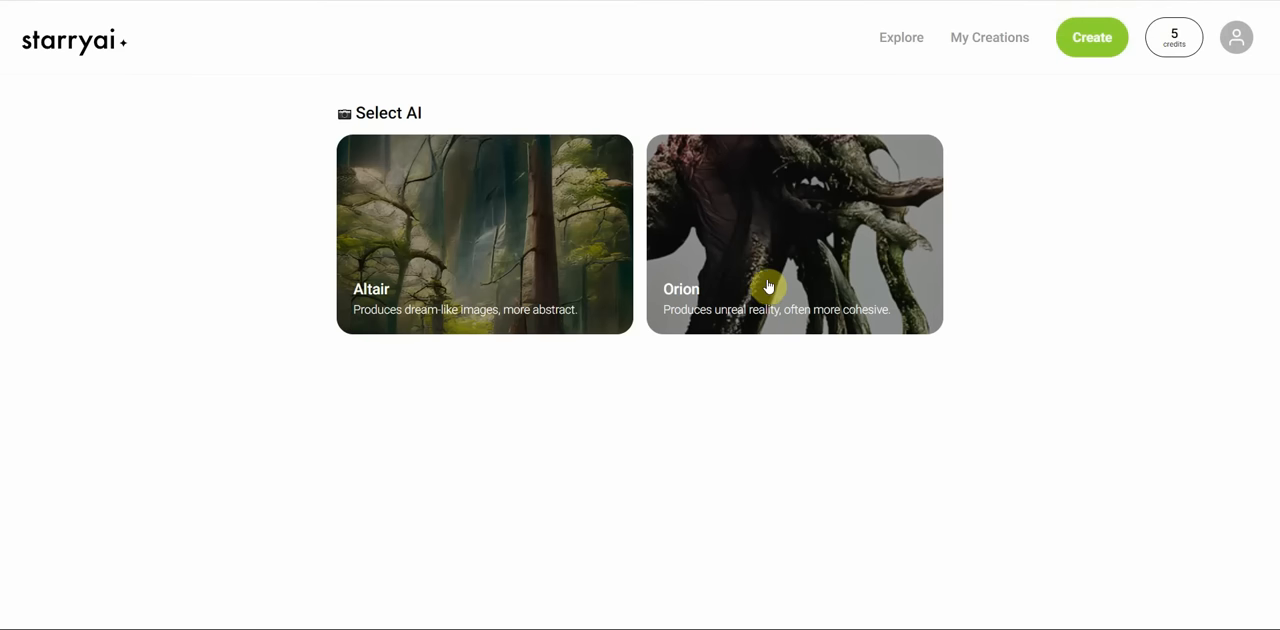
mouse_move(1146, 372)
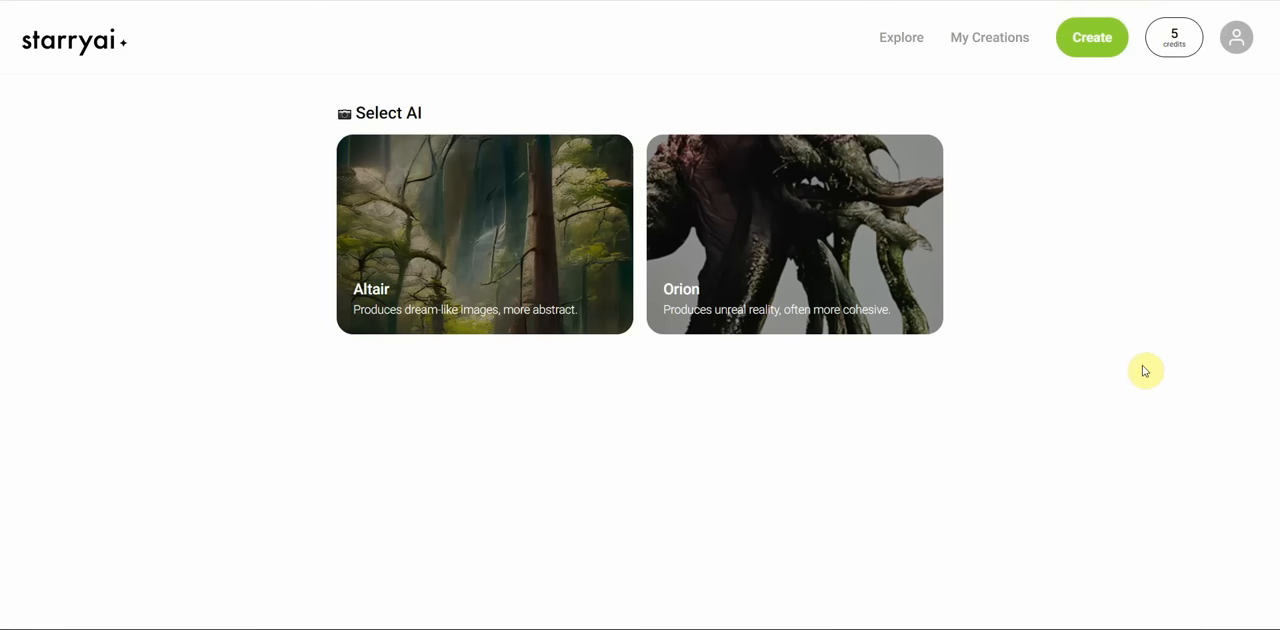
mouse_move(1112, 358)
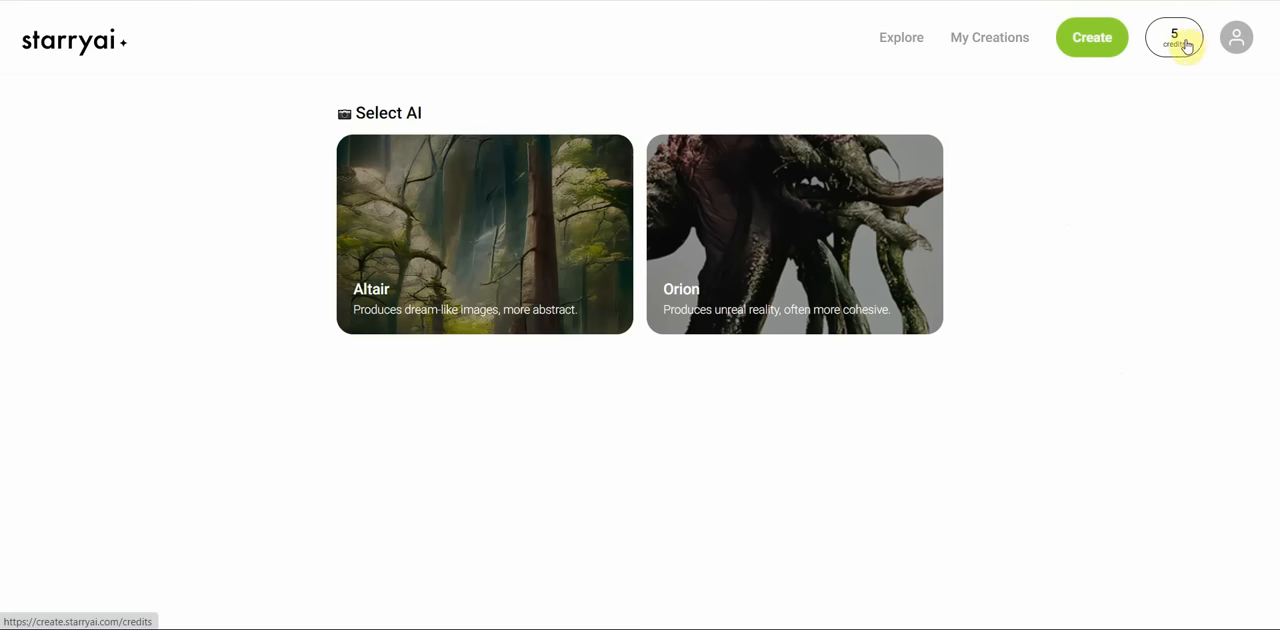
mouse_move(1172, 64)
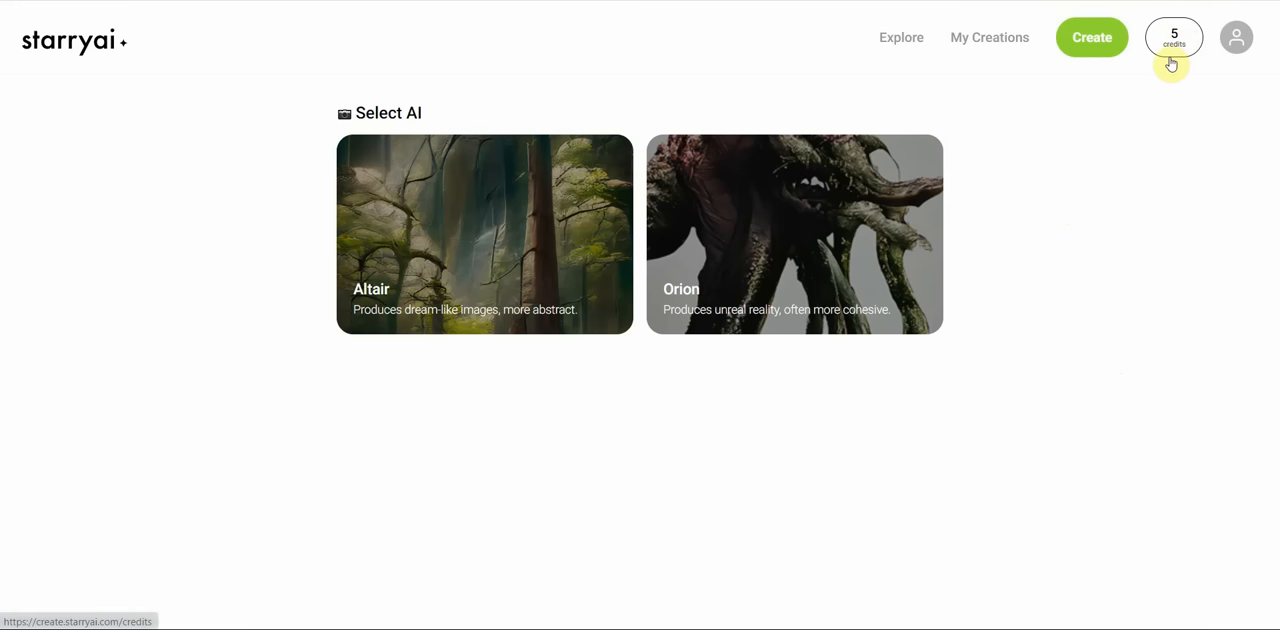
mouse_move(1150, 56)
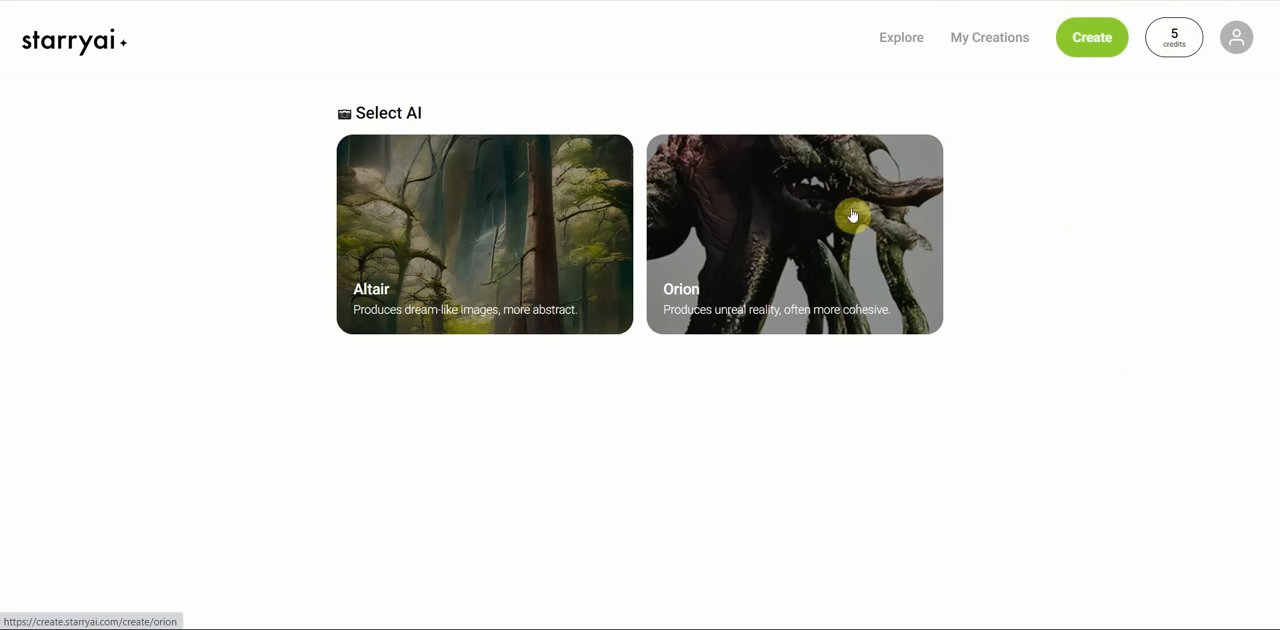
mouse_move(708, 216)
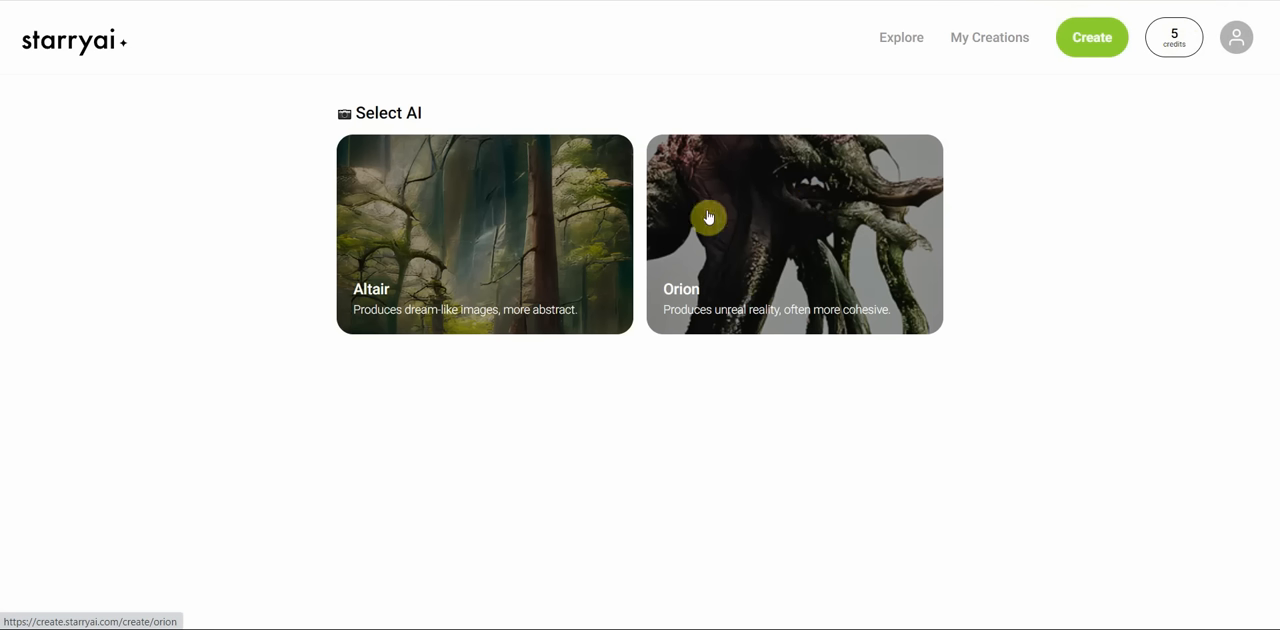
mouse_move(484, 336)
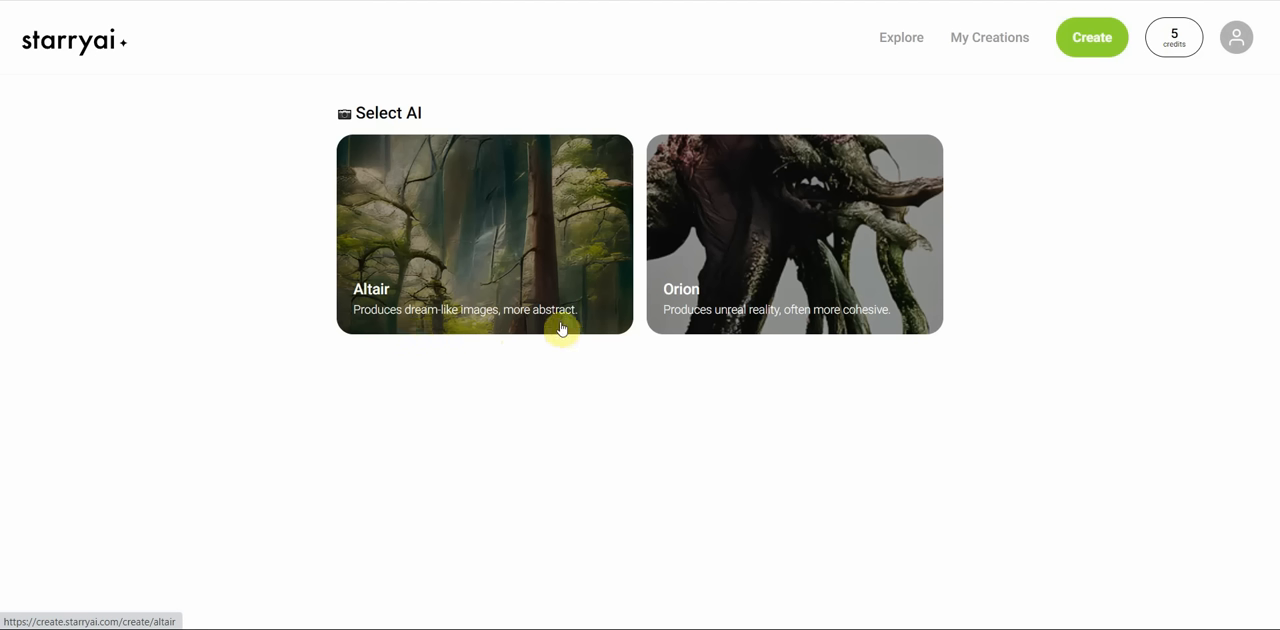
mouse_move(840, 236)
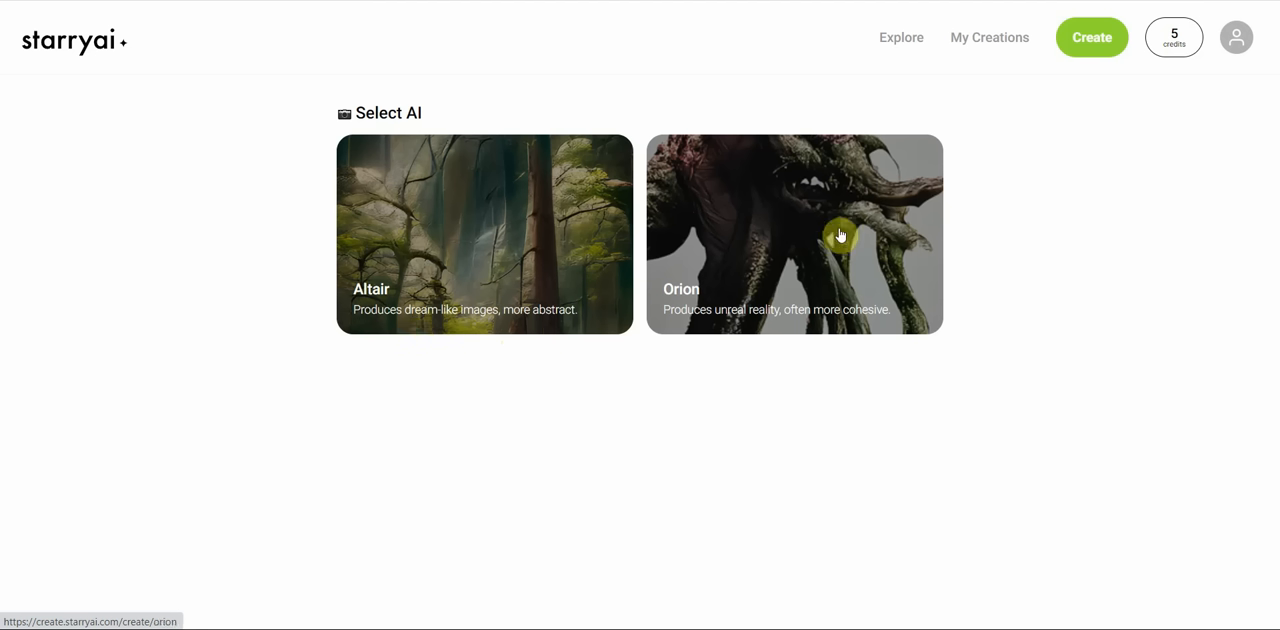
mouse_move(762, 254)
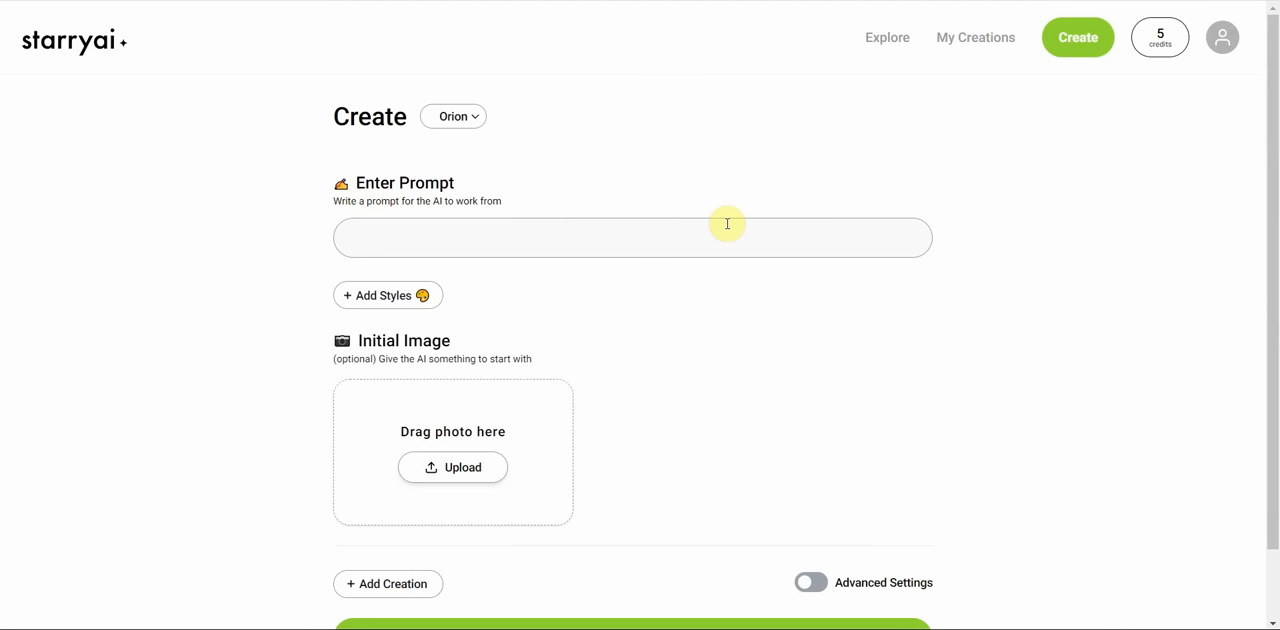
Enter the text prompt "a cat dog" for the new StarryAI image.
left_click(632, 238)
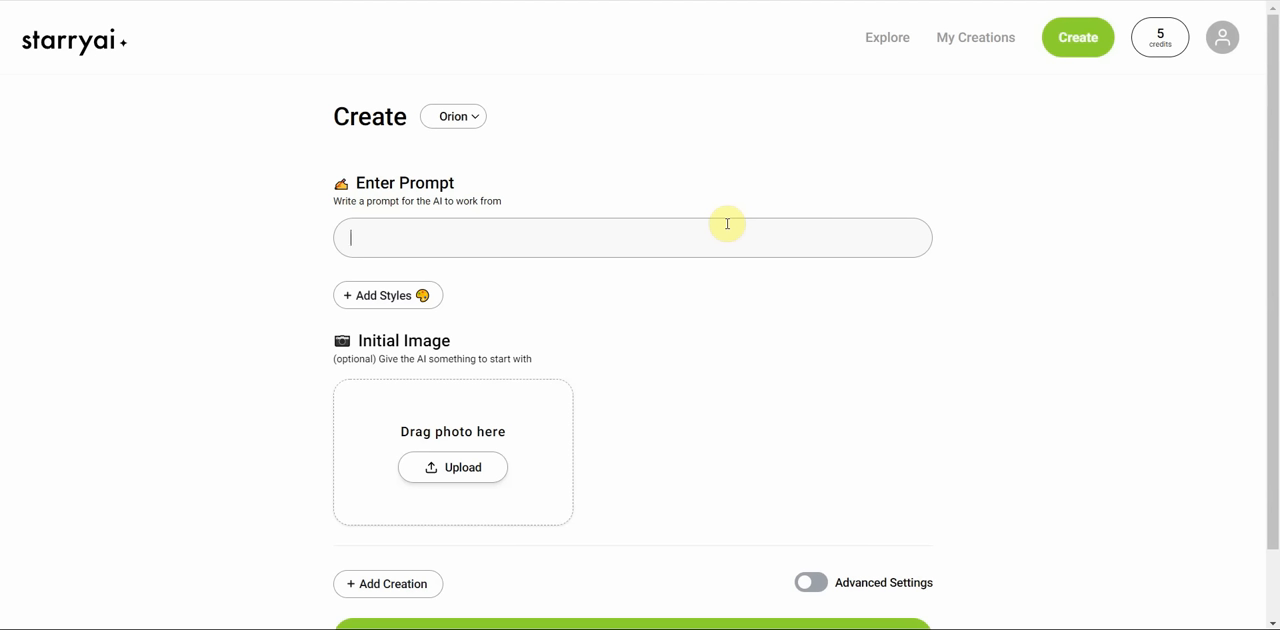
type("ca")
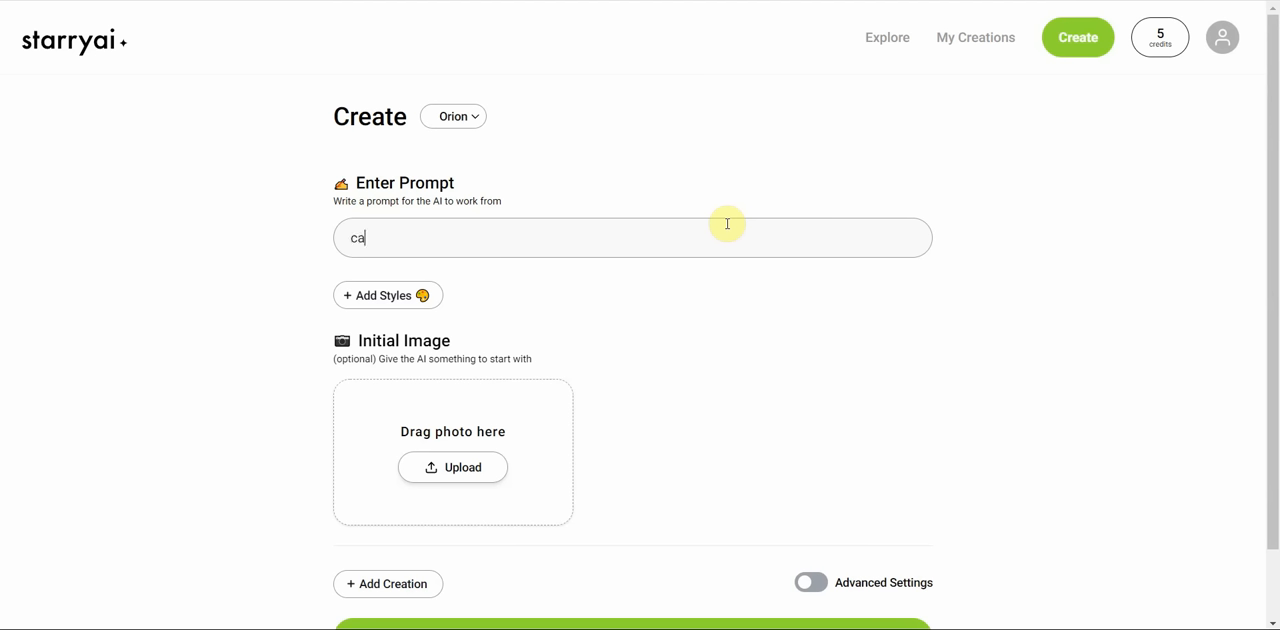
type("a cat do")
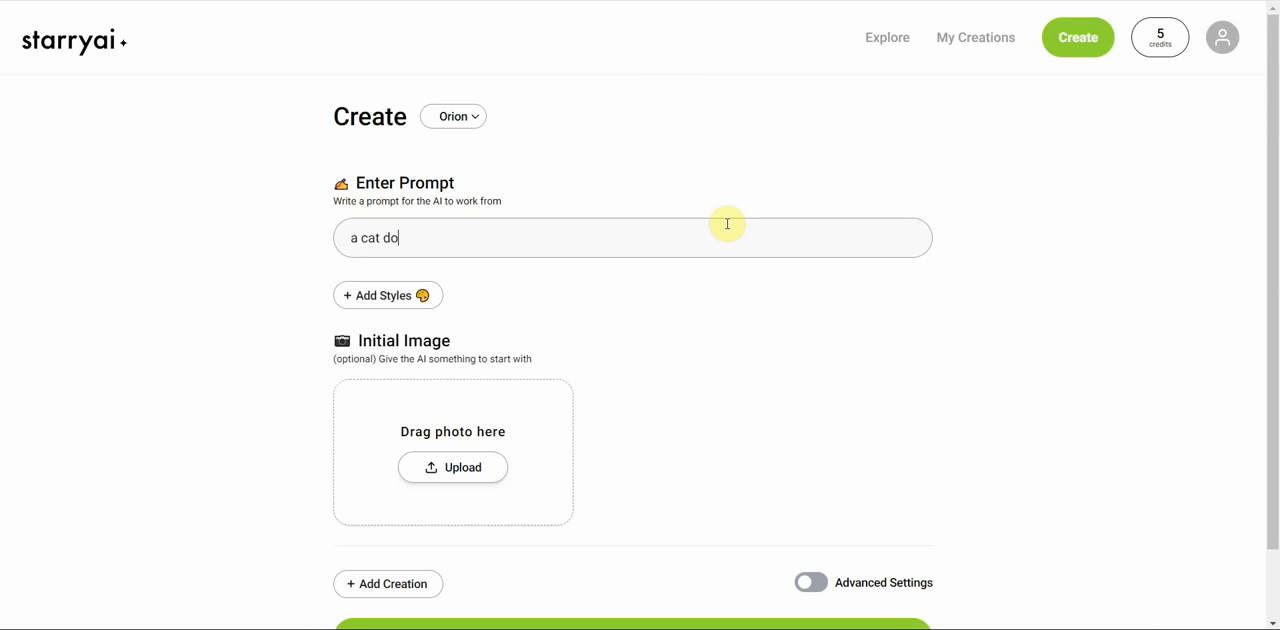
type("g")
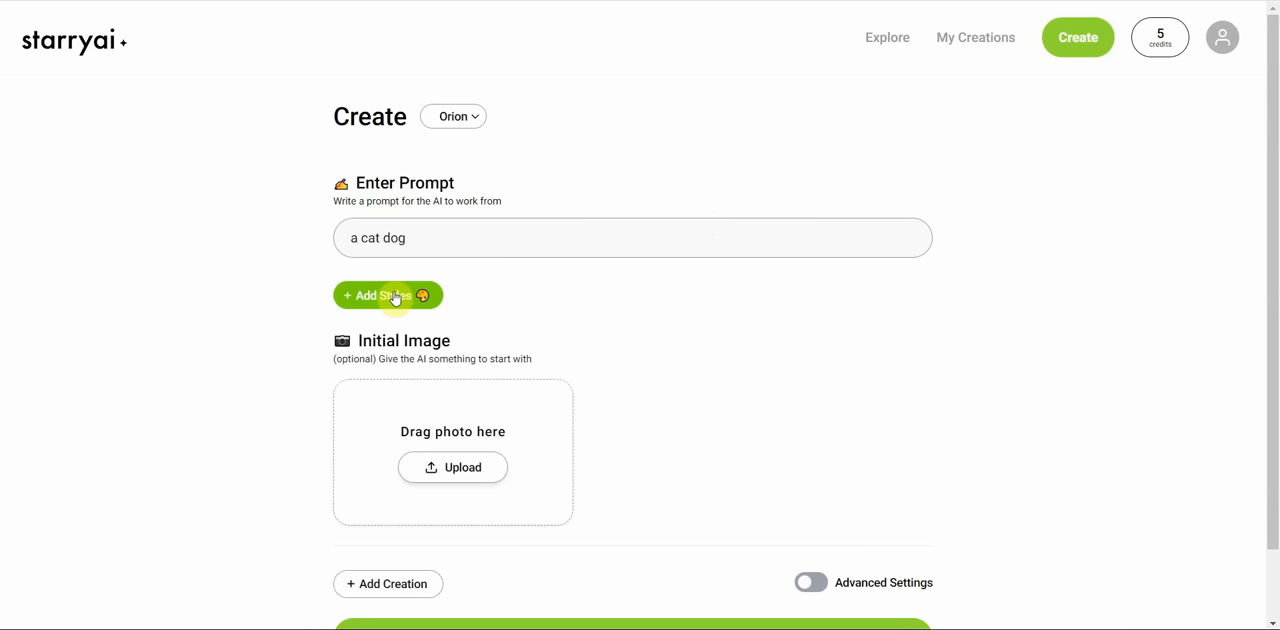
Choose a Greg Rutkowski art style and submit the prompt so a pending render appears in My Creations.
left_click(388, 296)
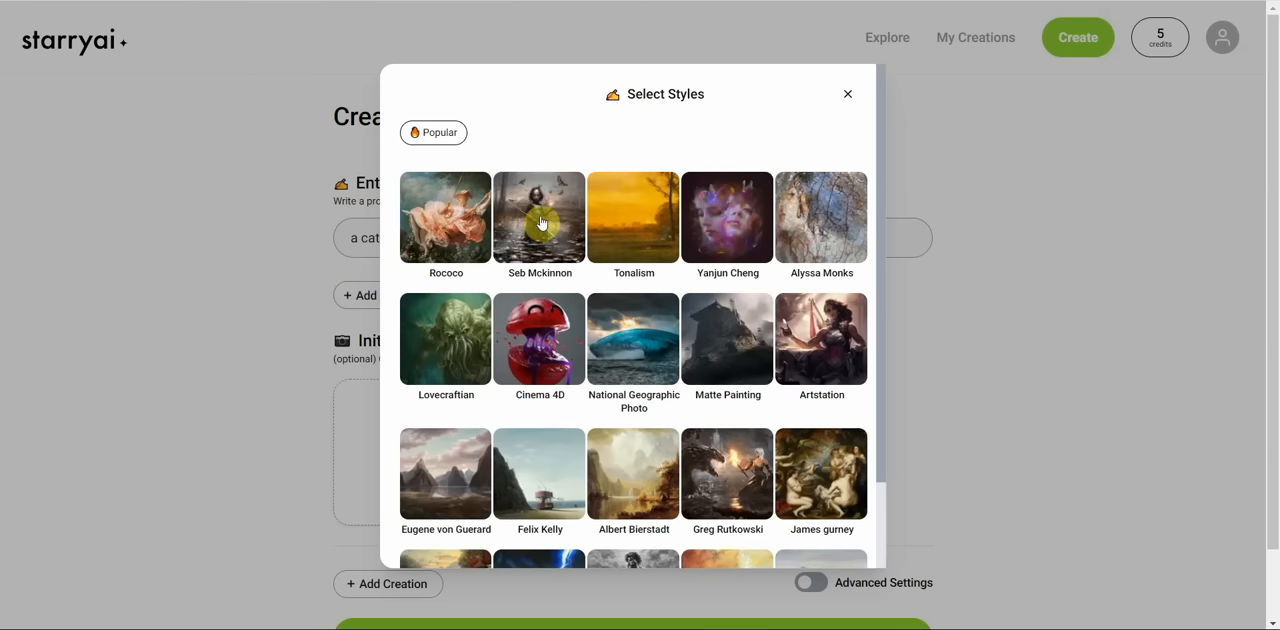
scroll("down", 3)
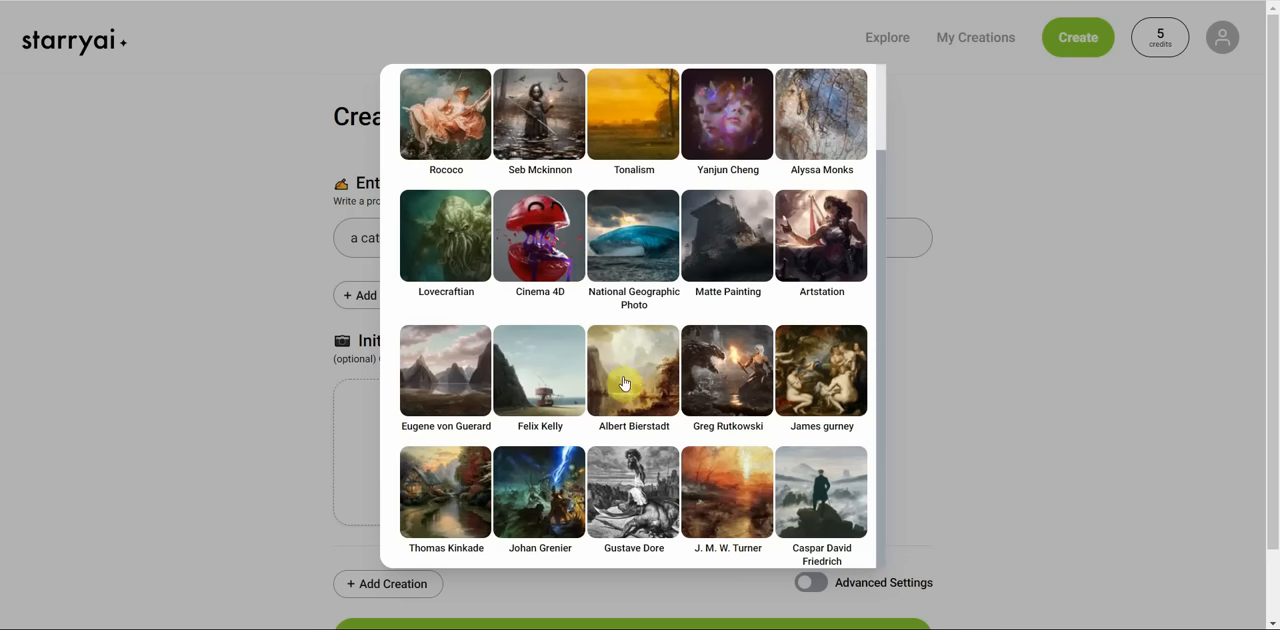
left_click(728, 370)
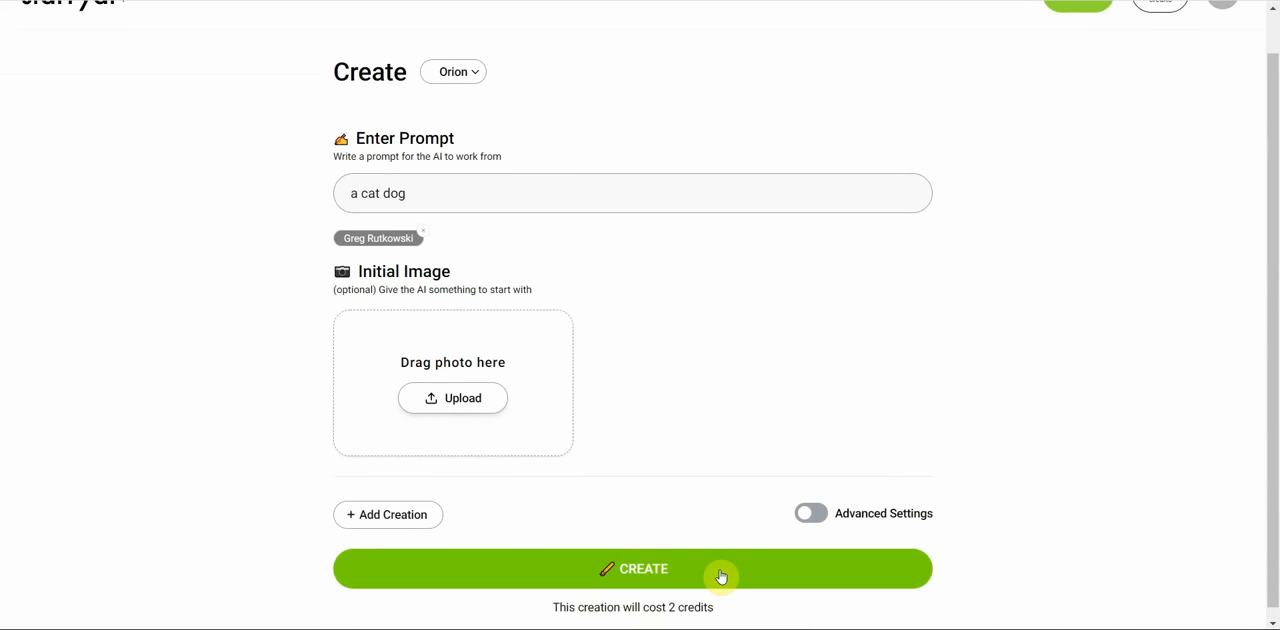
mouse_move(732, 616)
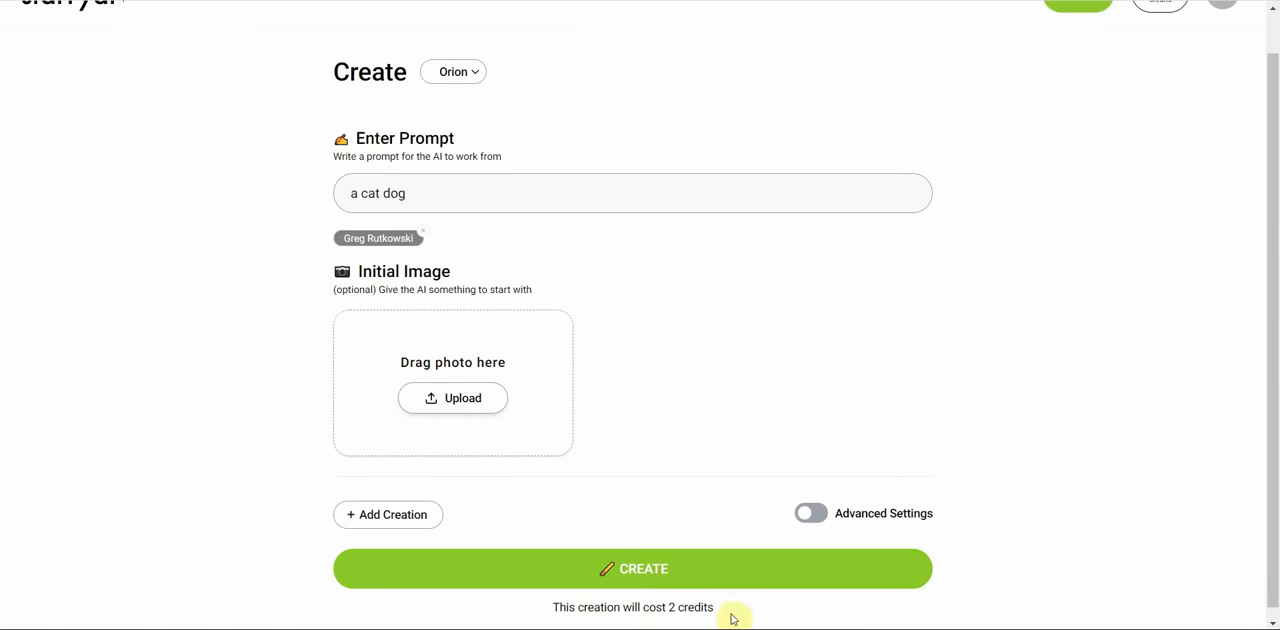
left_click(632, 568)
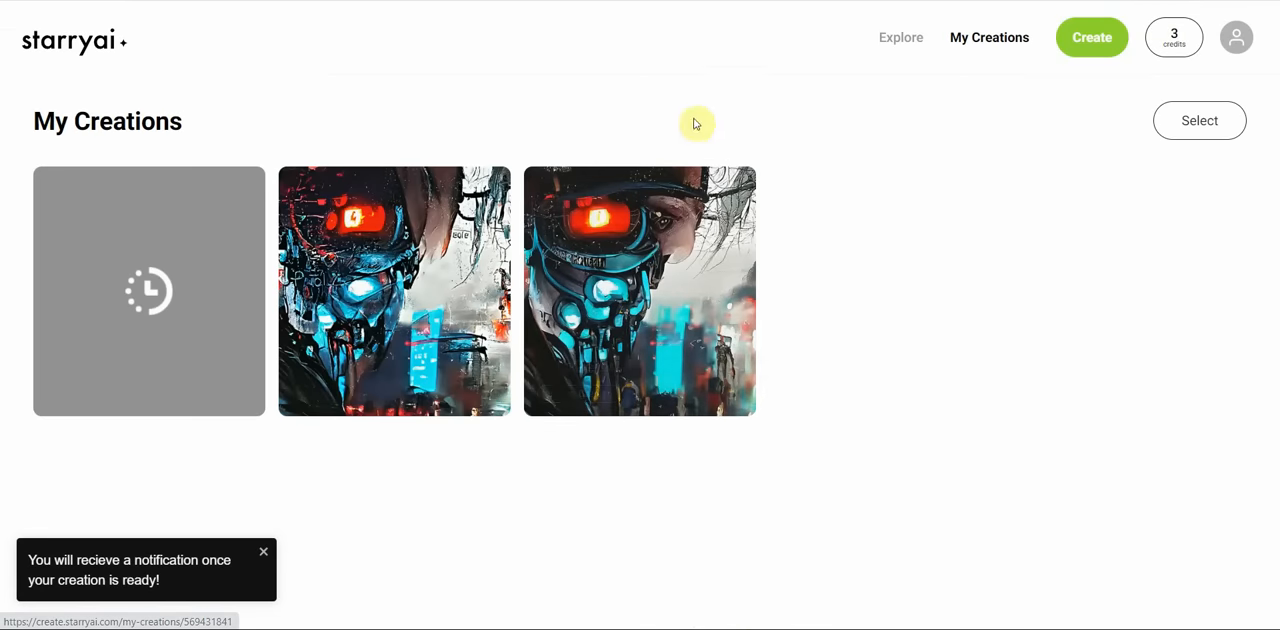
mouse_move(948, 292)
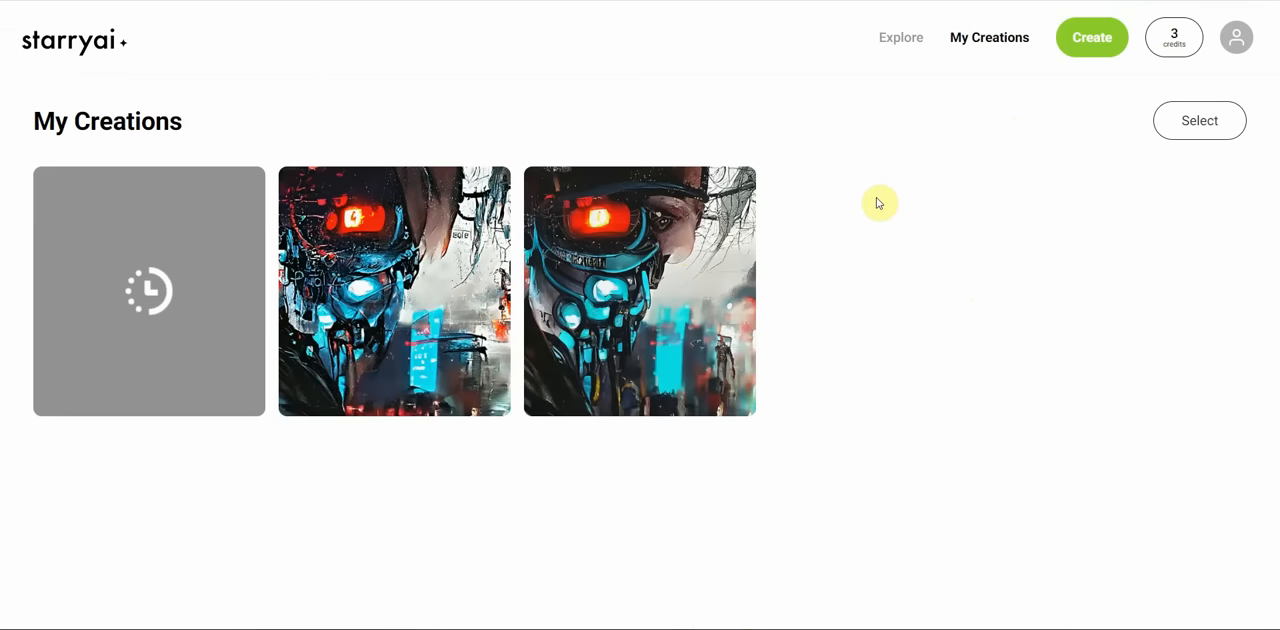
mouse_move(772, 324)
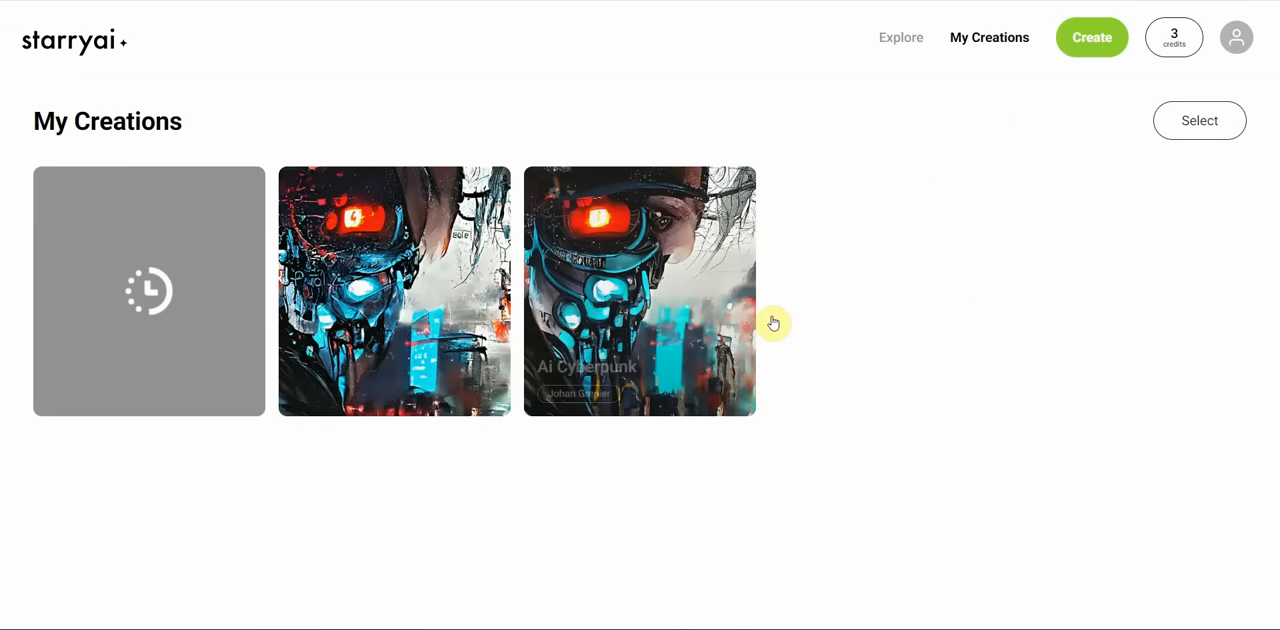
mouse_move(620, 296)
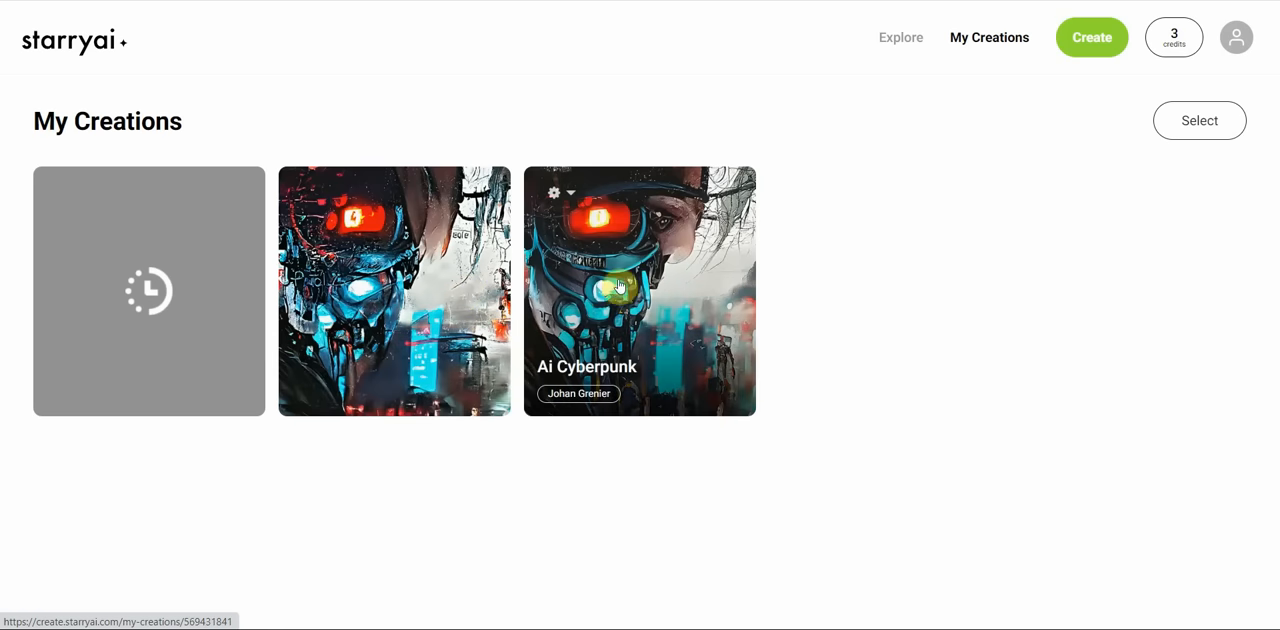
mouse_move(672, 270)
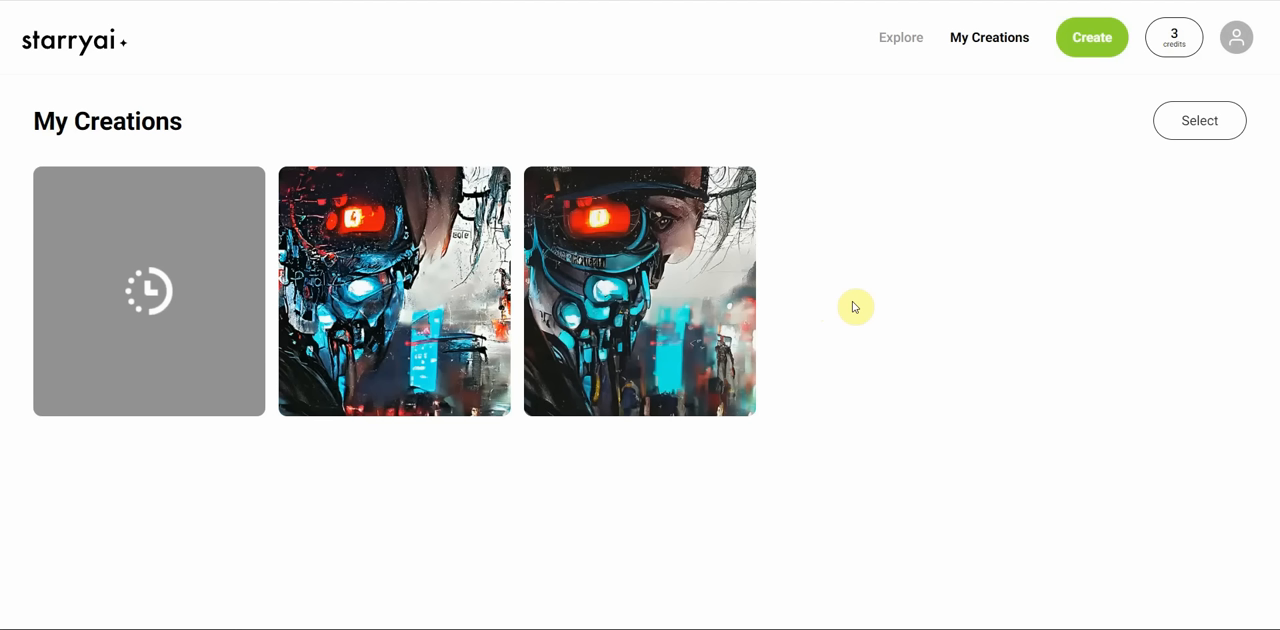
mouse_move(850, 300)
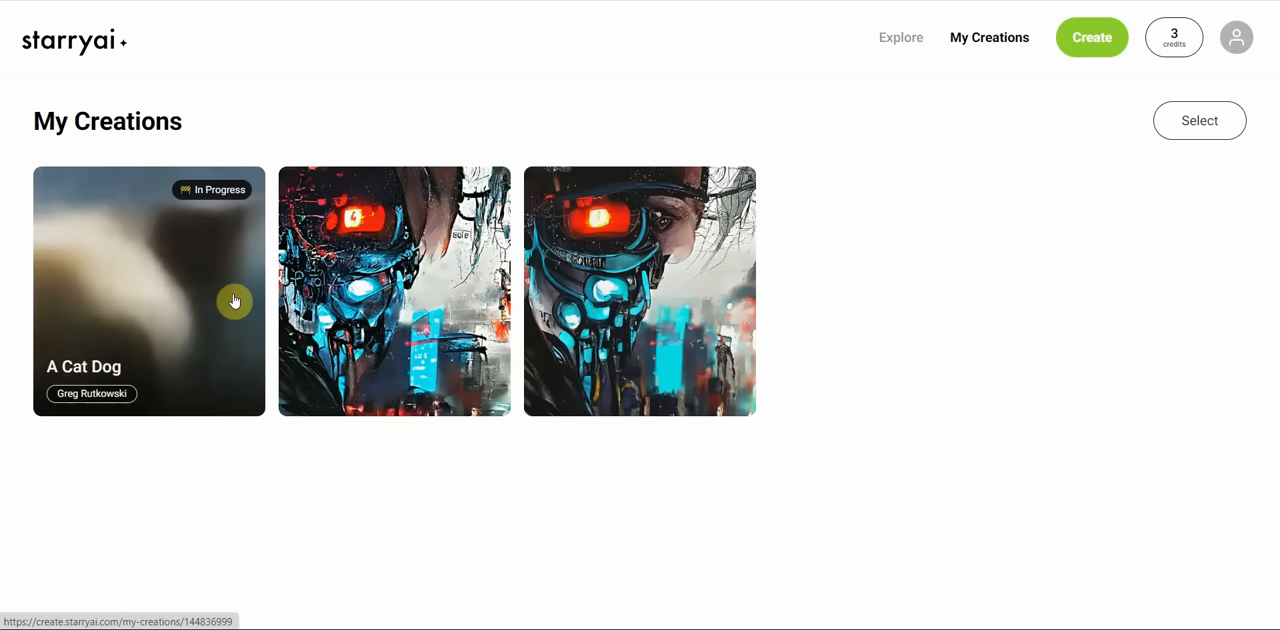
mouse_move(218, 348)
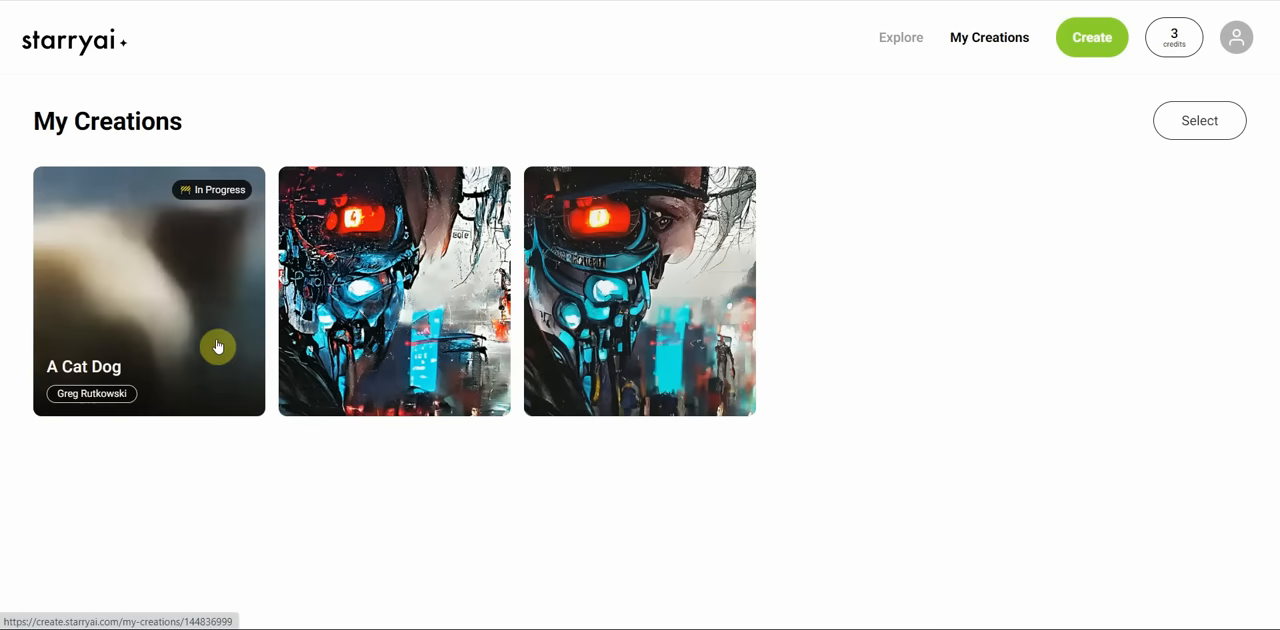
mouse_move(192, 326)
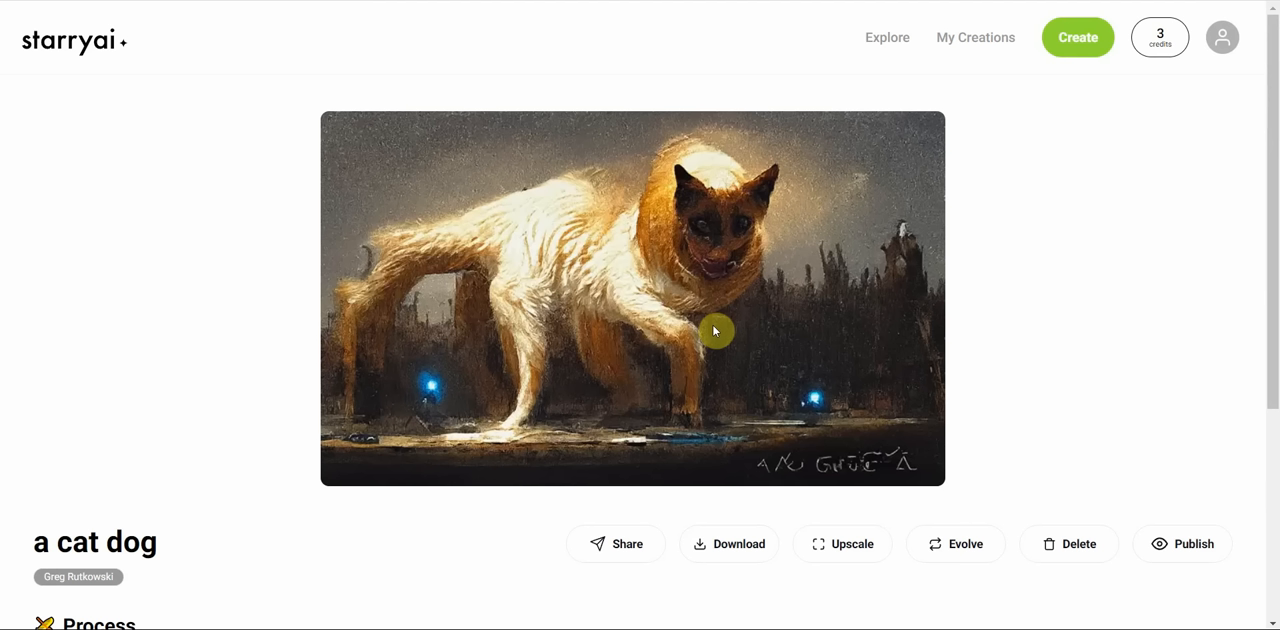
mouse_move(692, 276)
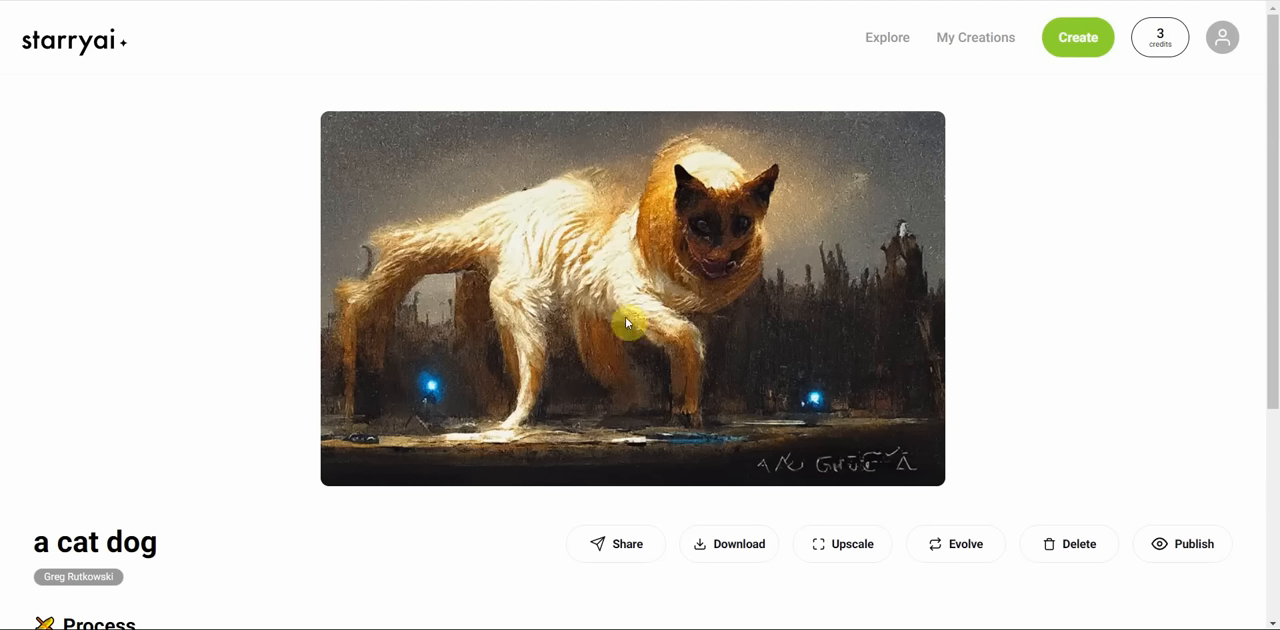
mouse_move(628, 300)
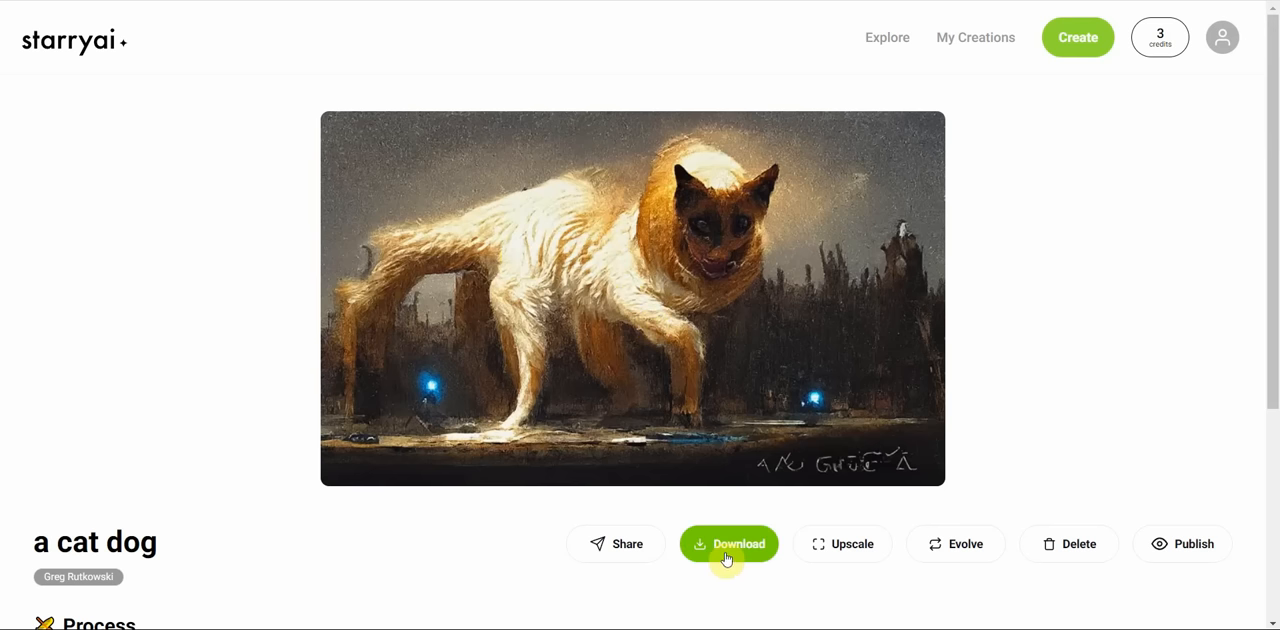
mouse_move(616, 544)
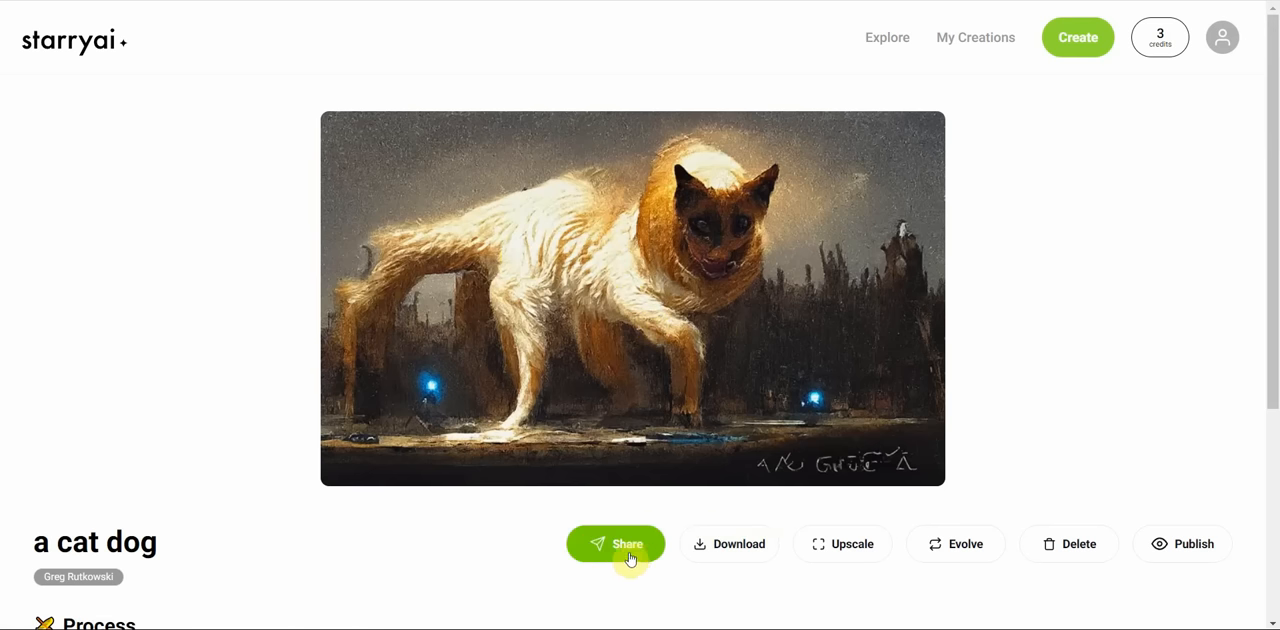
mouse_move(956, 544)
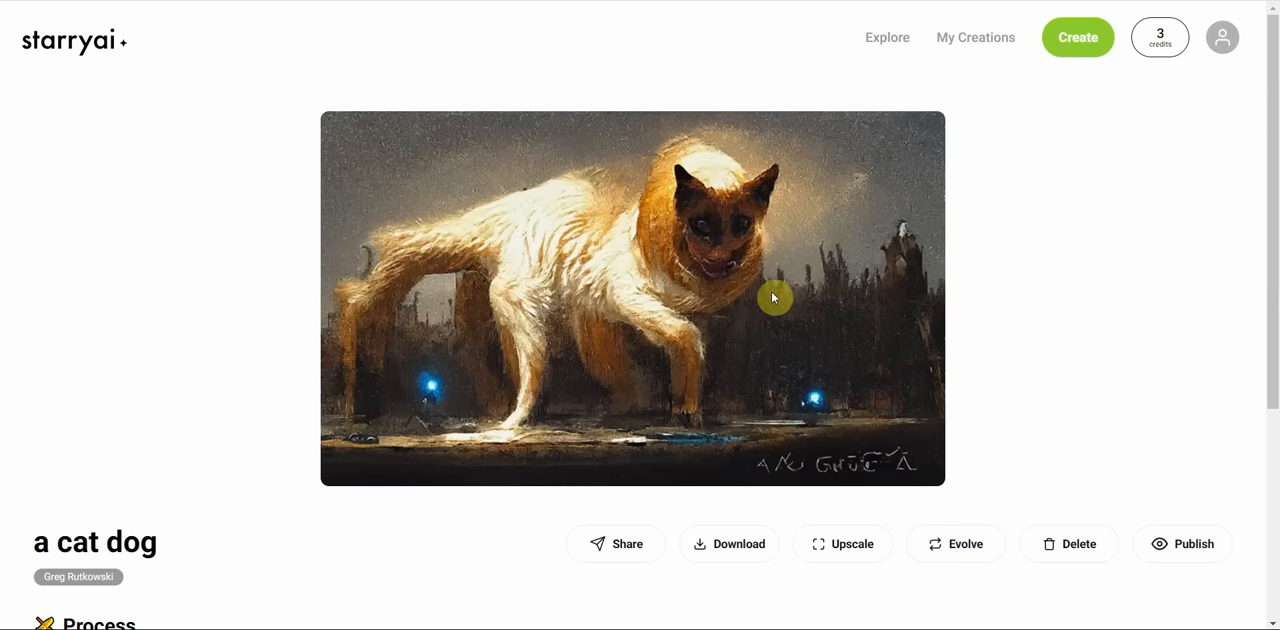
mouse_move(1168, 222)
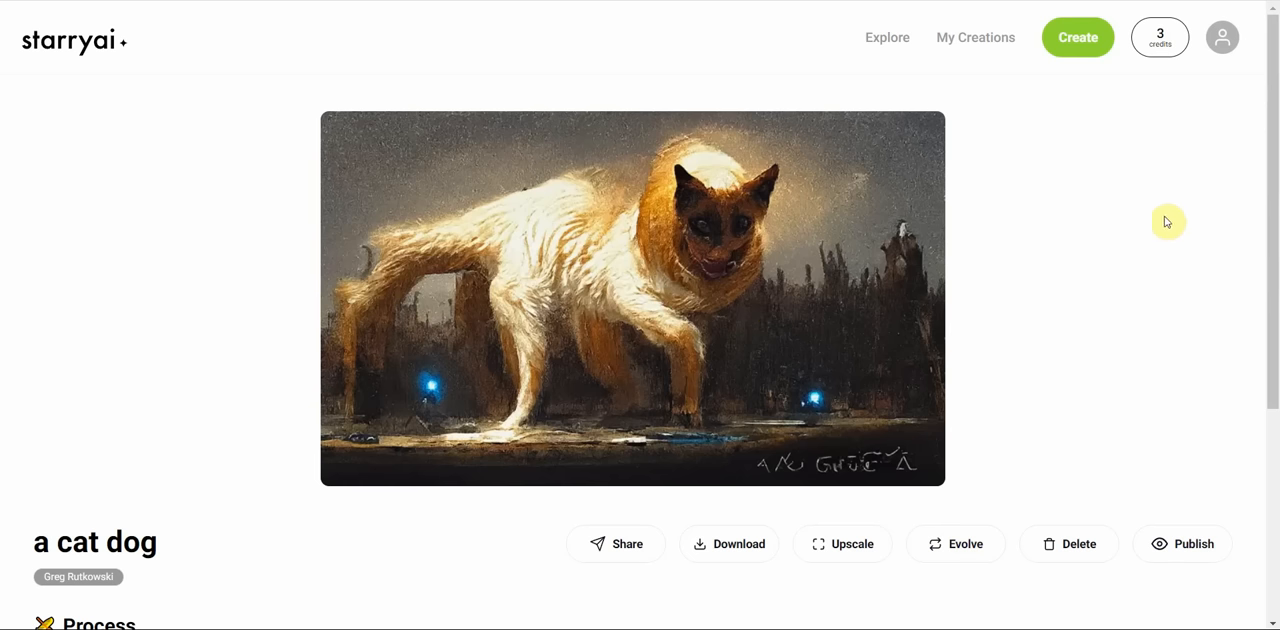
mouse_move(684, 190)
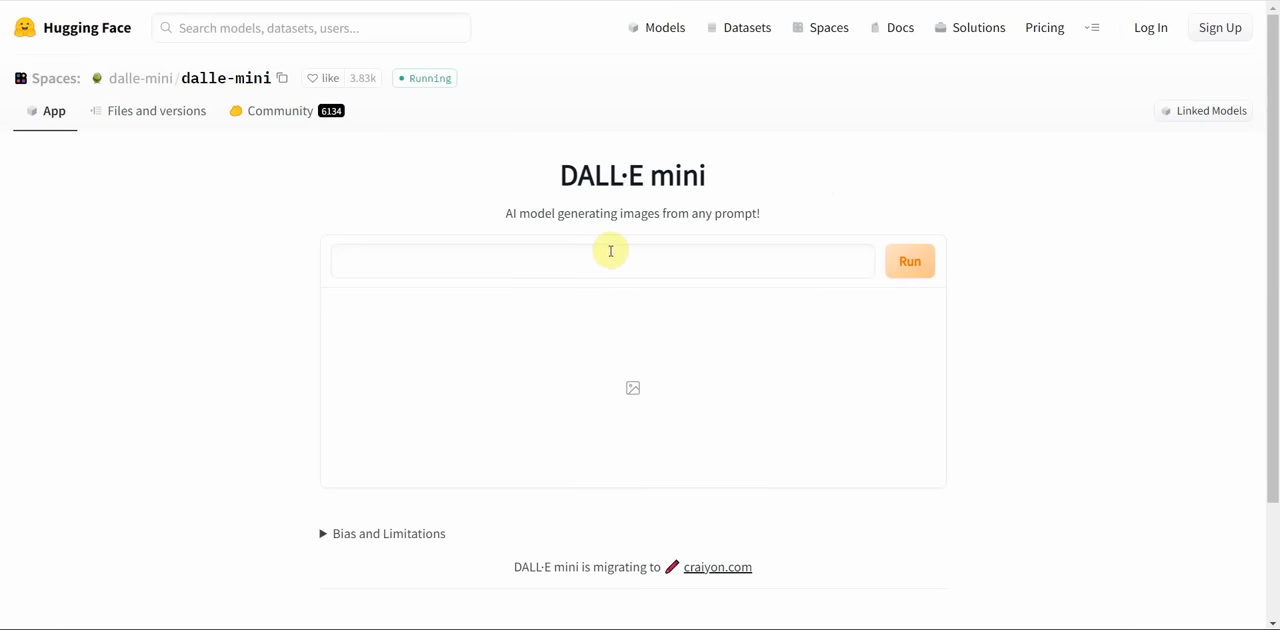
Run DALL·E mini on the prompt "cat" and leave the generation timer counting.
left_click(608, 260)
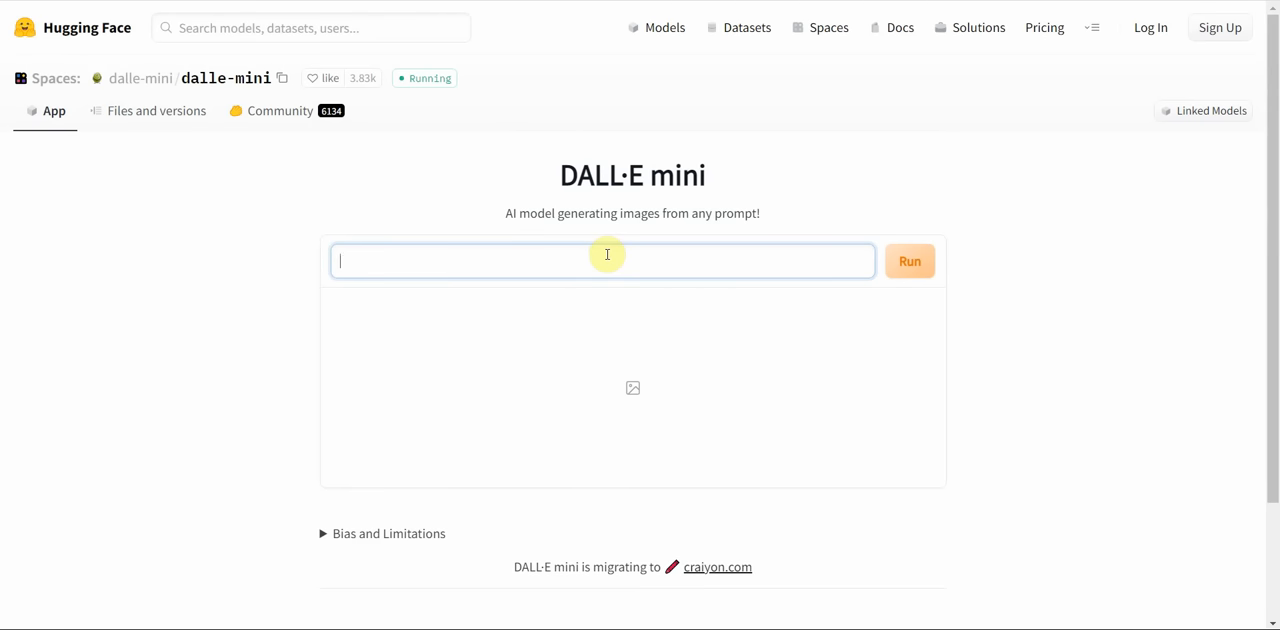
type("cat")
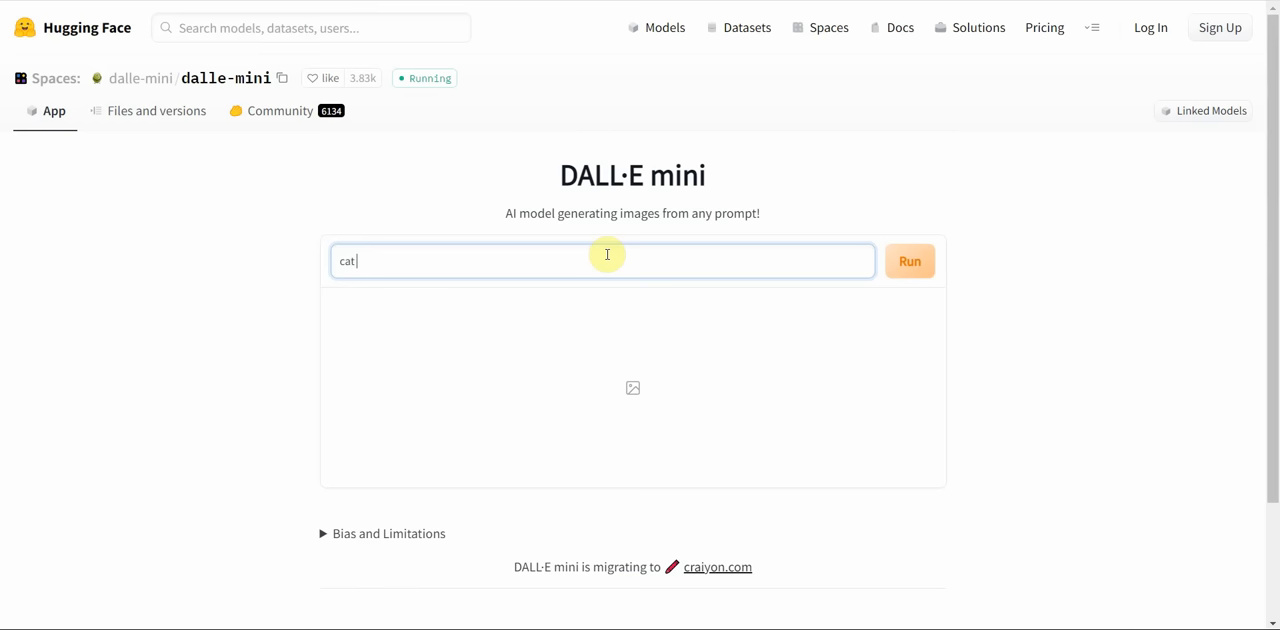
left_click(908, 260)
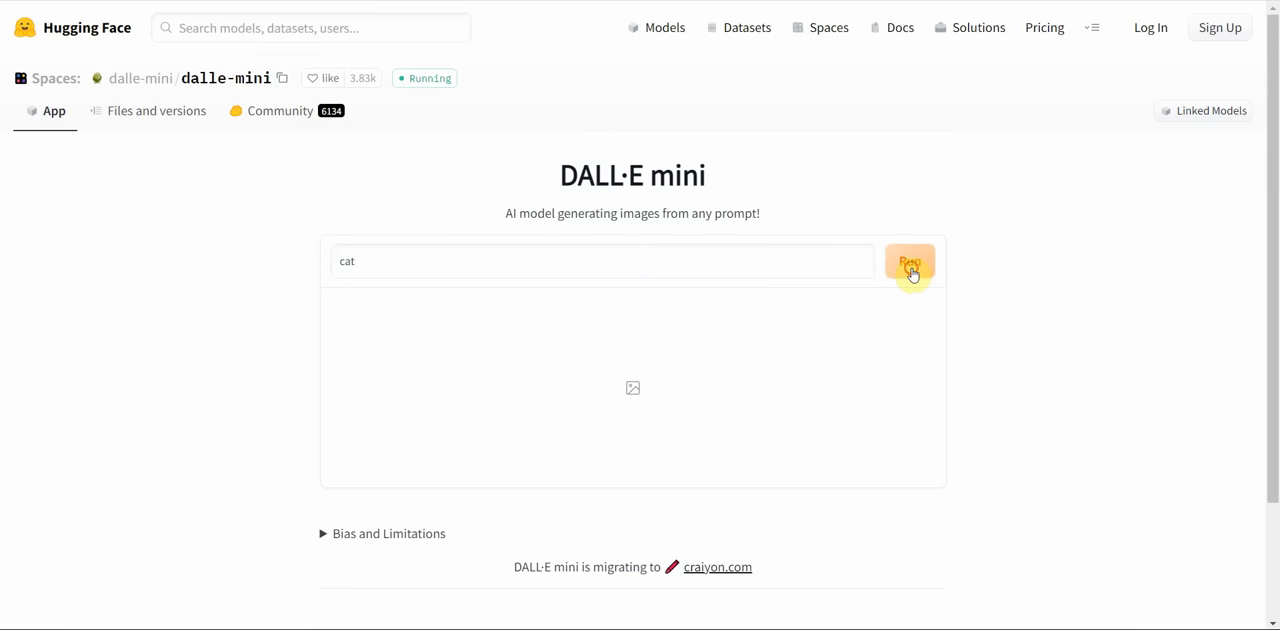
left_click(908, 264)
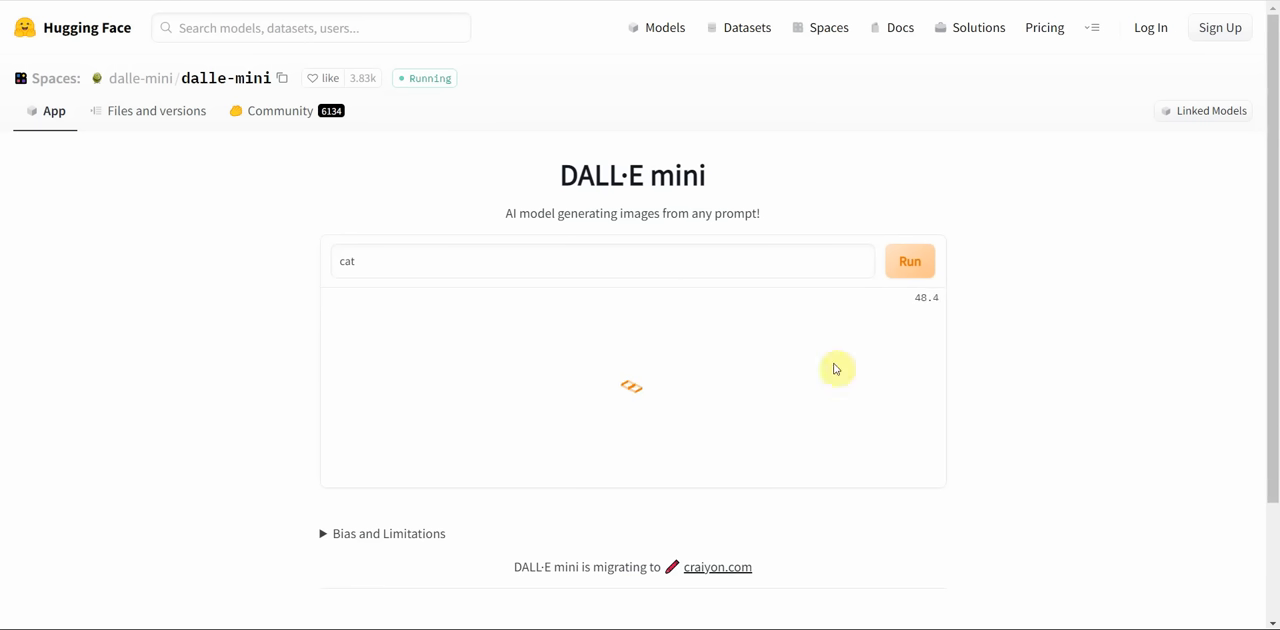
mouse_move(938, 304)
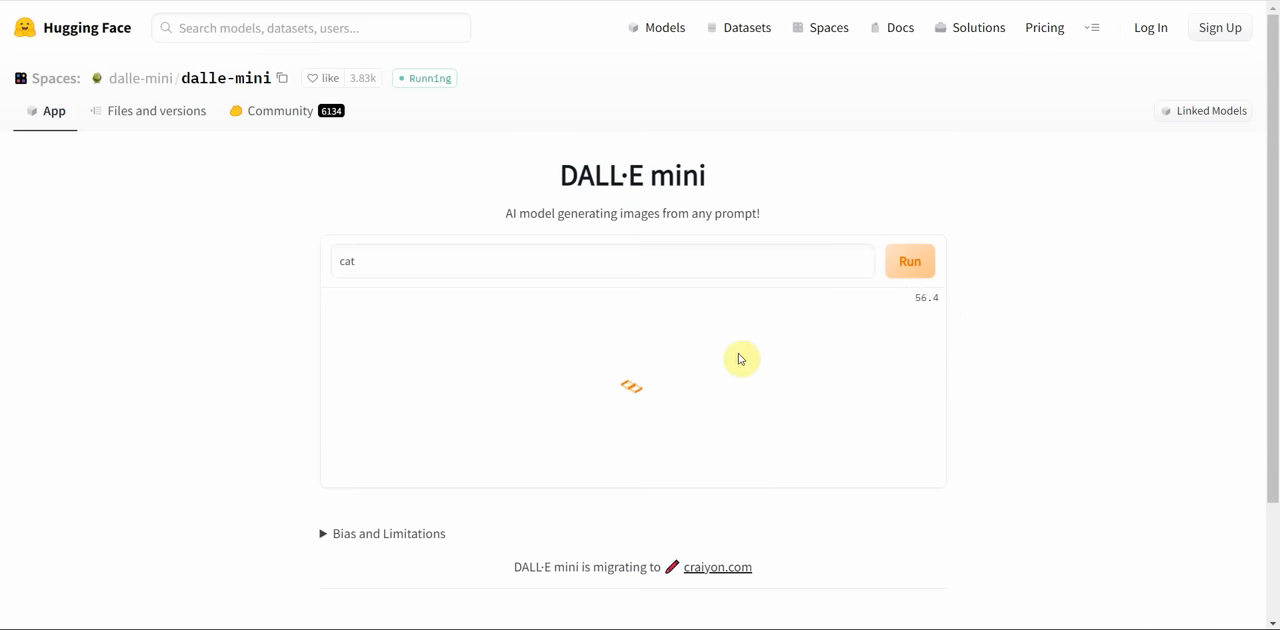
Browse the full grid of nine generated cat photos and return to the top of the results.
left_click(908, 260)
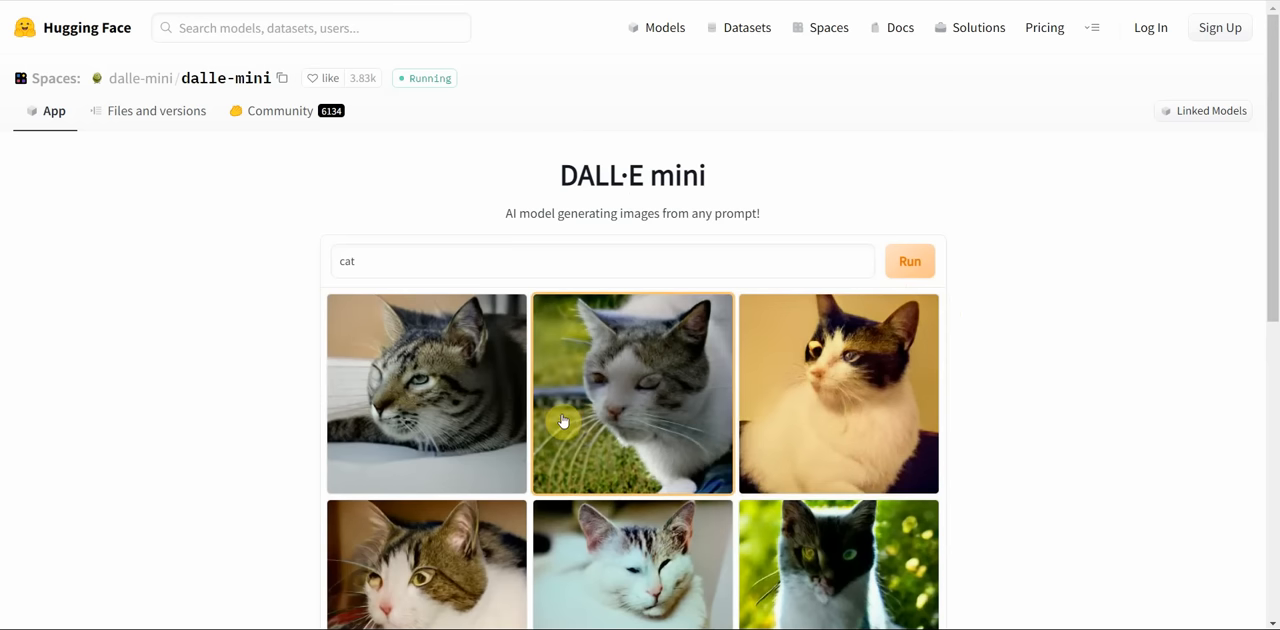
mouse_move(838, 428)
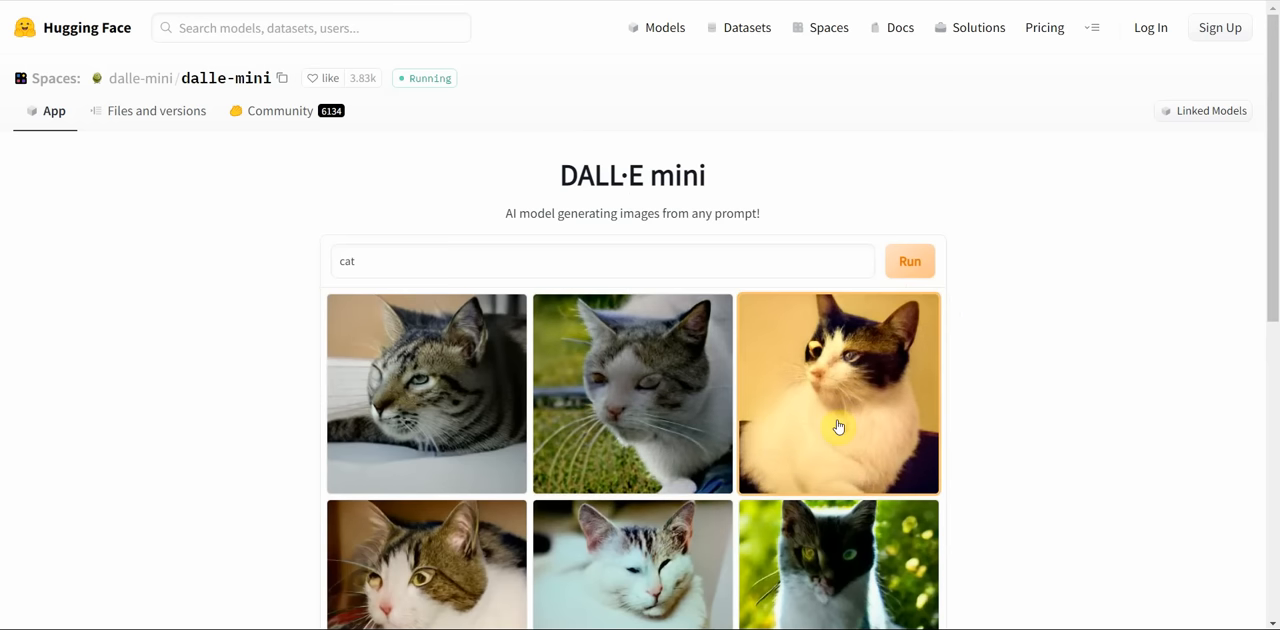
scroll("down", 3)
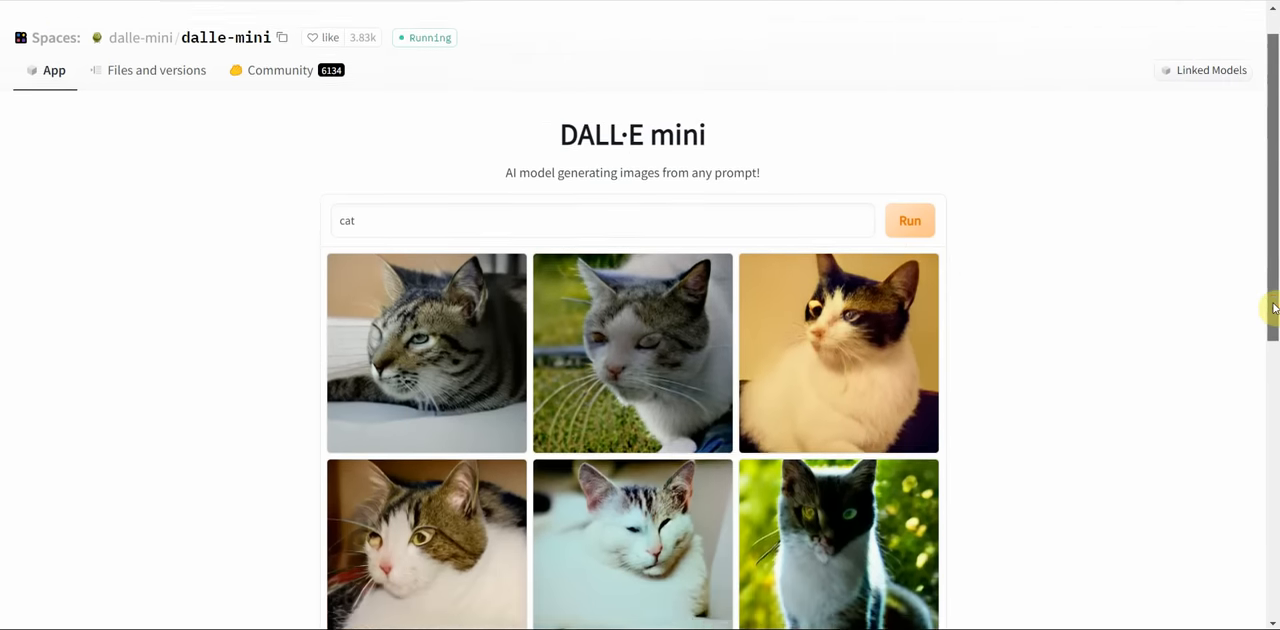
scroll("down", 3)
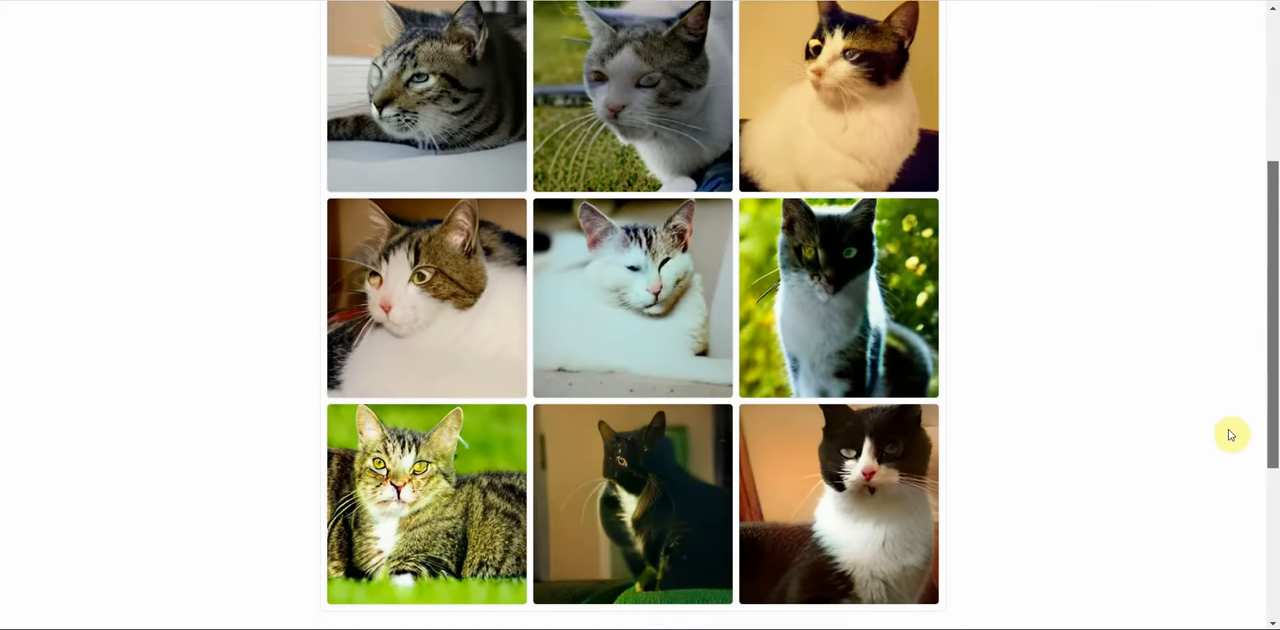
scroll("down", 3)
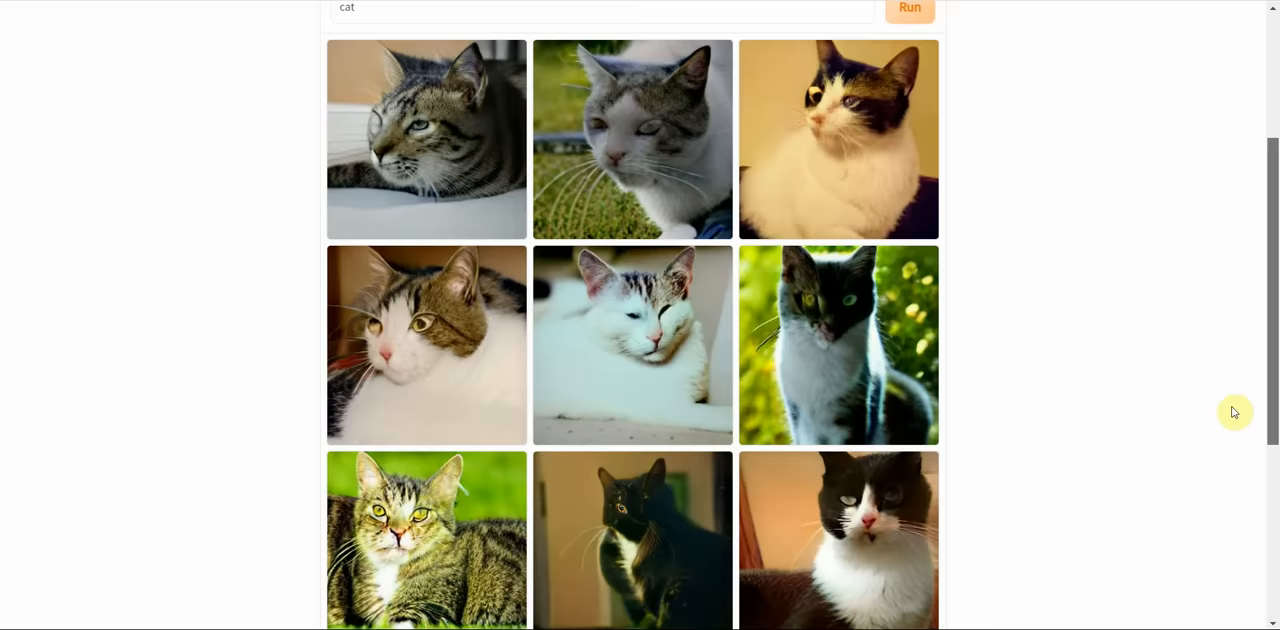
scroll("down", 3)
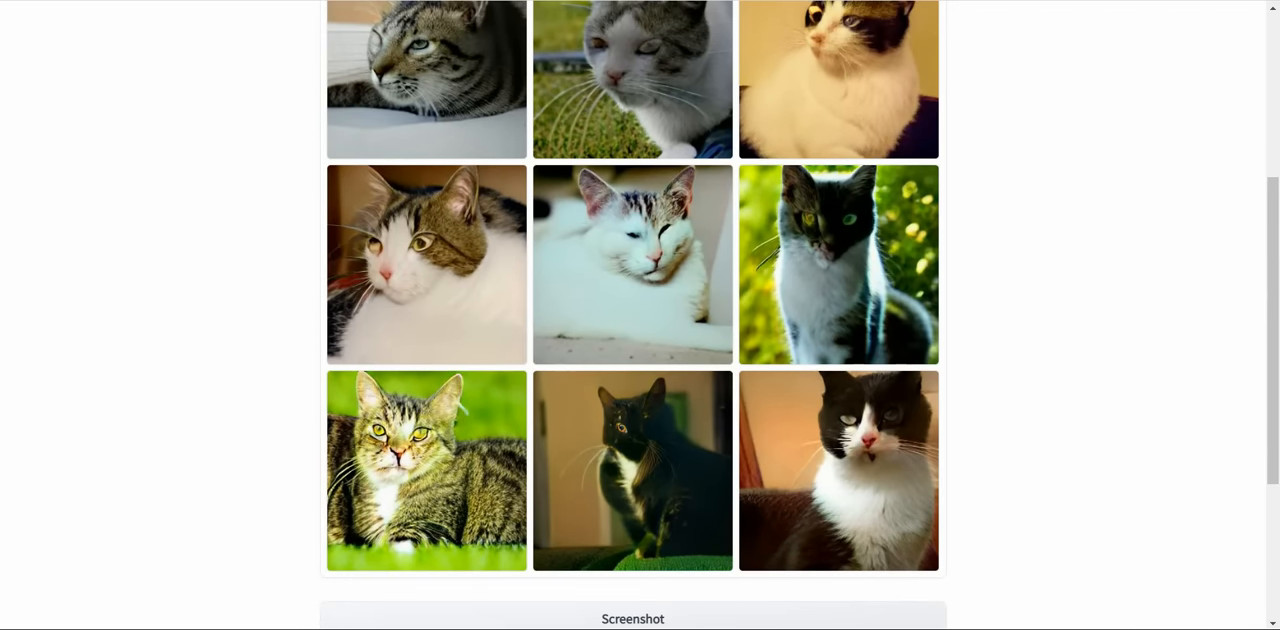
scroll("up", 3)
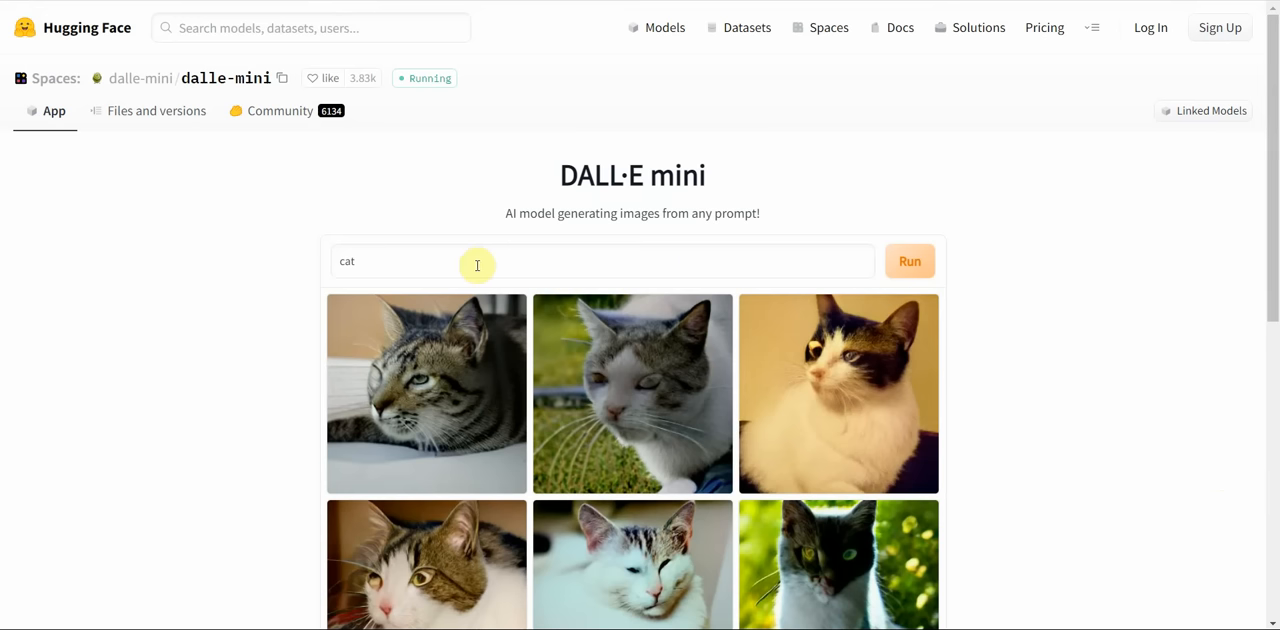
mouse_move(1000, 256)
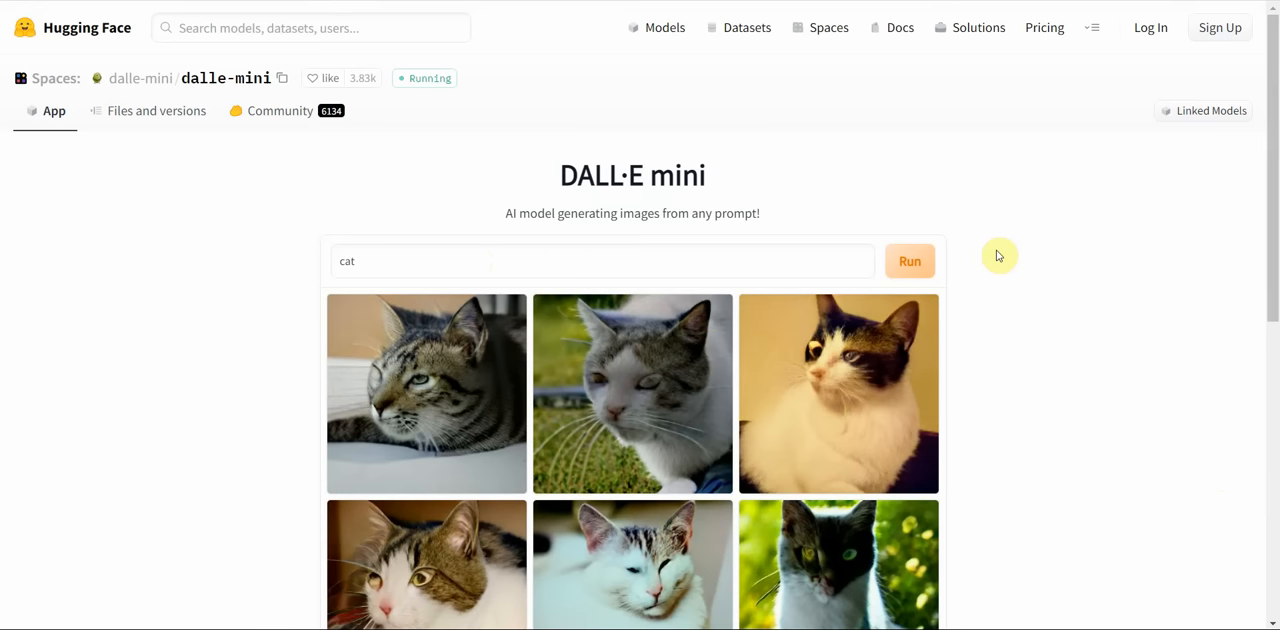